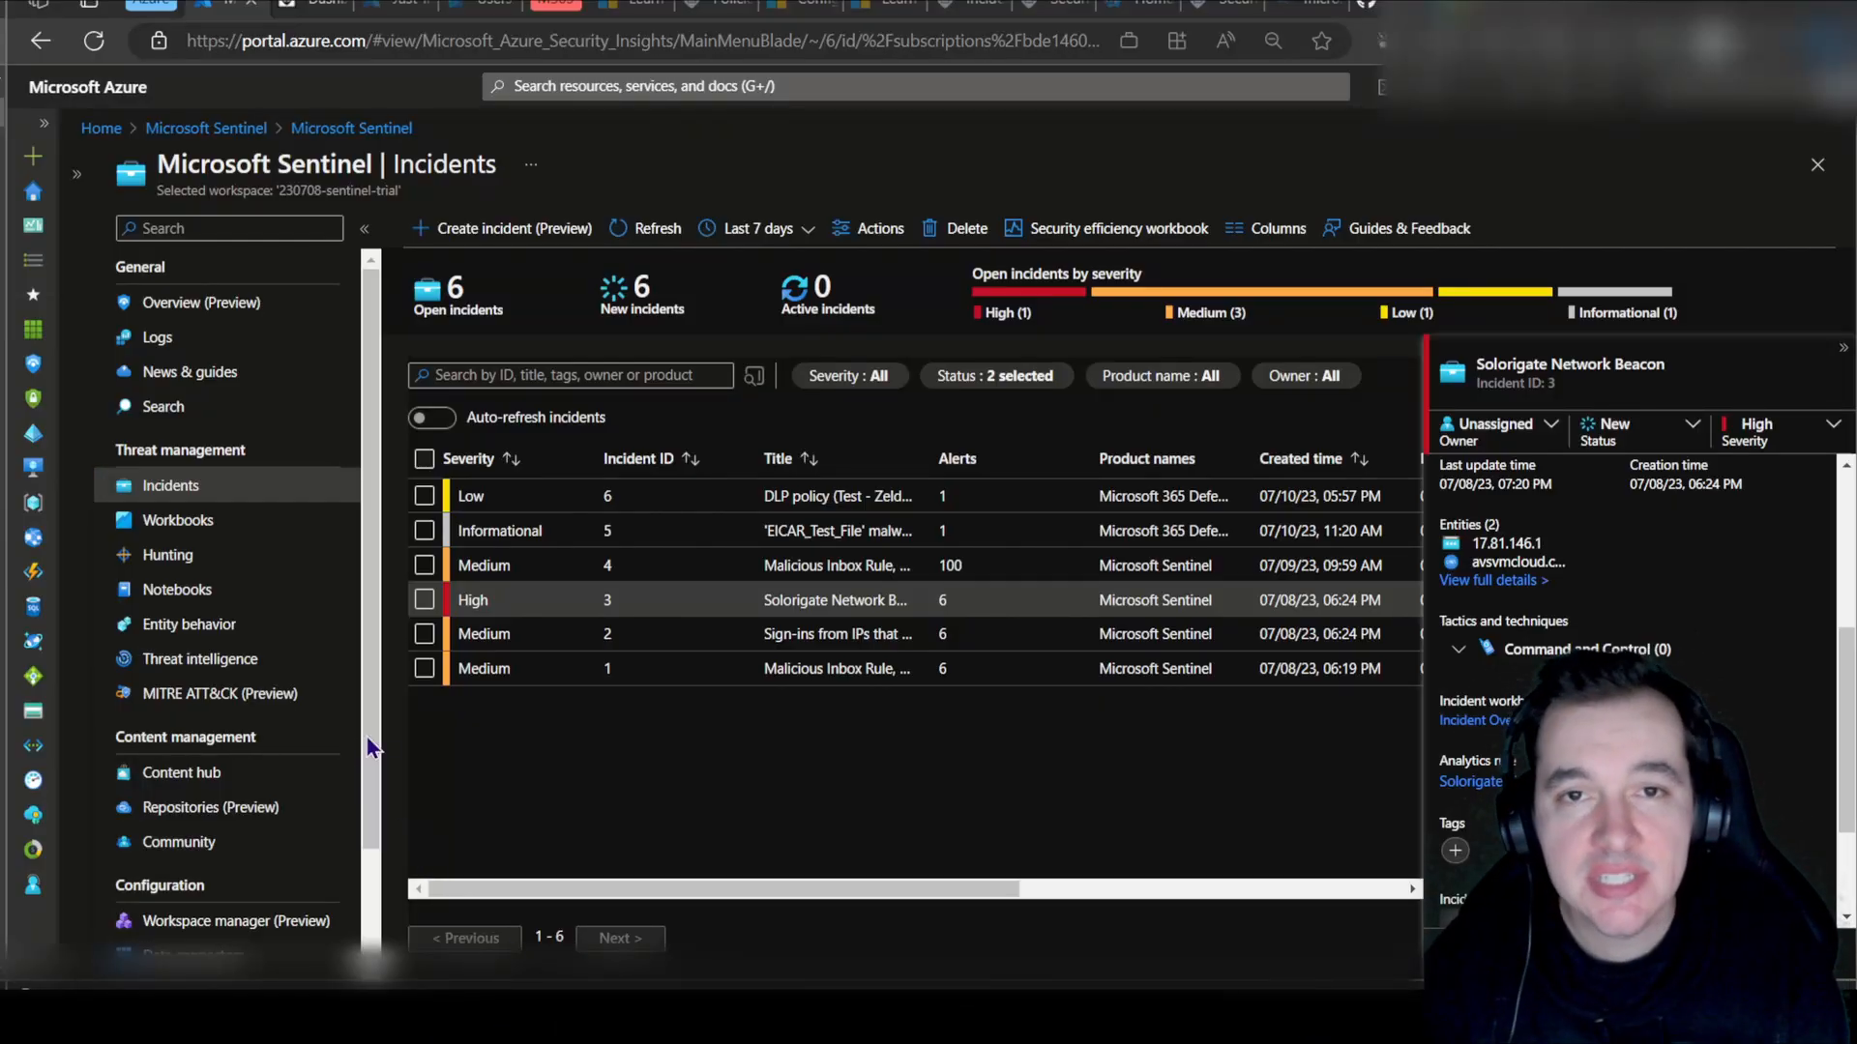
mouse_move(323, 487)
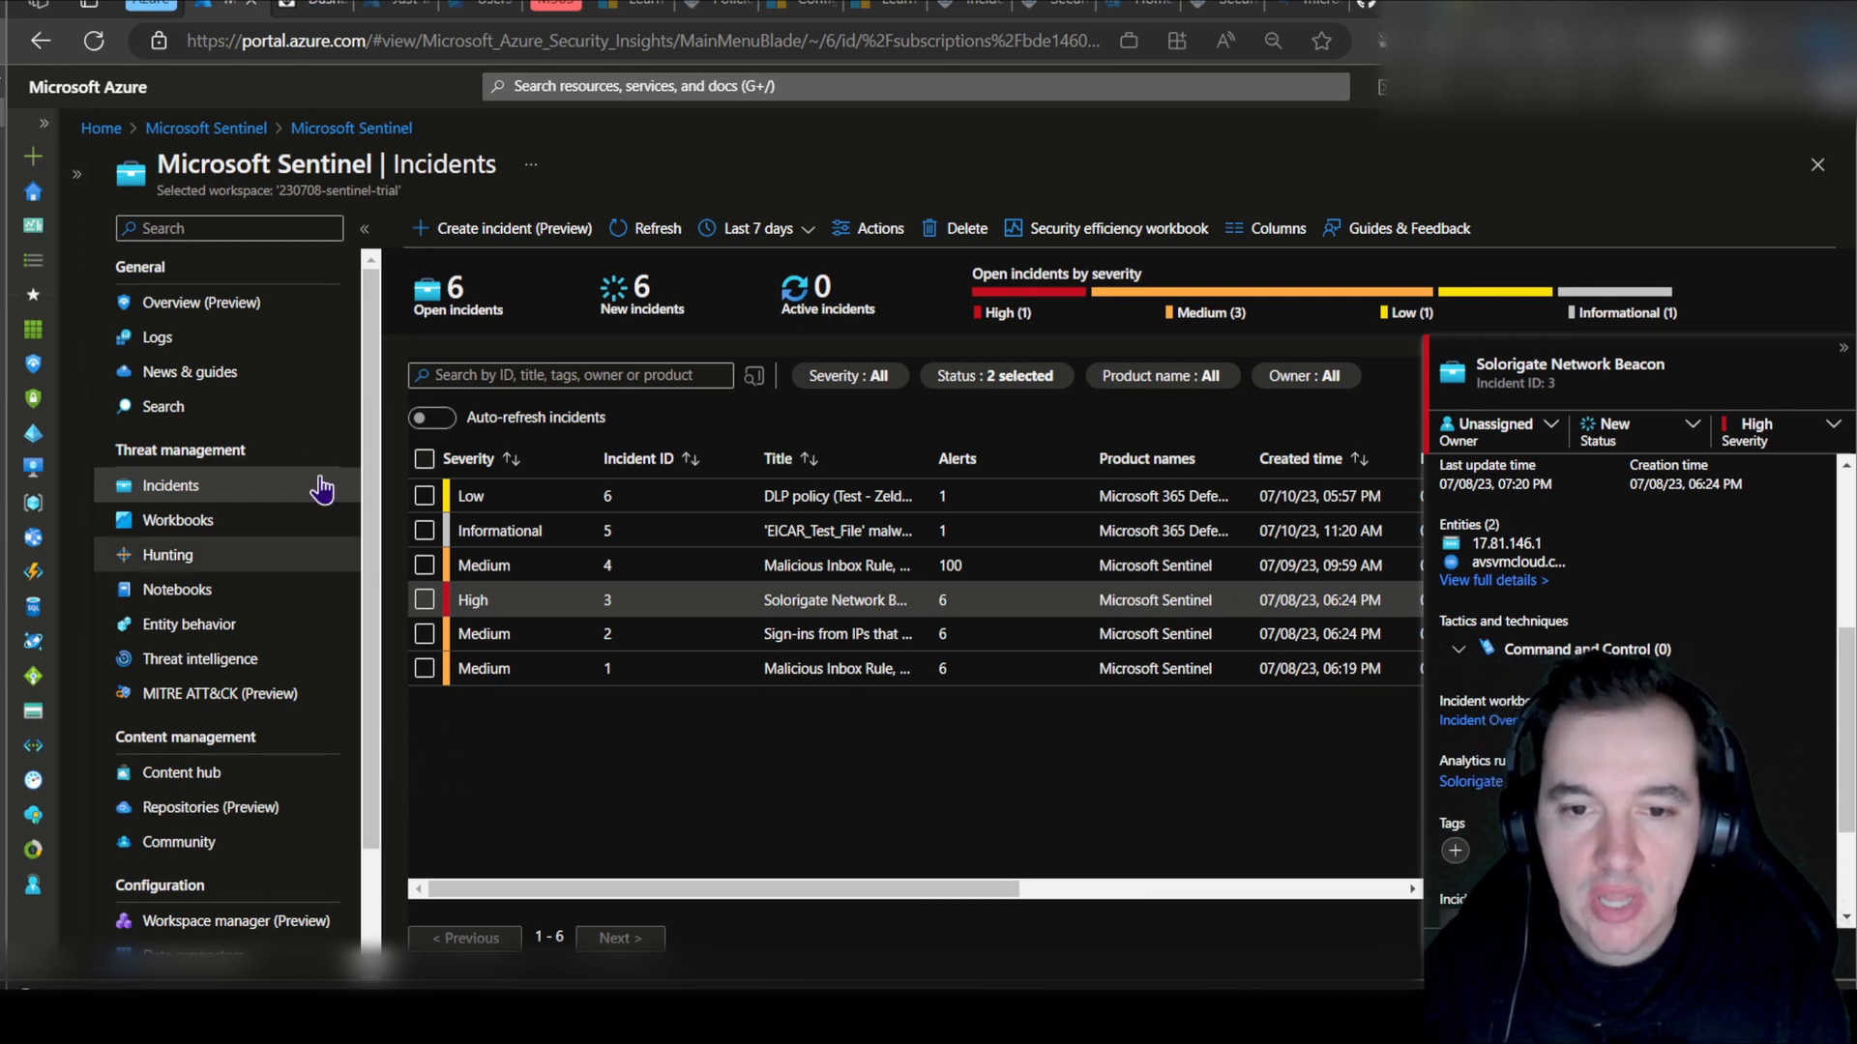
Step: Return to the Incidents list via the Overview page, with six open incidents listed
left_click(199, 302)
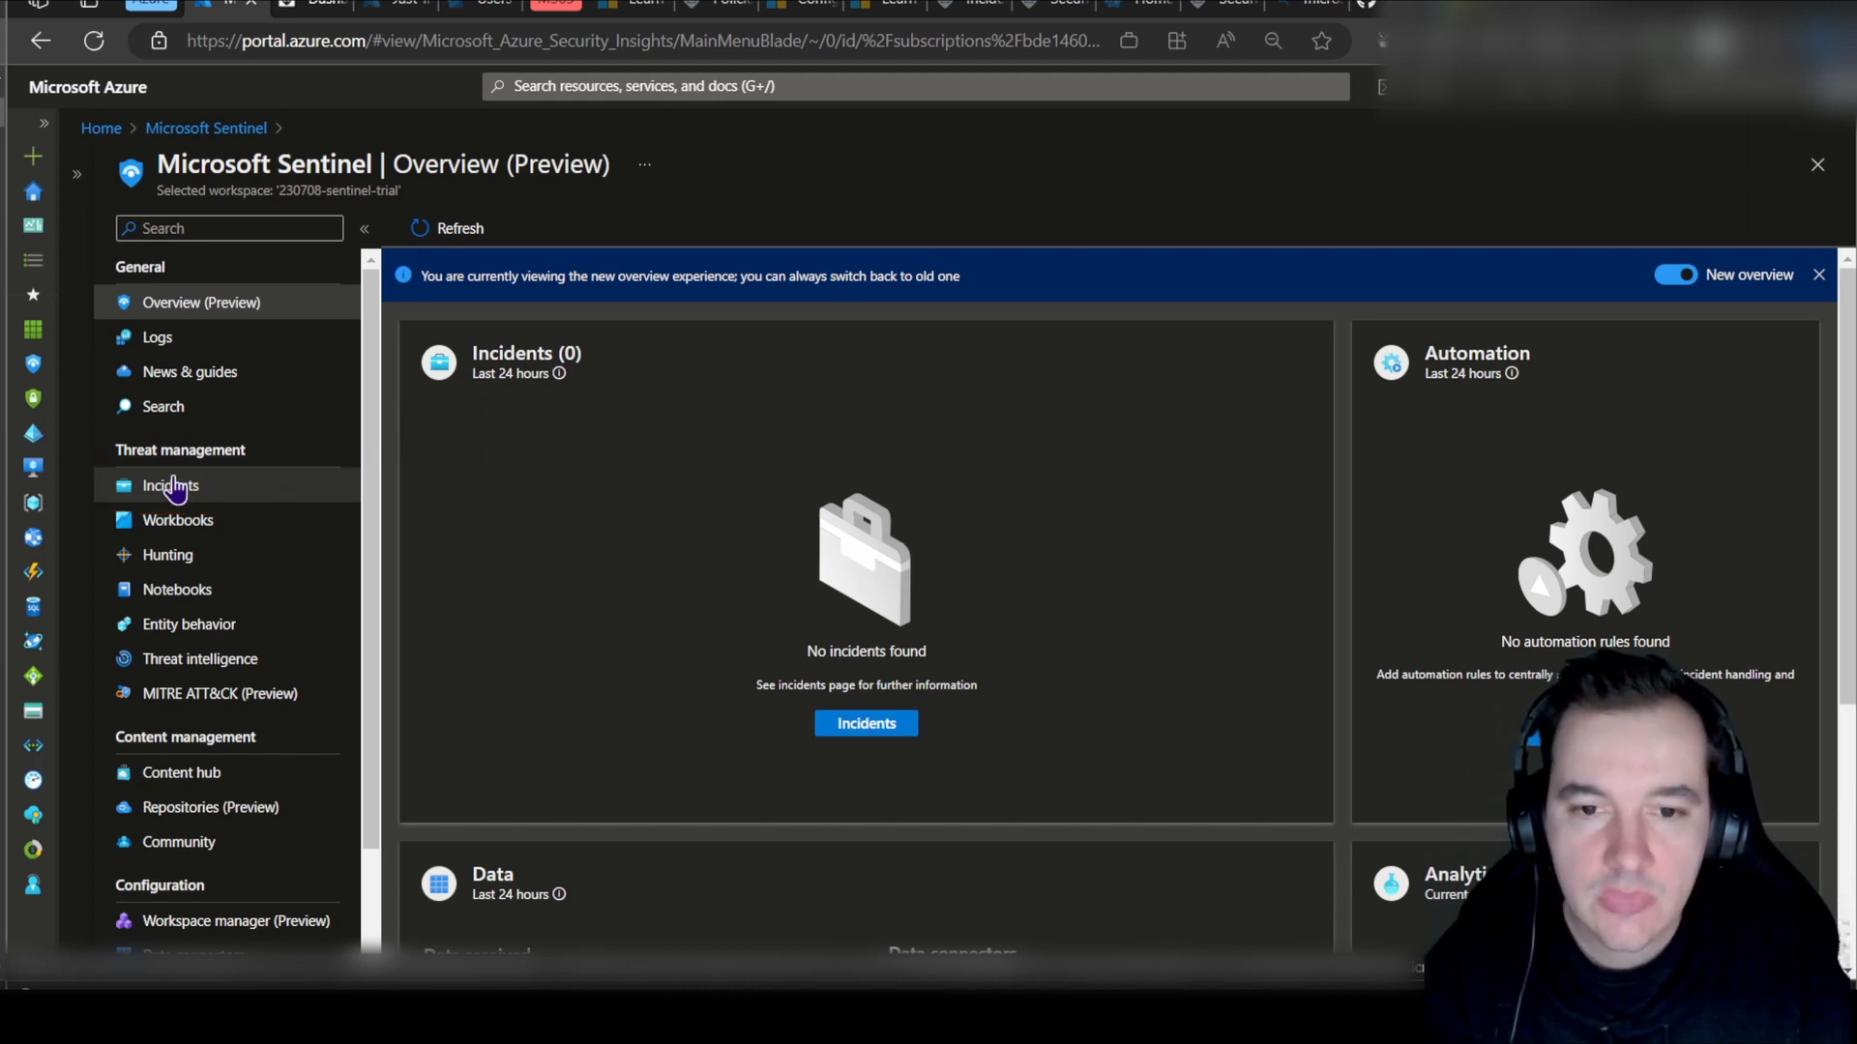
left_click(170, 485)
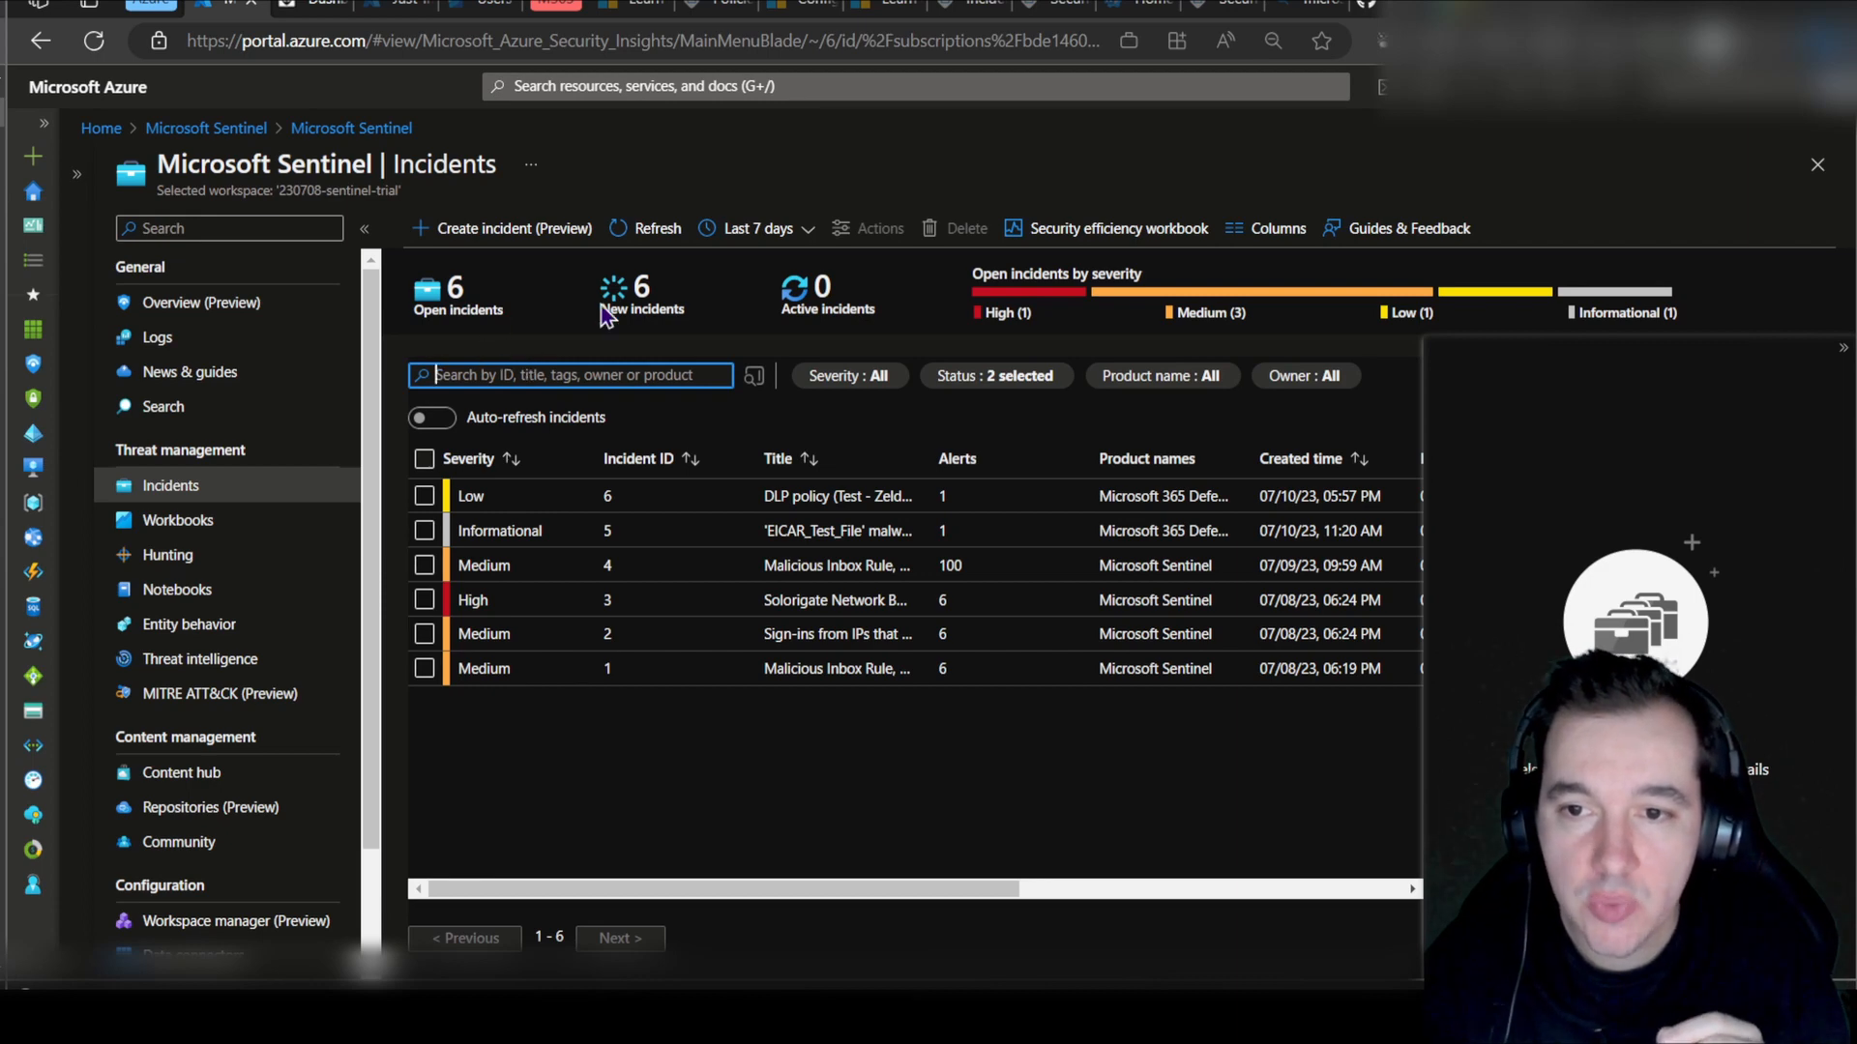
left_click(756, 228)
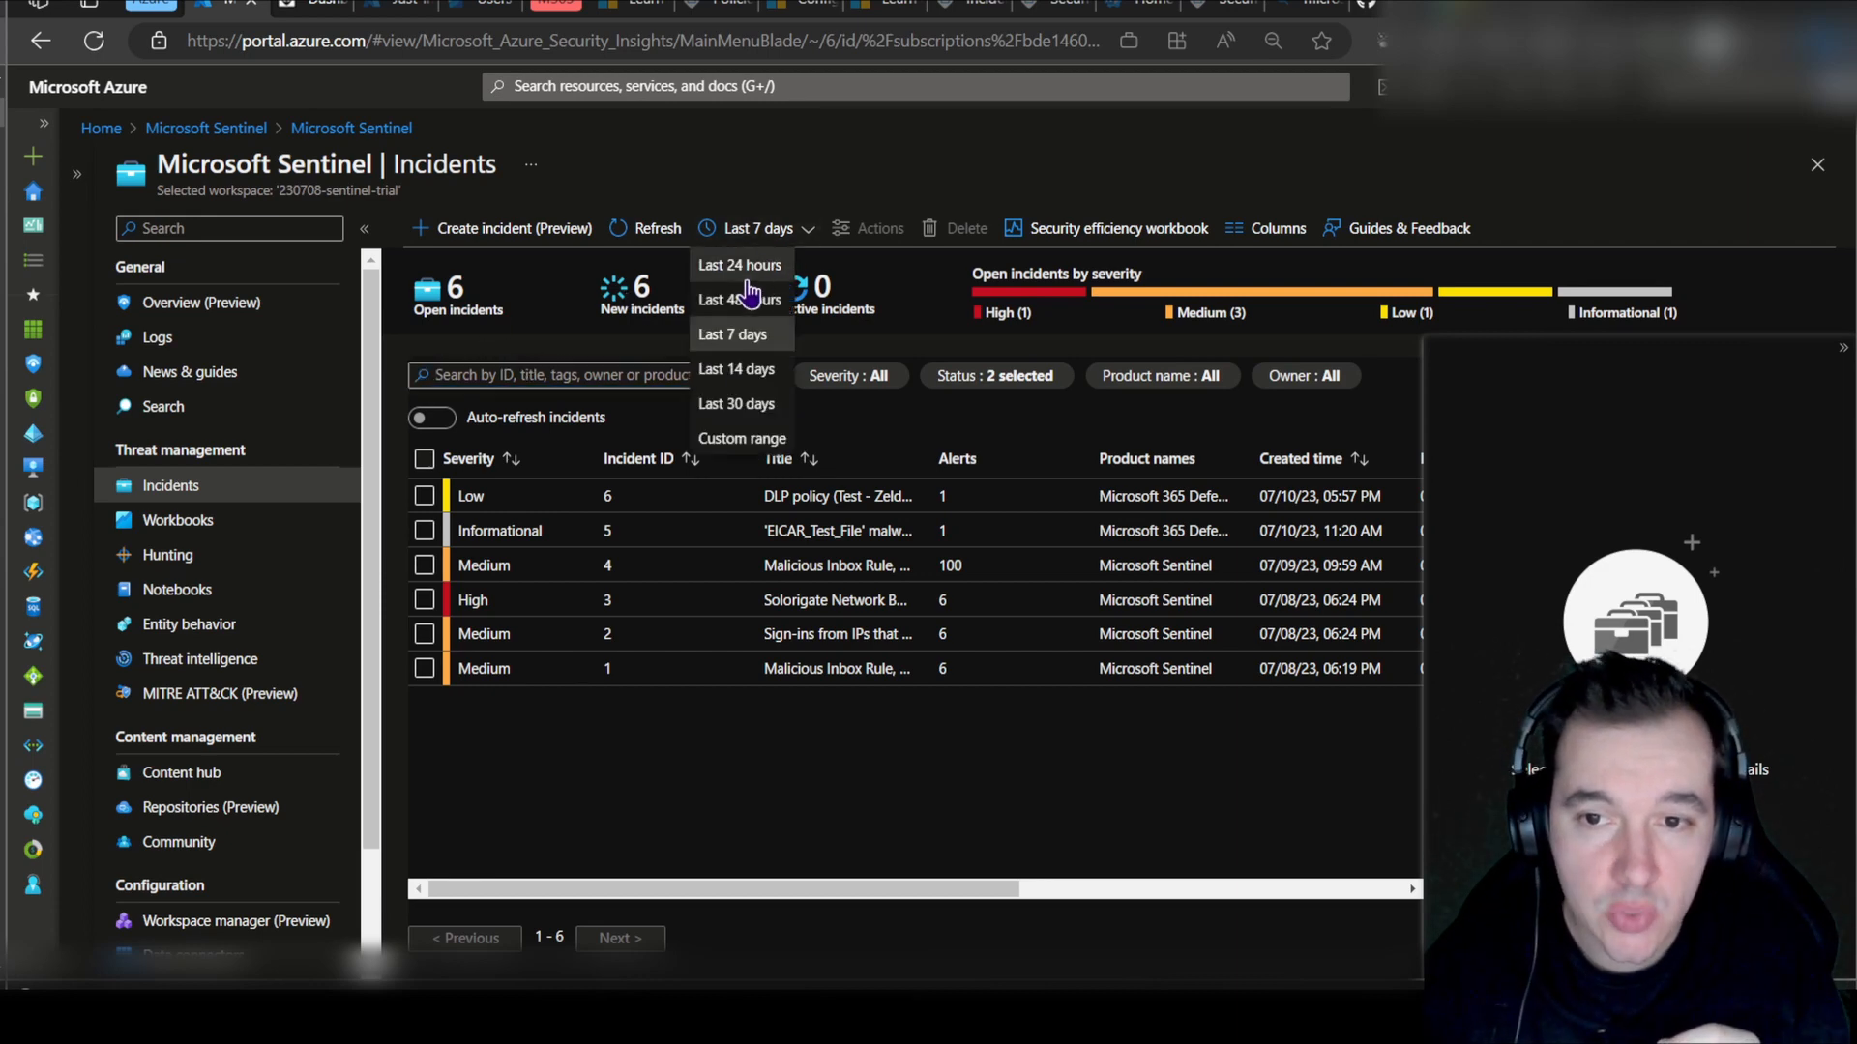
left_click(739, 265)
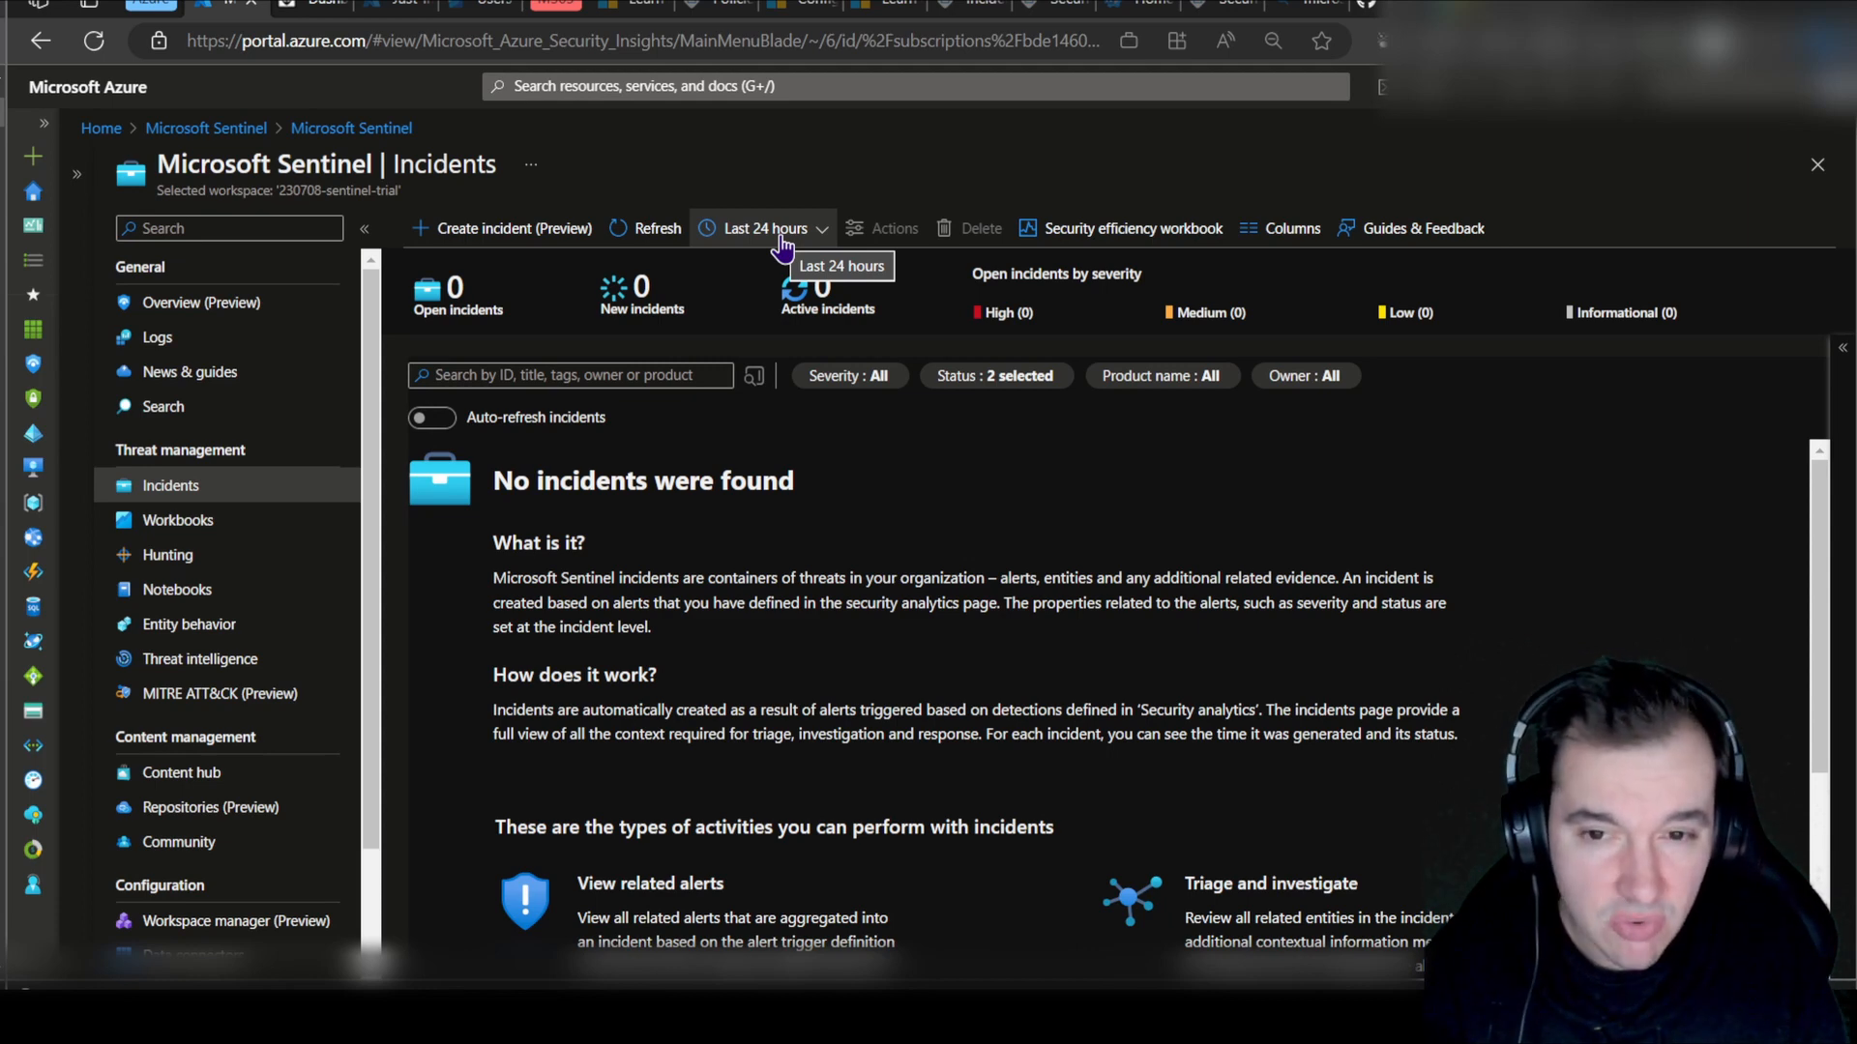
left_click(764, 228)
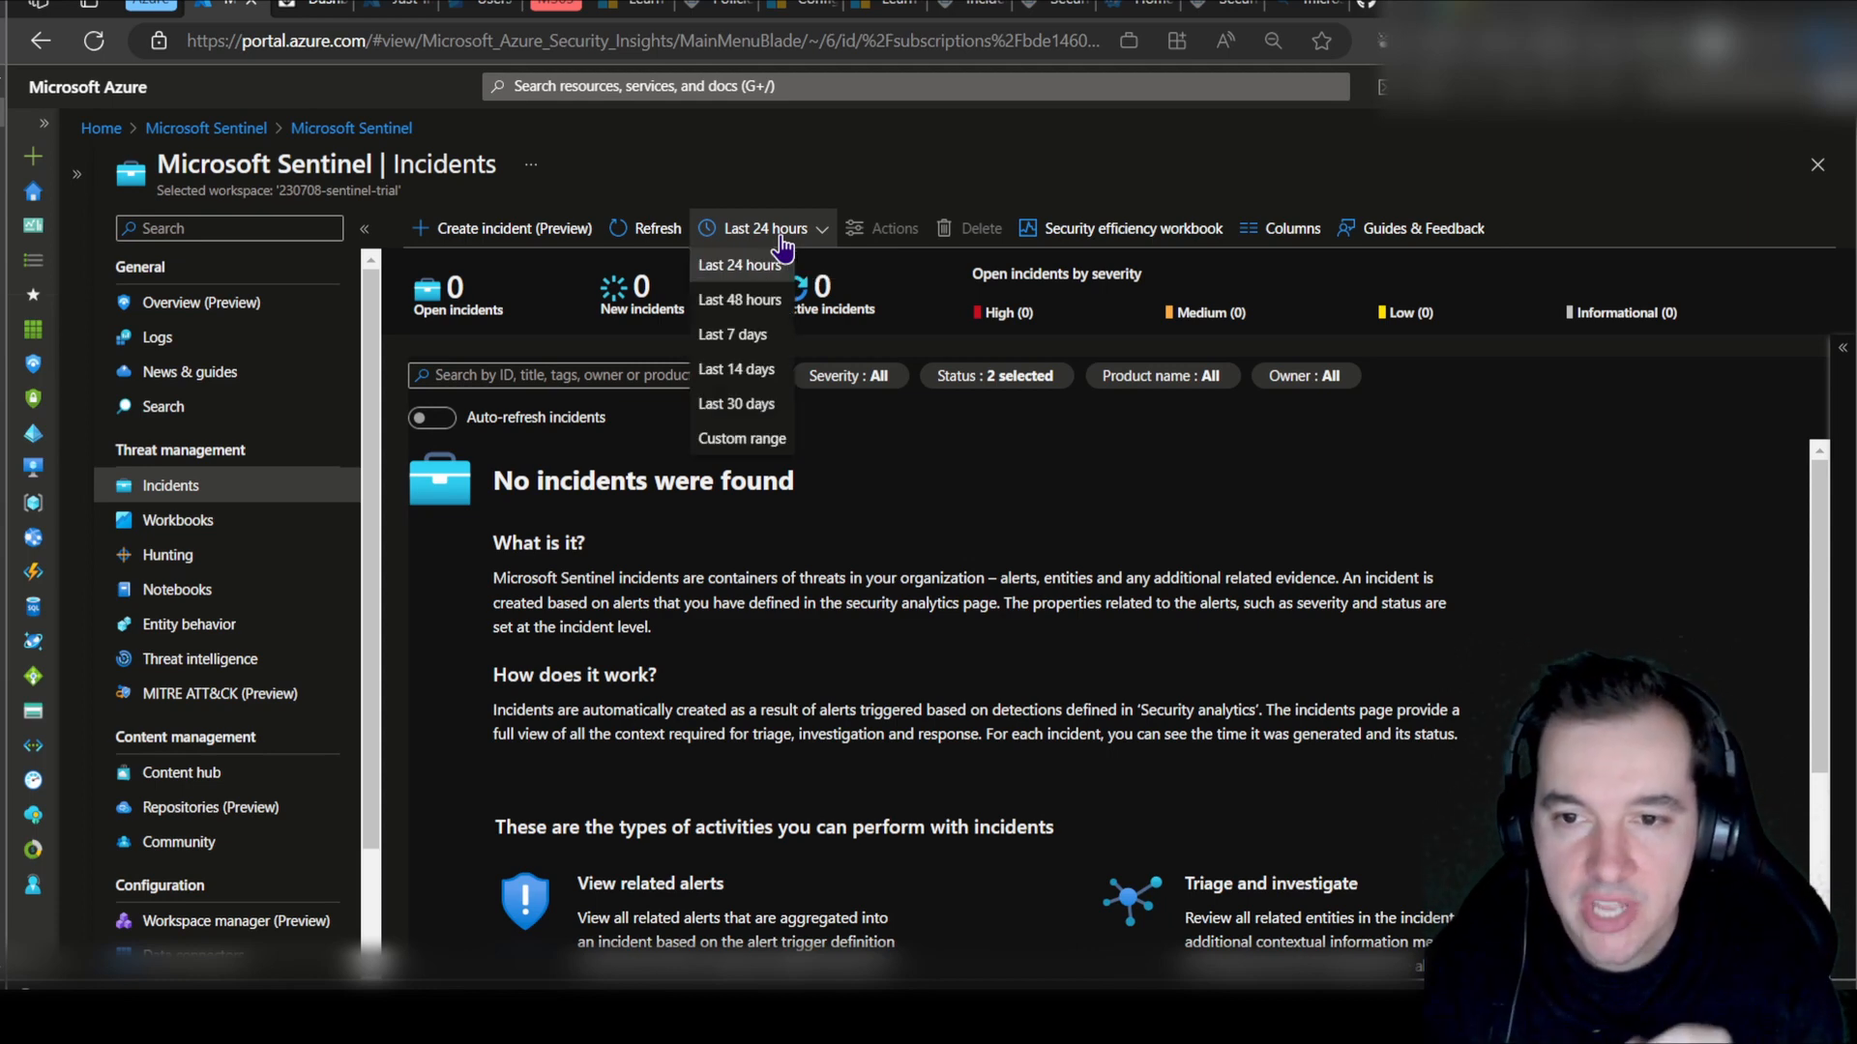
mouse_move(731, 335)
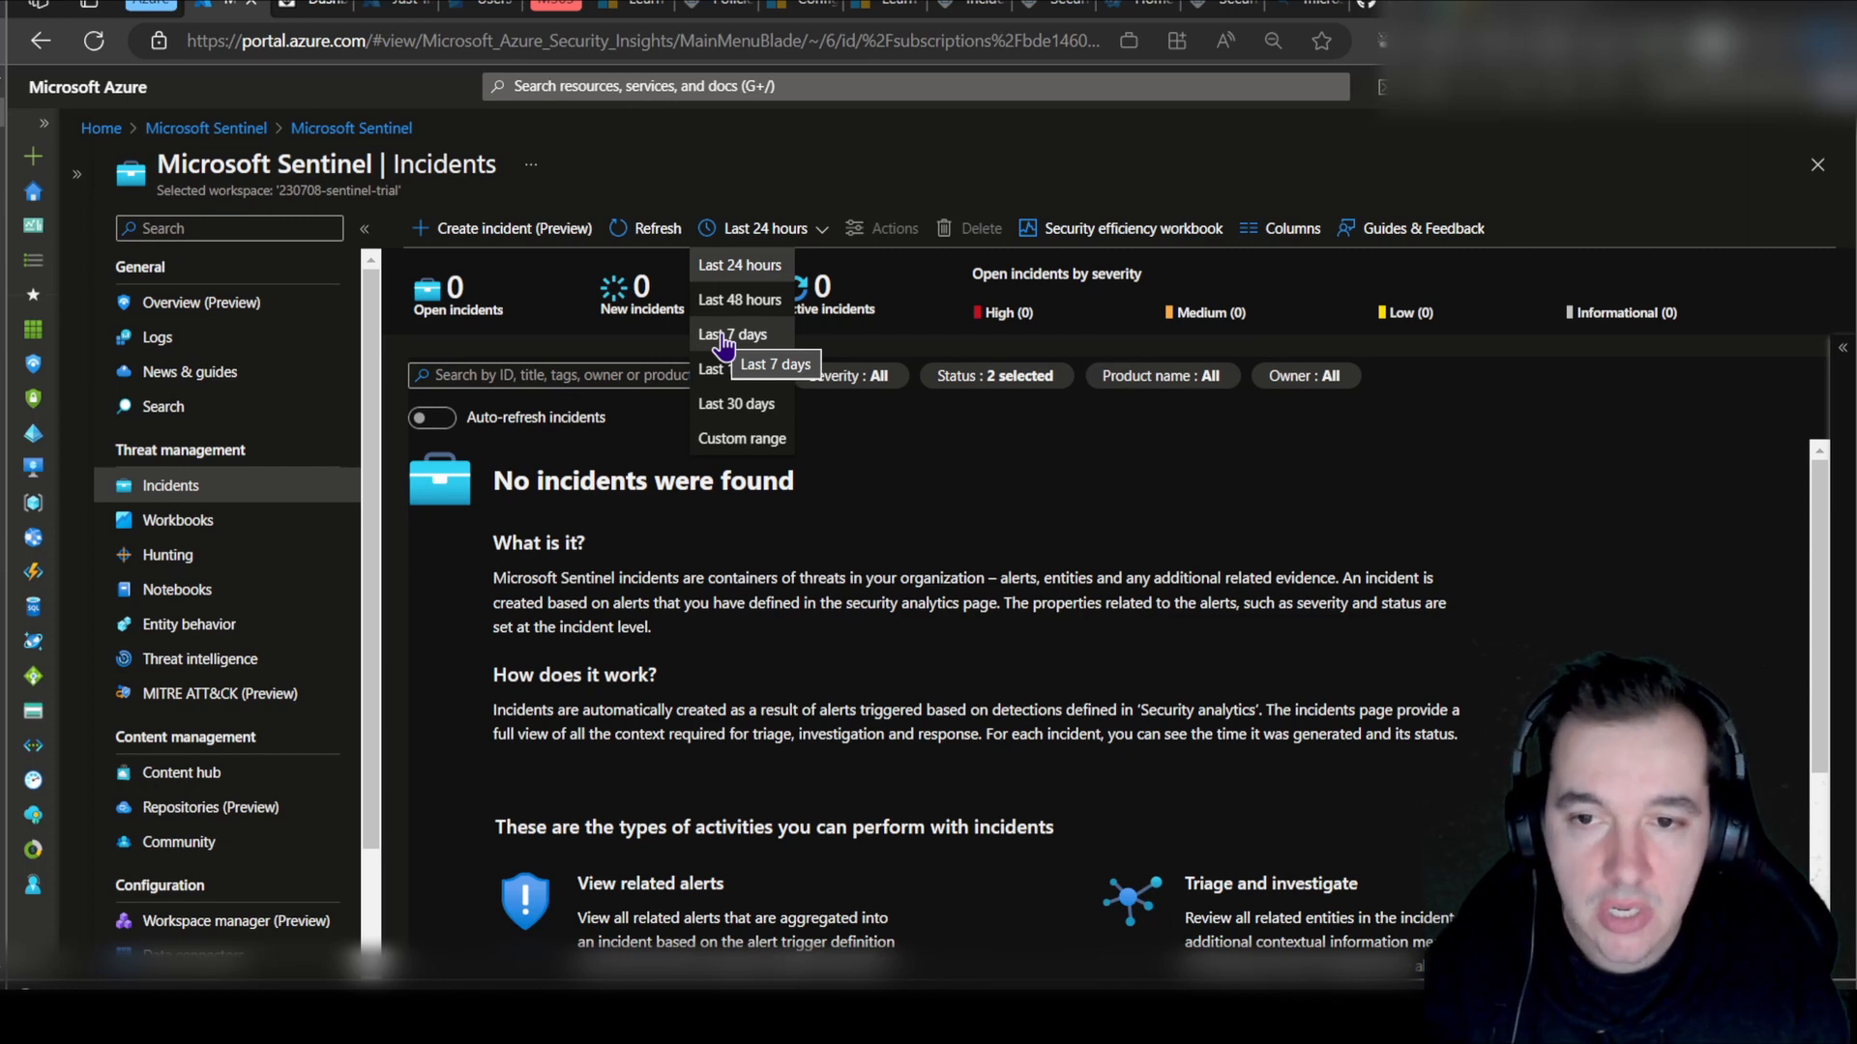
left_click(731, 334)
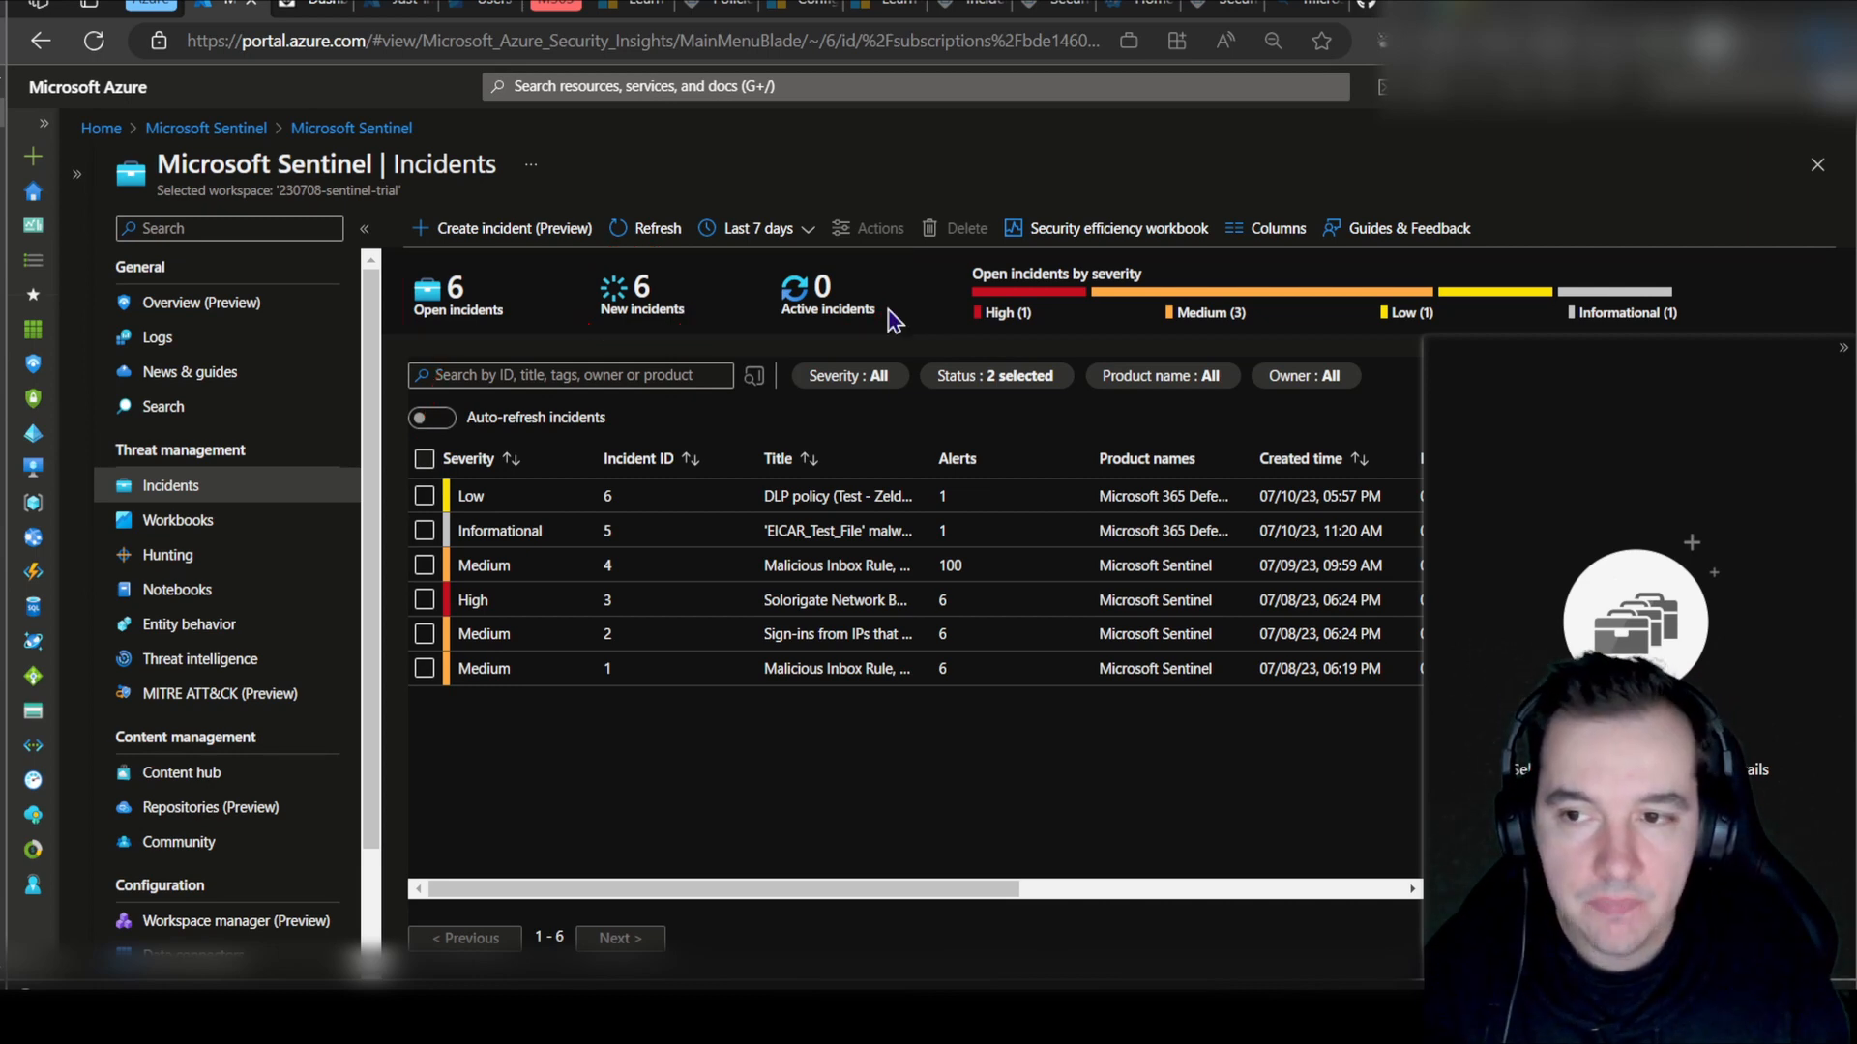
mouse_move(643, 445)
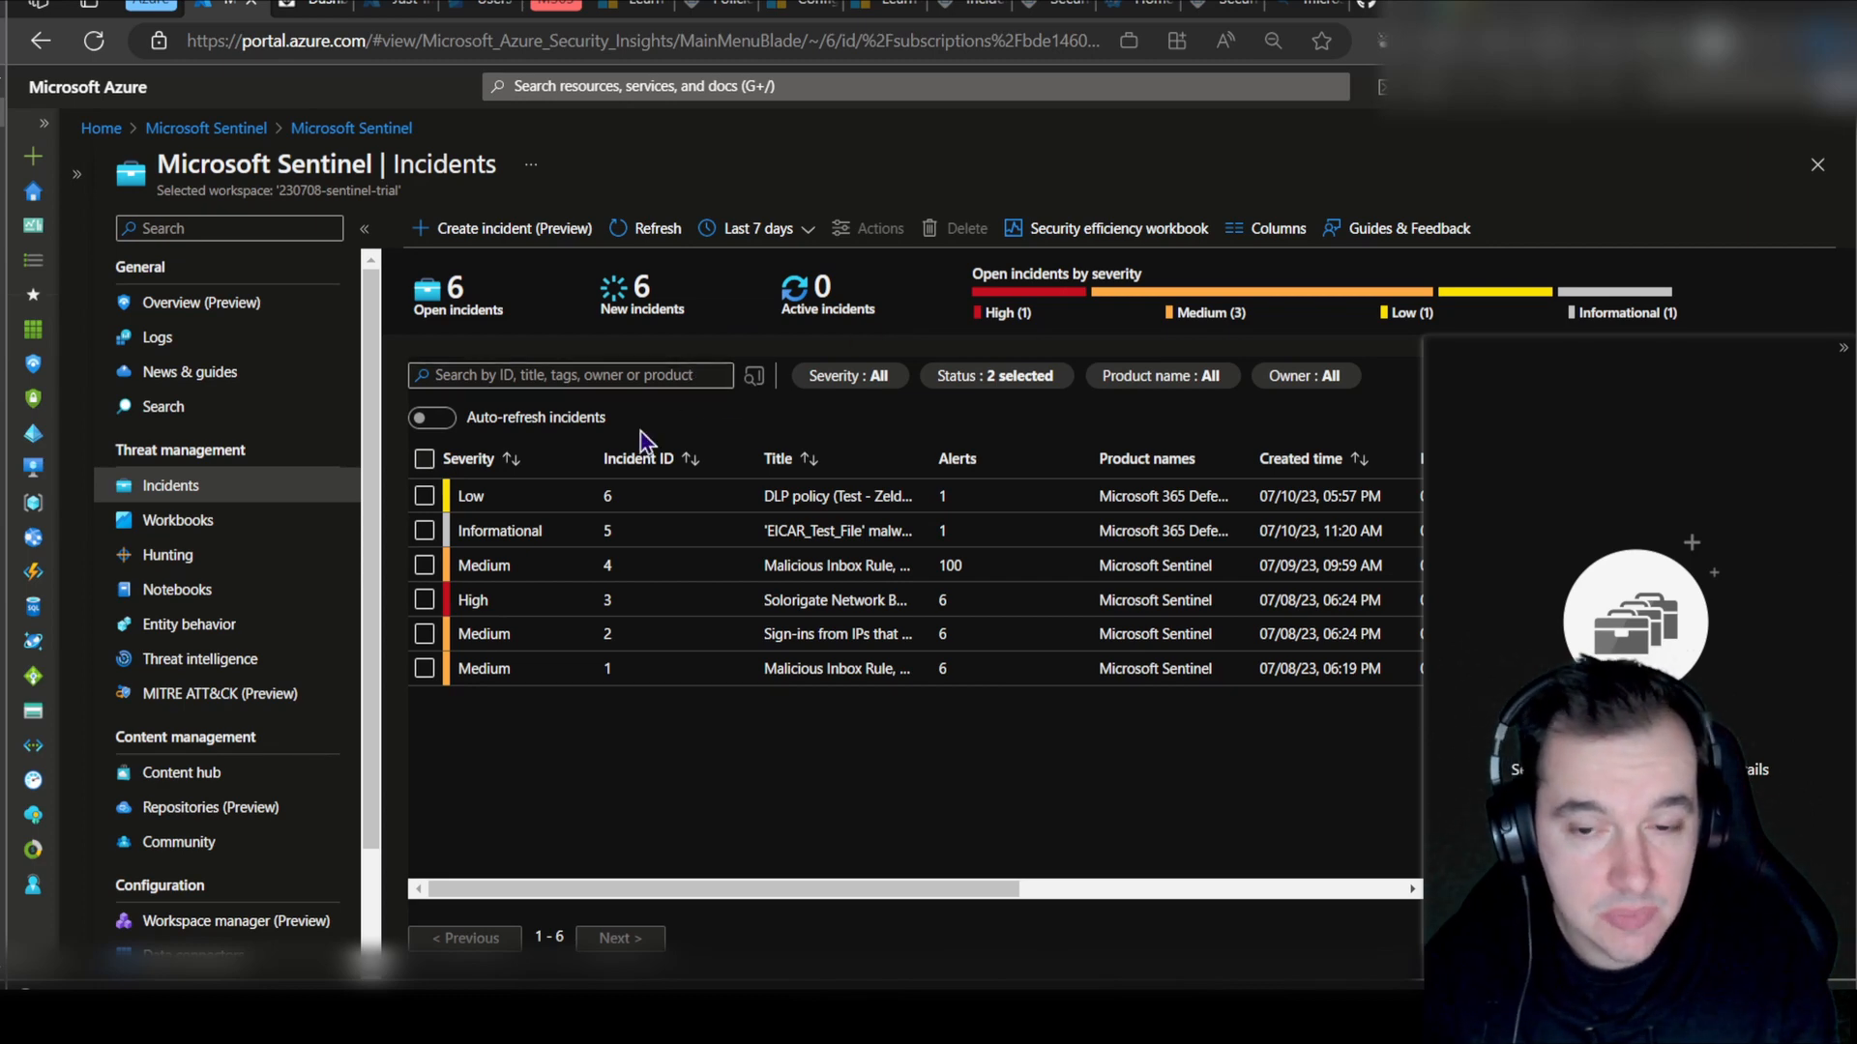
Step: Open the Solorigate Network Beacon incident and review Owner and Status choices without changing them
left_click(836, 599)
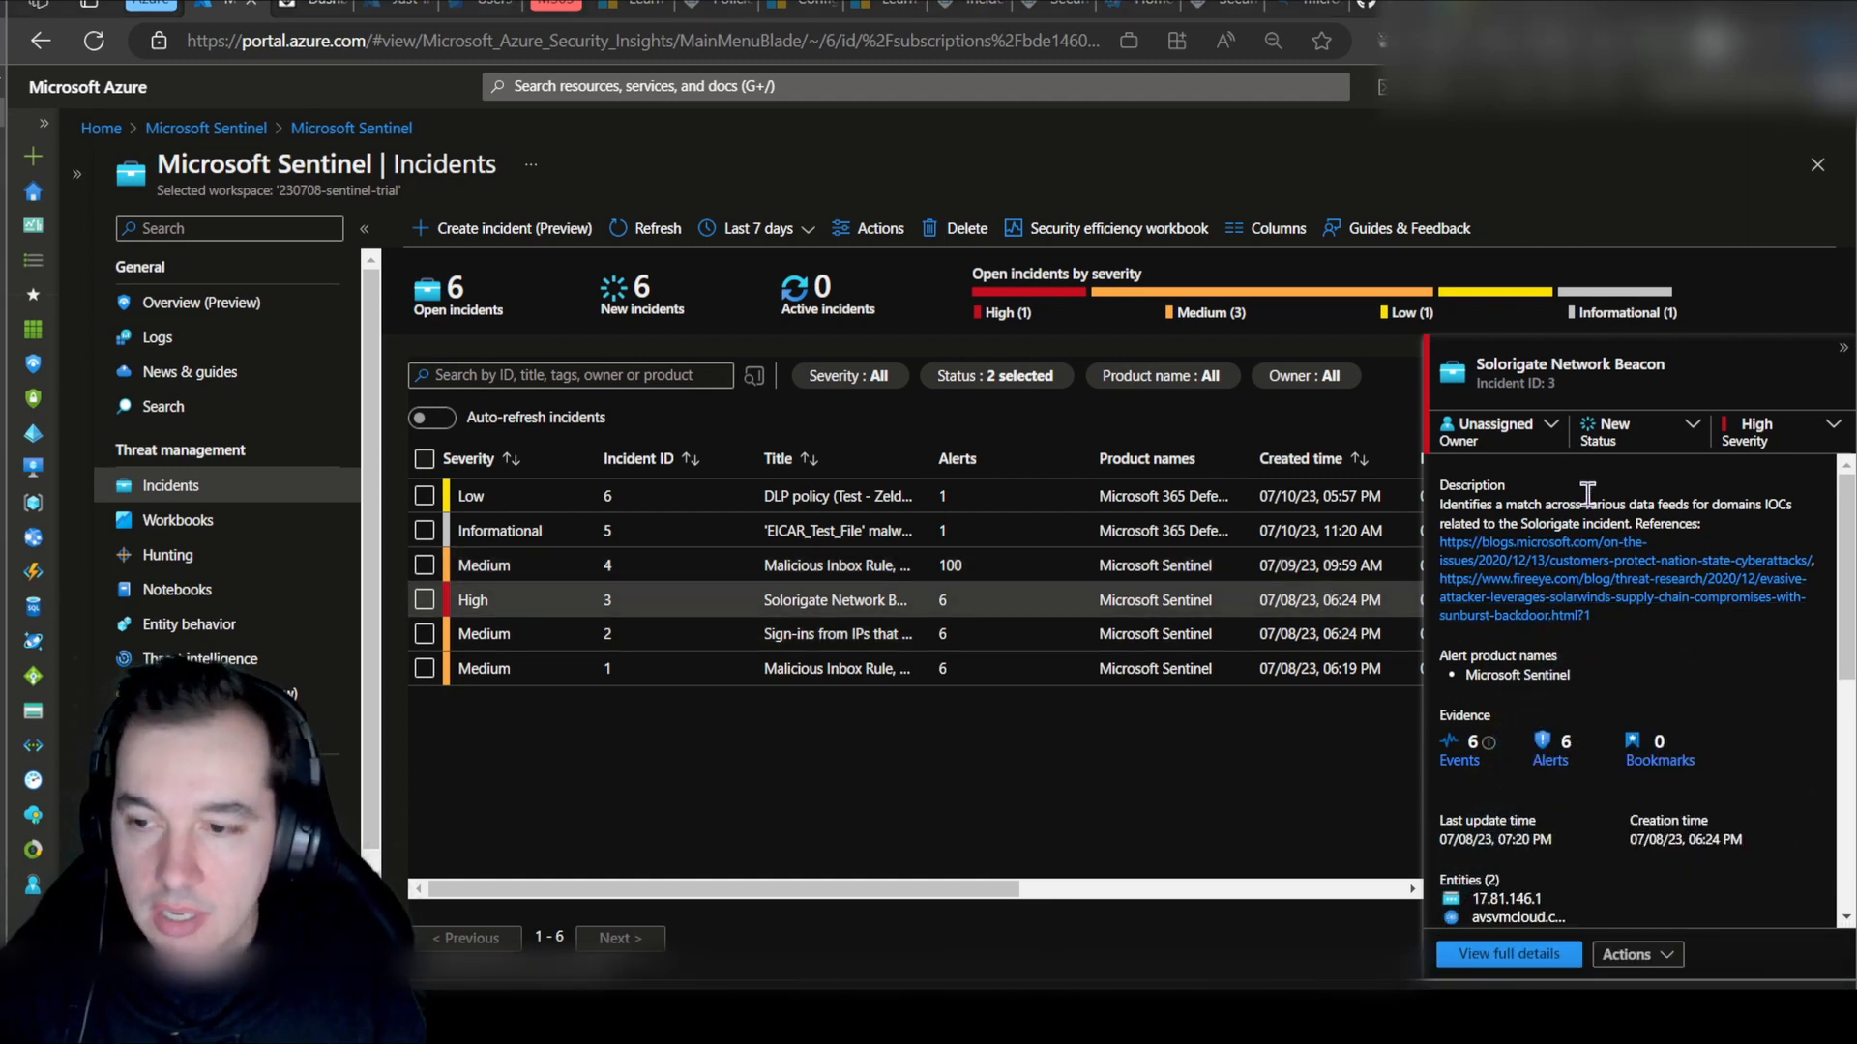
mouse_move(1524, 435)
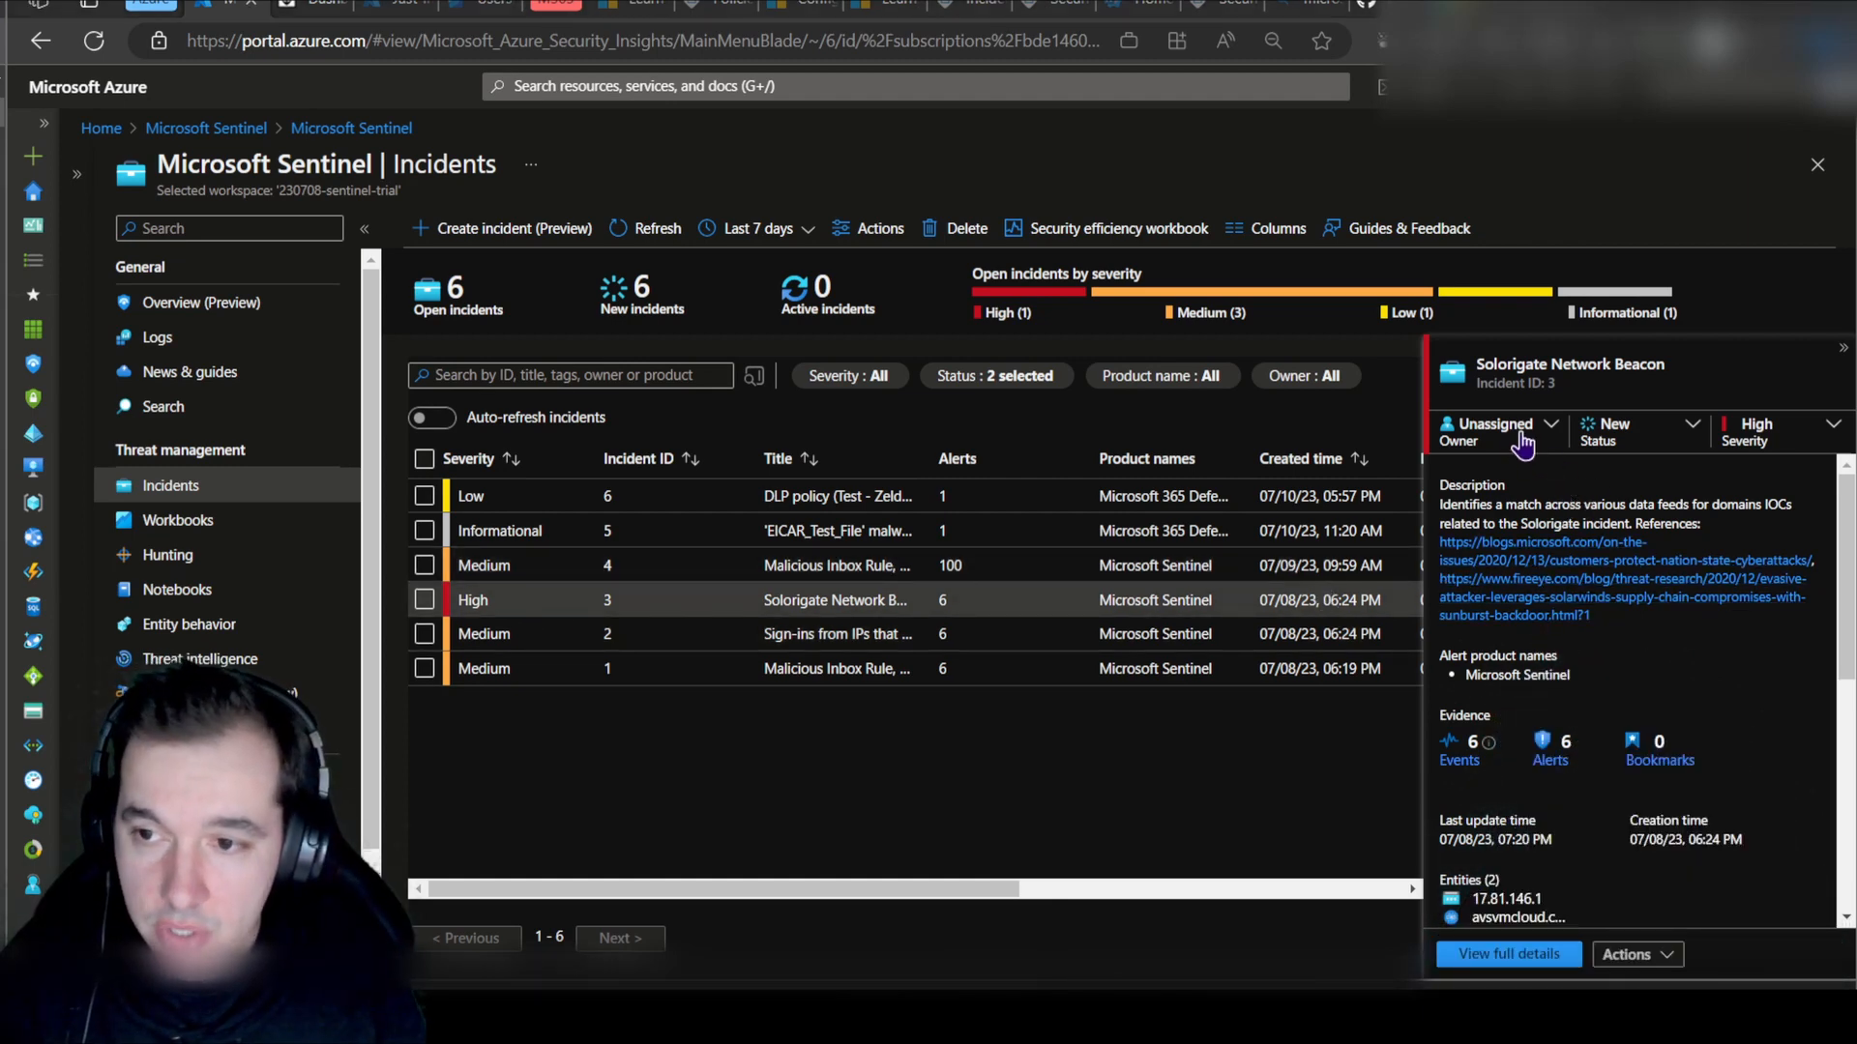
mouse_move(1497, 424)
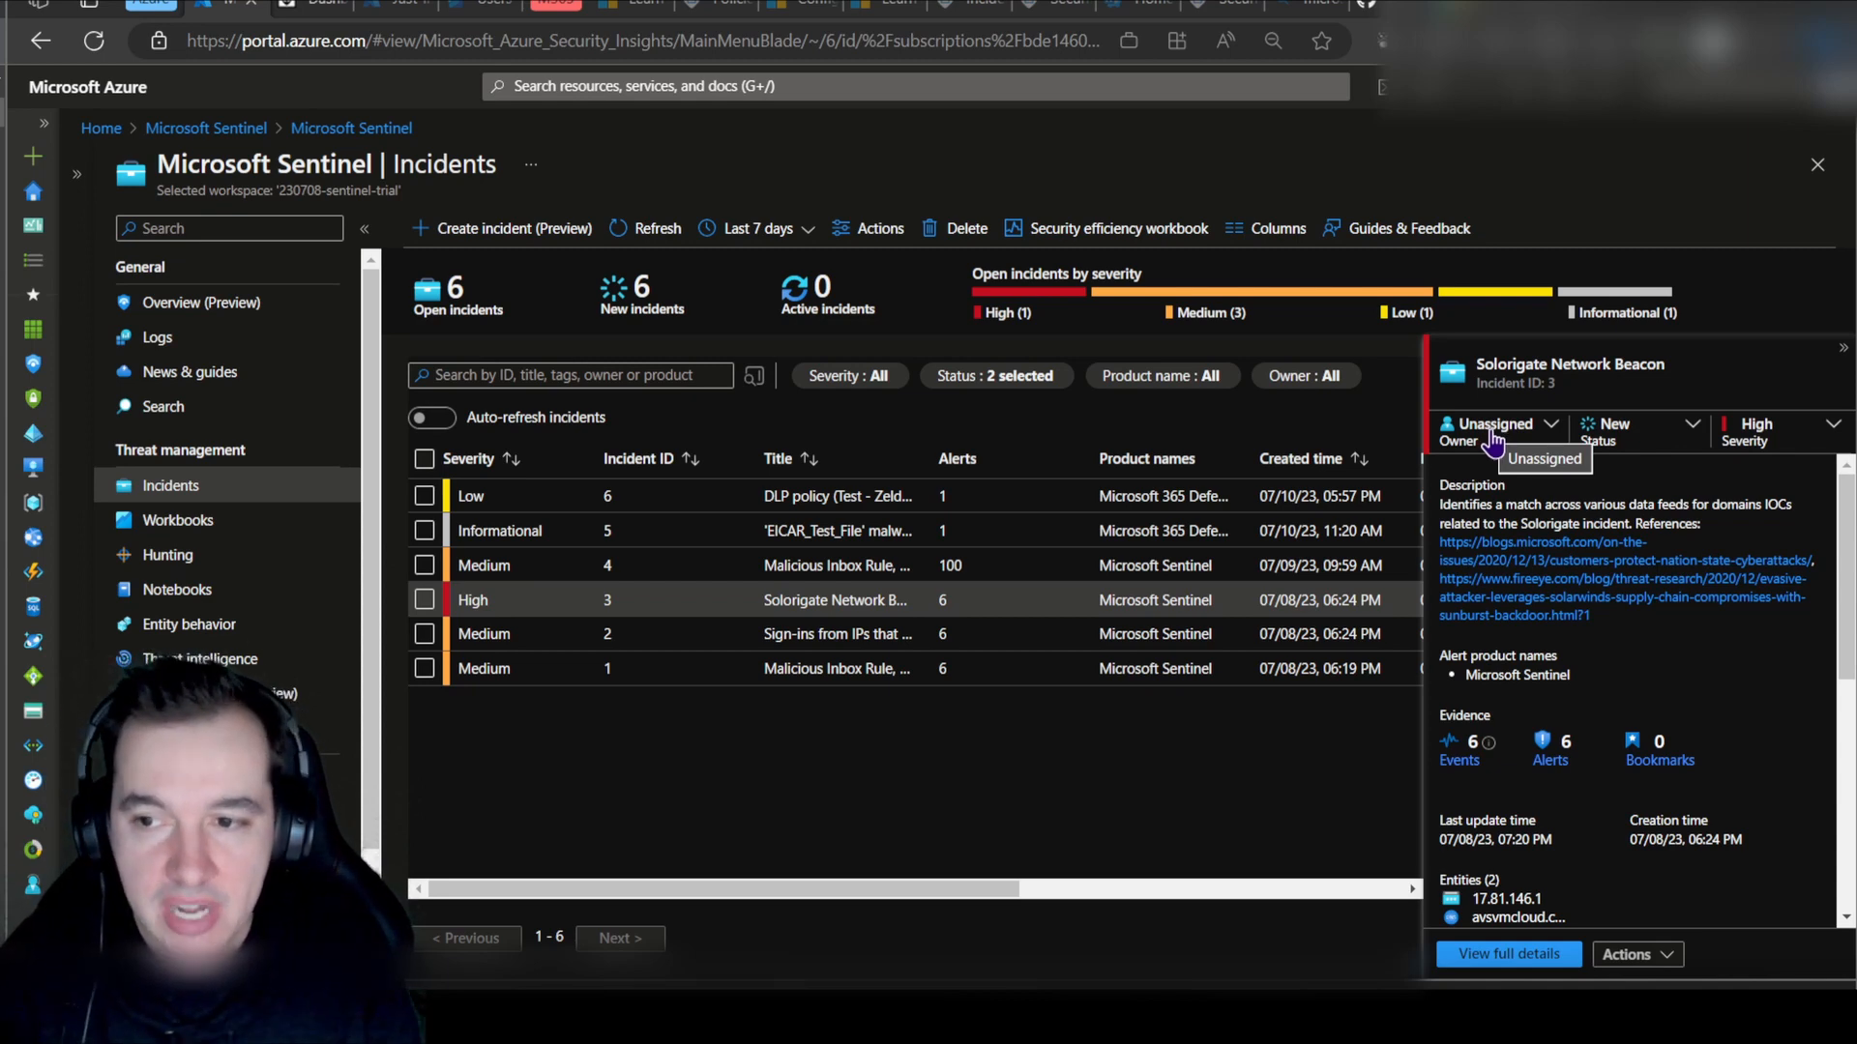
left_click(1495, 423)
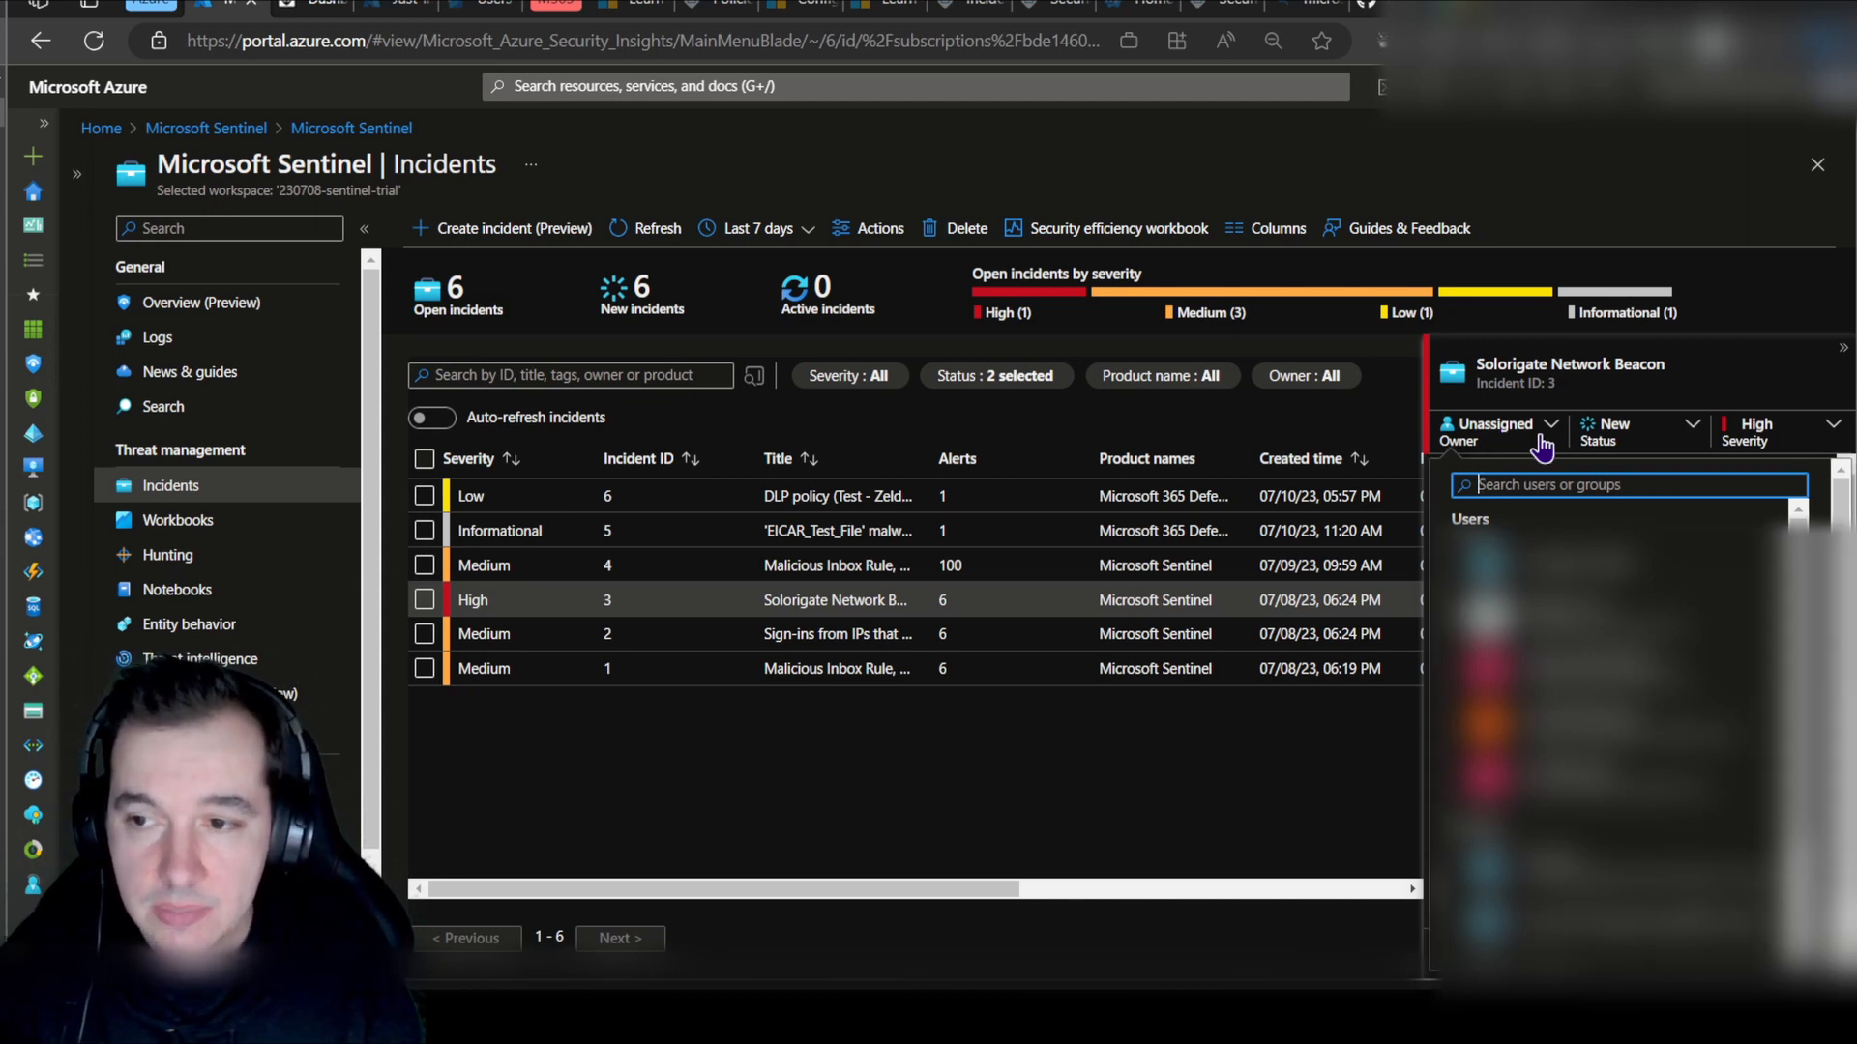
left_click(1638, 429)
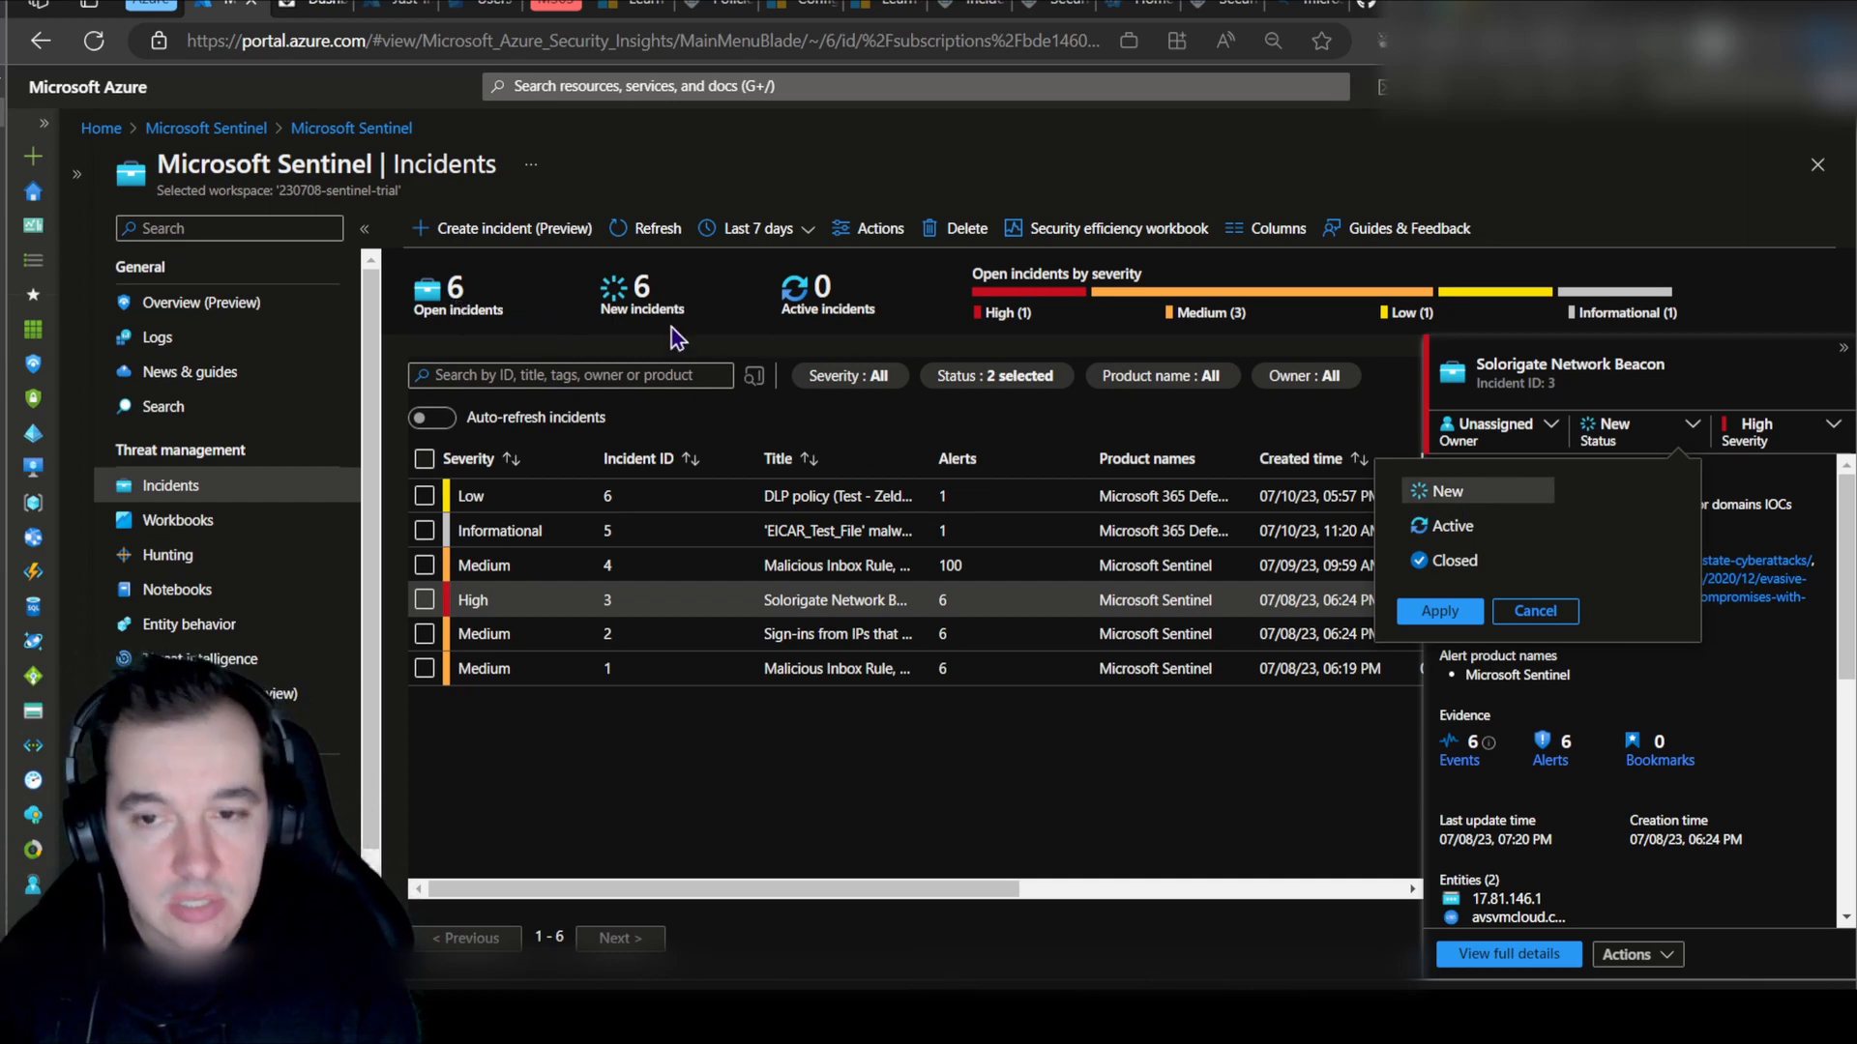
mouse_move(881, 319)
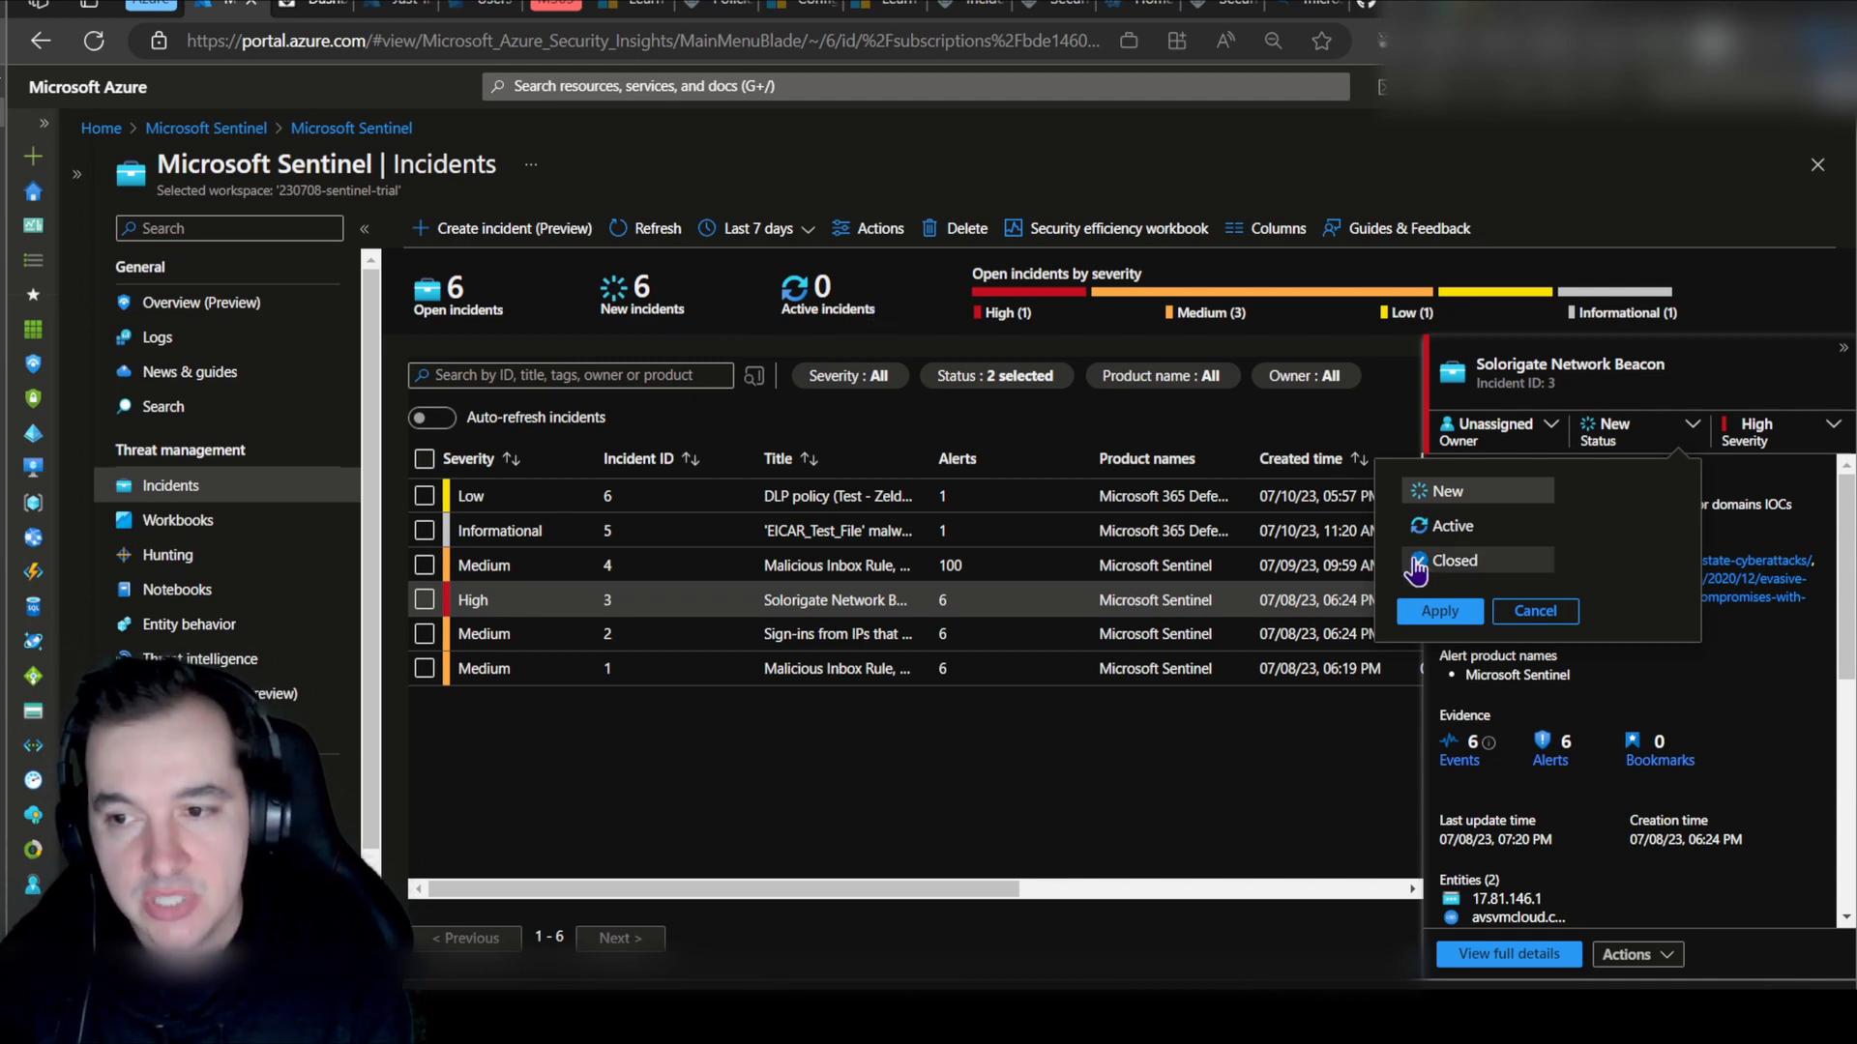
left_click(1419, 561)
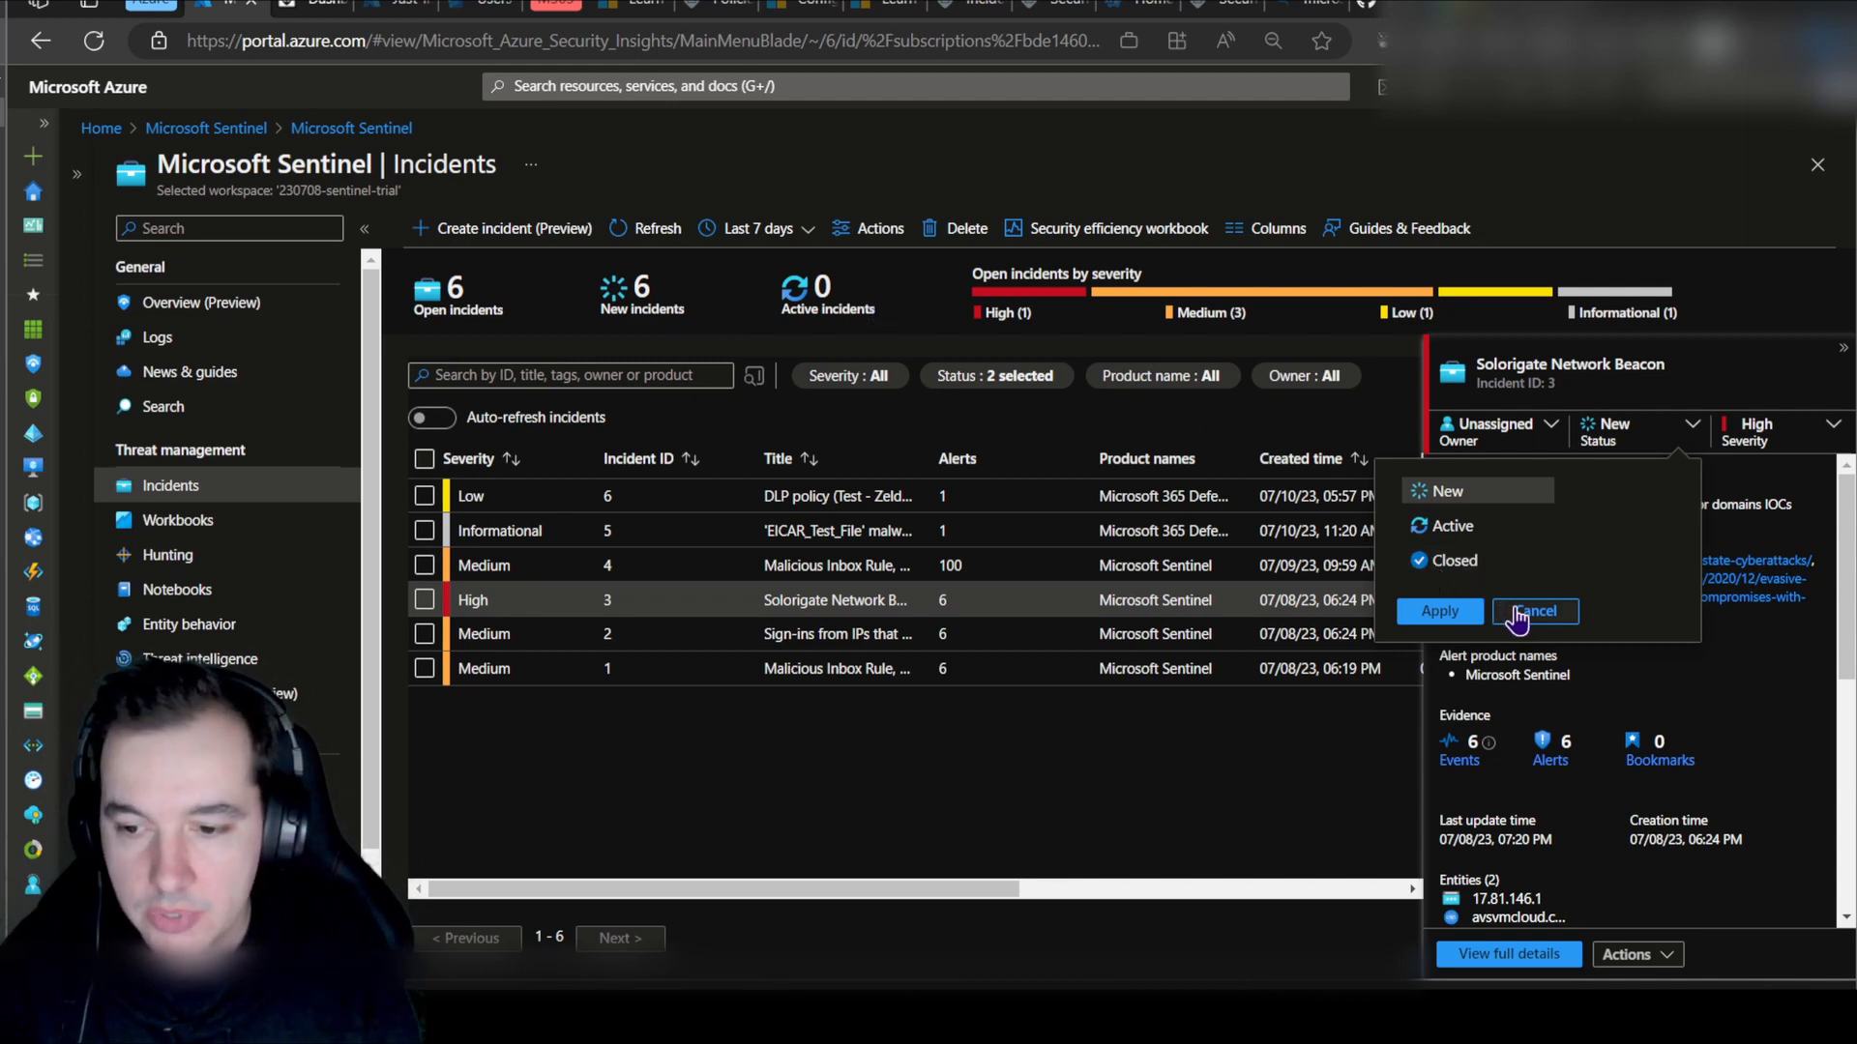
left_click(1533, 611)
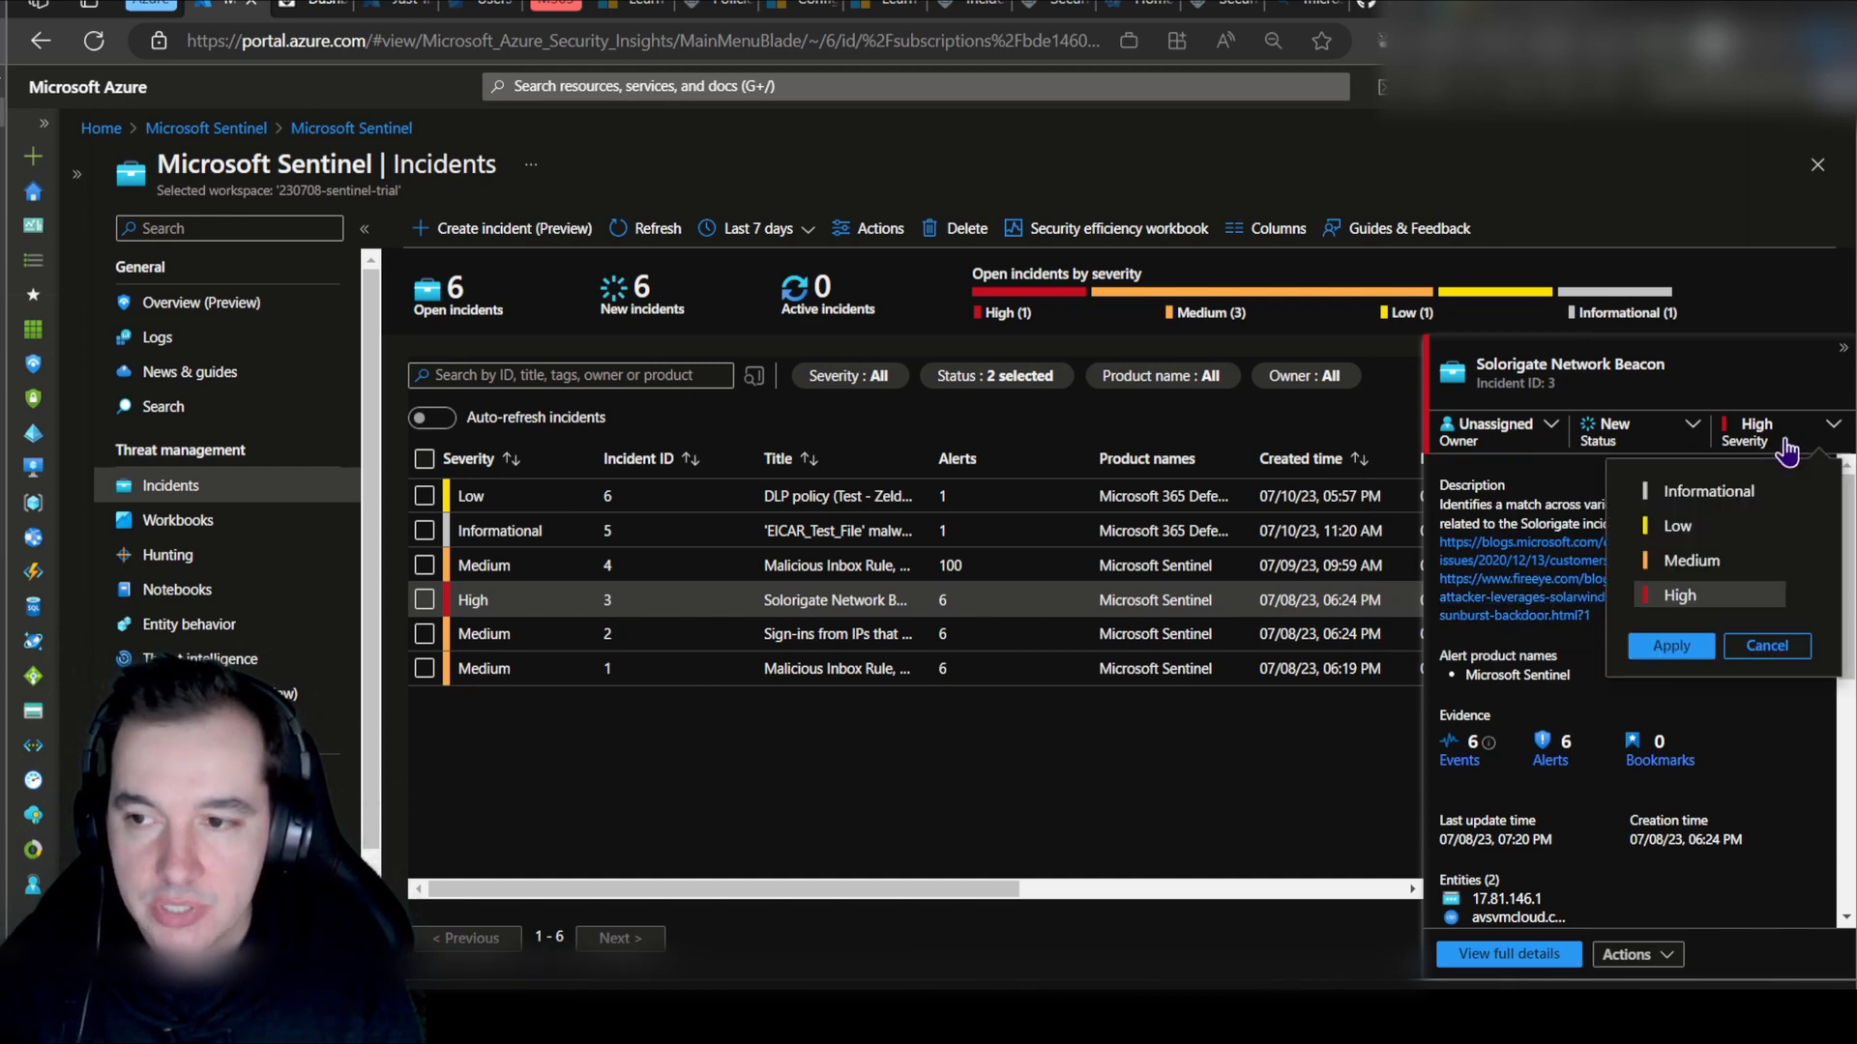
mouse_move(1774, 441)
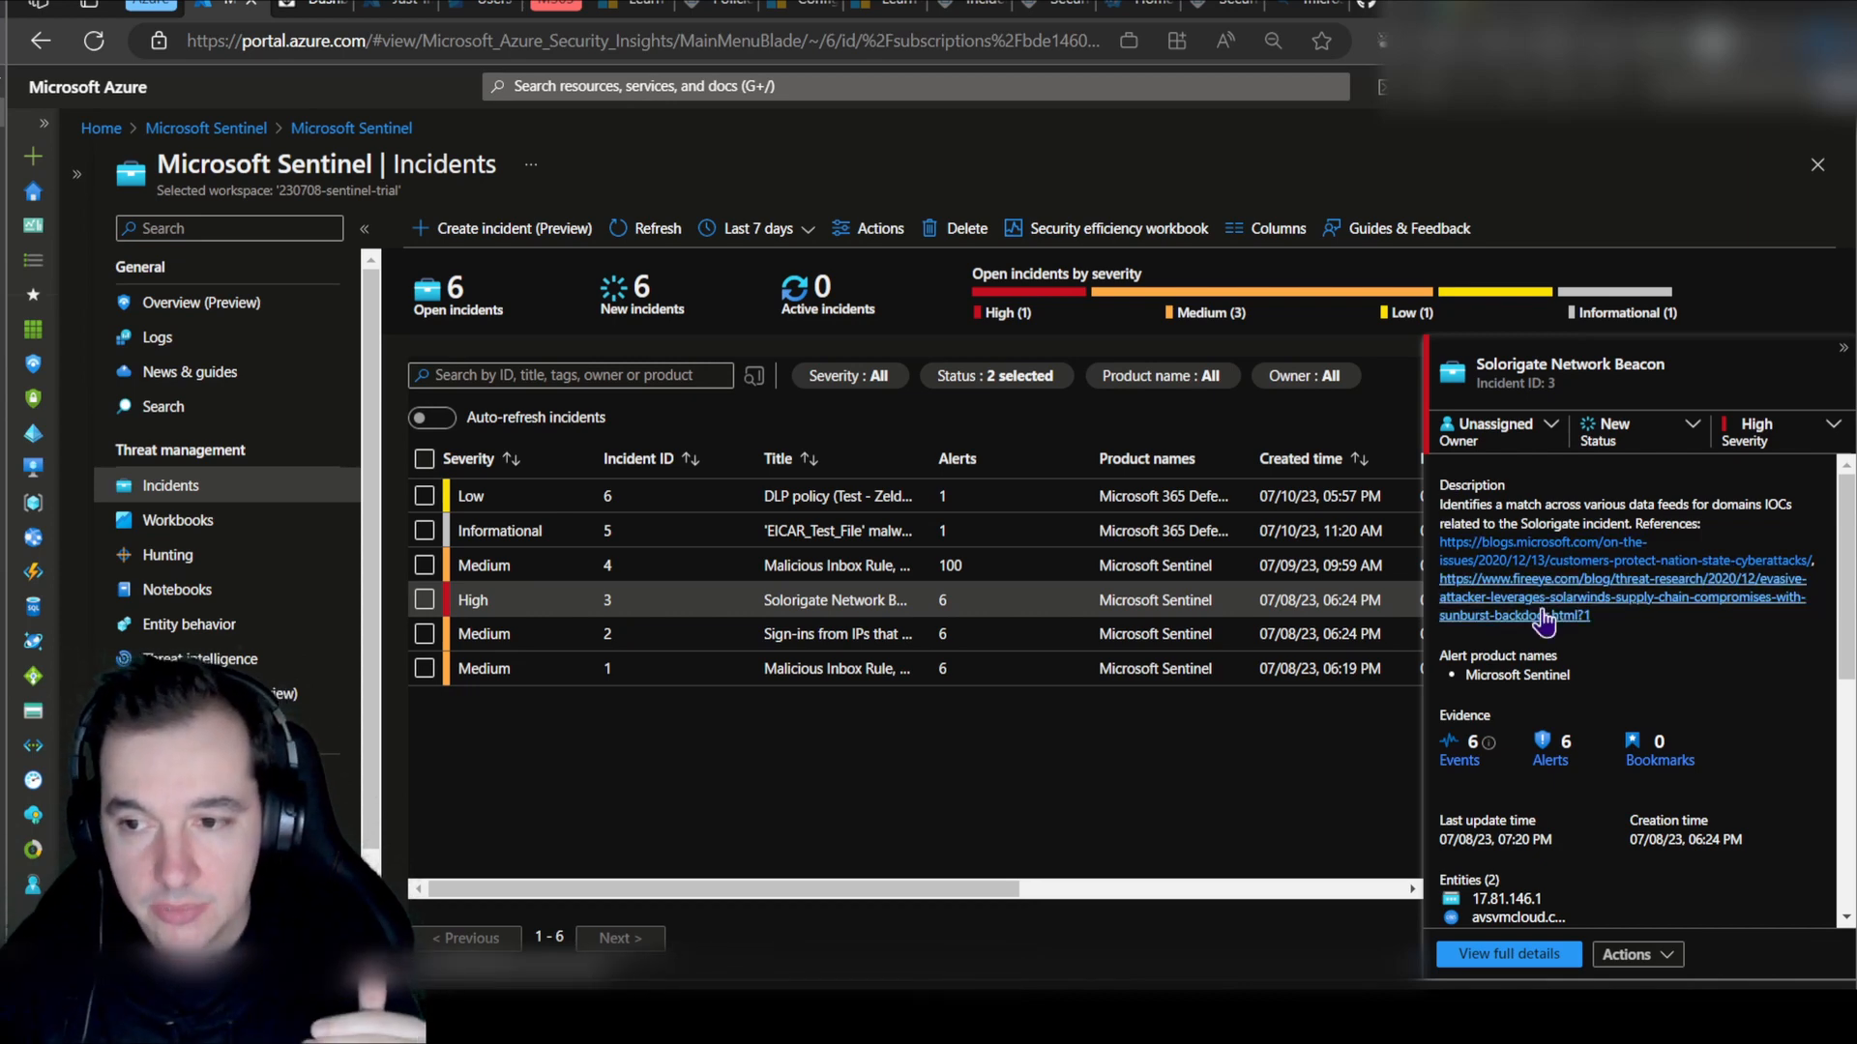
scroll("down", 3)
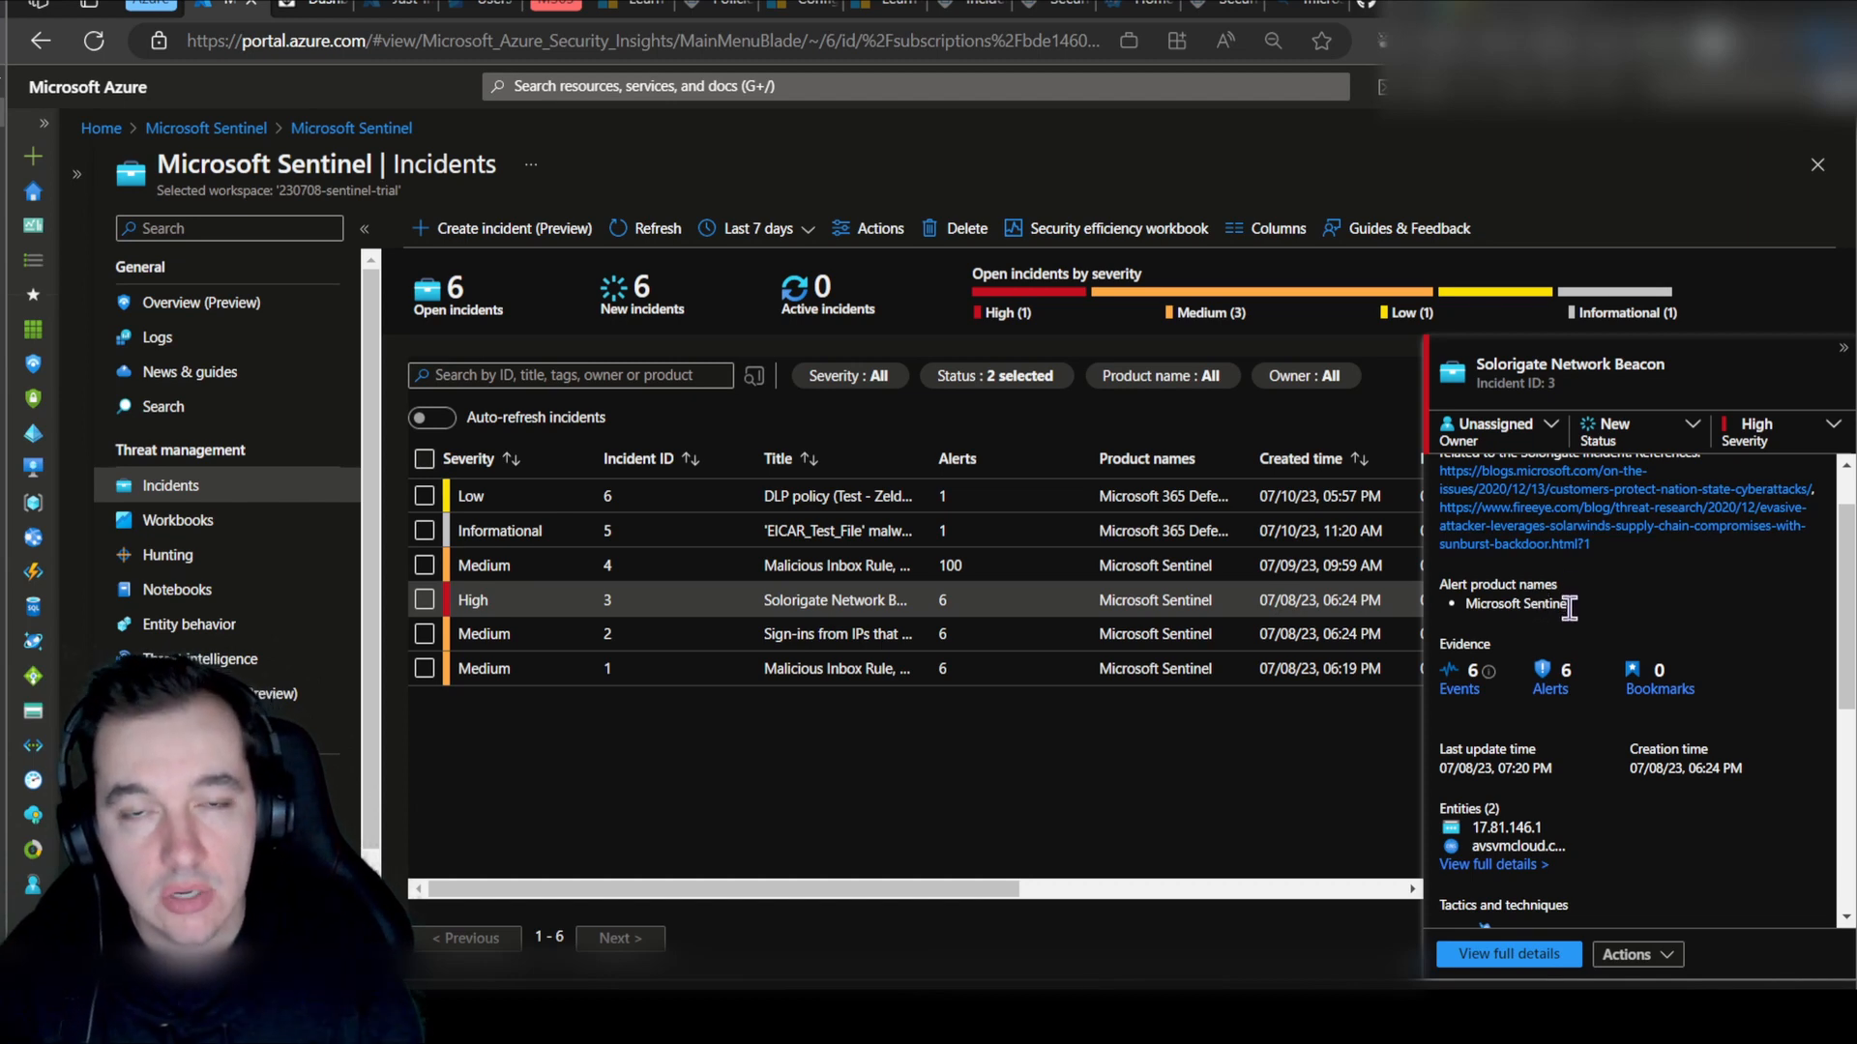
scroll("down", 3)
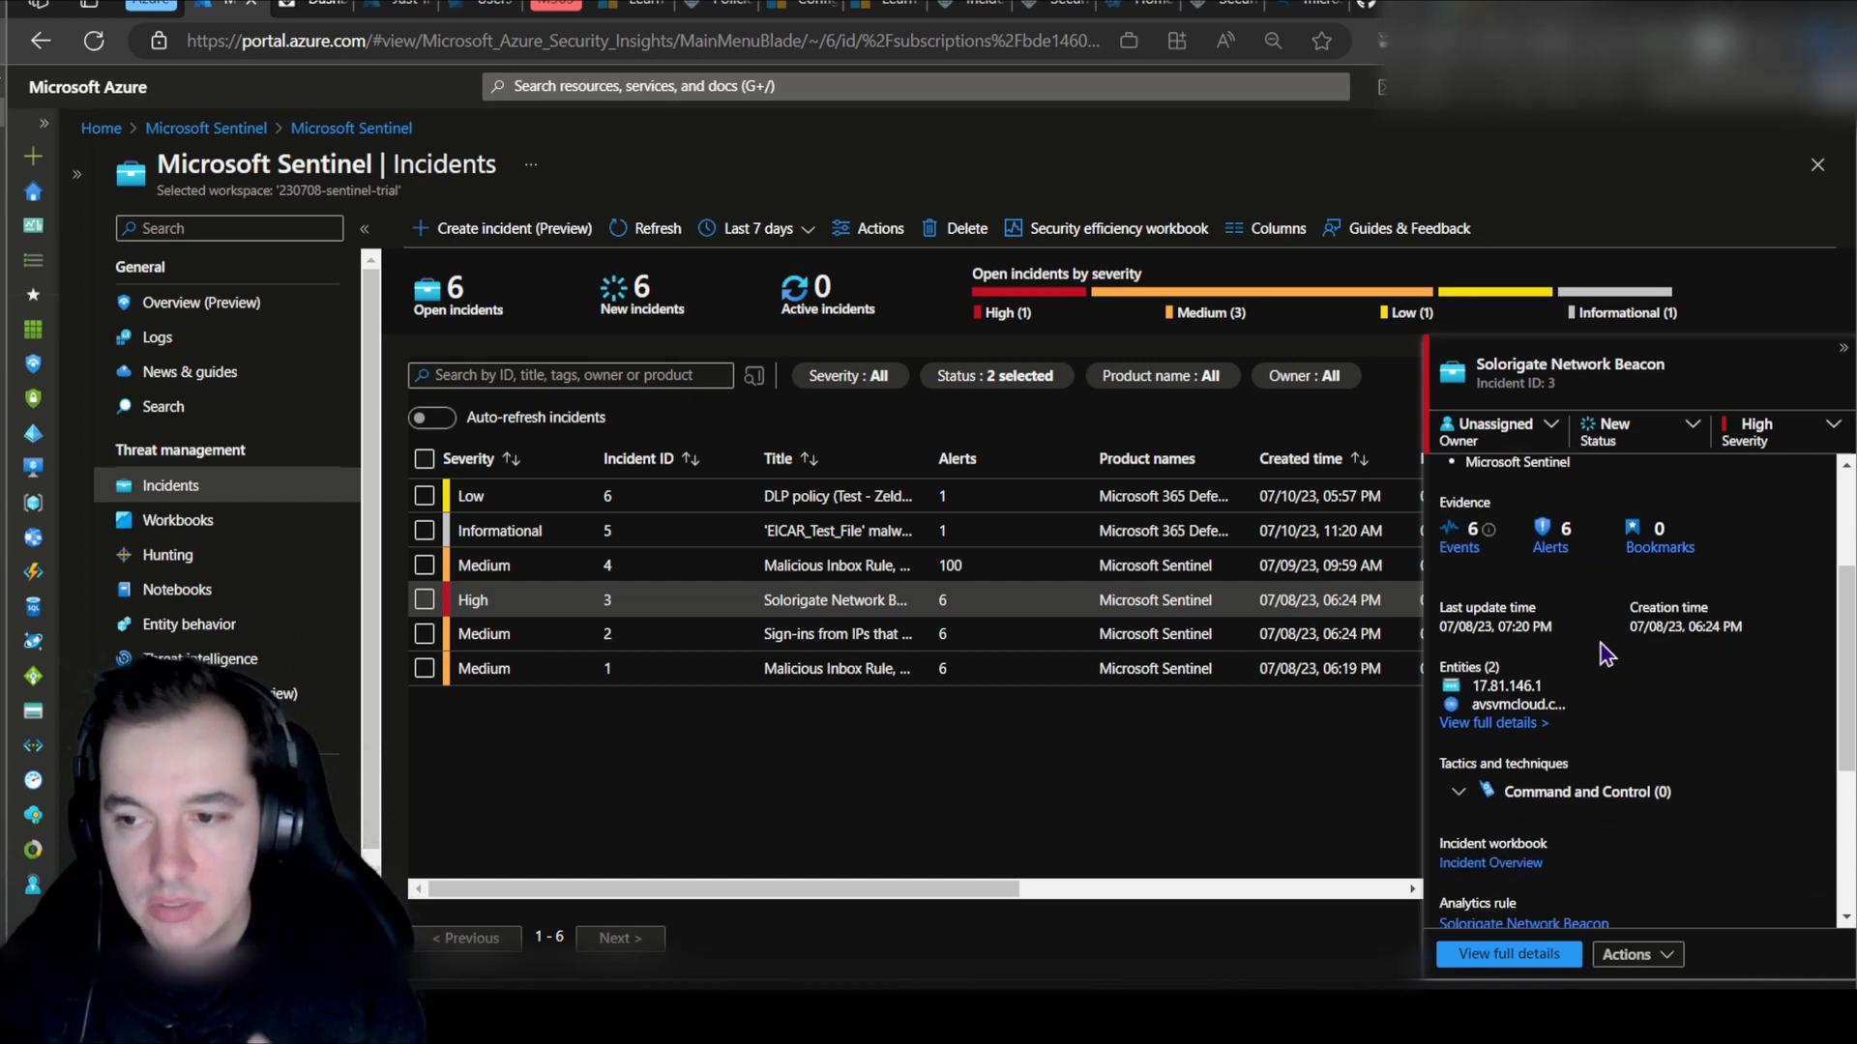
scroll("down", 3)
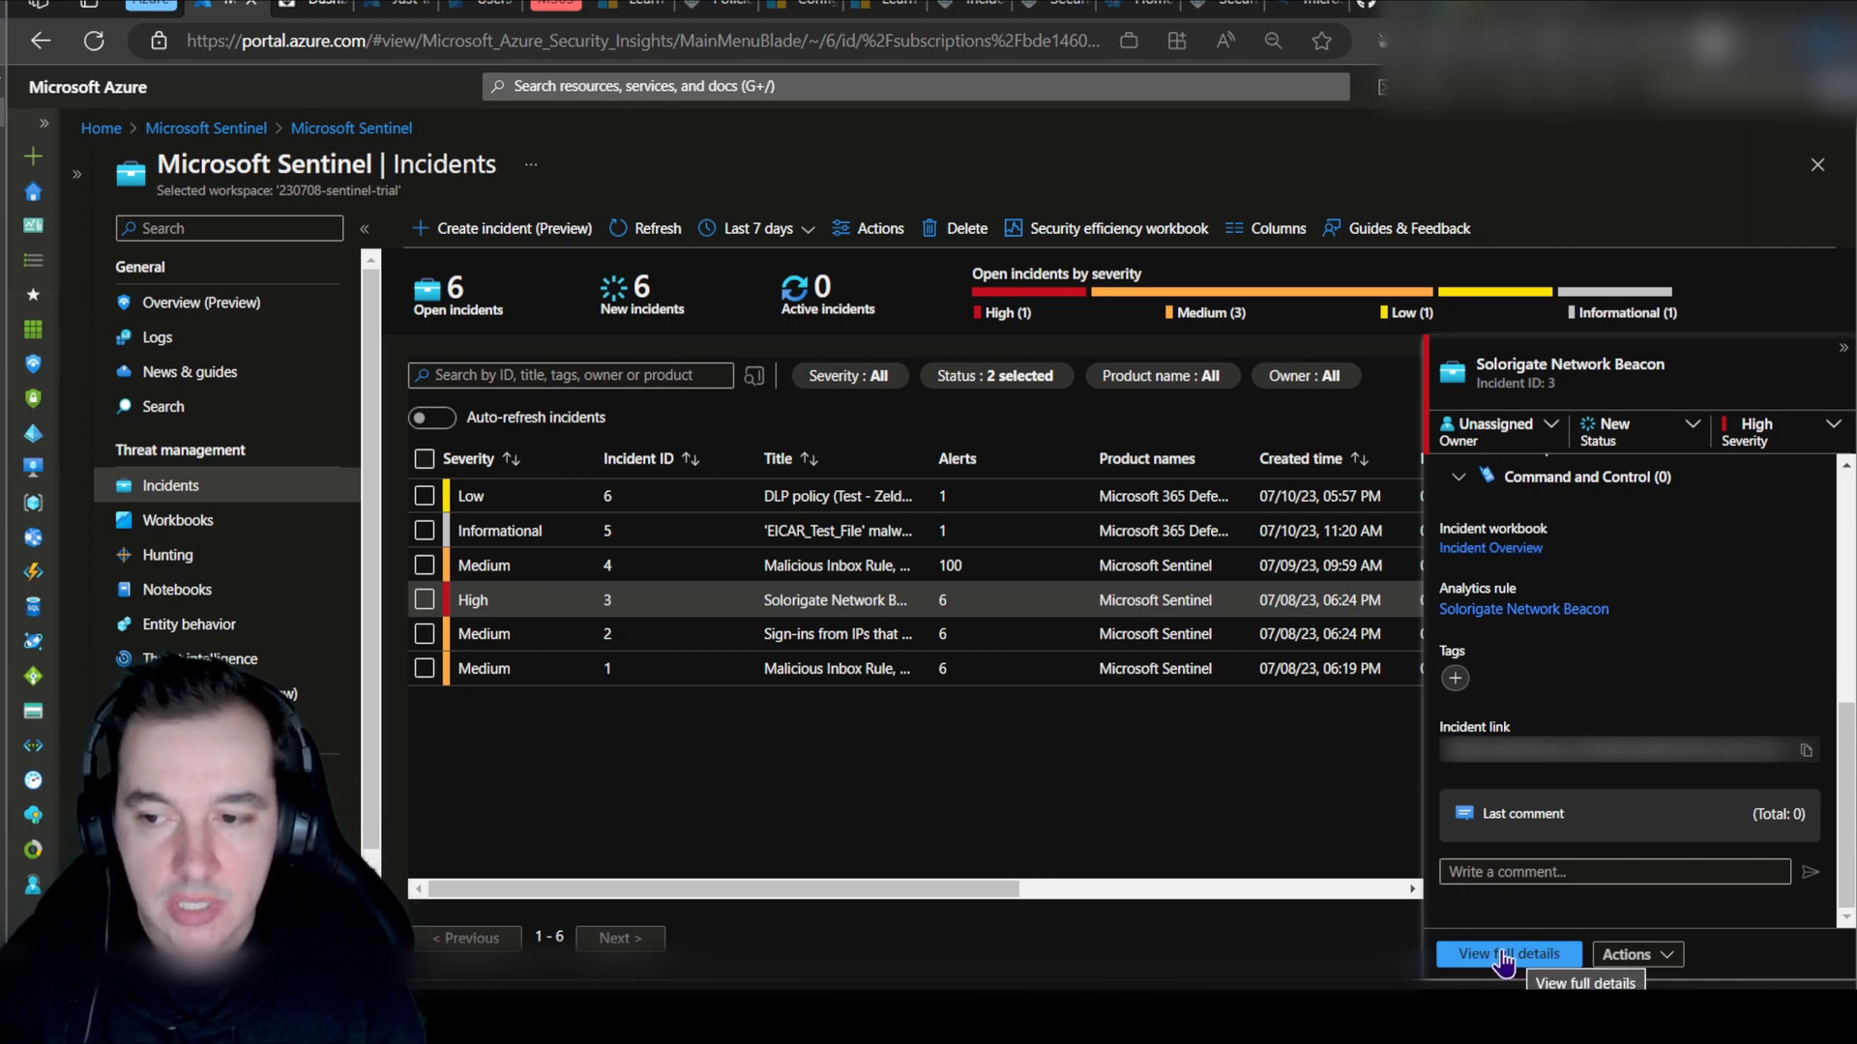
mouse_move(1382, 731)
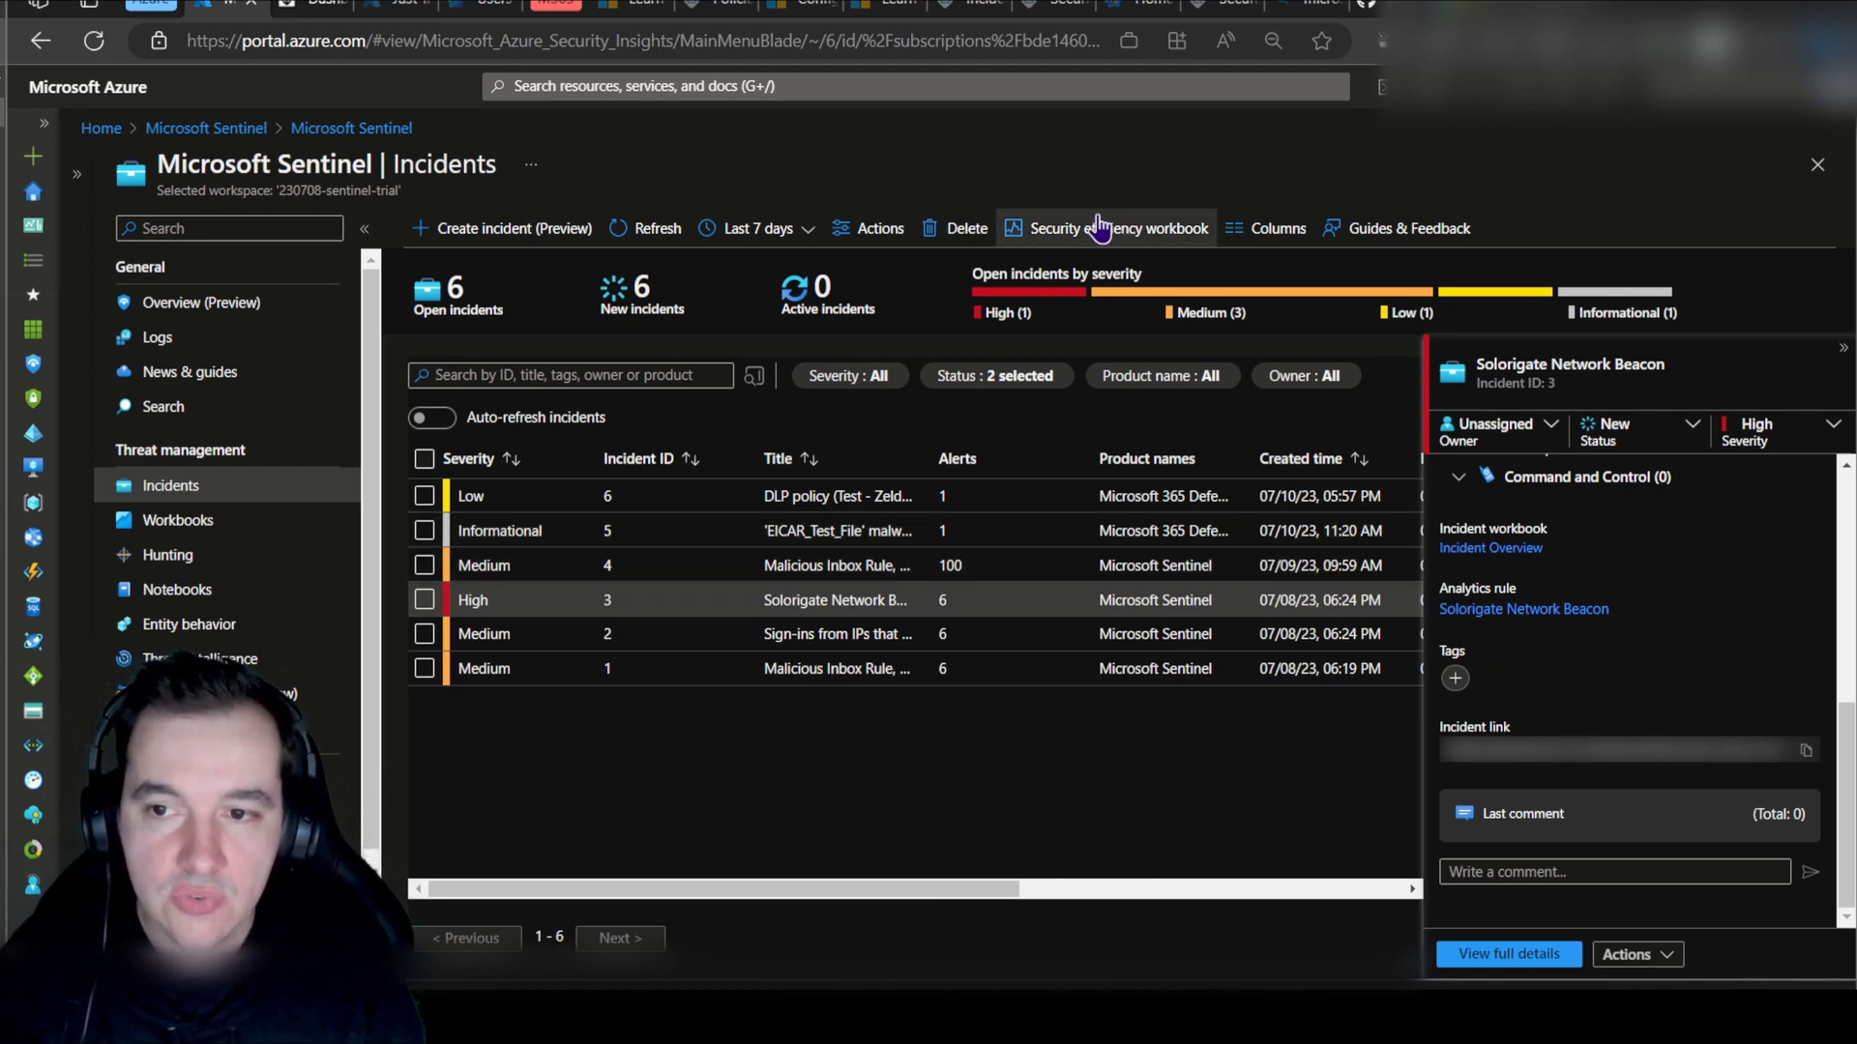
mouse_move(1120, 228)
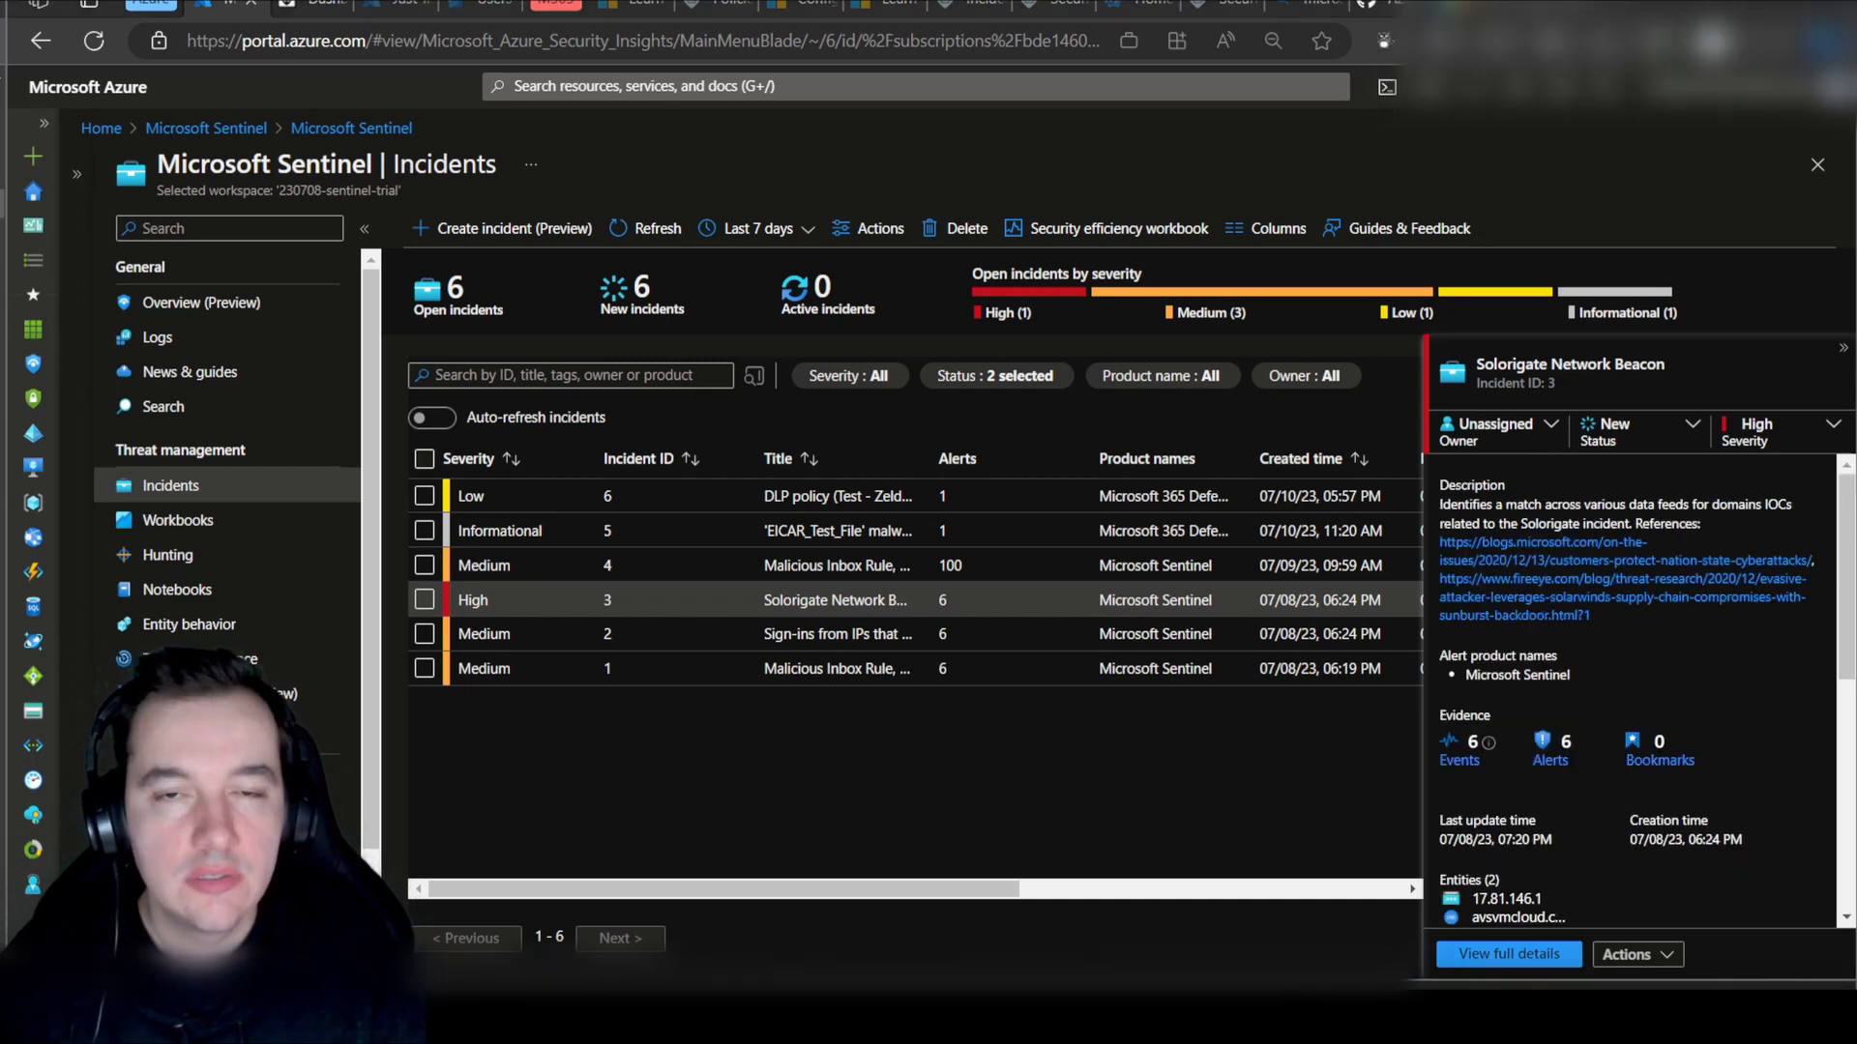
mouse_move(905, 735)
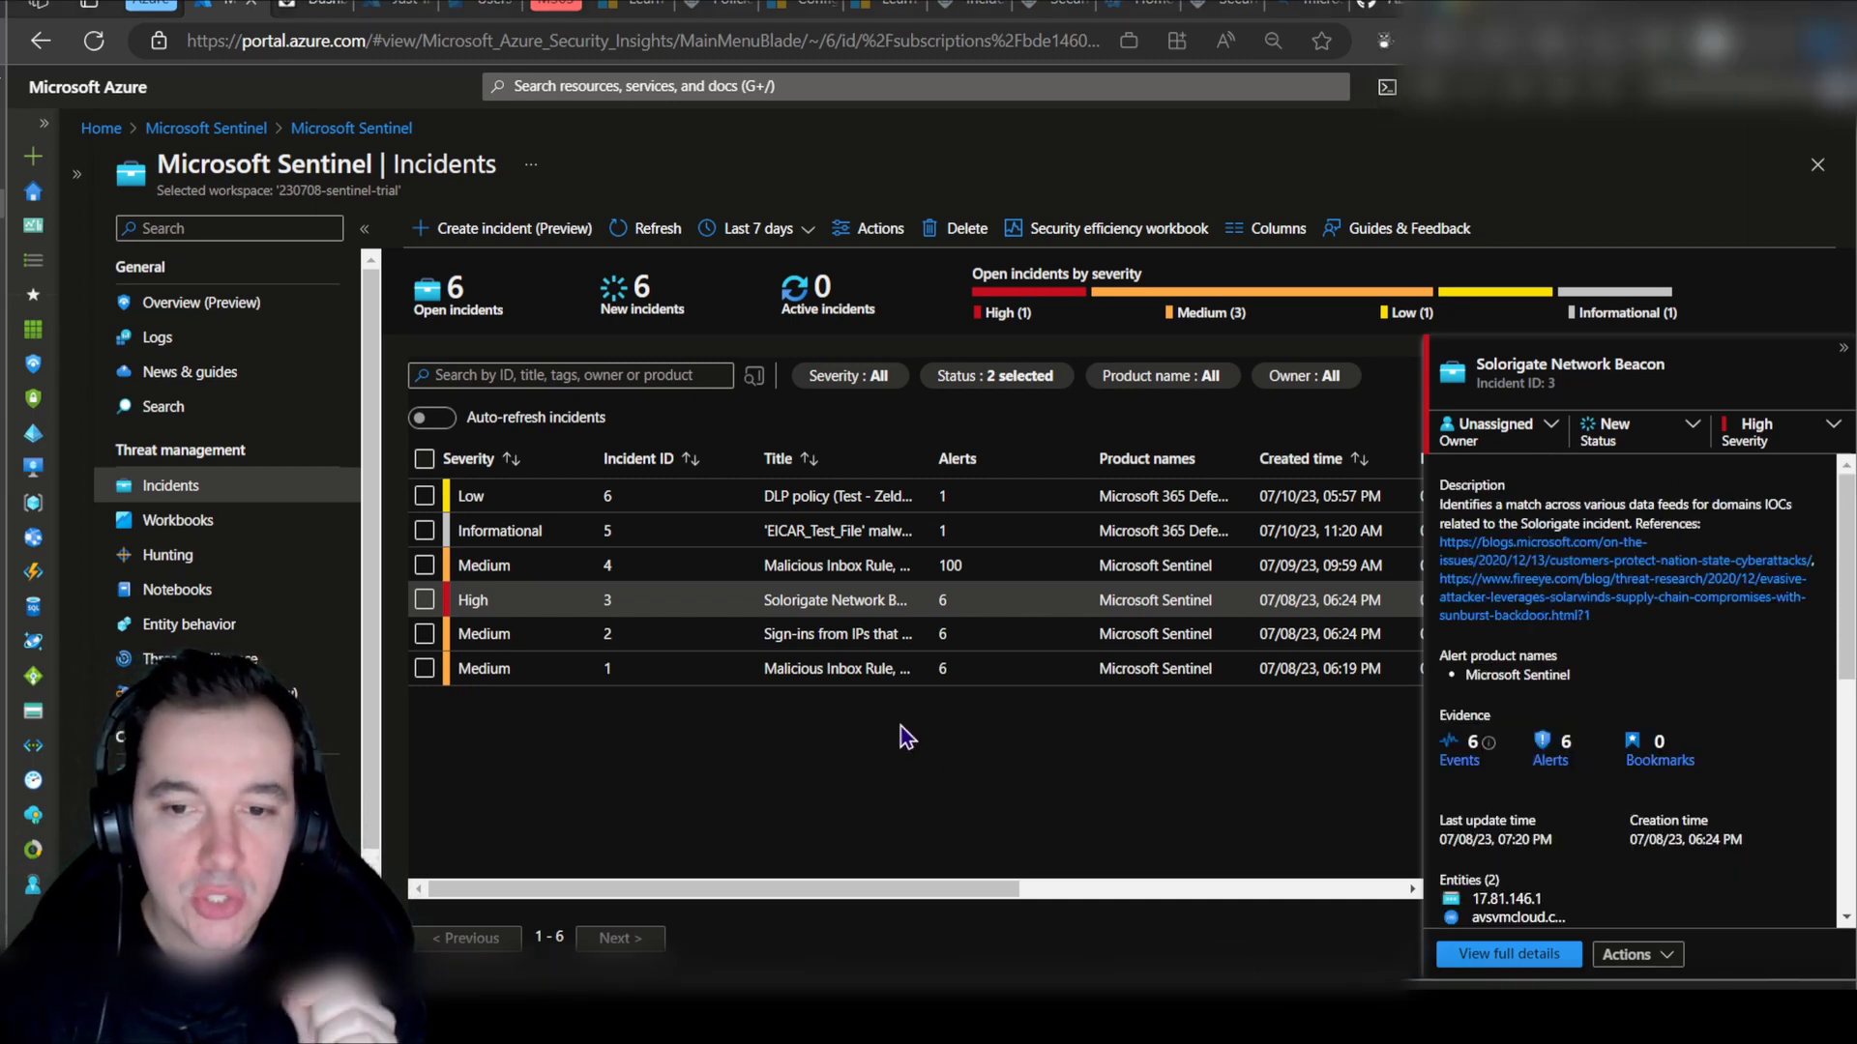
mouse_move(539, 640)
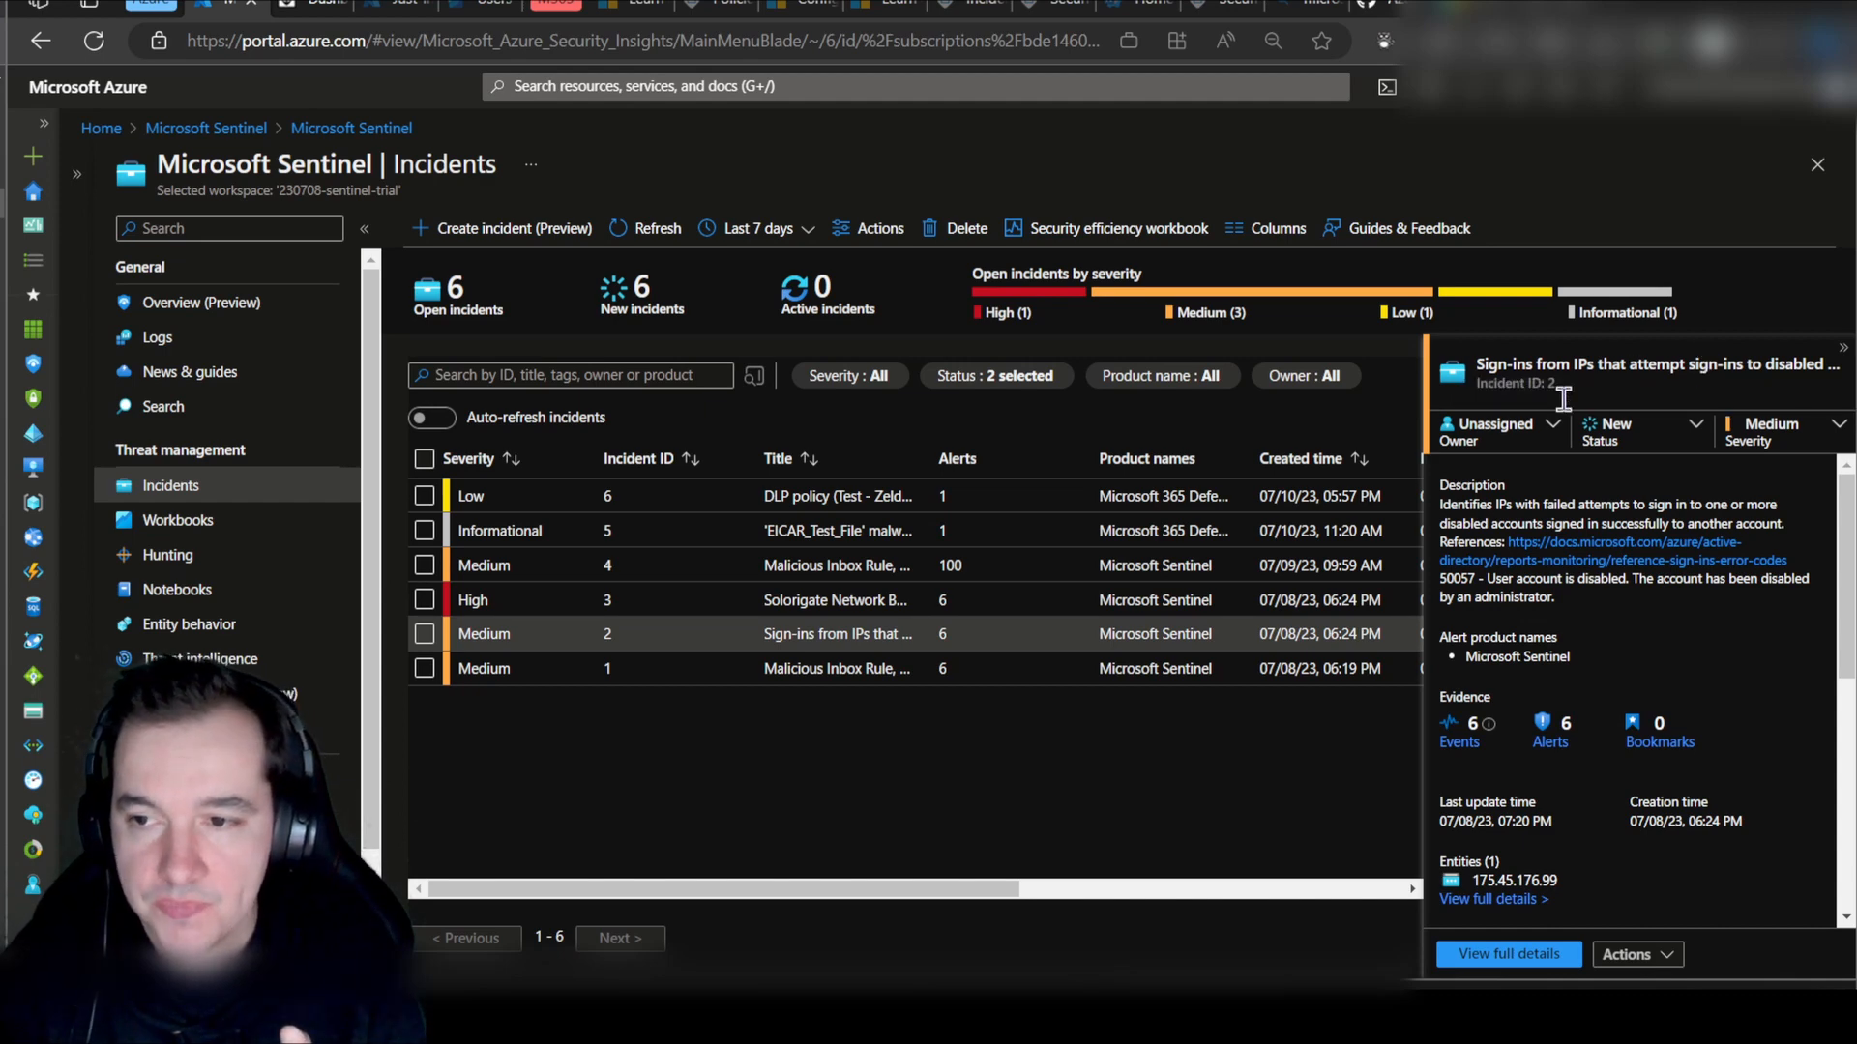
mouse_move(1474, 464)
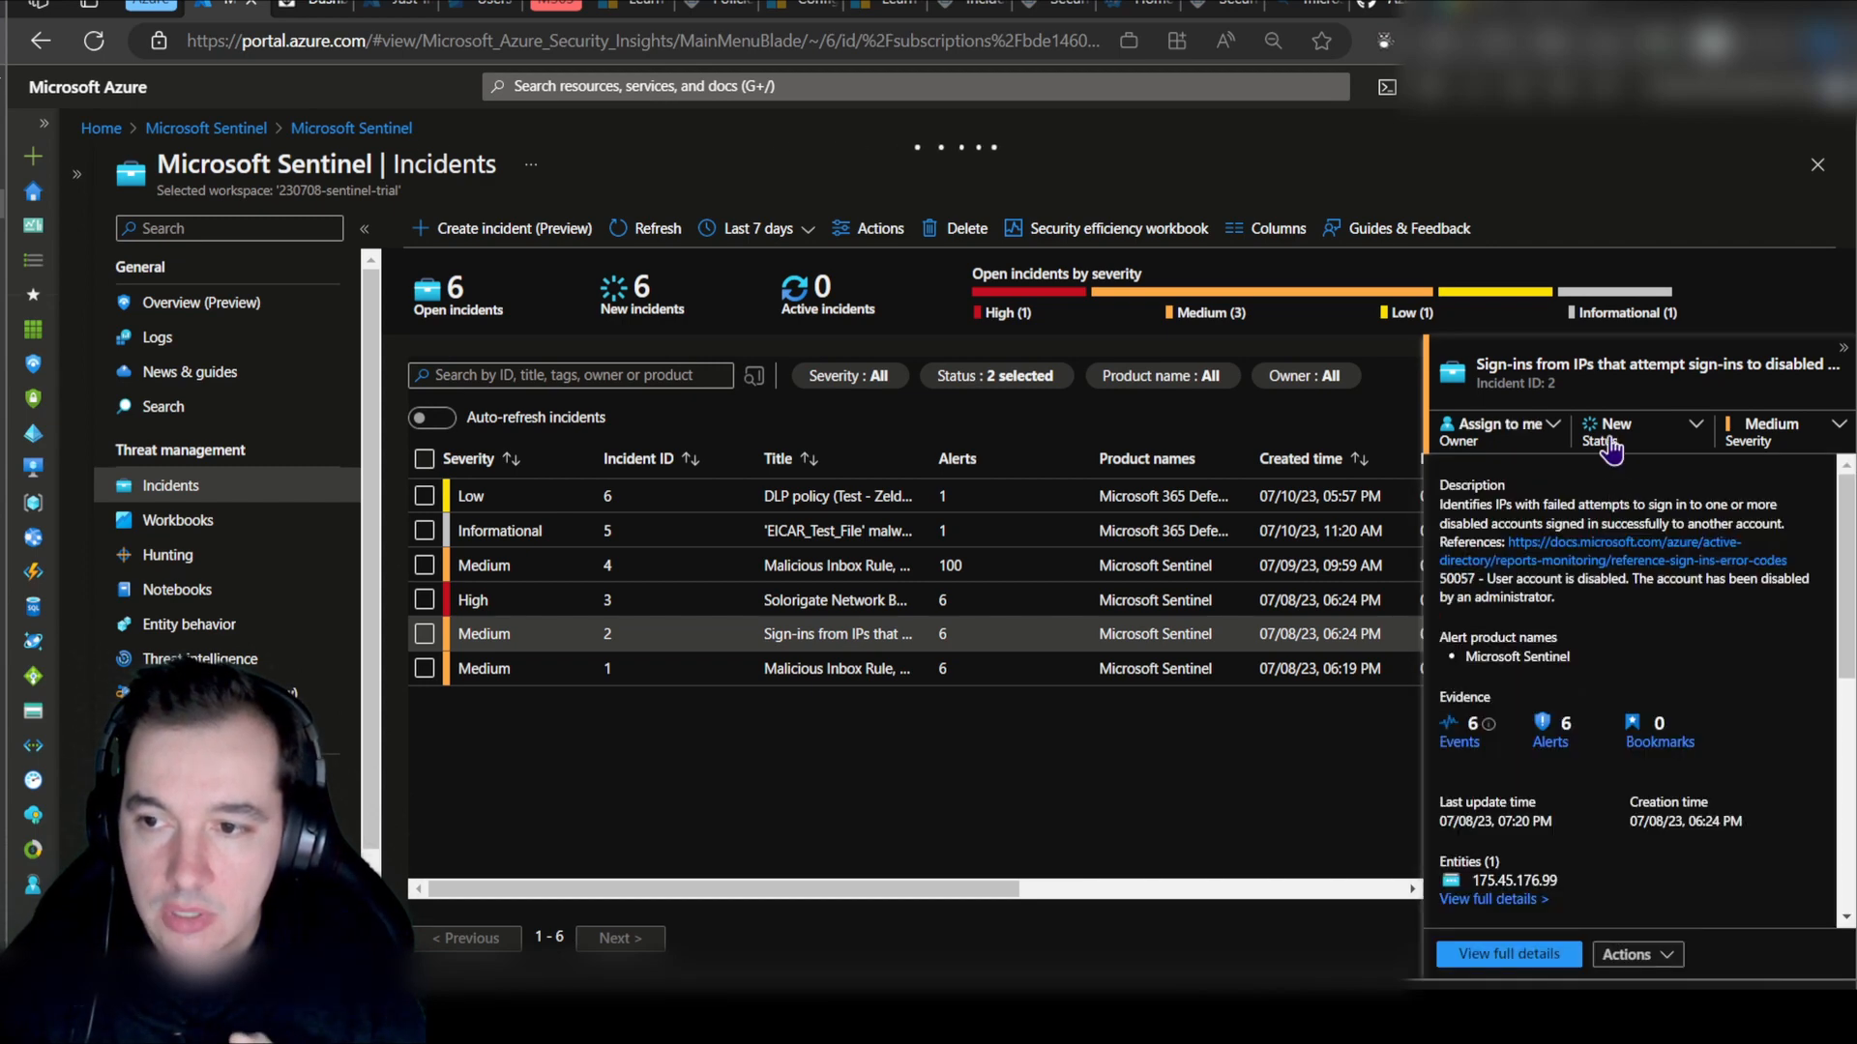
Step: Assign incident 2 to myself and set its status to Active
left_click(1497, 424)
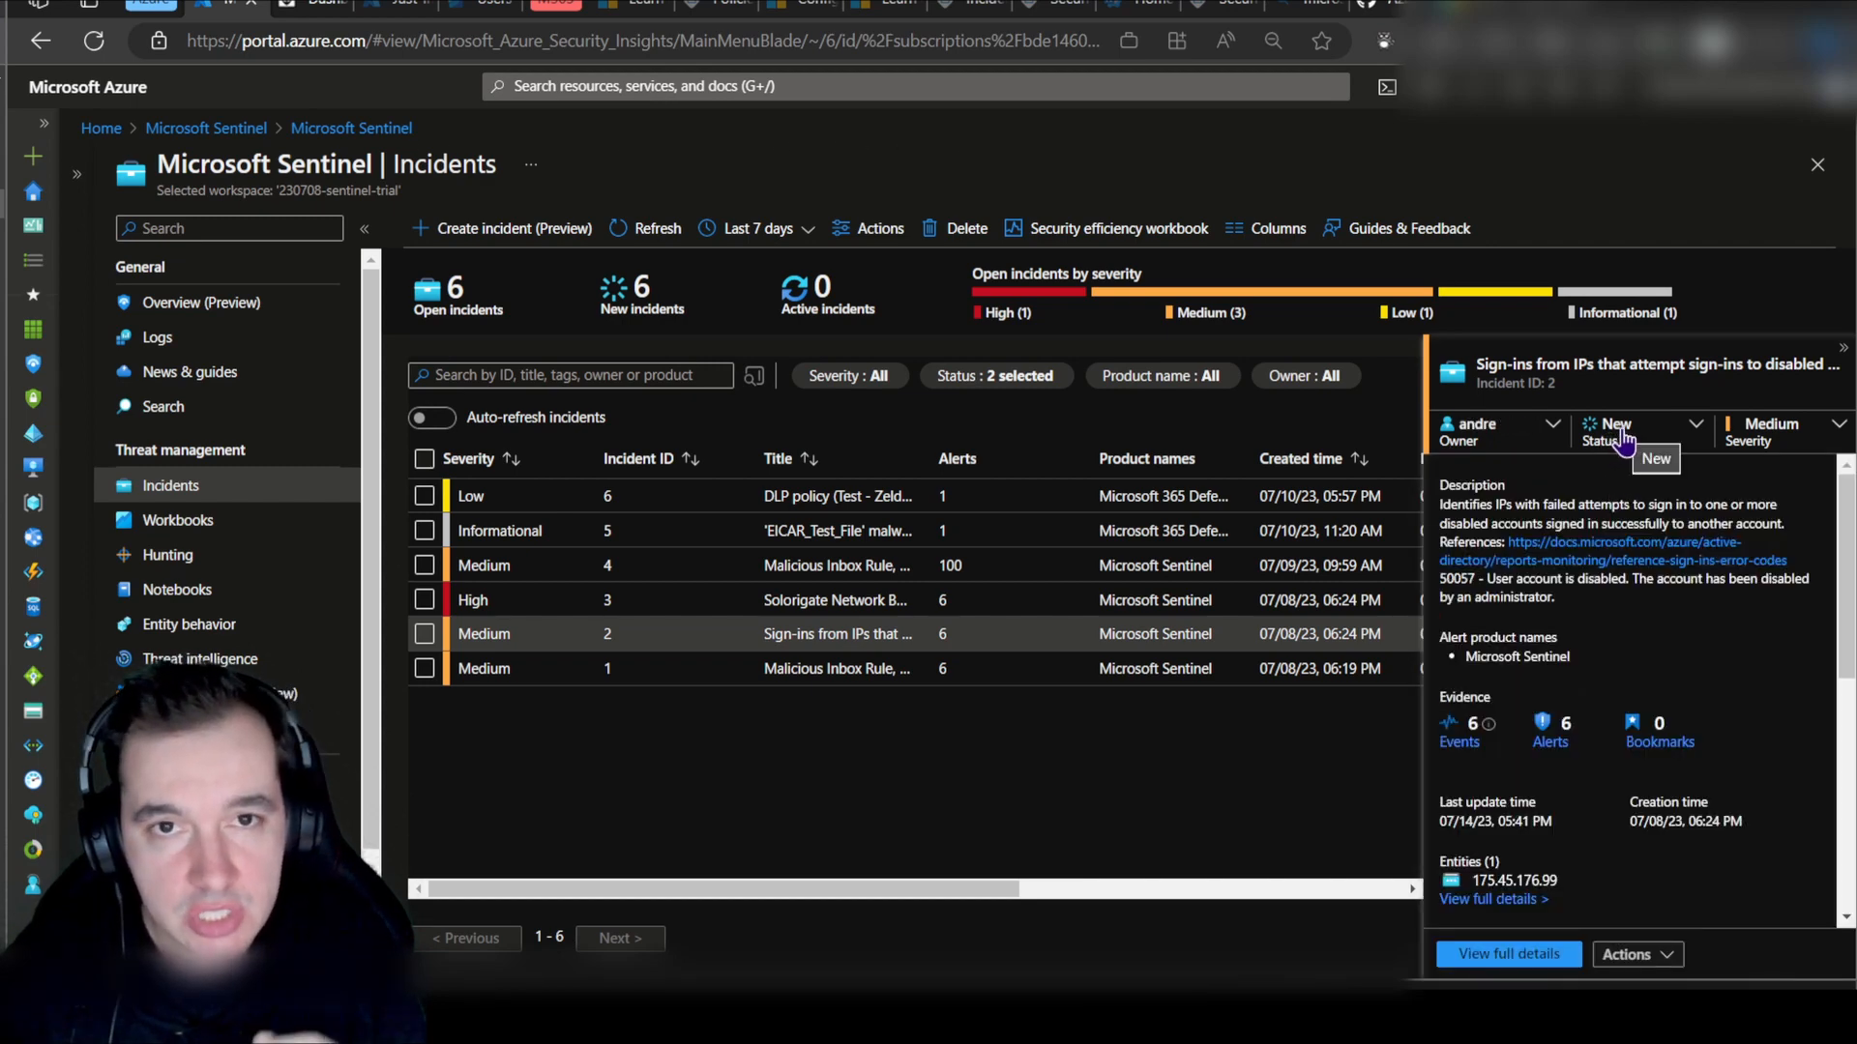
left_click(1640, 423)
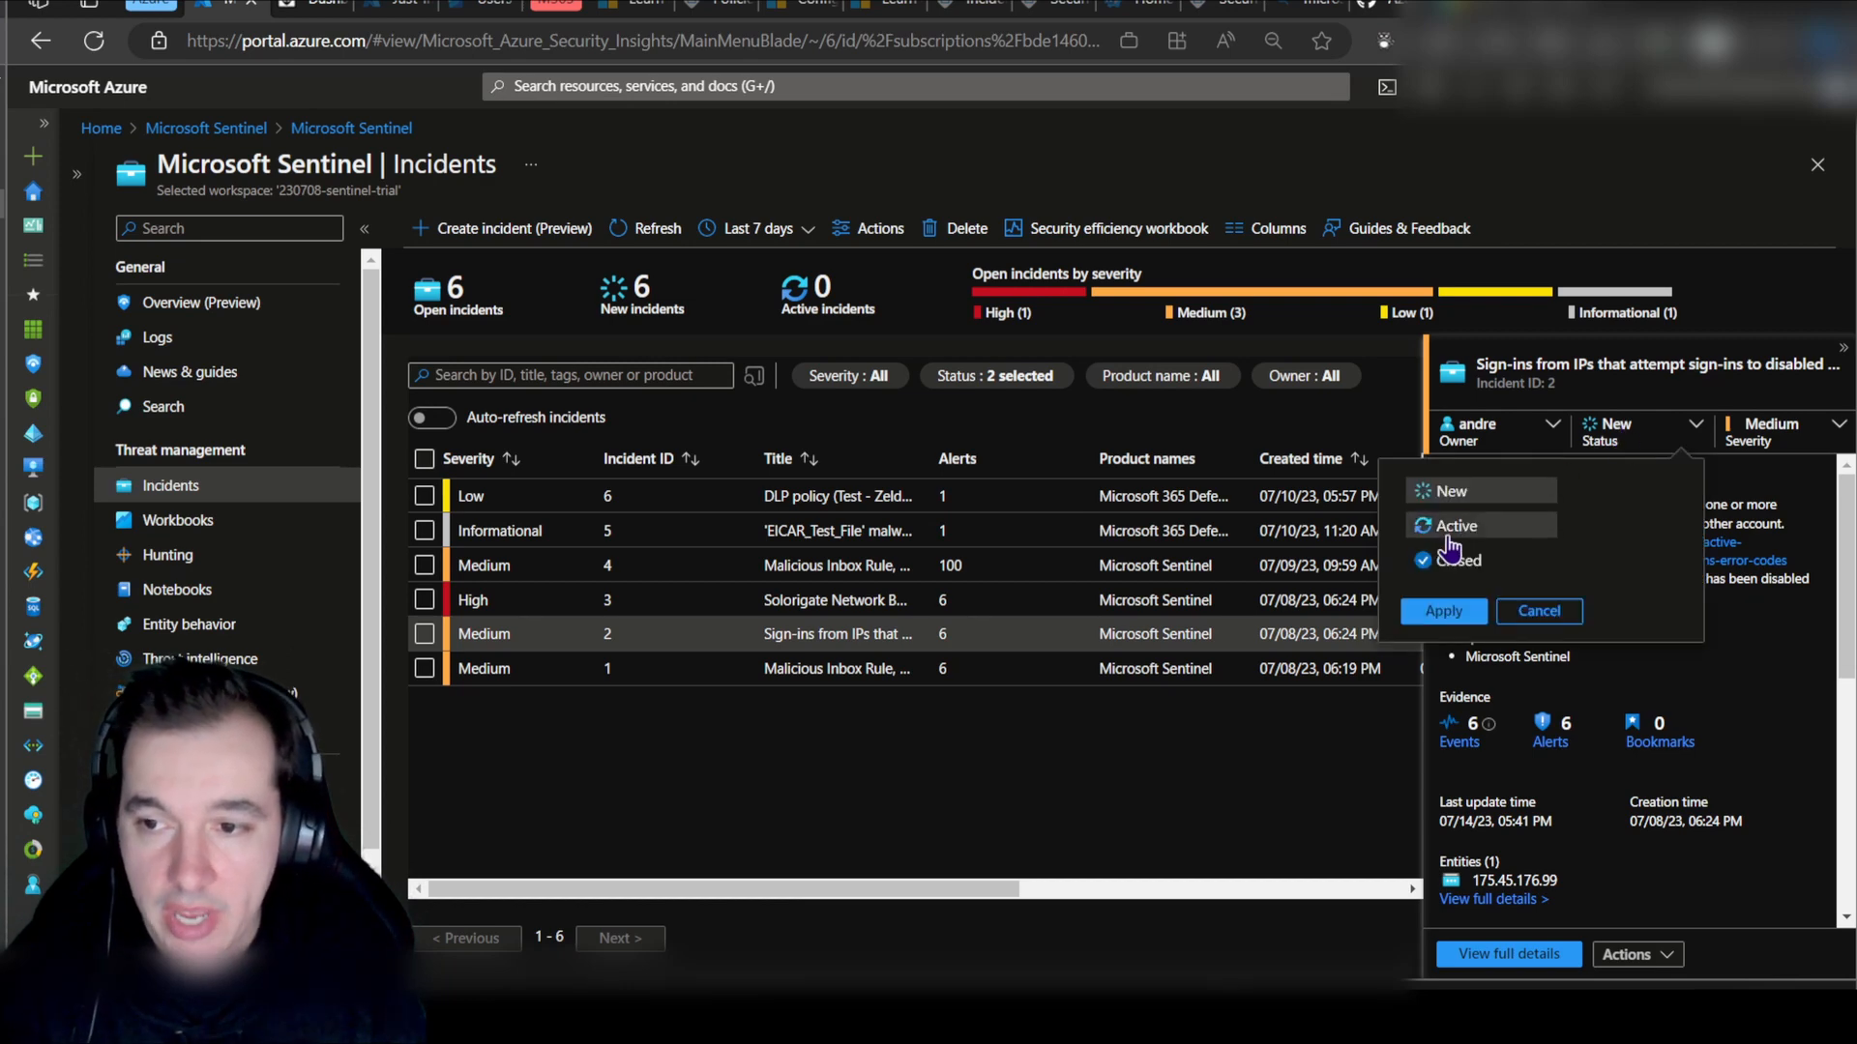
left_click(1441, 611)
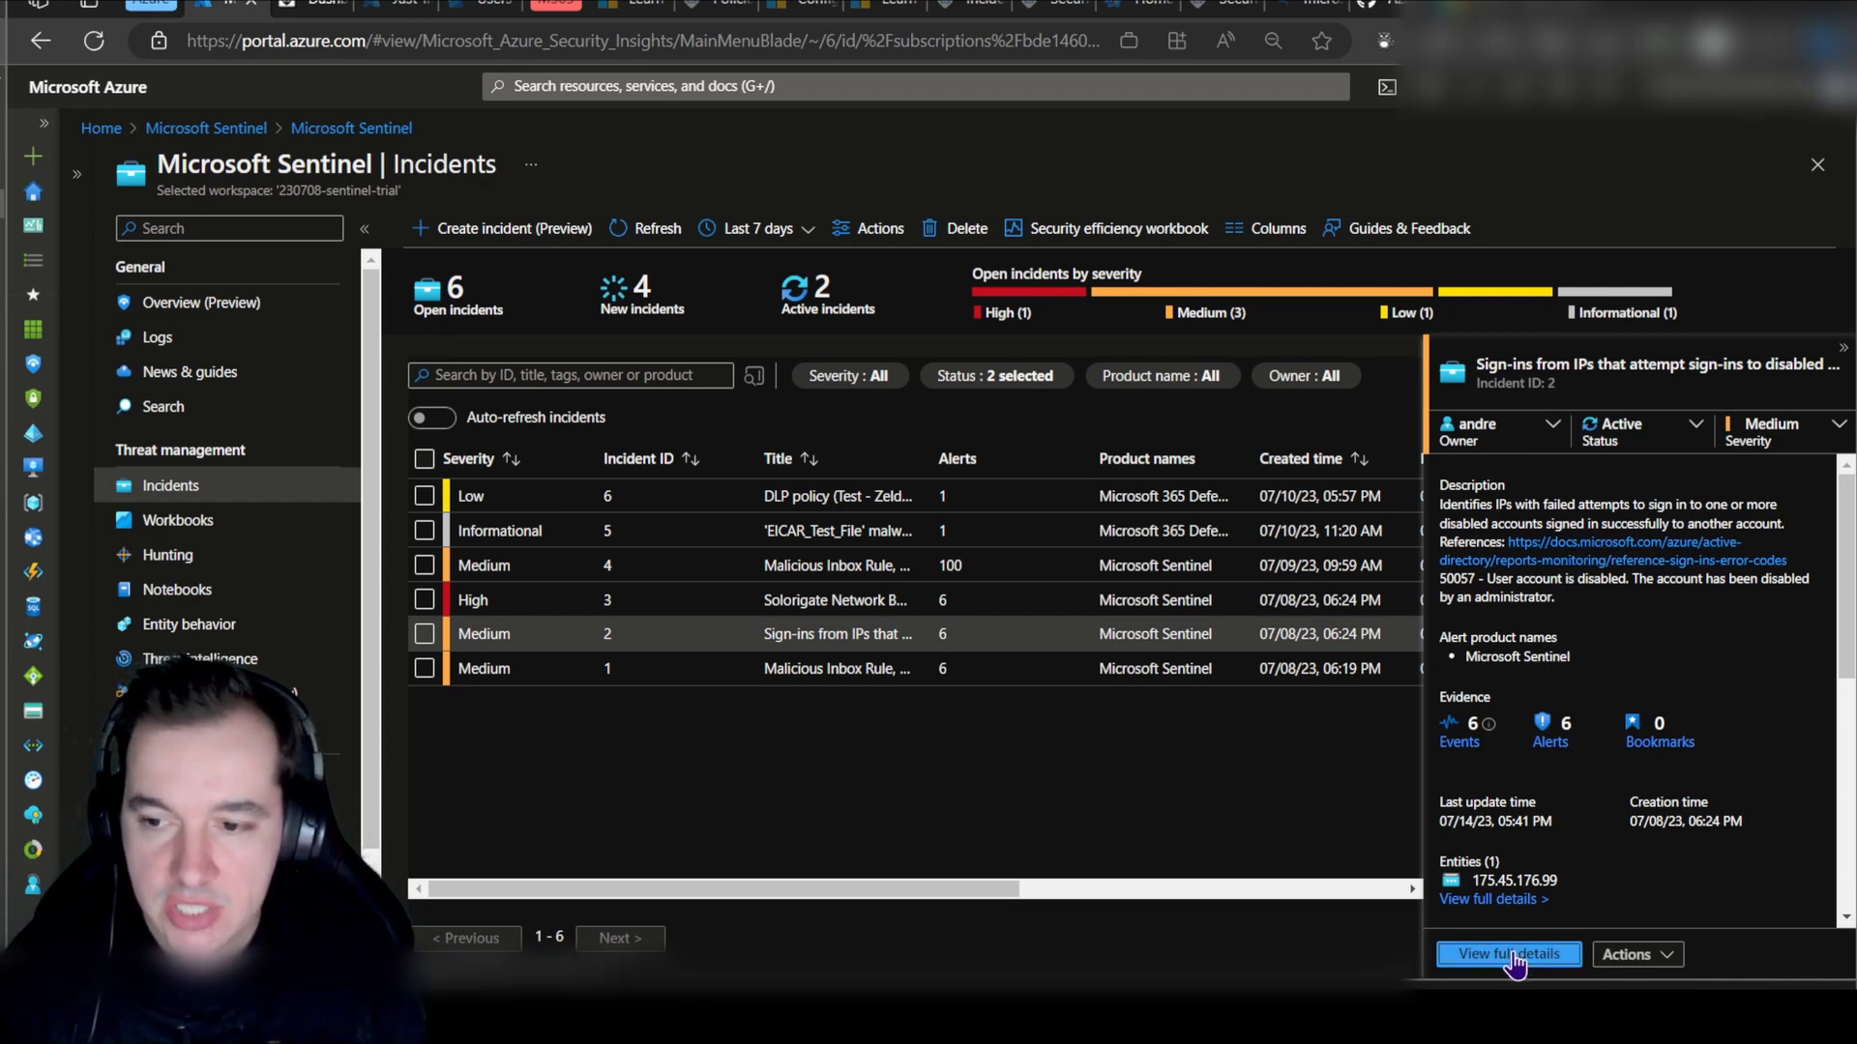
Step: View incident 2's full details page with its alert timeline and IP entity
left_click(1506, 953)
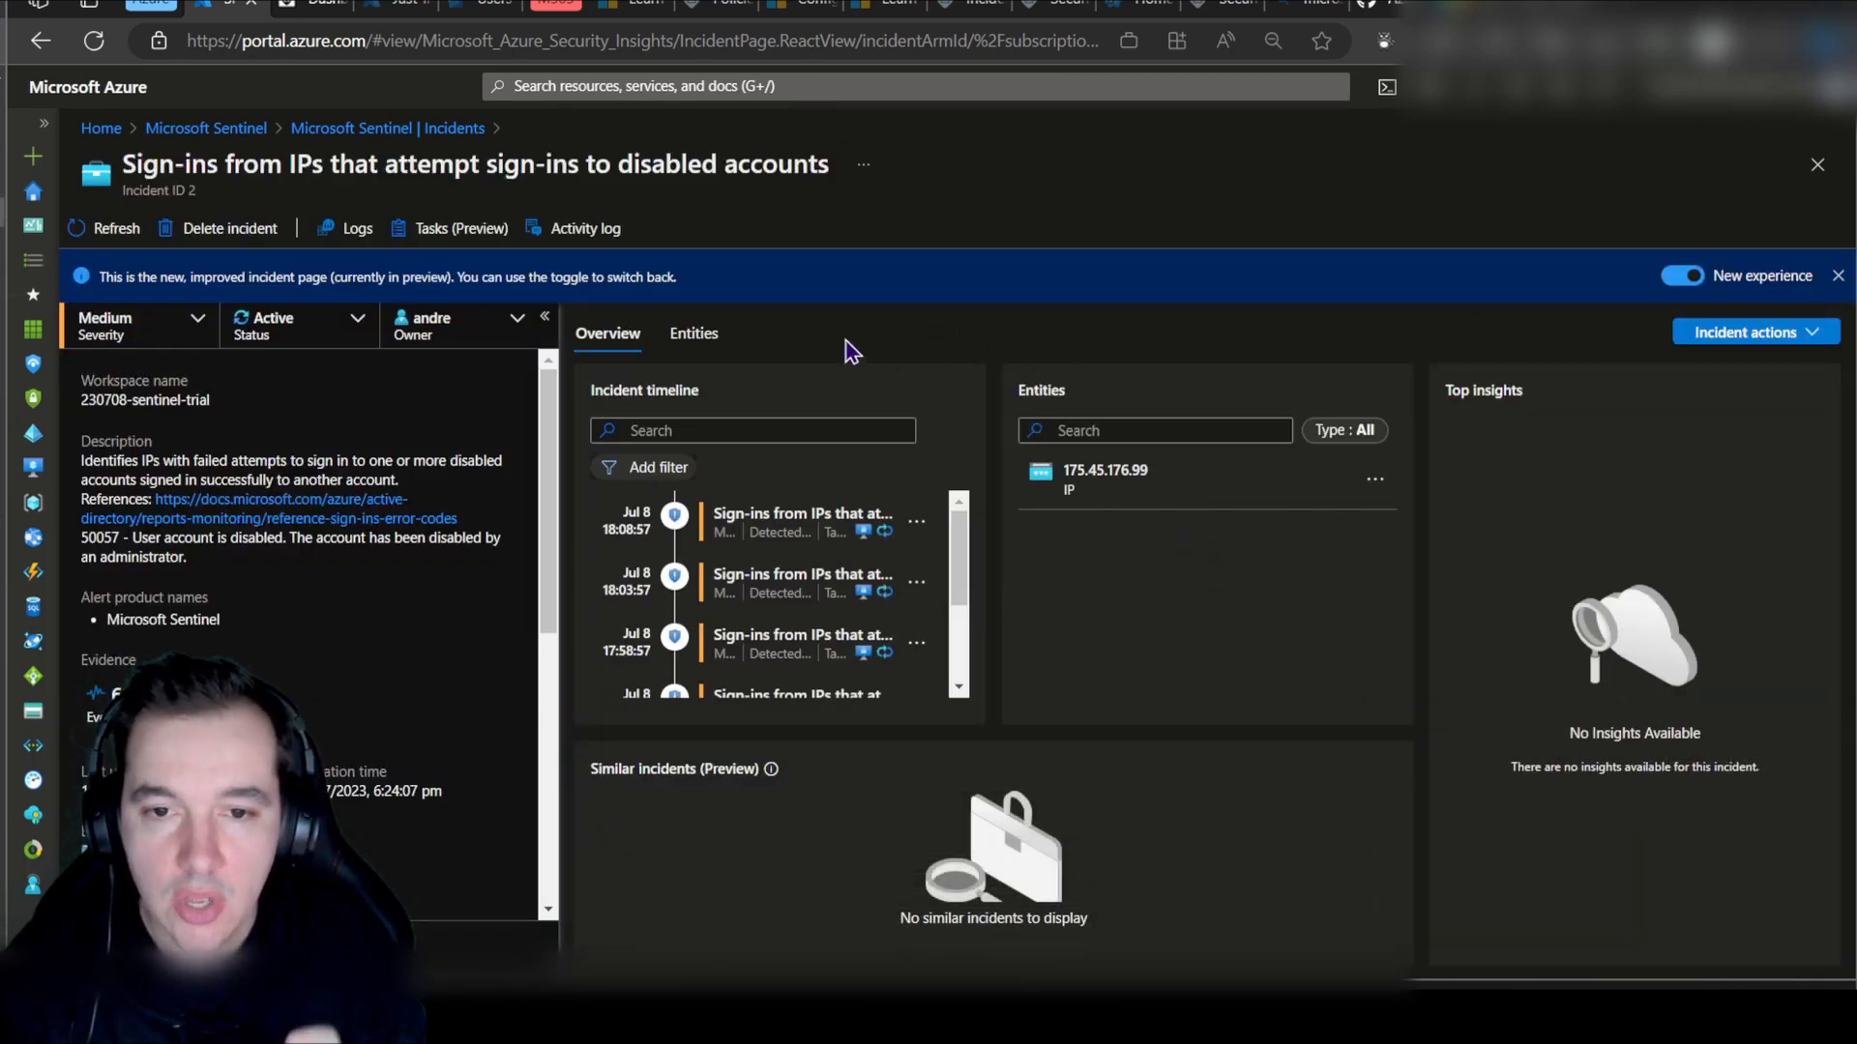
mouse_move(1052, 549)
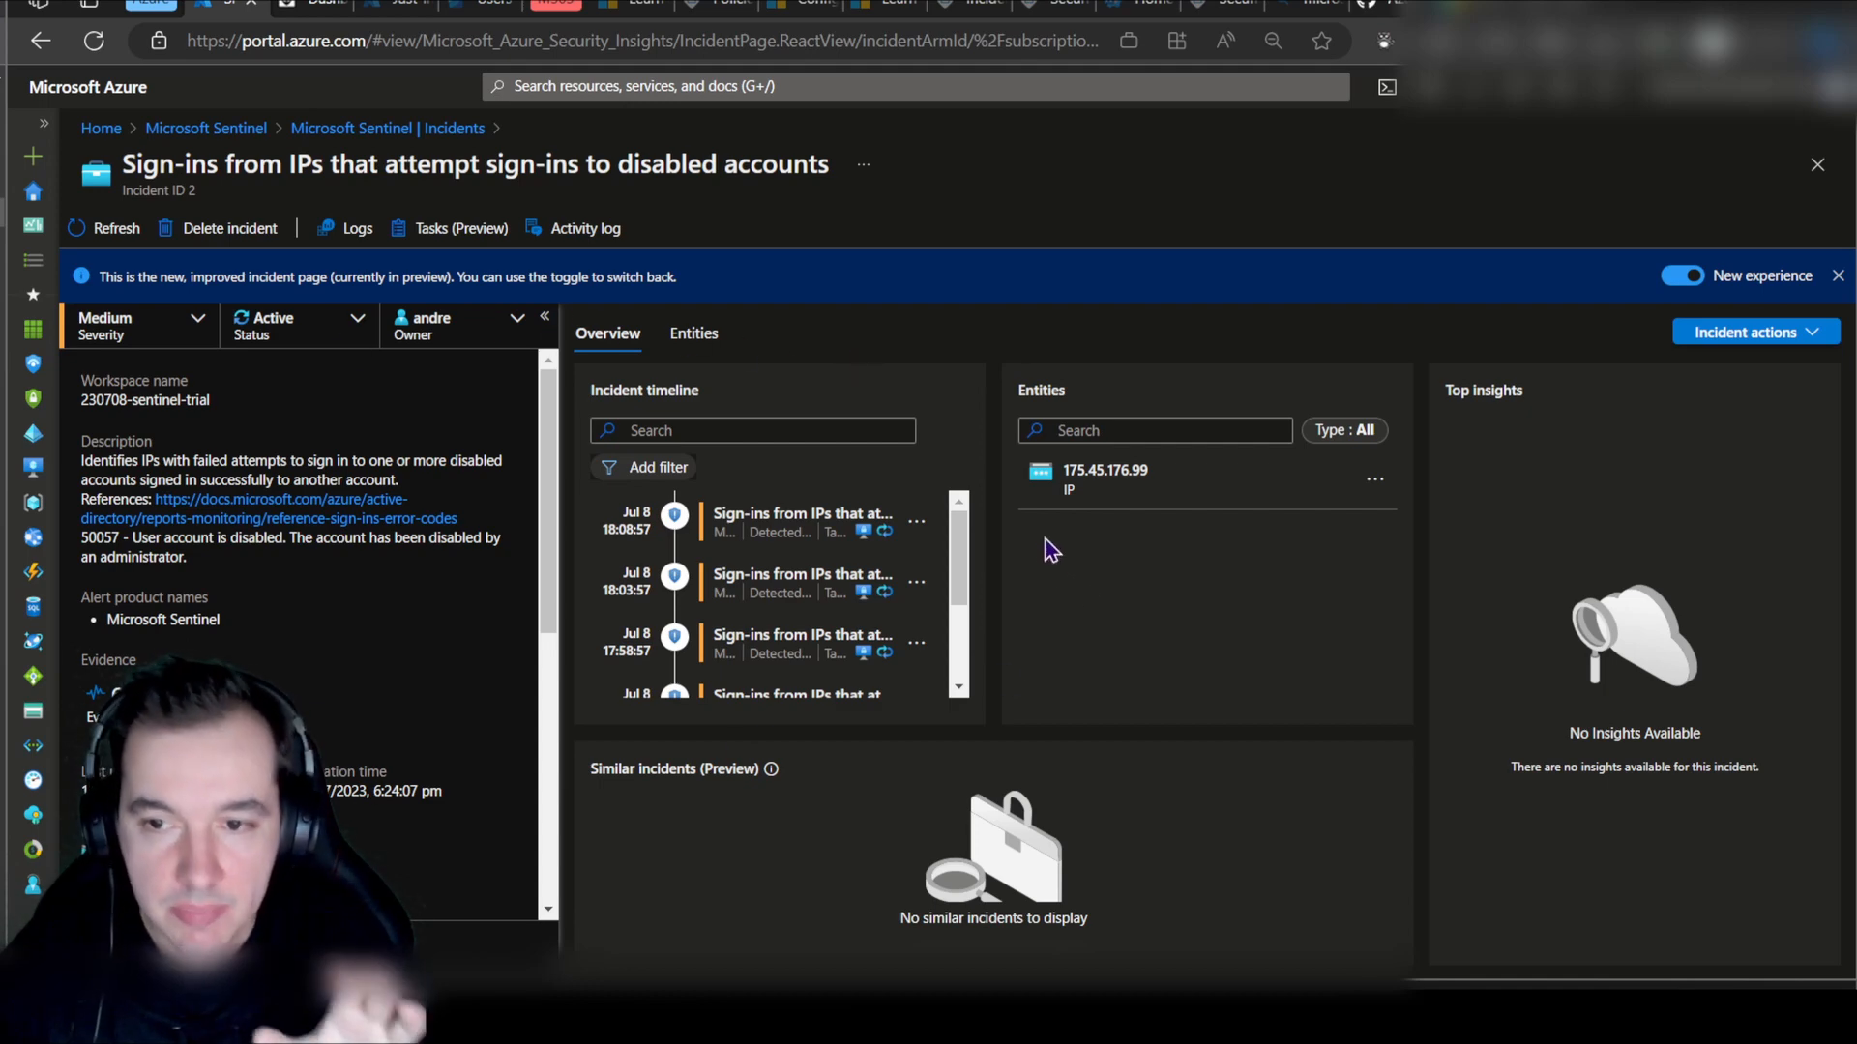
mouse_move(998, 520)
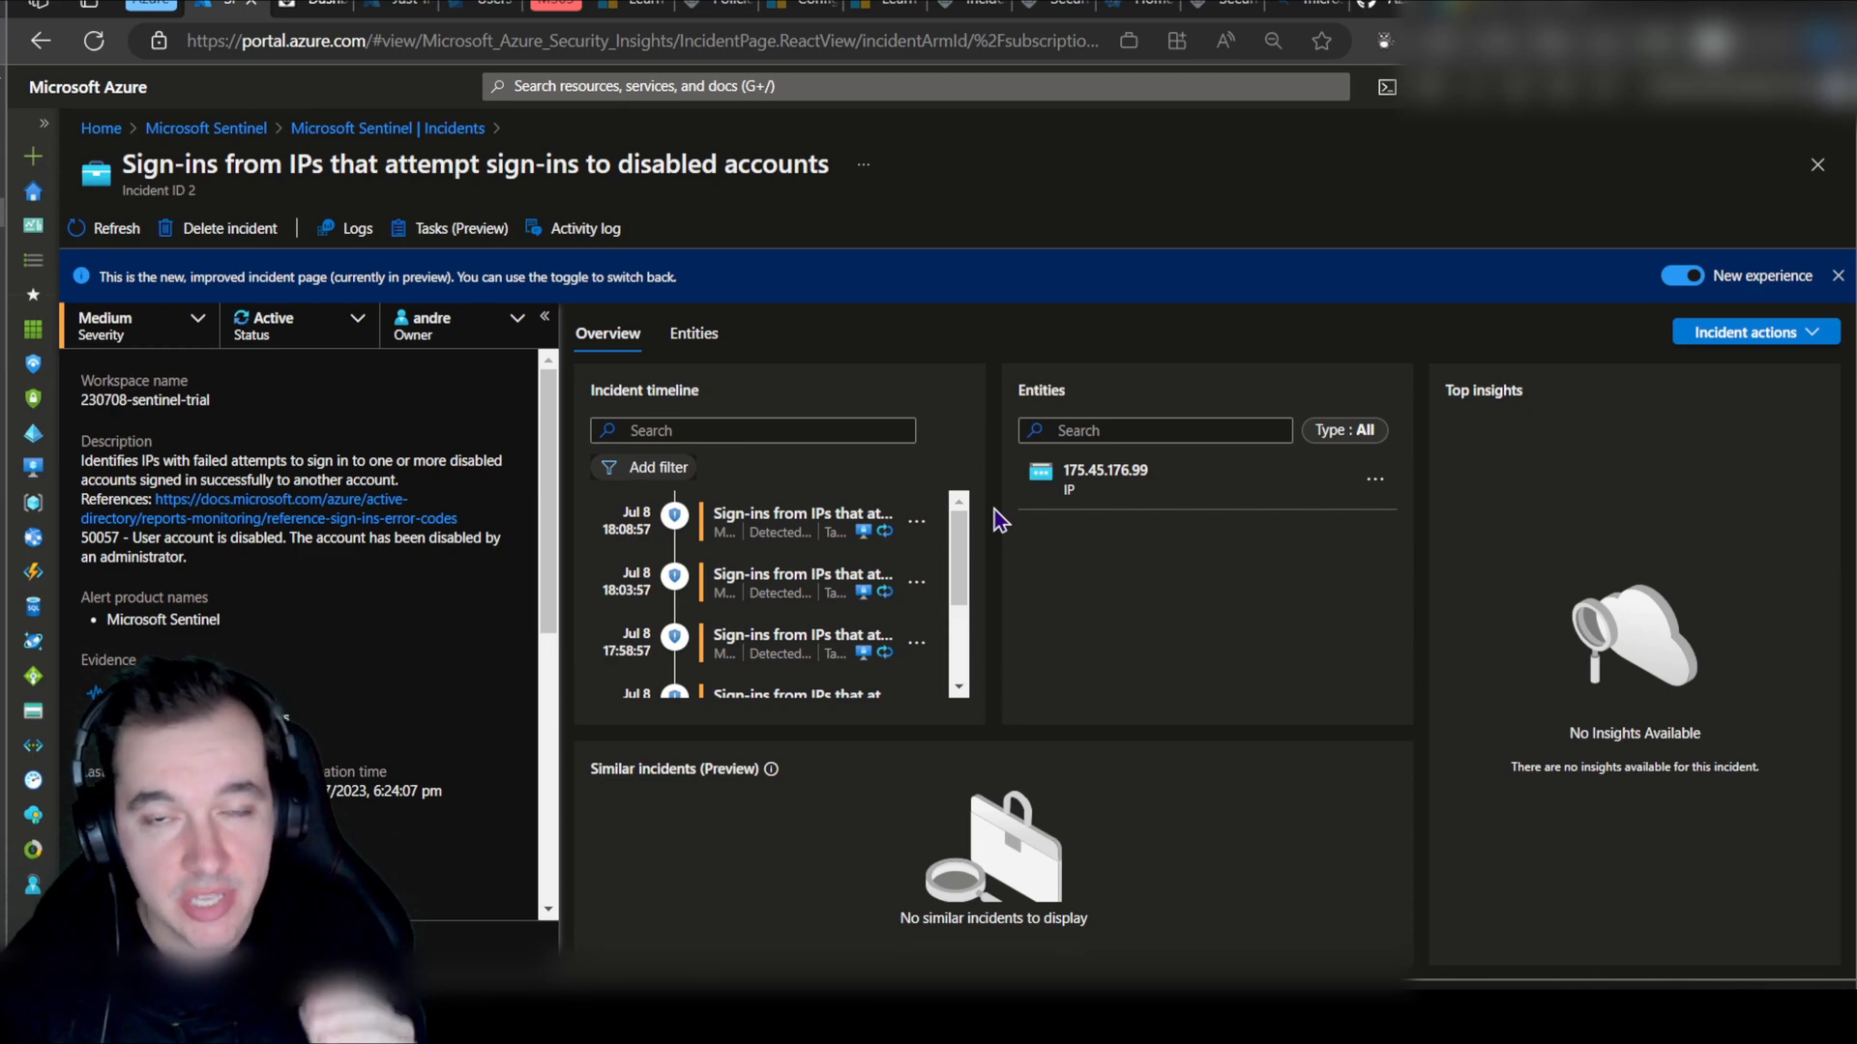
mouse_move(1075, 456)
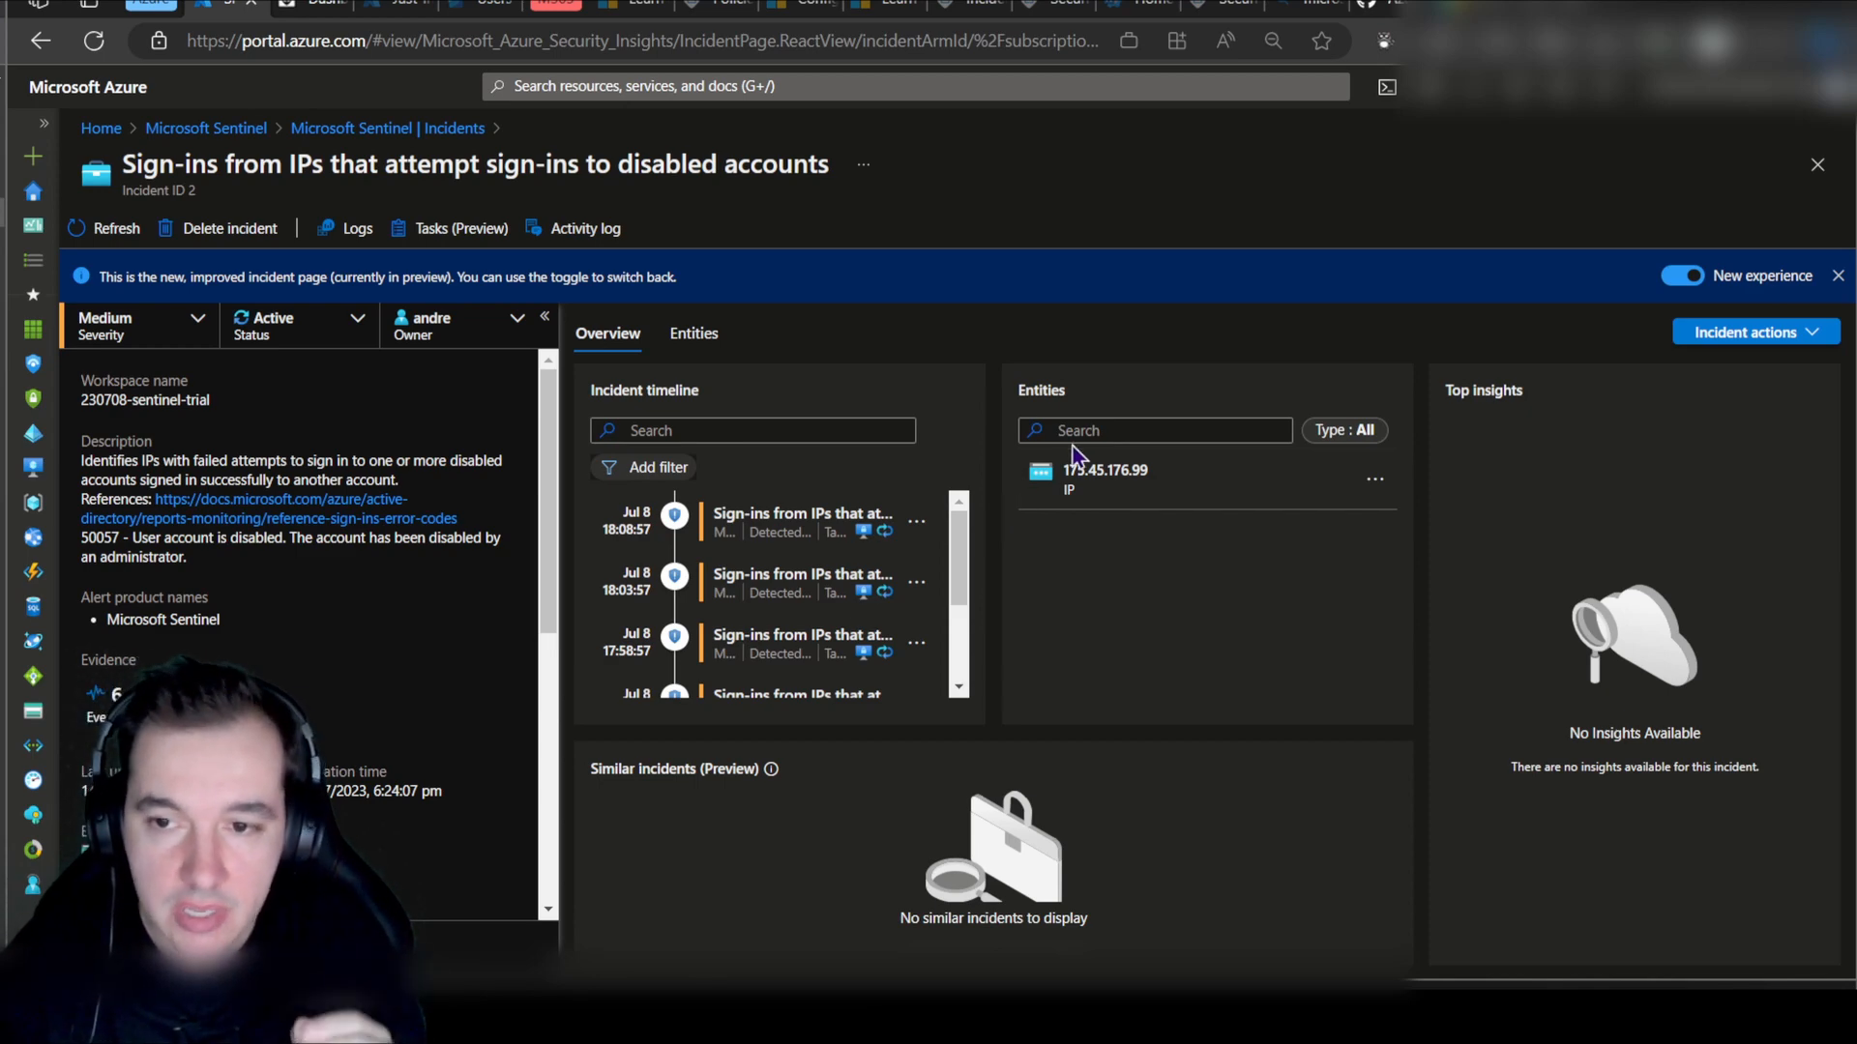
mouse_move(1418, 708)
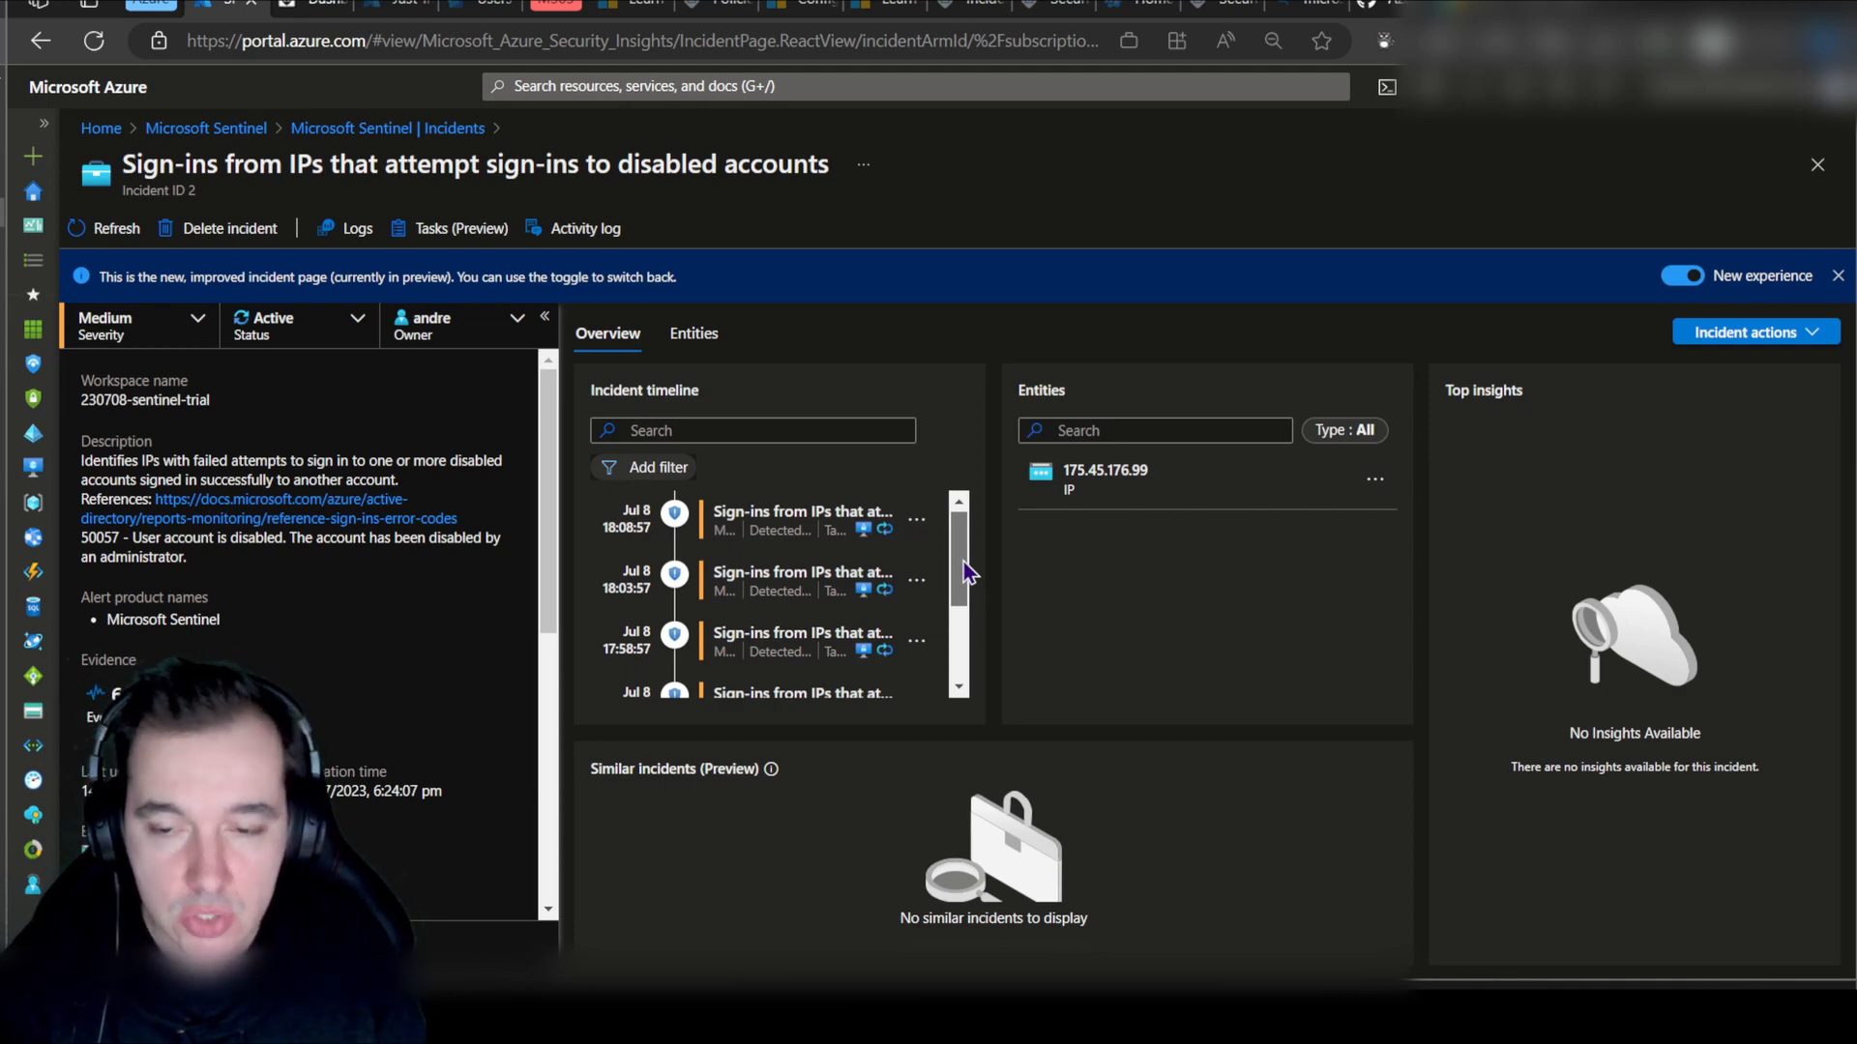
scroll("down", 3)
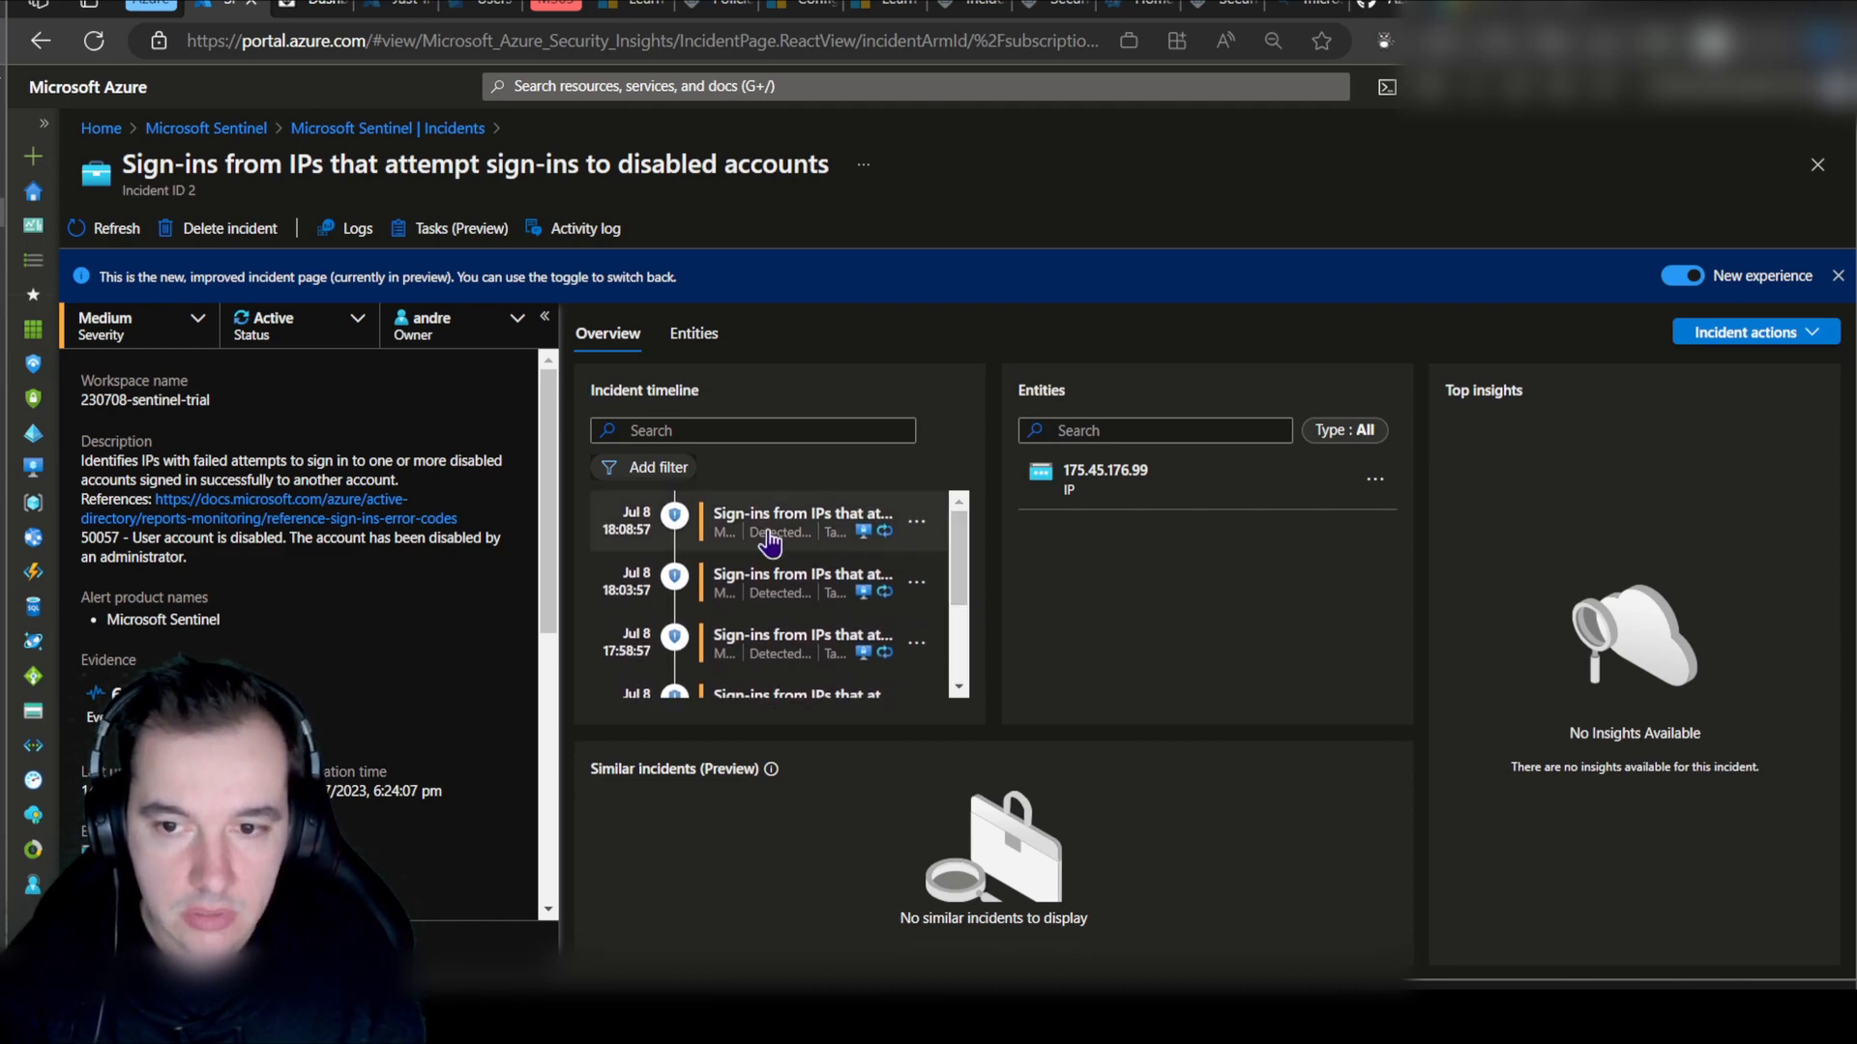
Step: Show details of the latest alert in incident 2's timeline
left_click(800, 522)
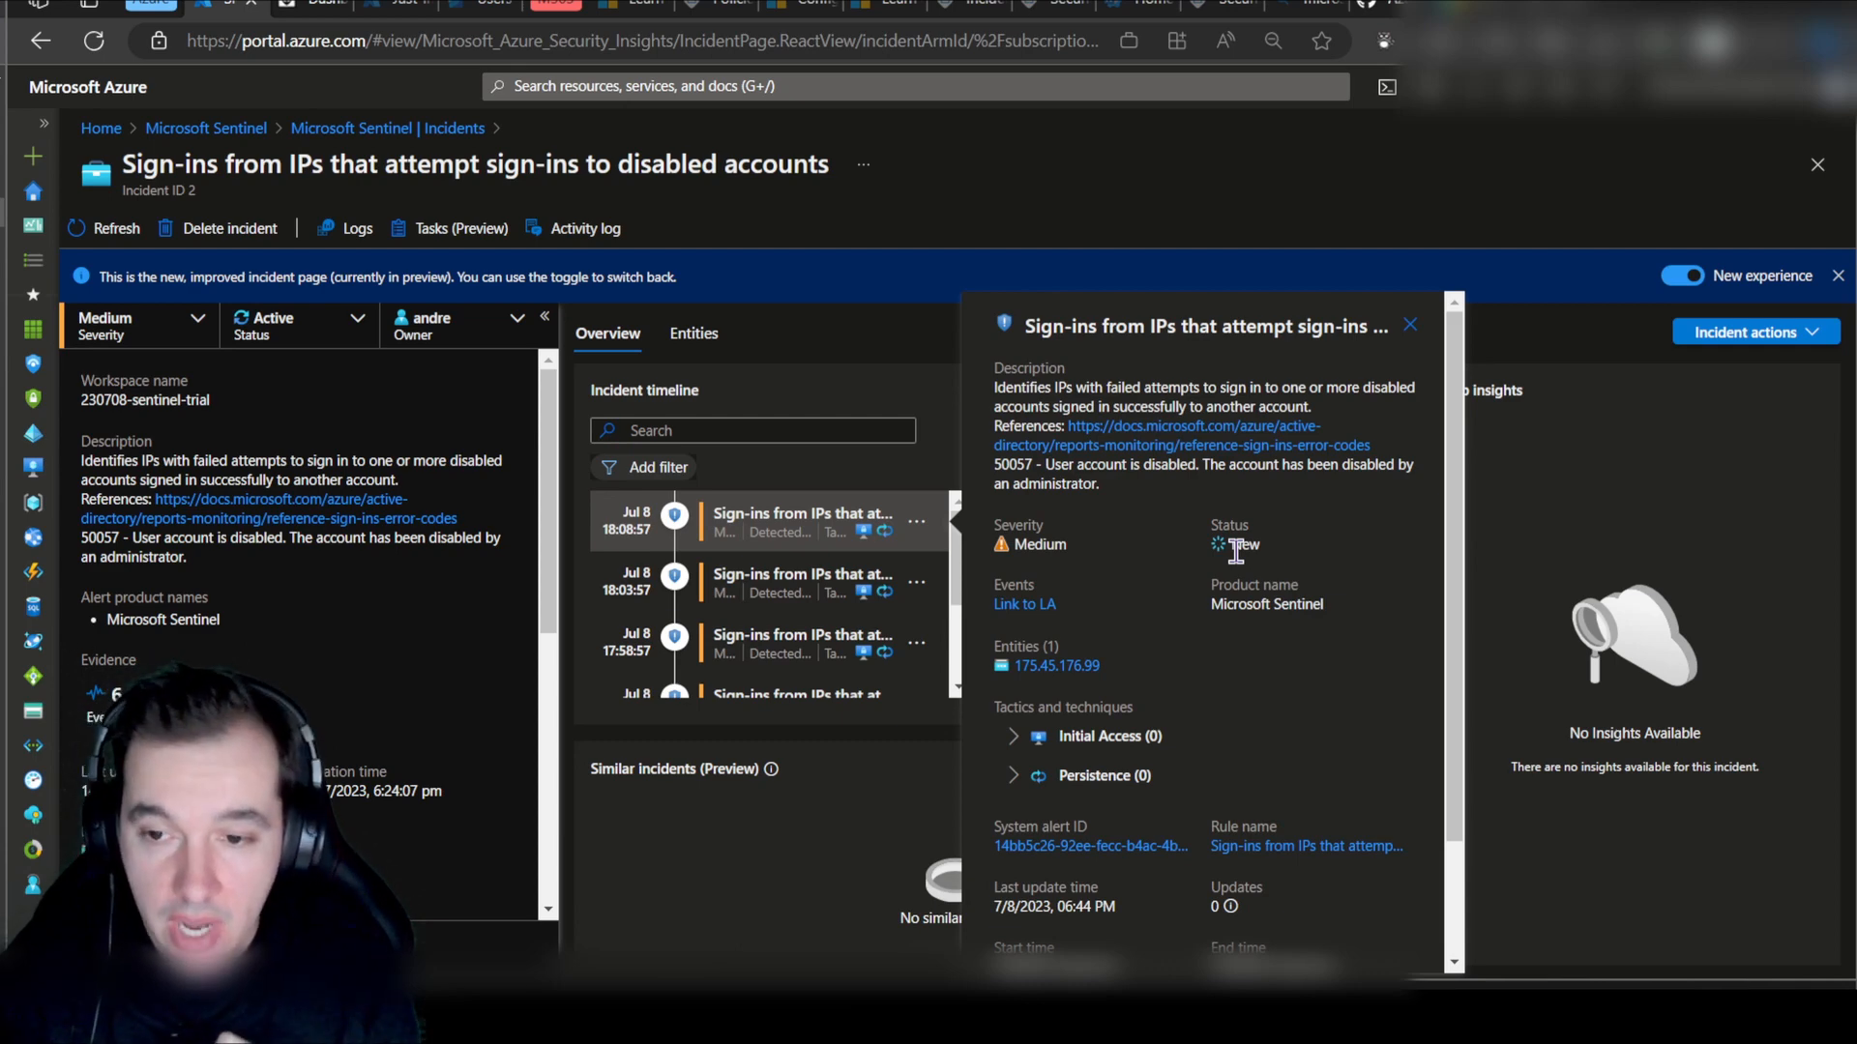
mouse_move(1232, 561)
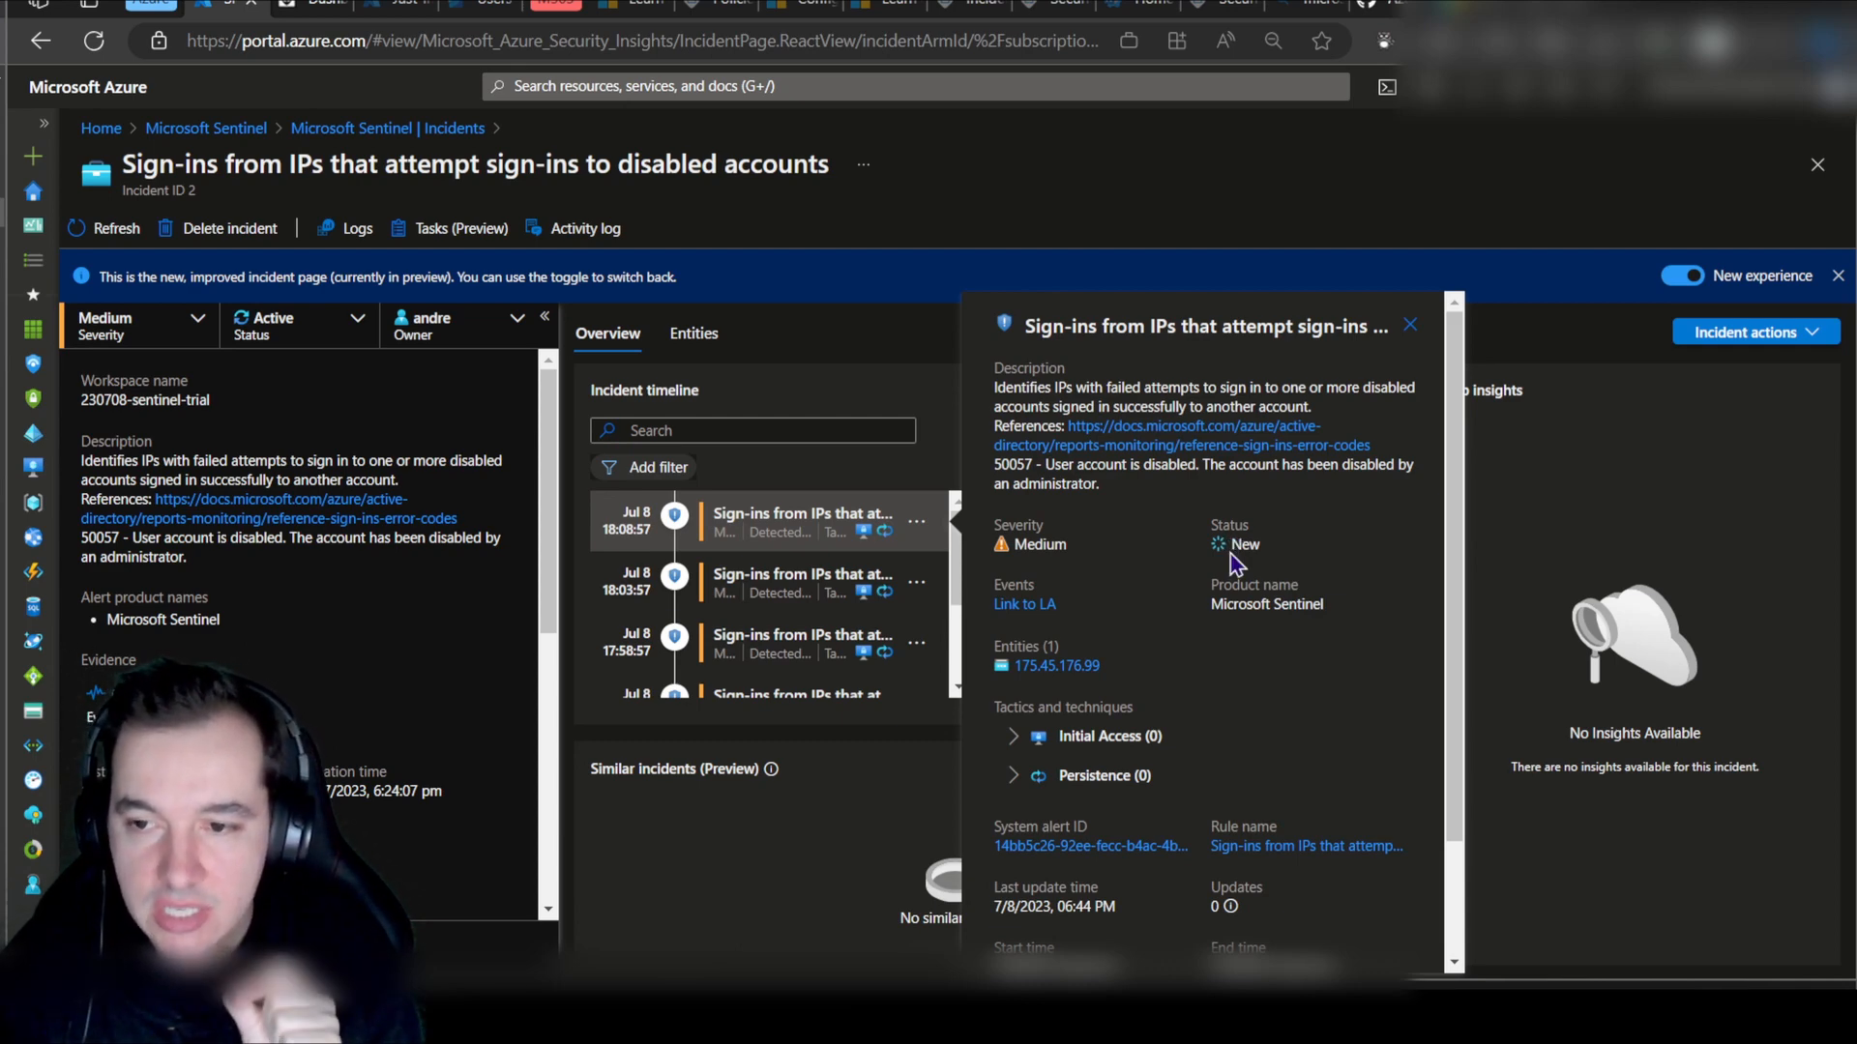
mouse_move(1025, 605)
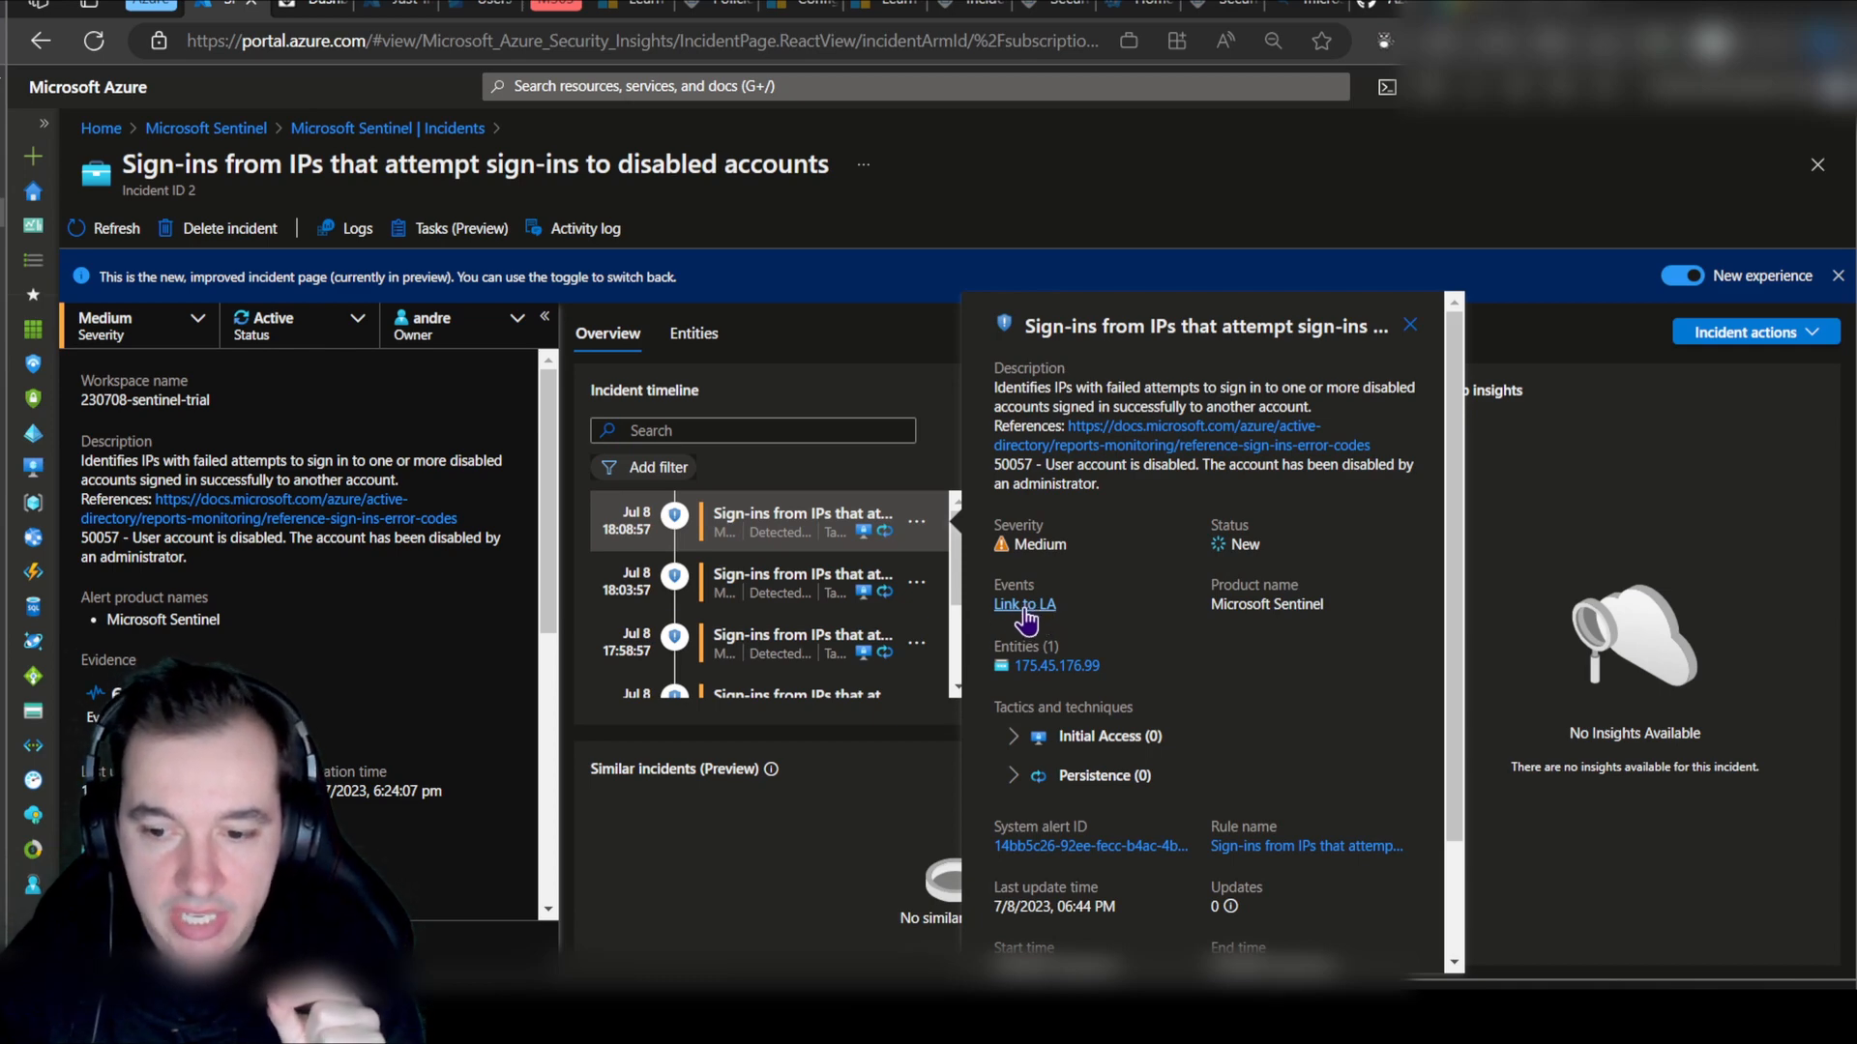
Step: Run the alert's log query in the Logs pane via Link to LA
left_click(1023, 604)
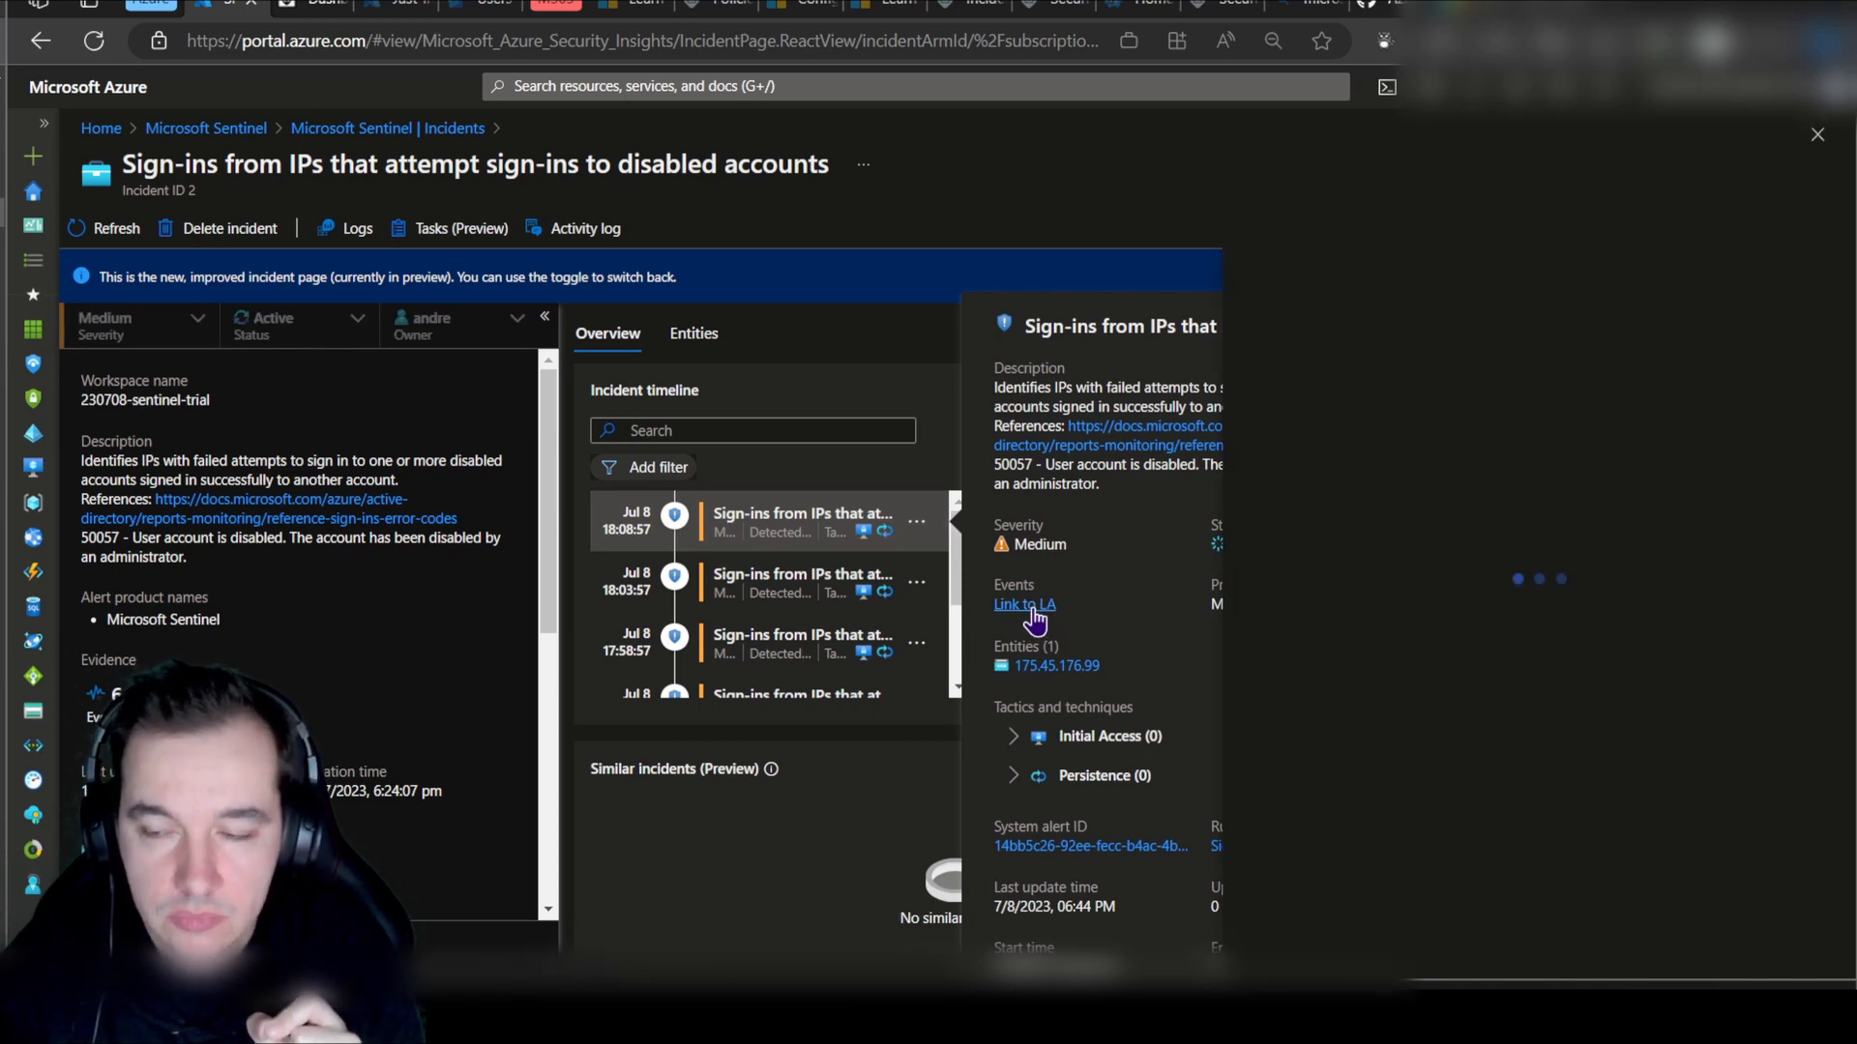
left_click(1023, 603)
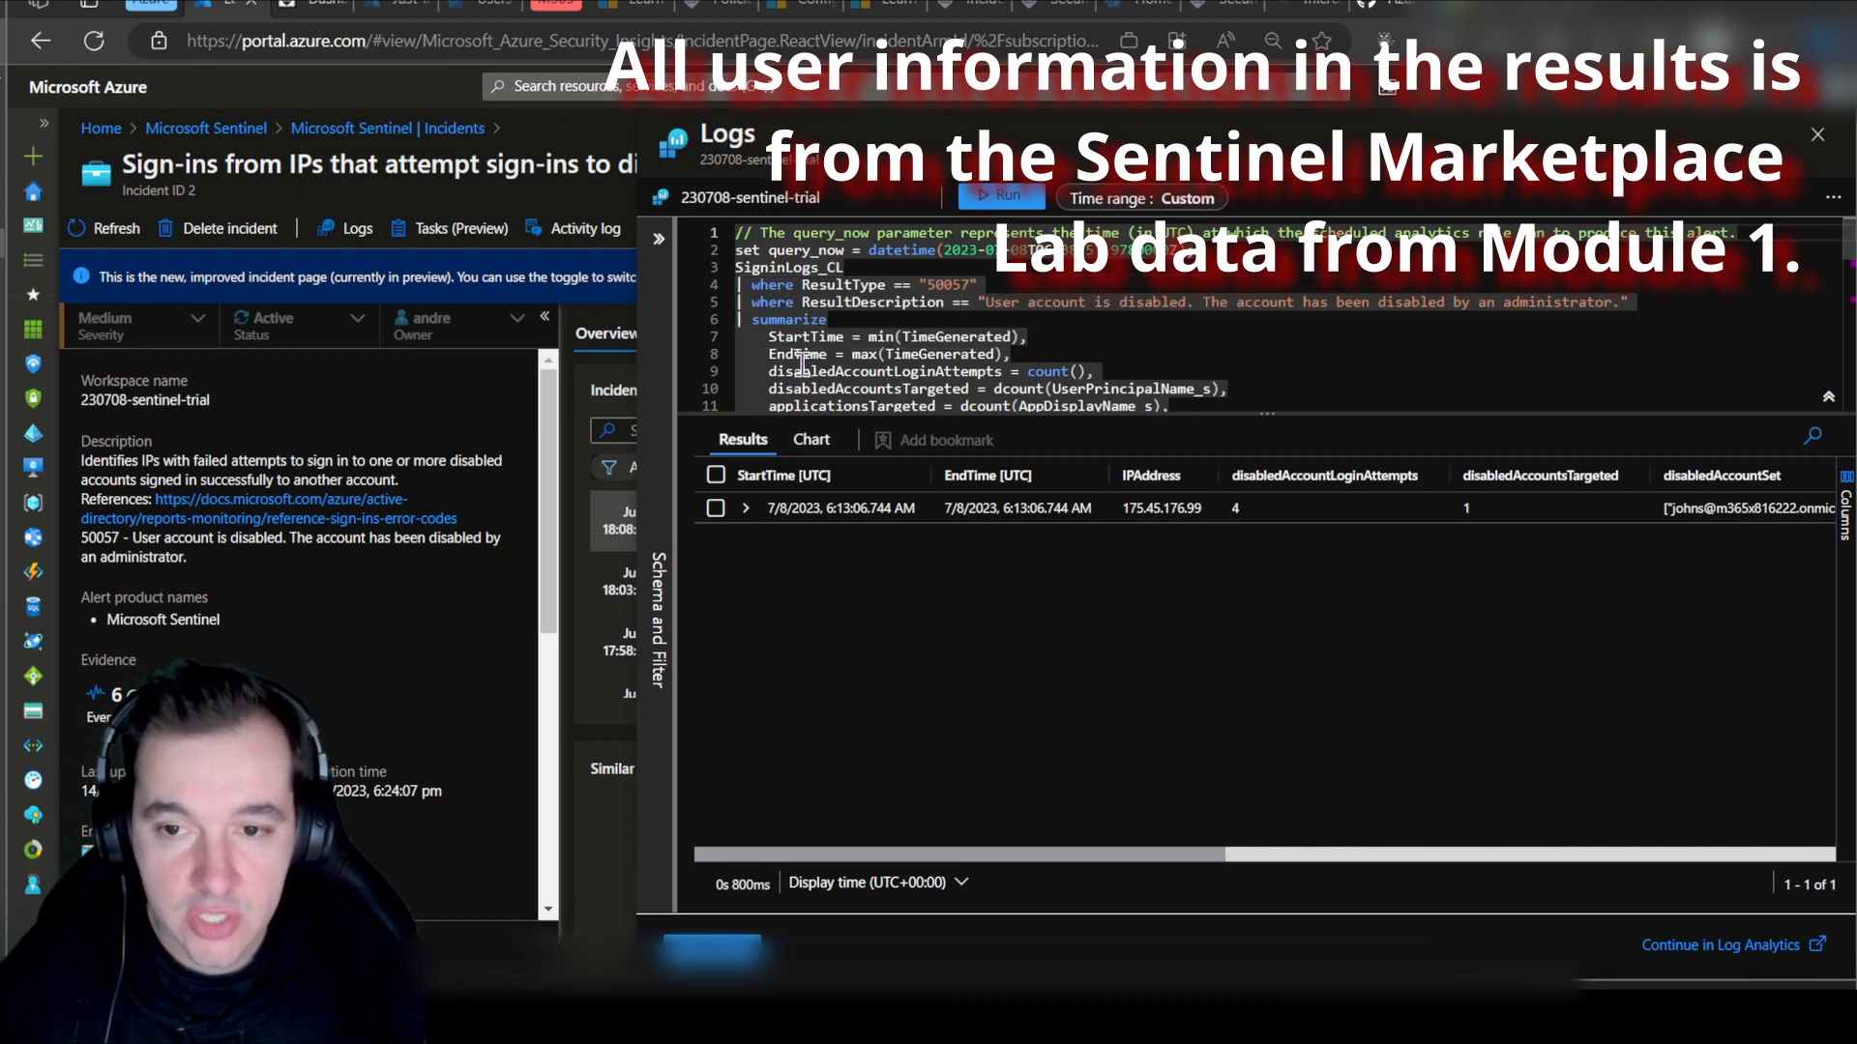
scroll("down", 3)
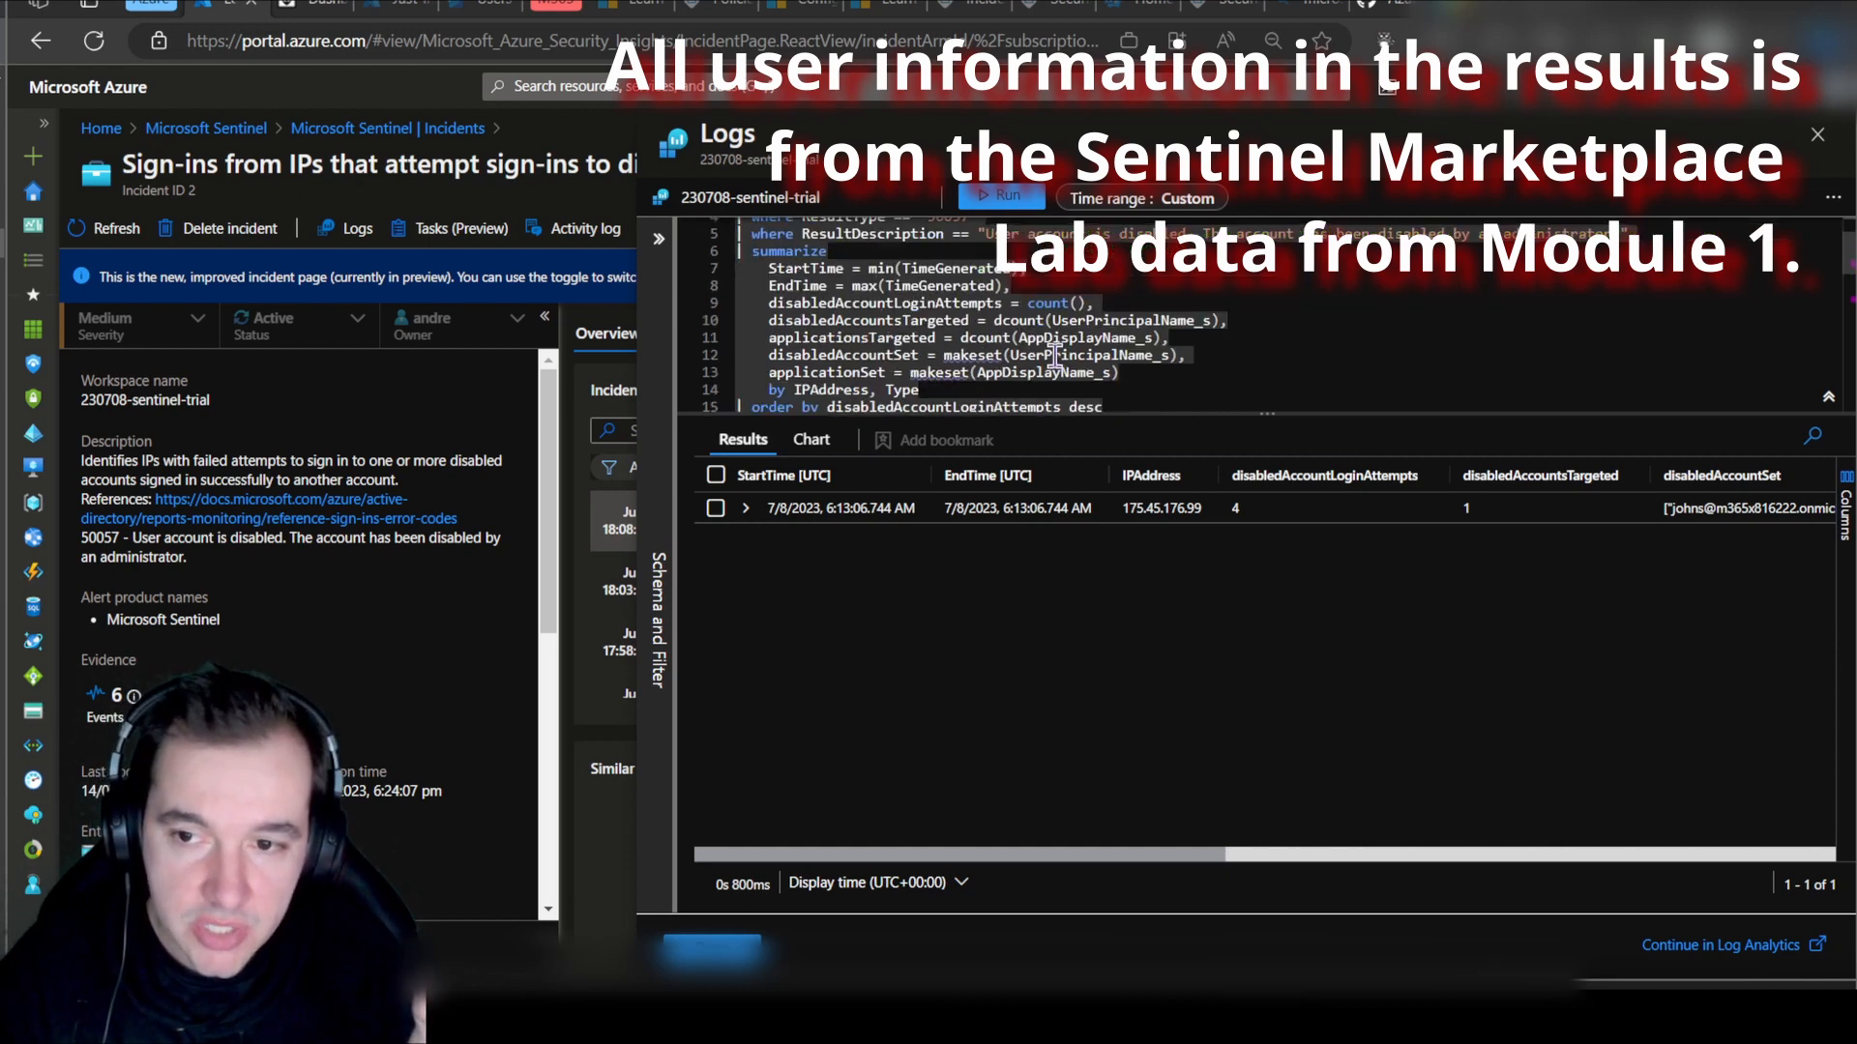
scroll("down", 3)
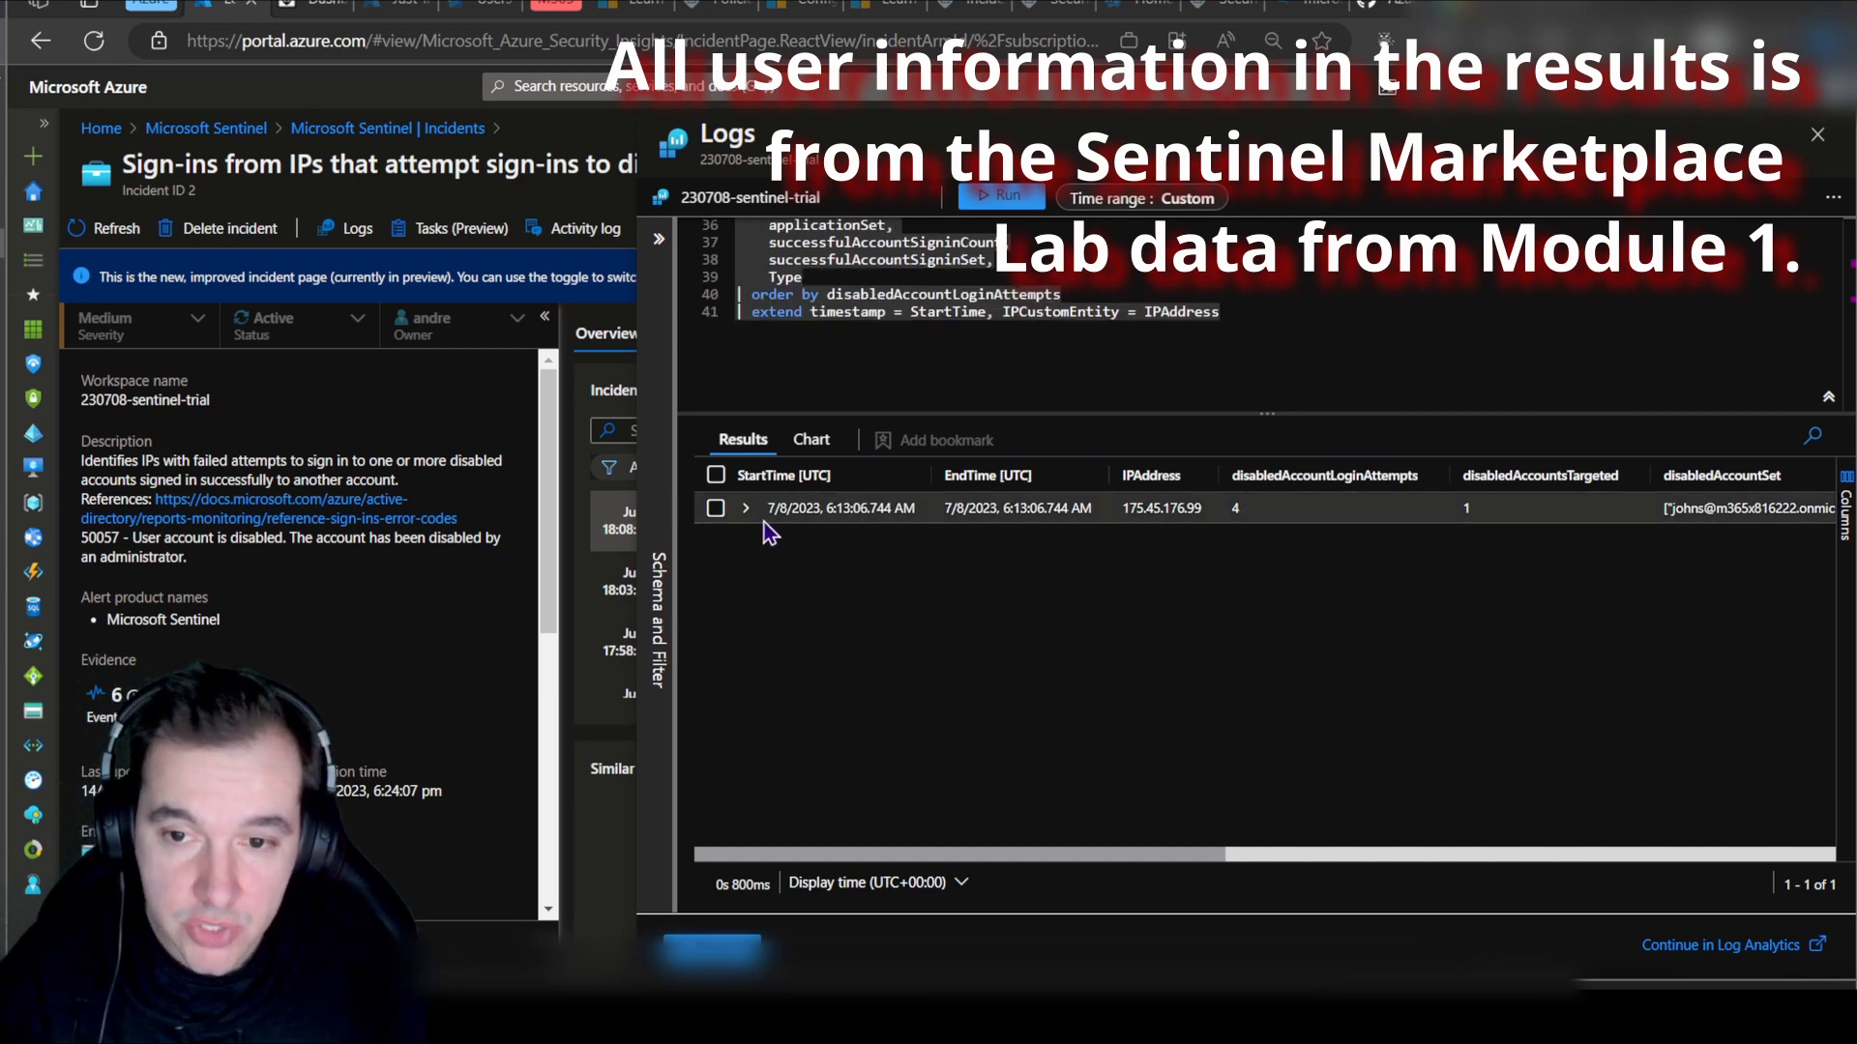
mouse_move(747, 508)
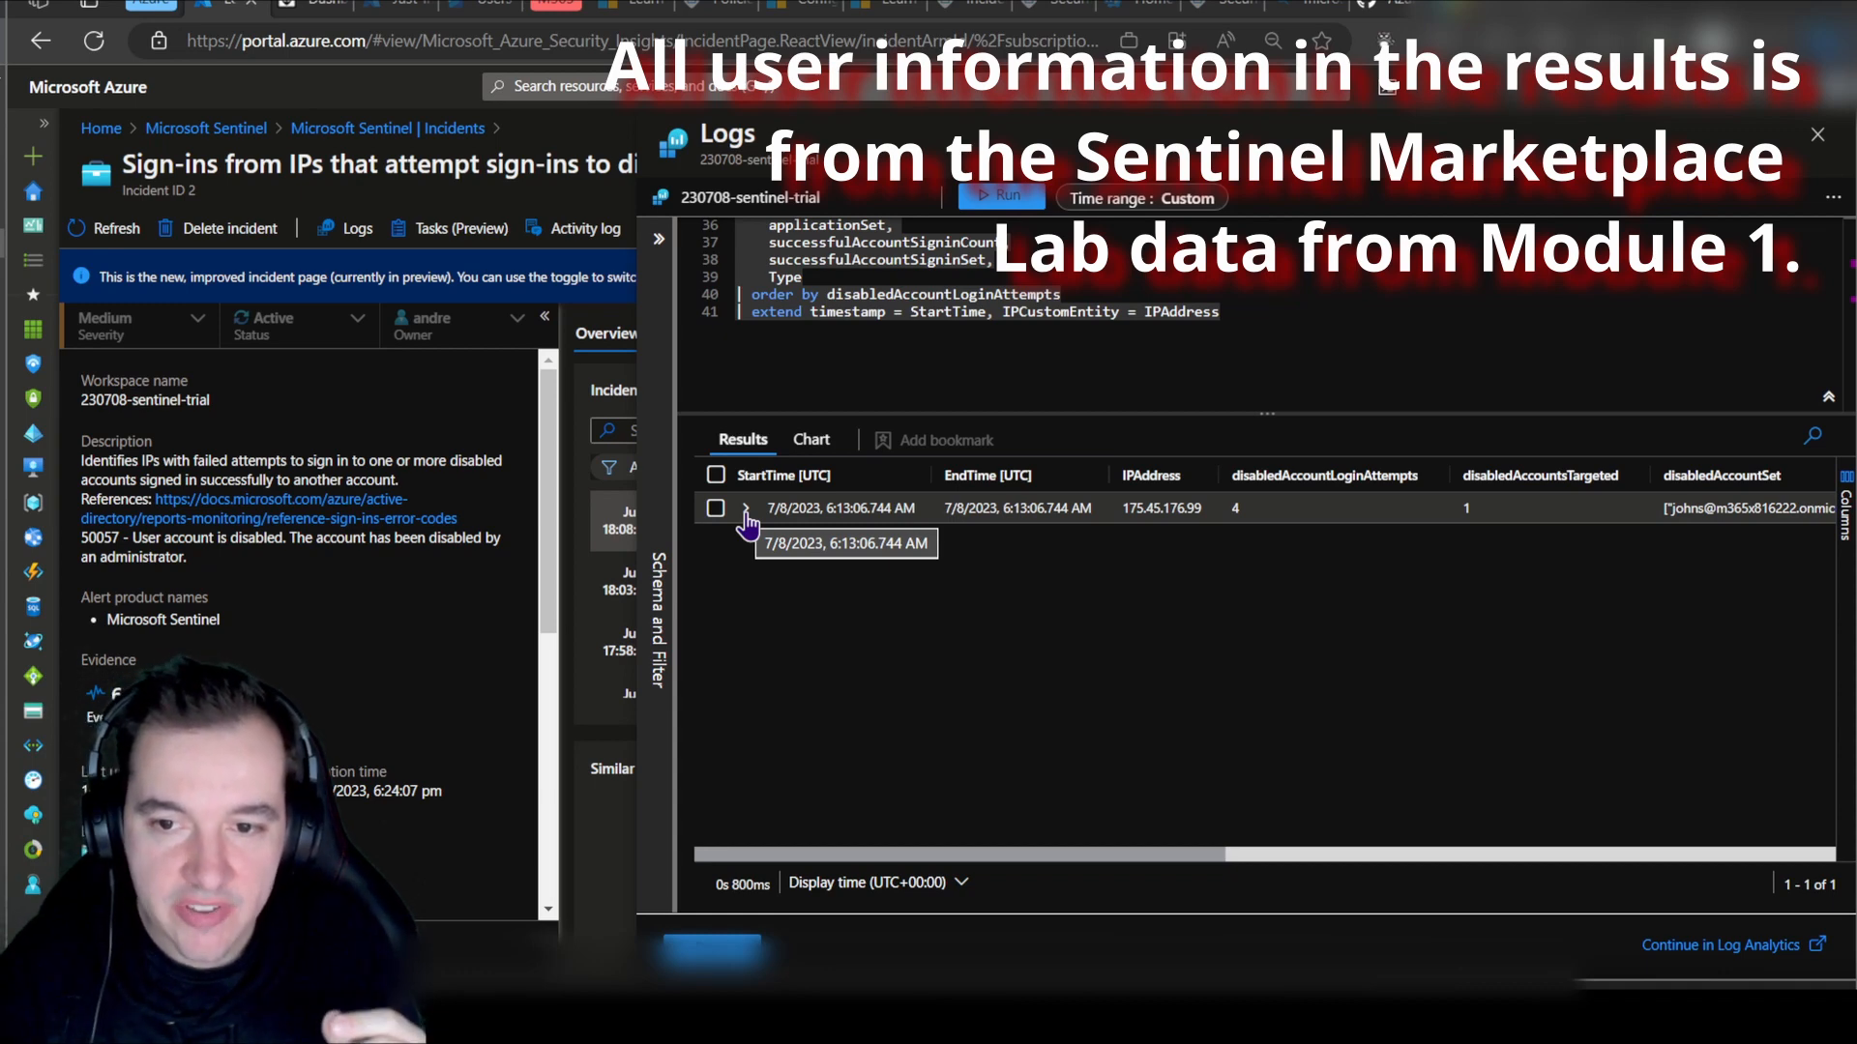
Step: Expand the 175.45.176.99 result row with its disabledAccountSet and successfulAccountSigninSet fields
left_click(747, 509)
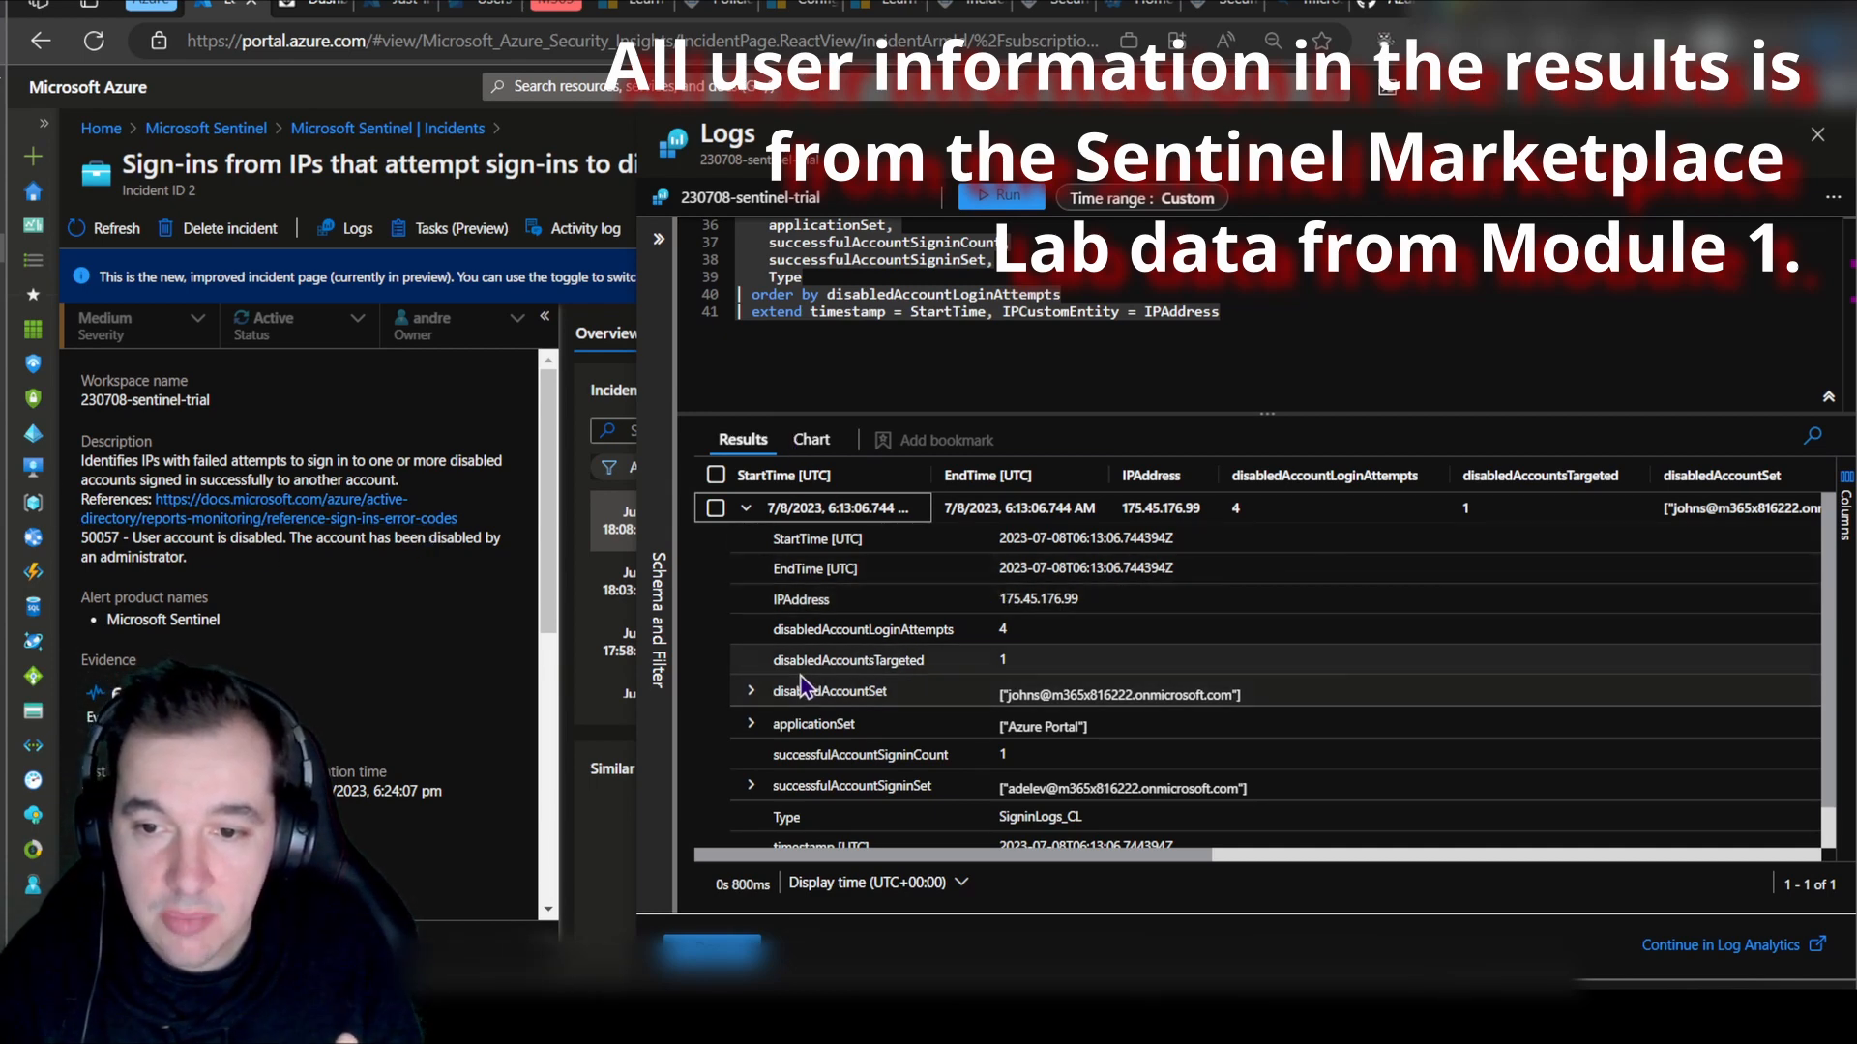
left_click(750, 691)
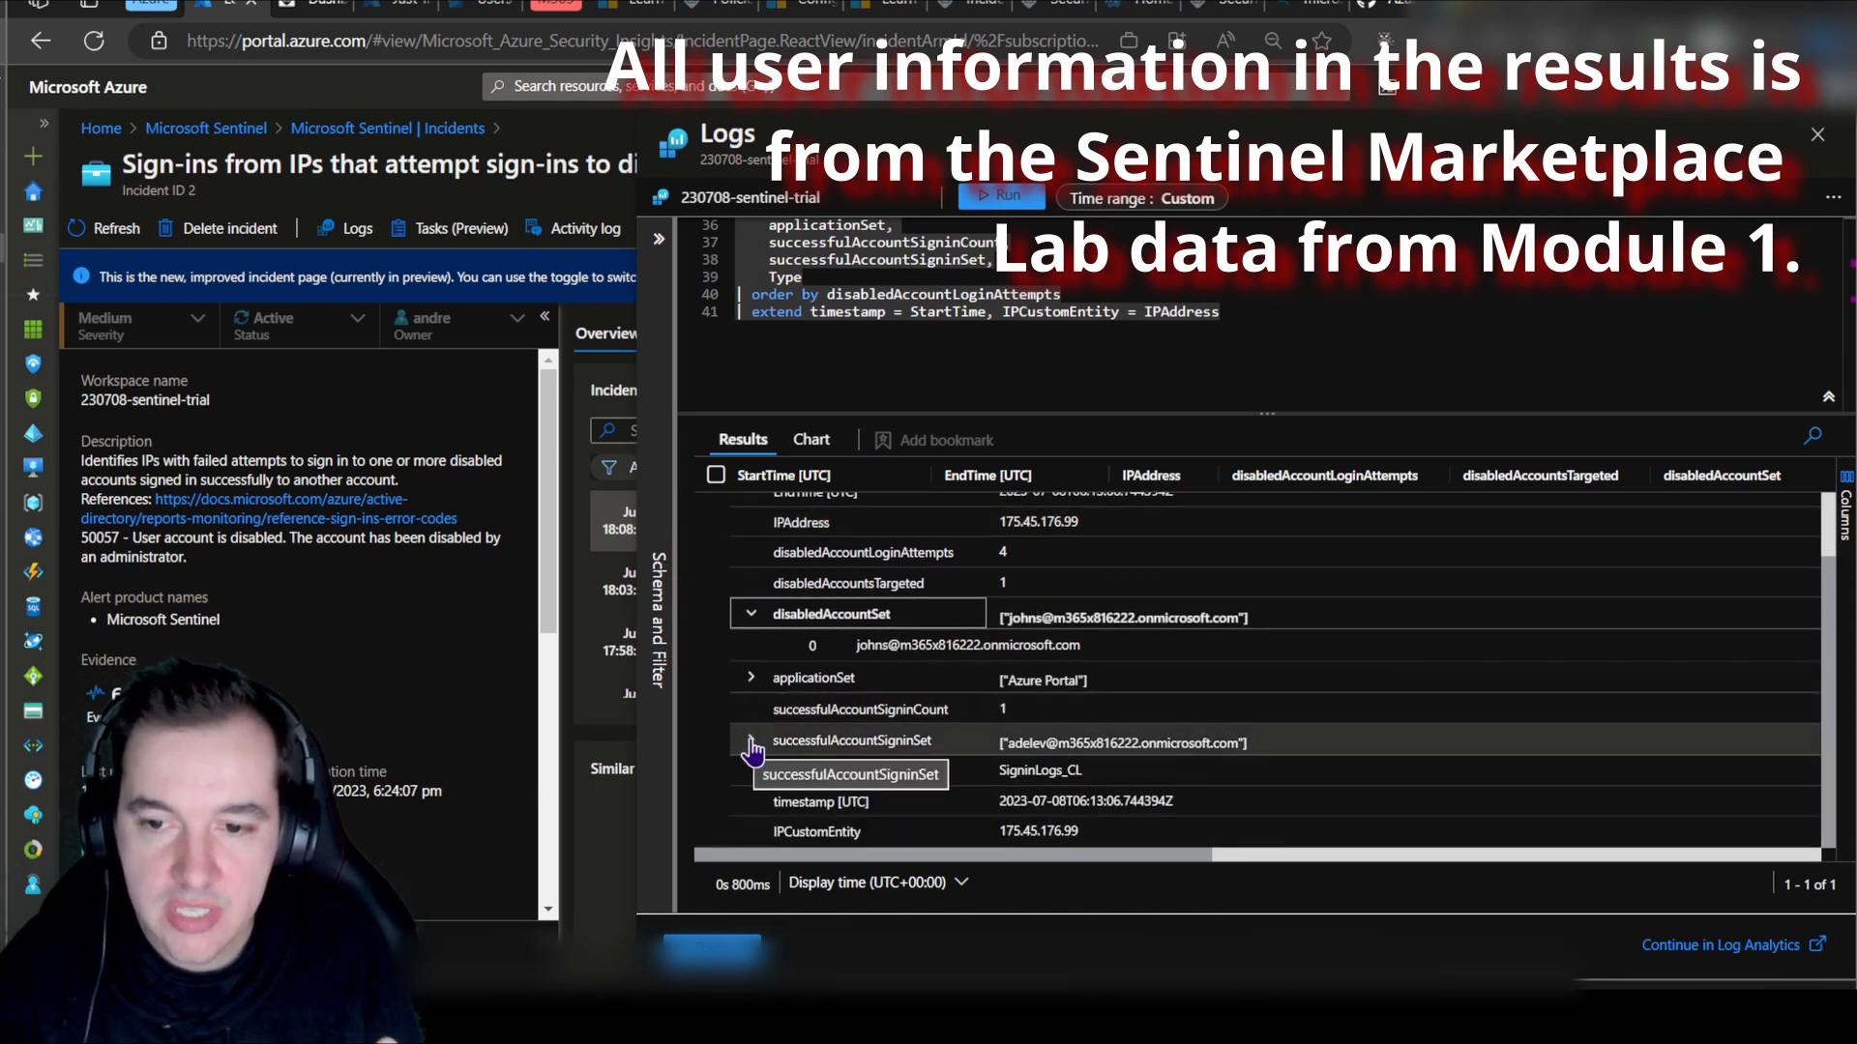
left_click(750, 741)
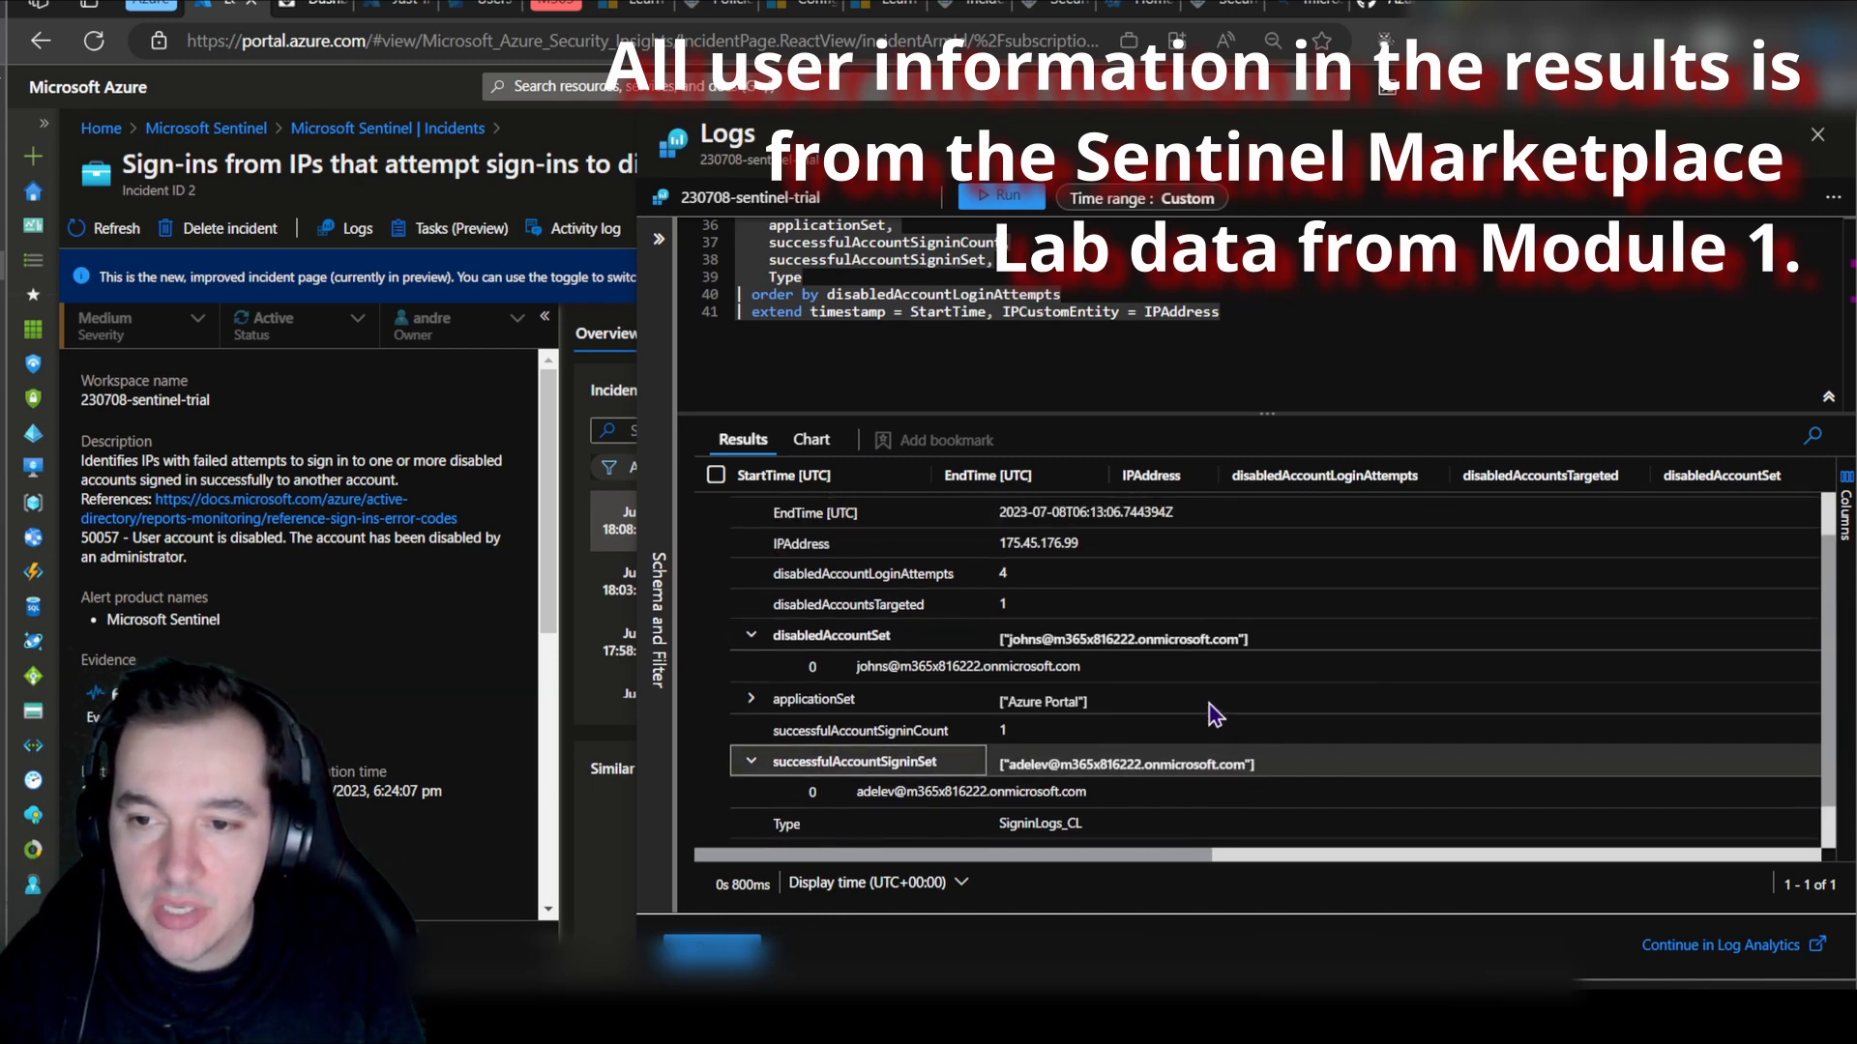
left_click(744, 505)
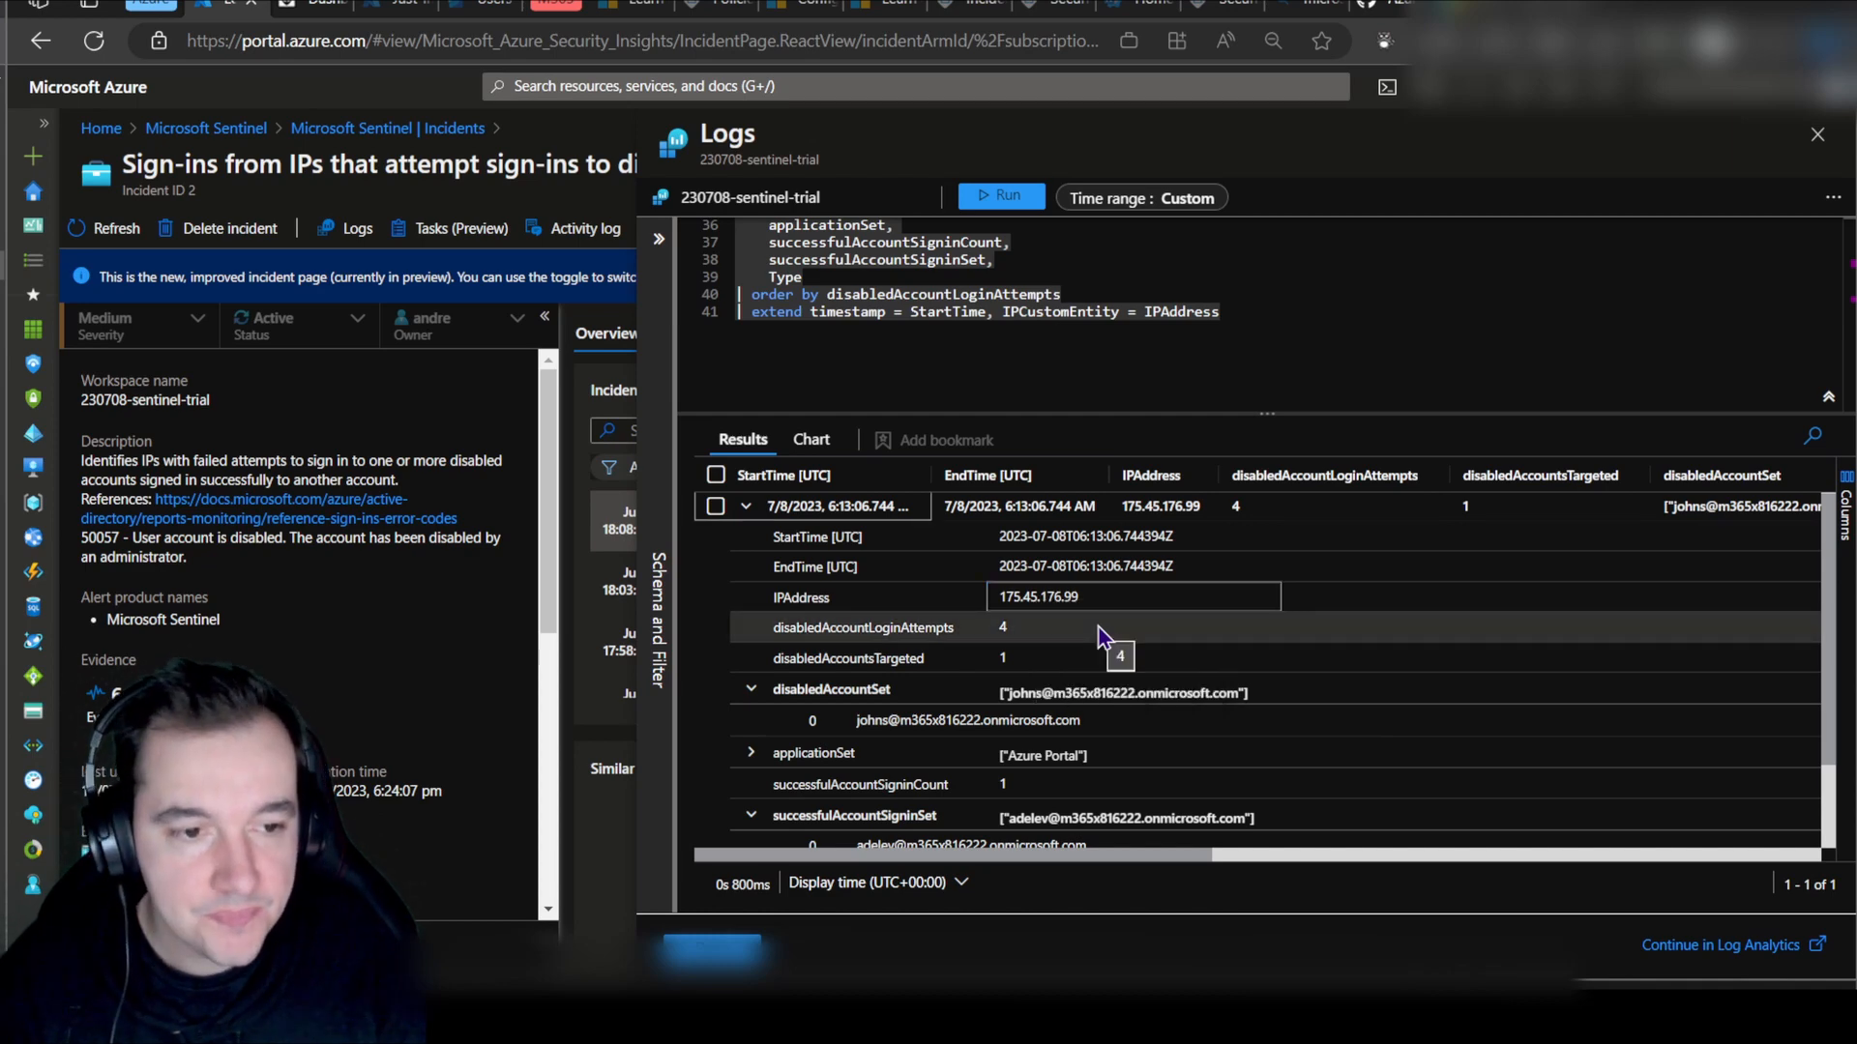
mouse_move(709, 909)
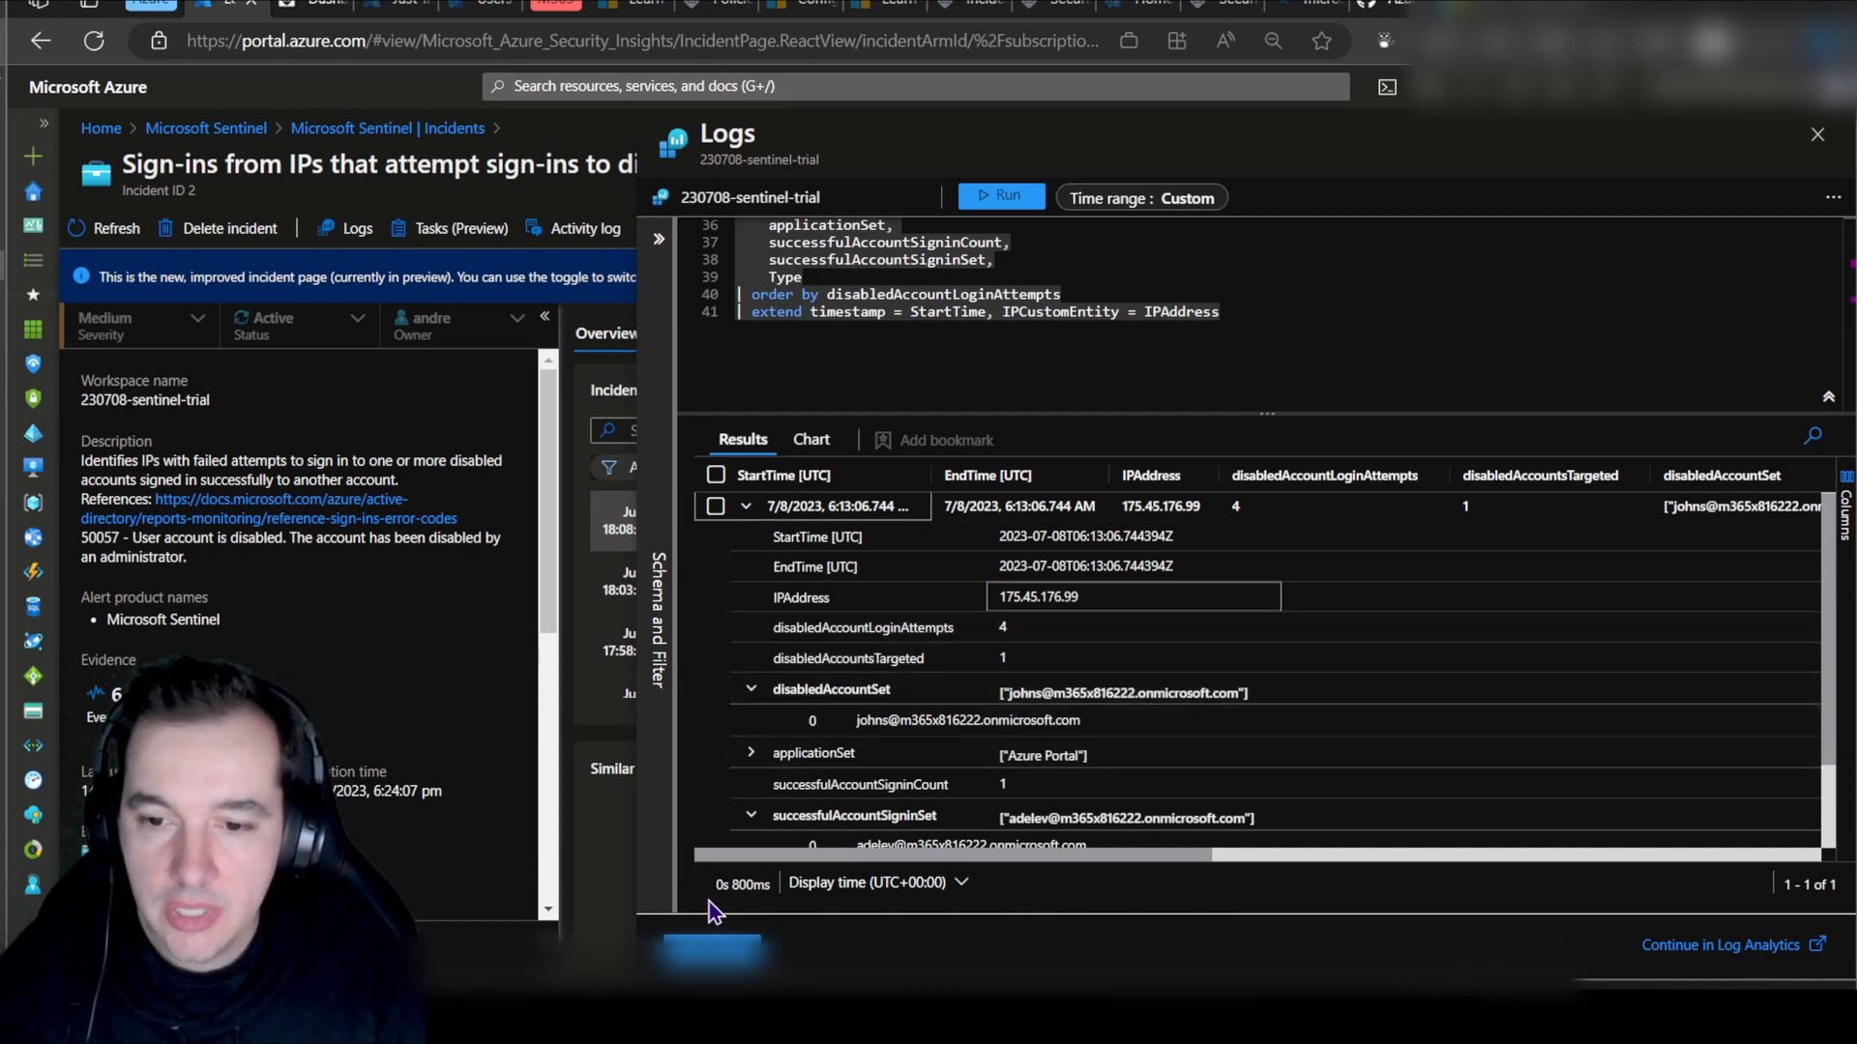
Step: Close the Logs pane and the incident page, returning to the Incidents list
left_click(1816, 133)
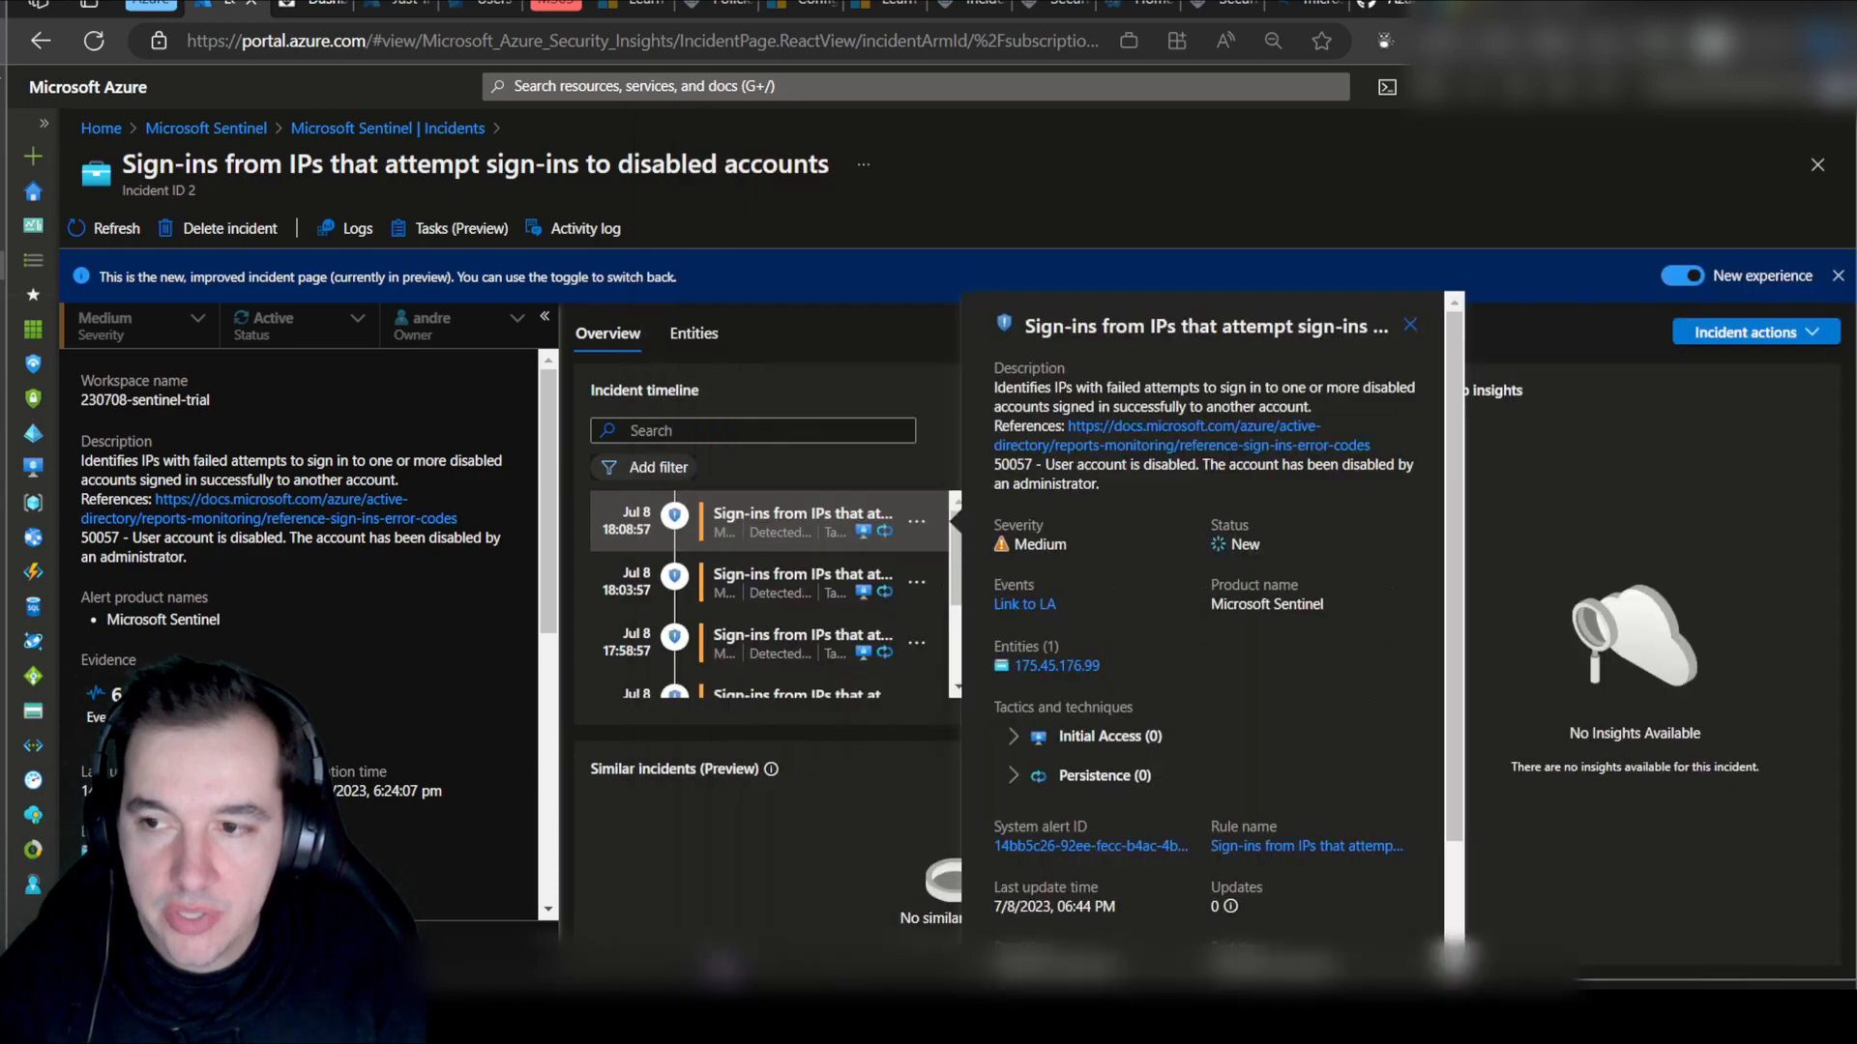
left_click(695, 333)
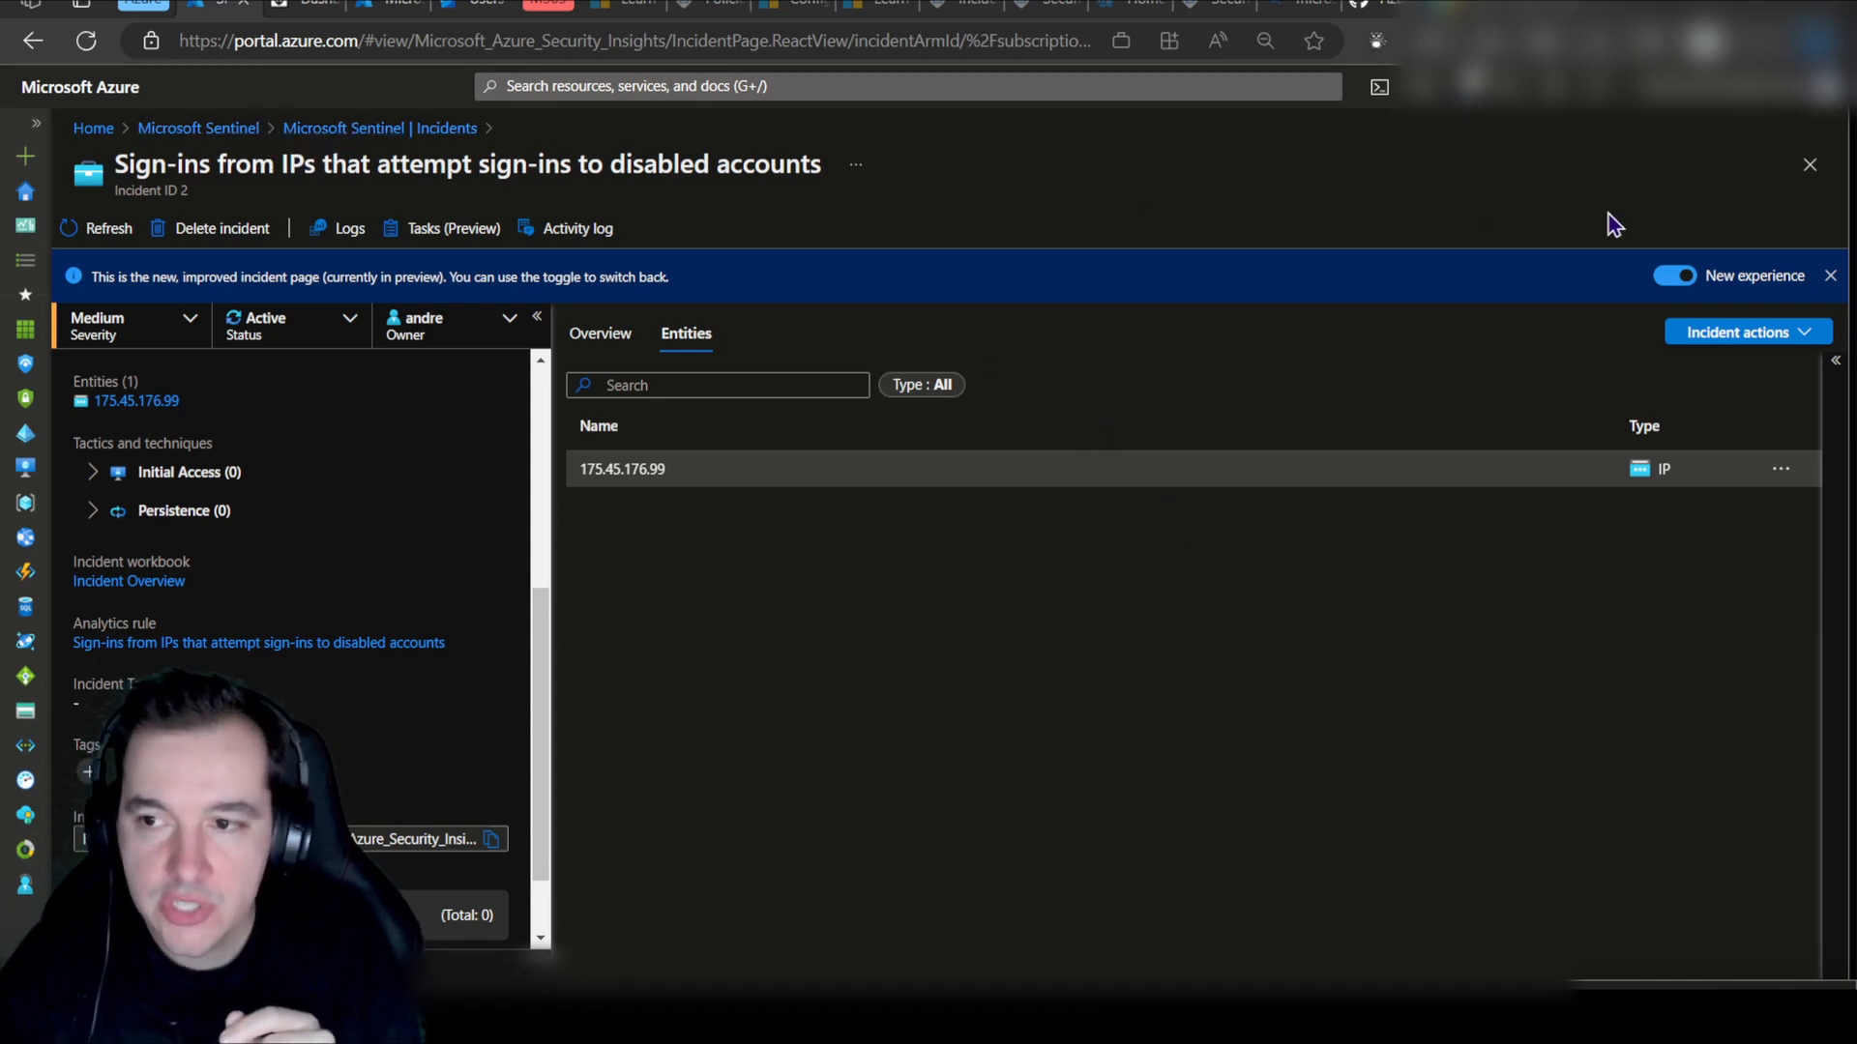
left_click(1811, 164)
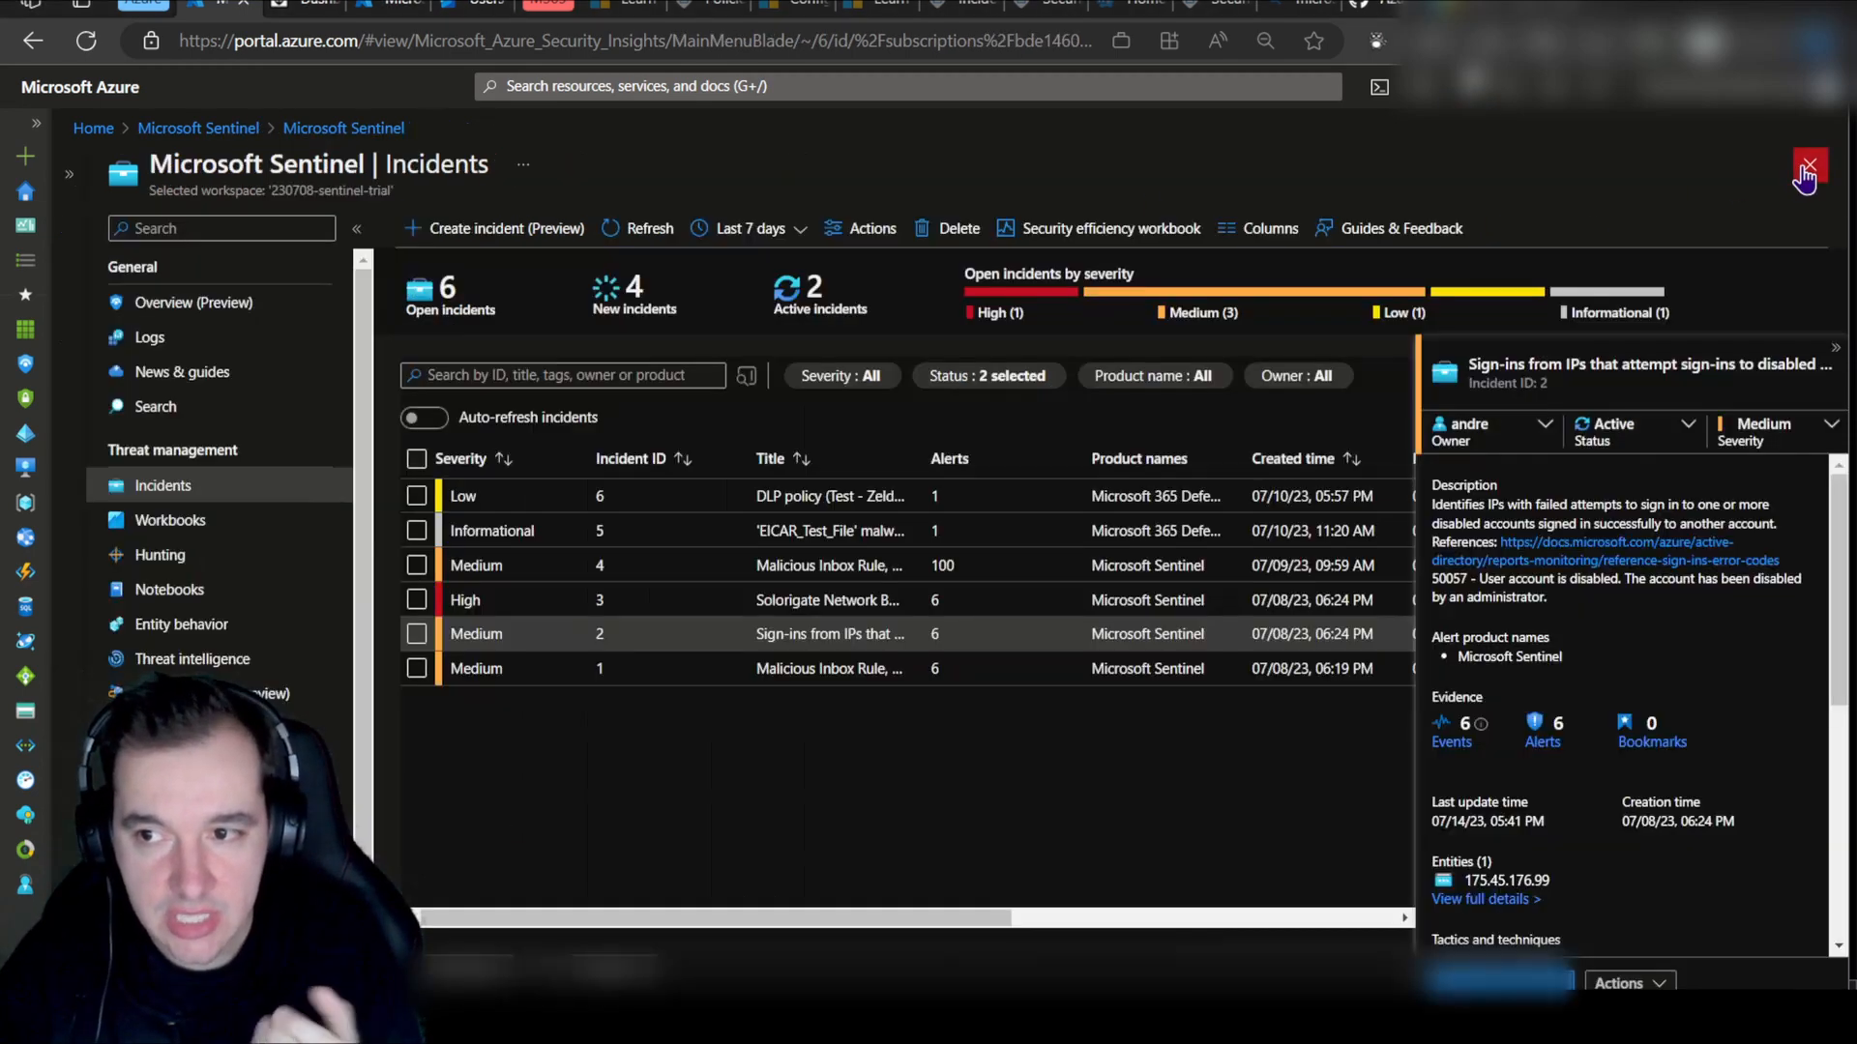
mouse_move(447, 445)
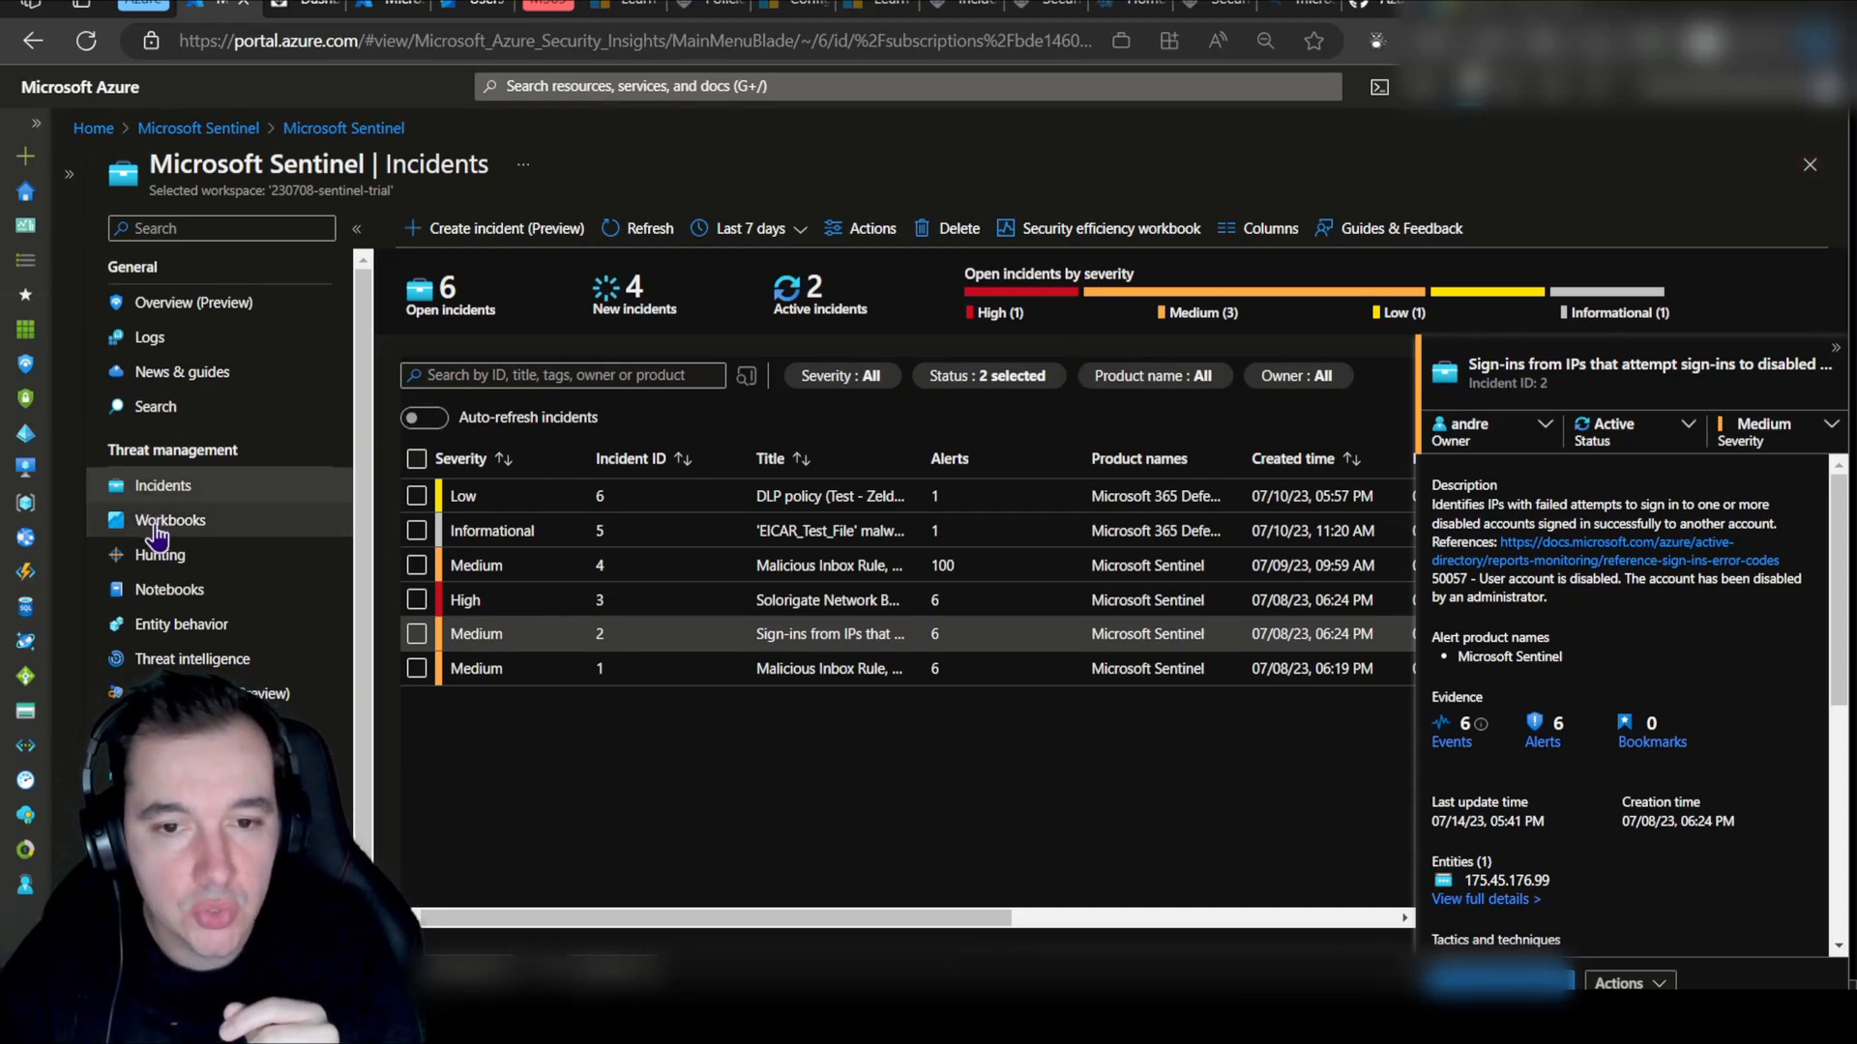
Step: Go to Workbooks and show My workbooks with Investigation Insights
left_click(170, 520)
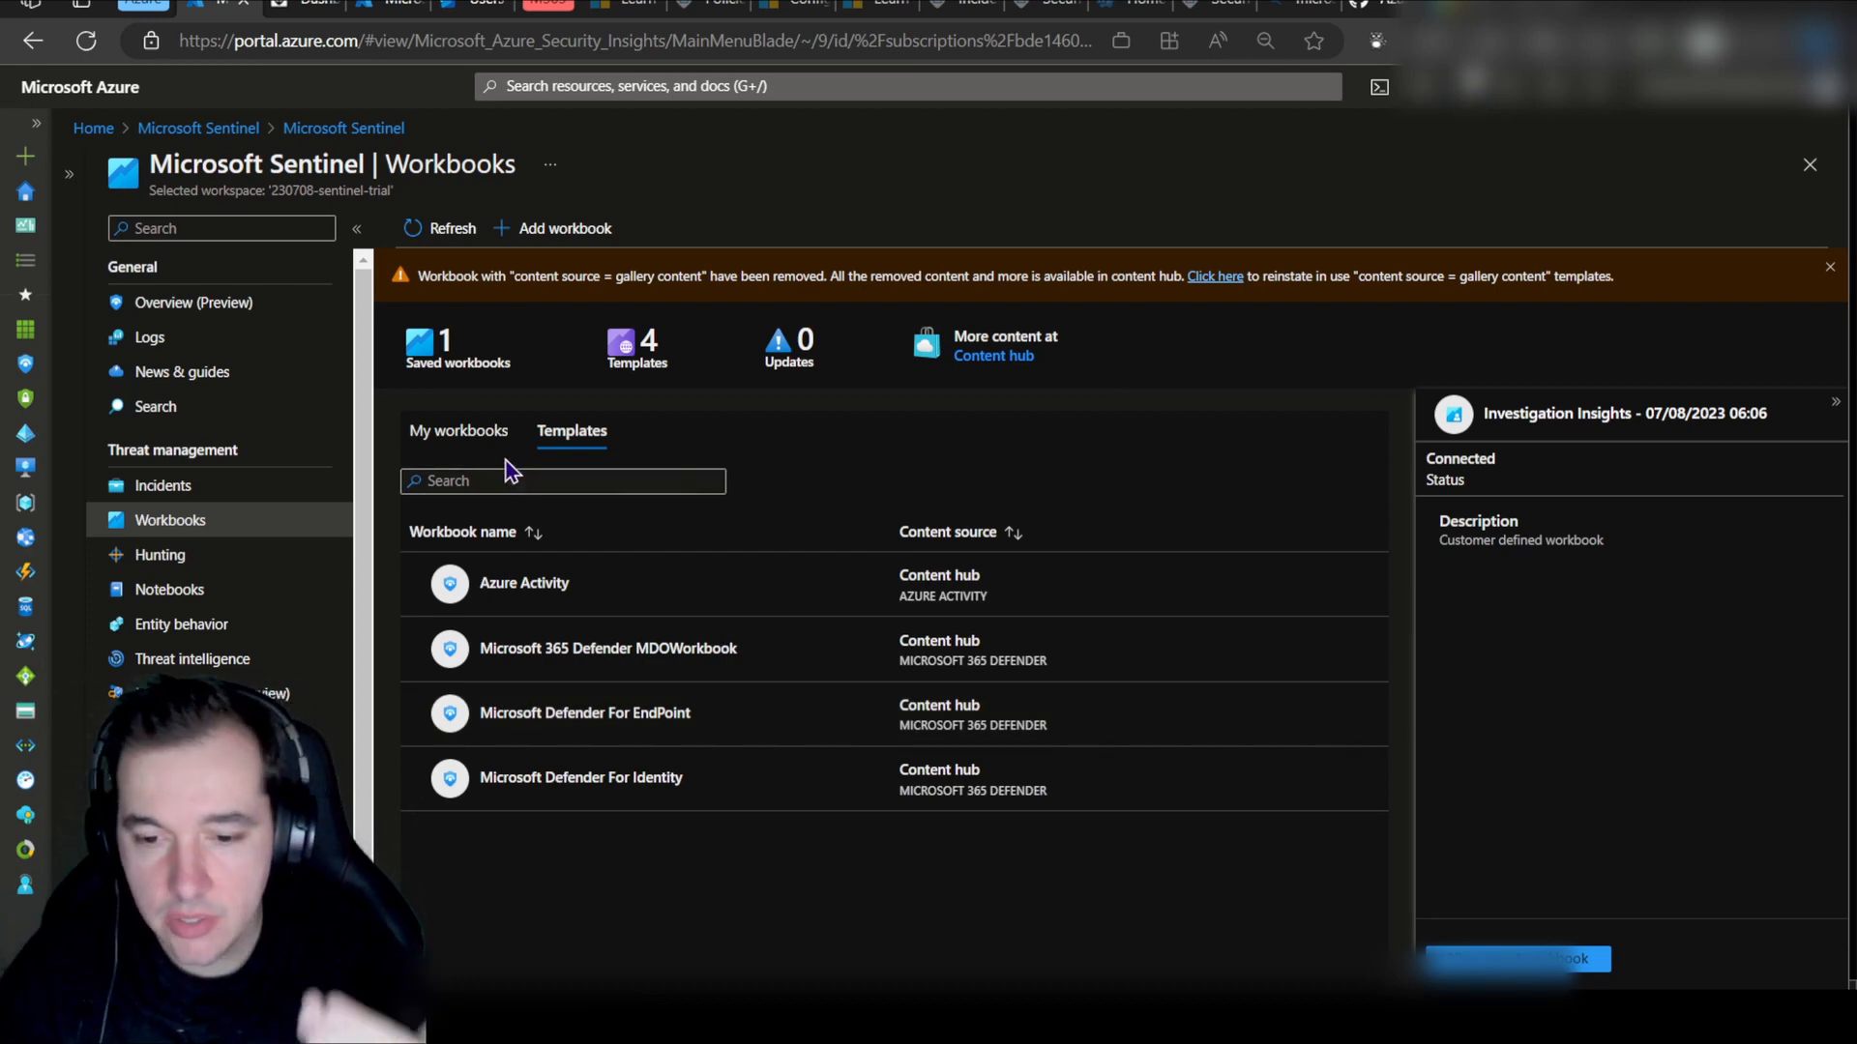
left_click(460, 429)
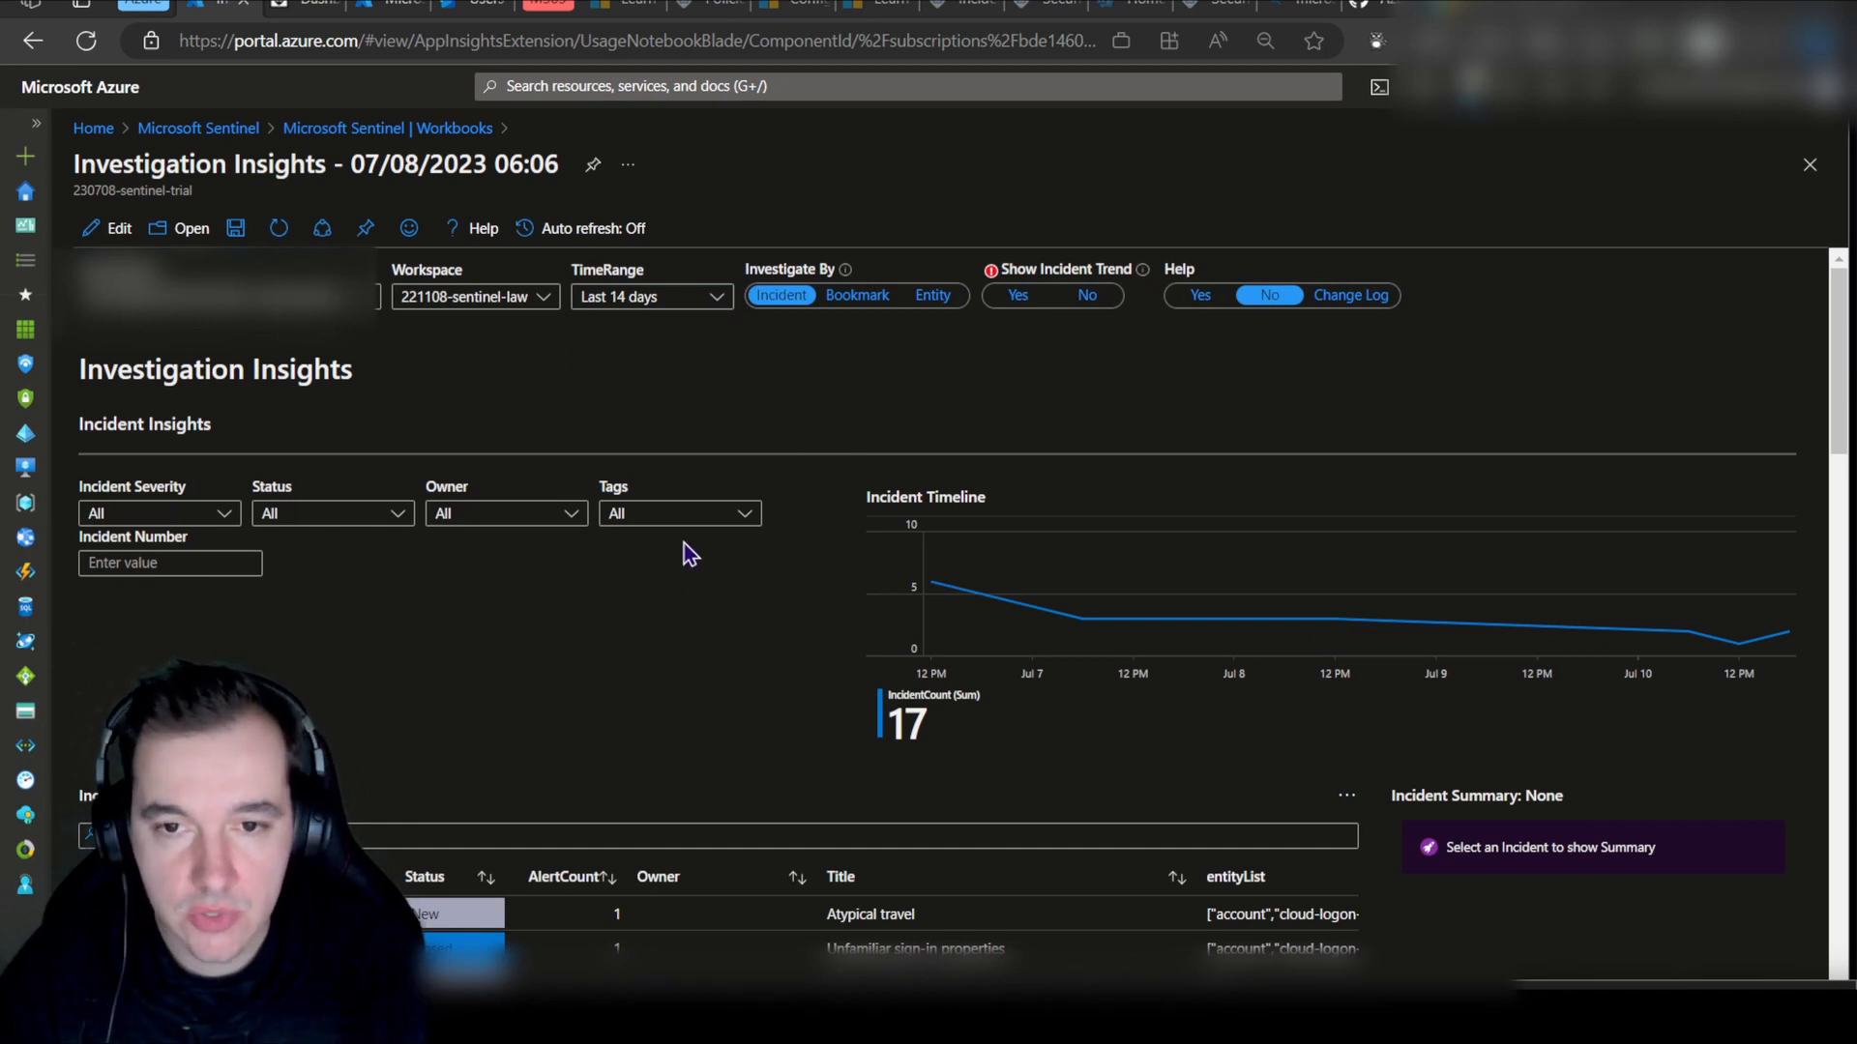
mouse_move(573, 379)
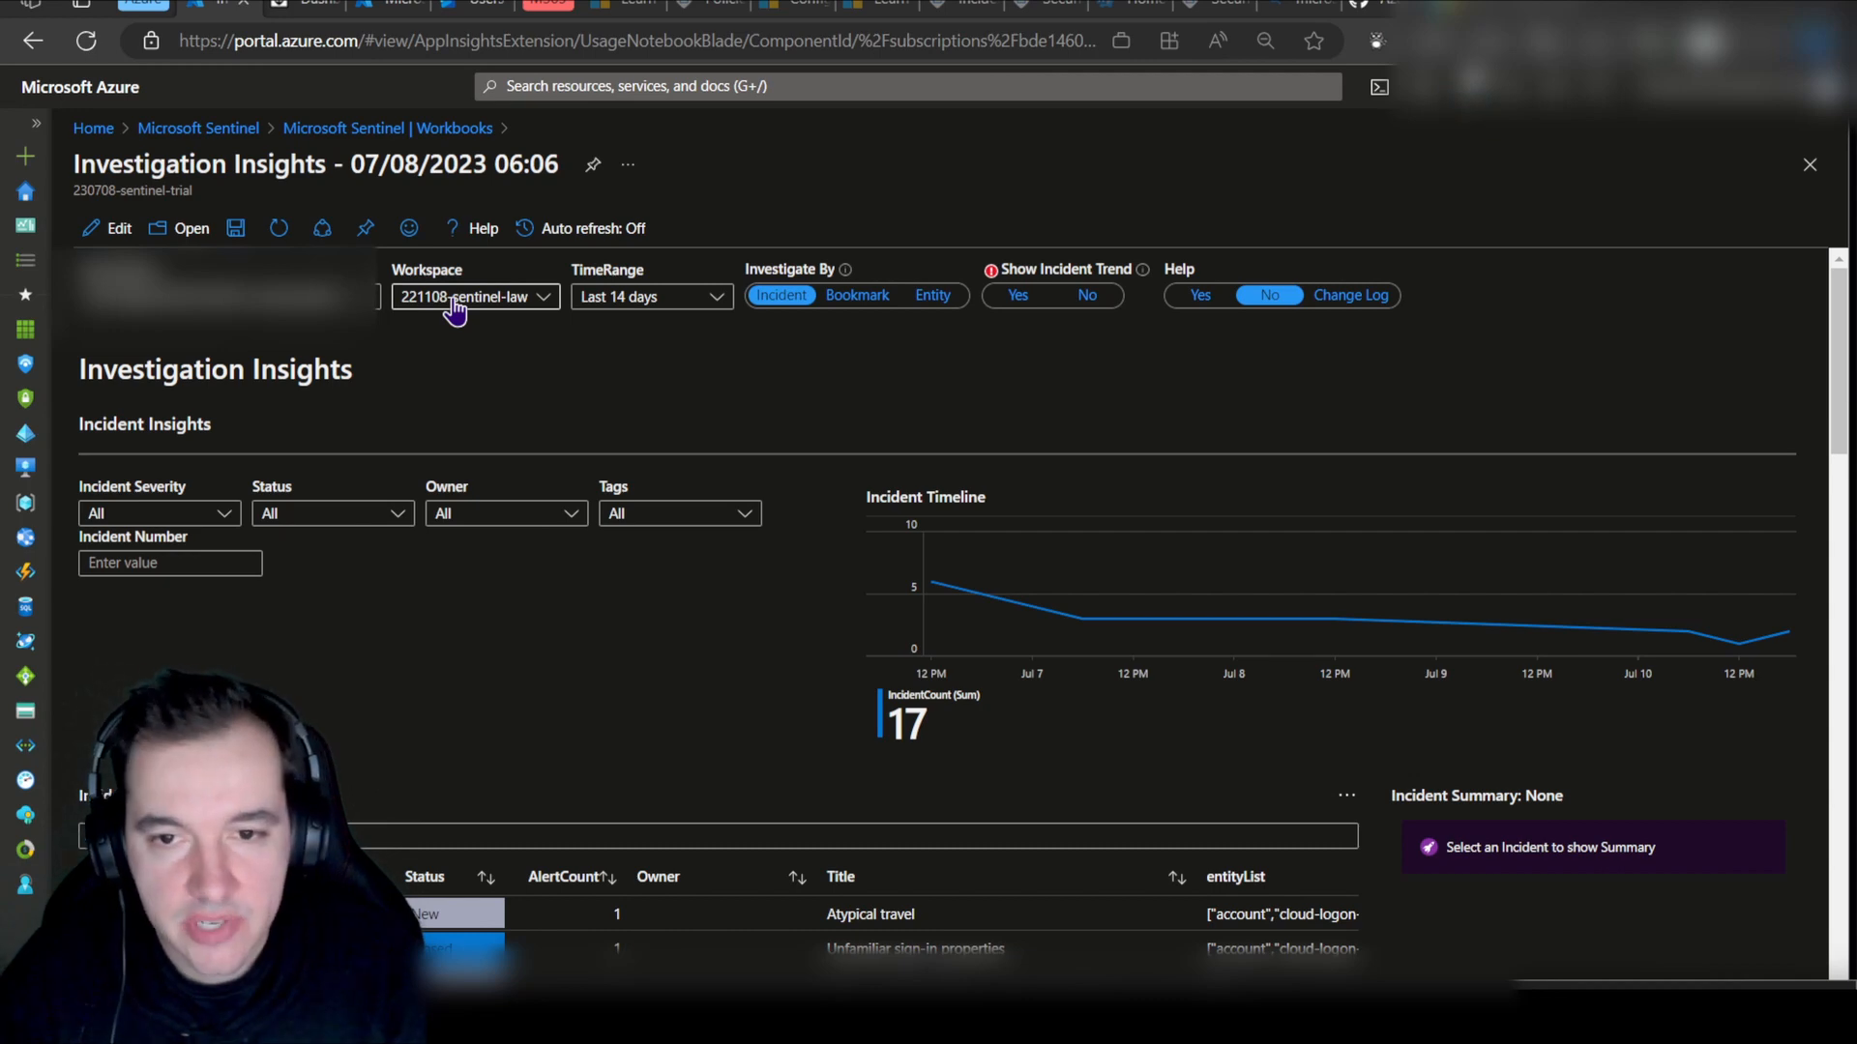
Step: Switch the workbook to the 230708-sentinel-trial workspace and reach IP entity insights for 175.45.176.99
left_click(474, 296)
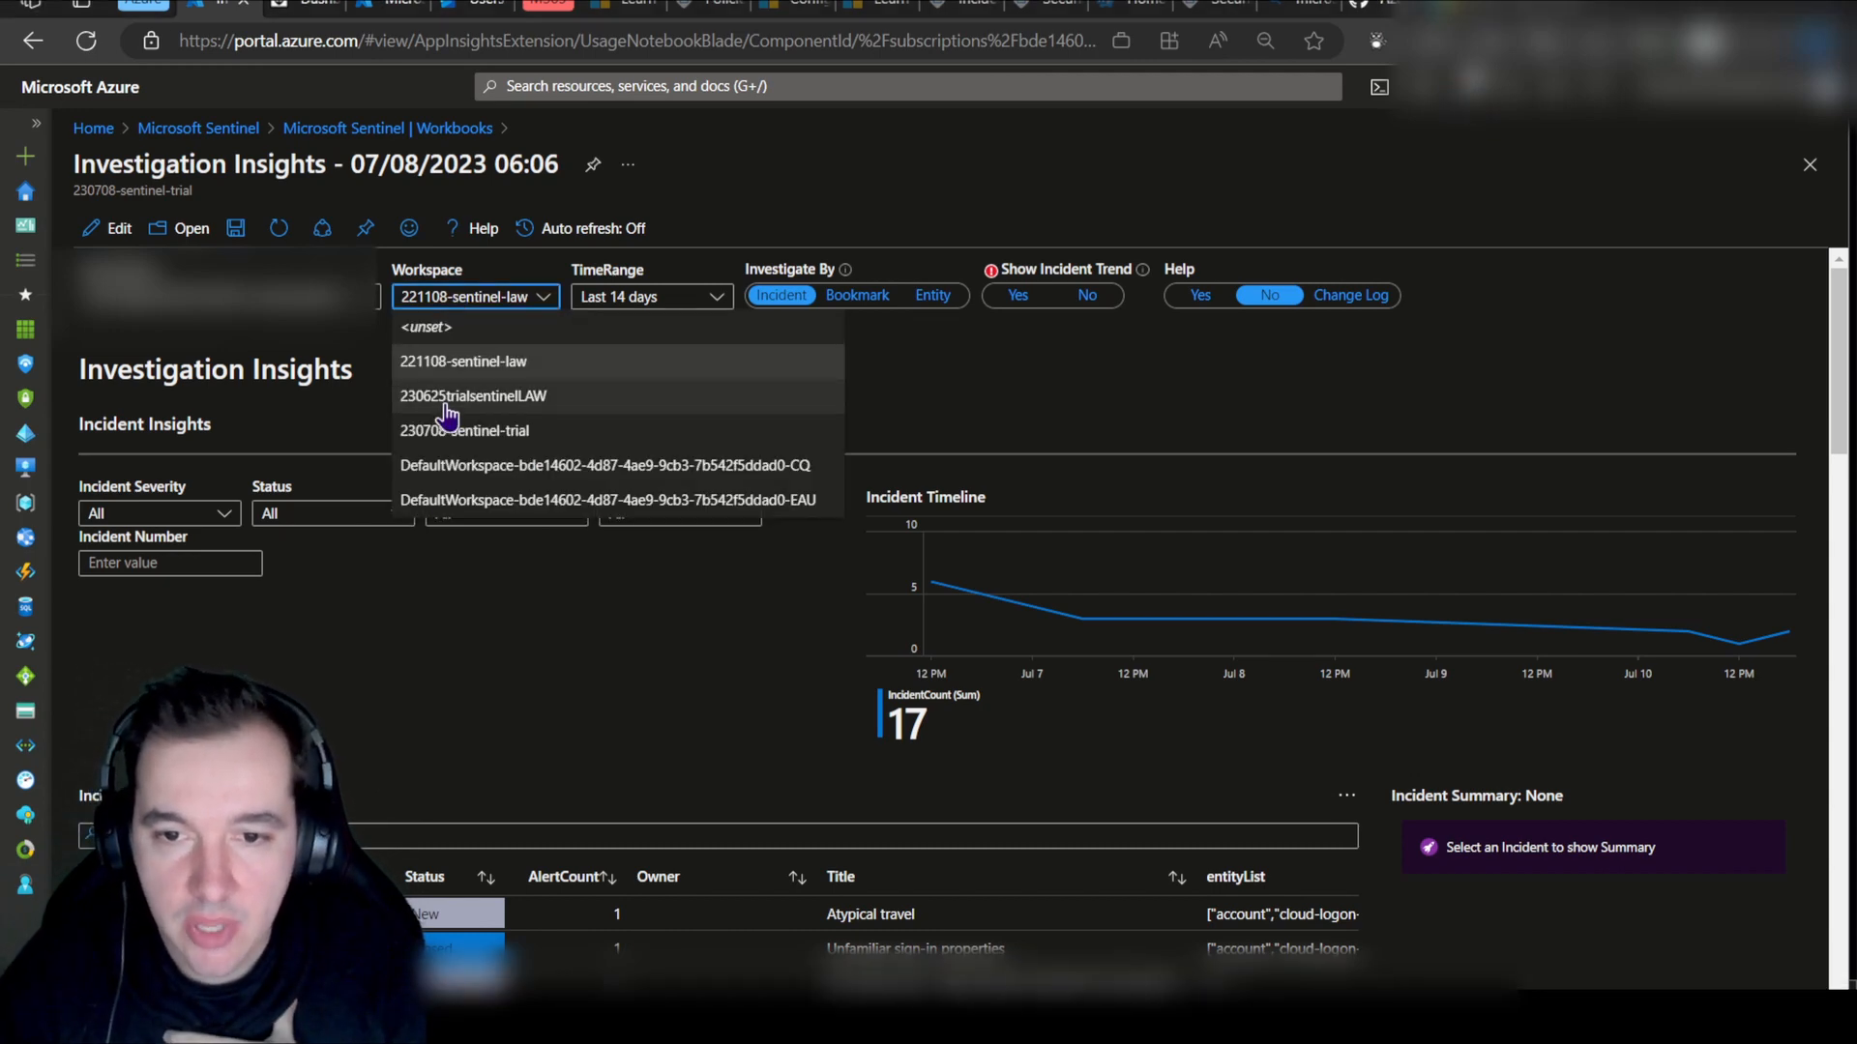
left_click(466, 429)
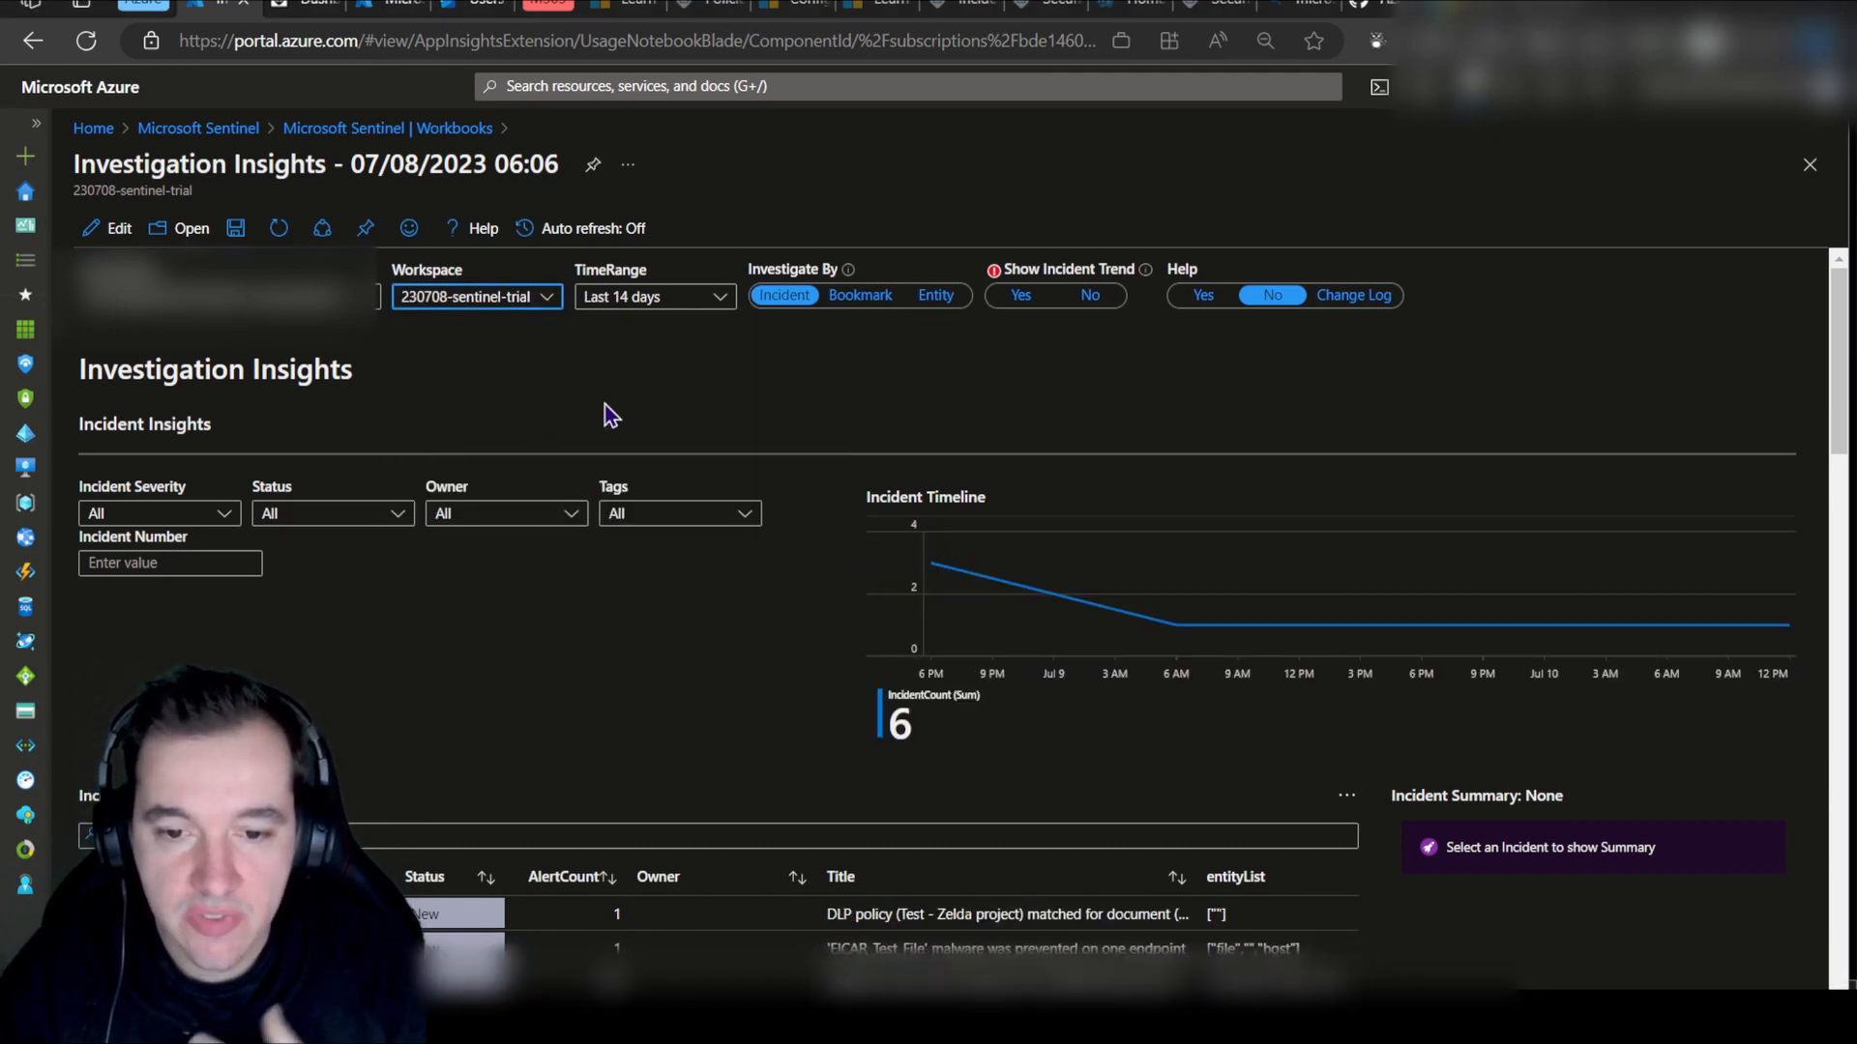
mouse_move(669, 367)
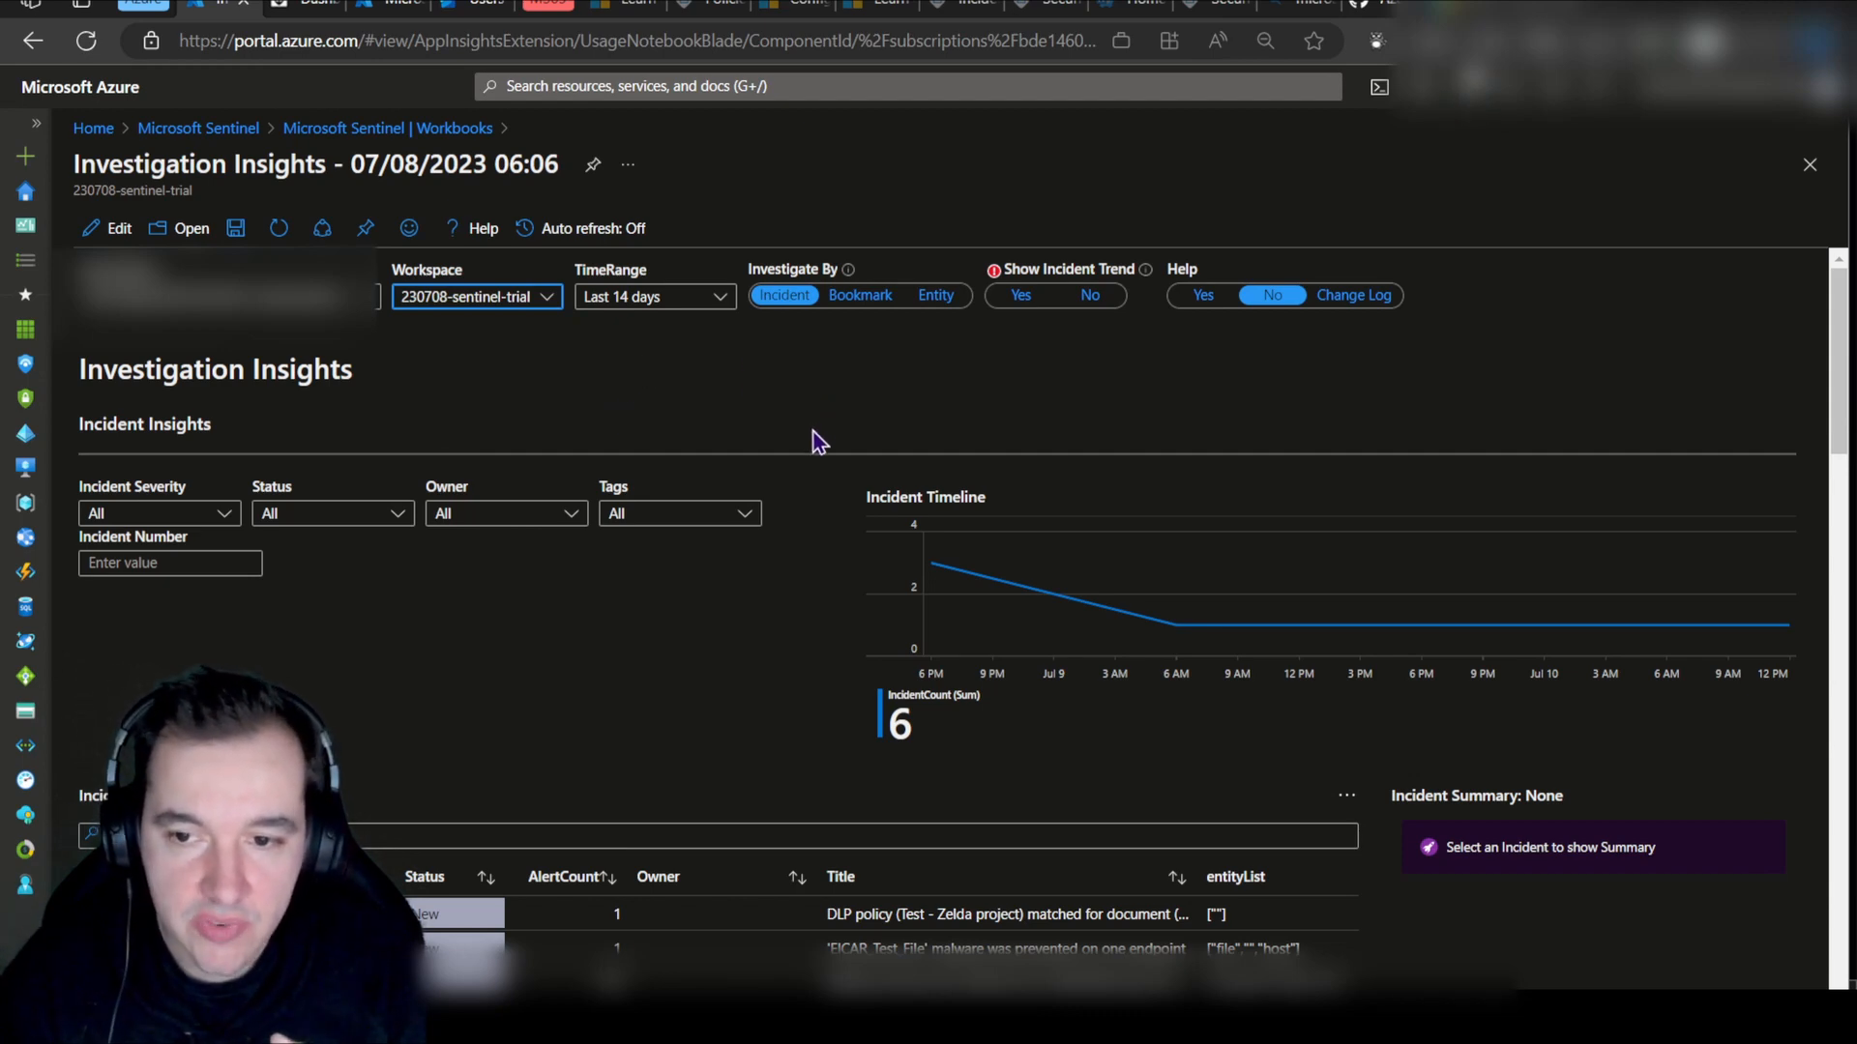
scroll("down", 3)
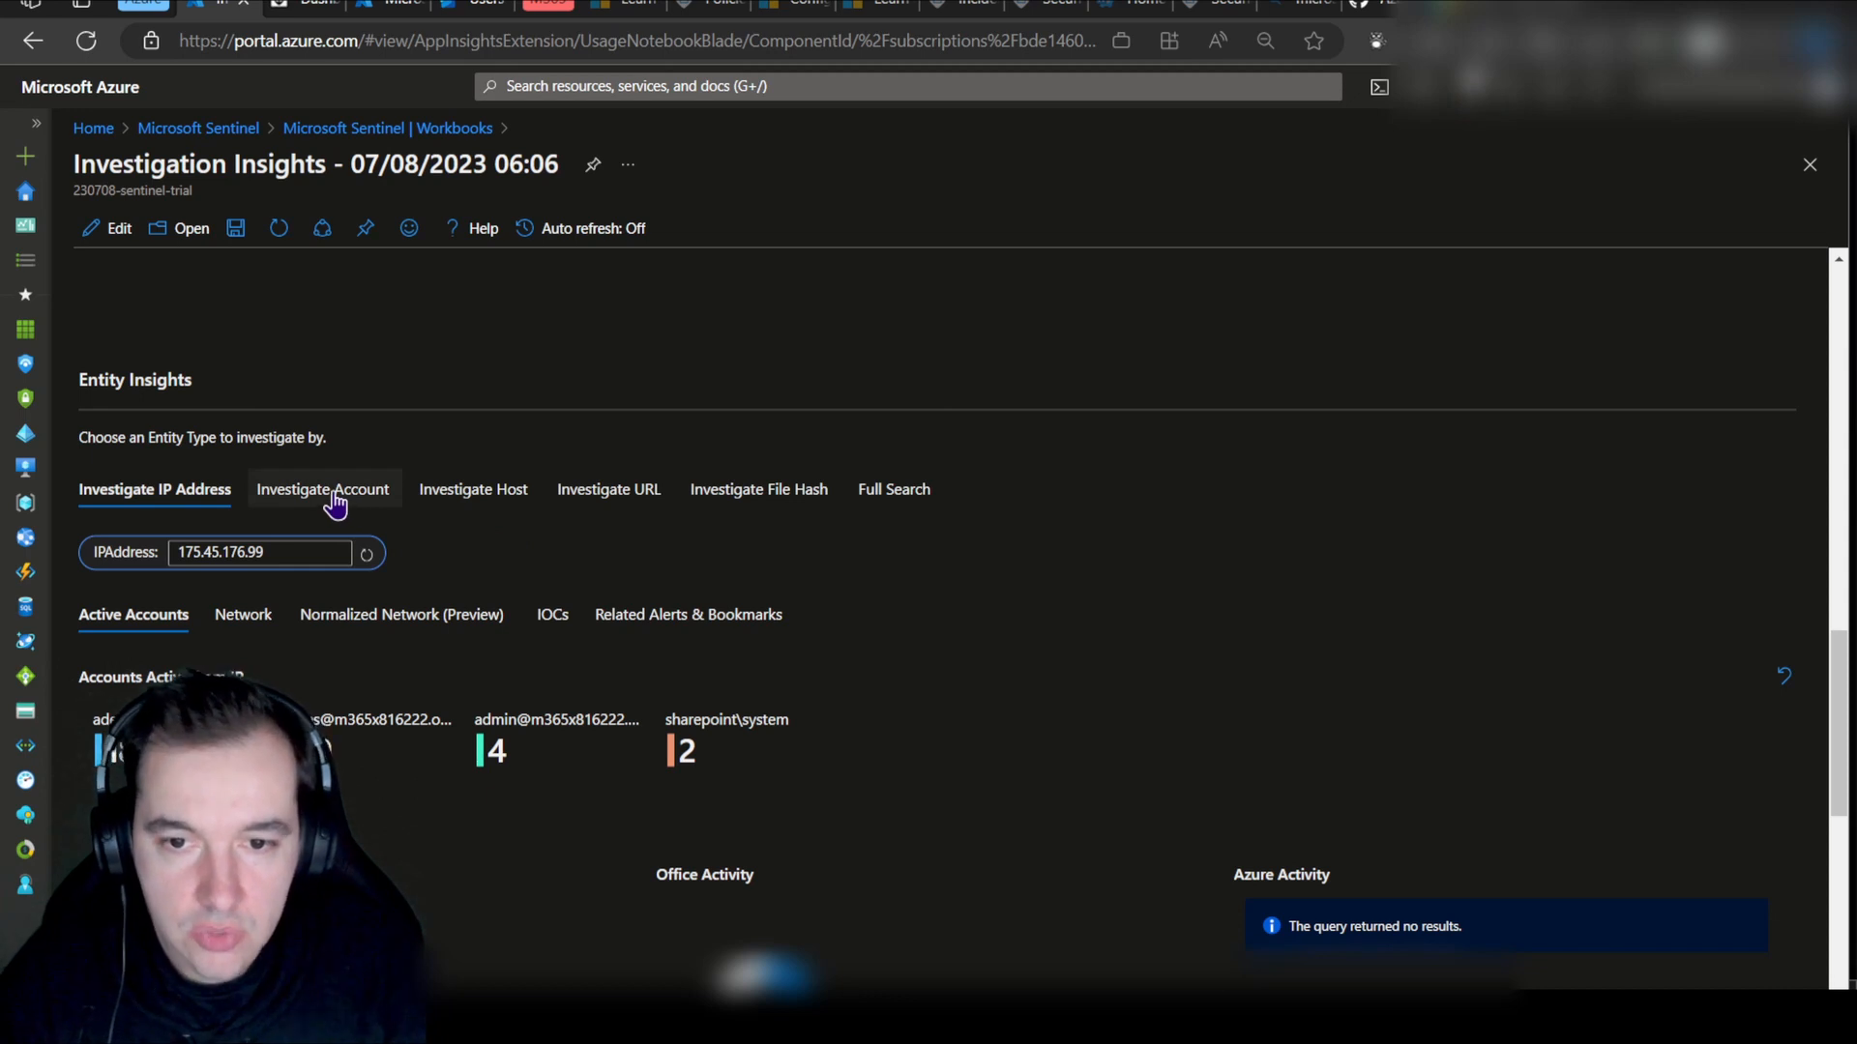
mouse_move(472, 489)
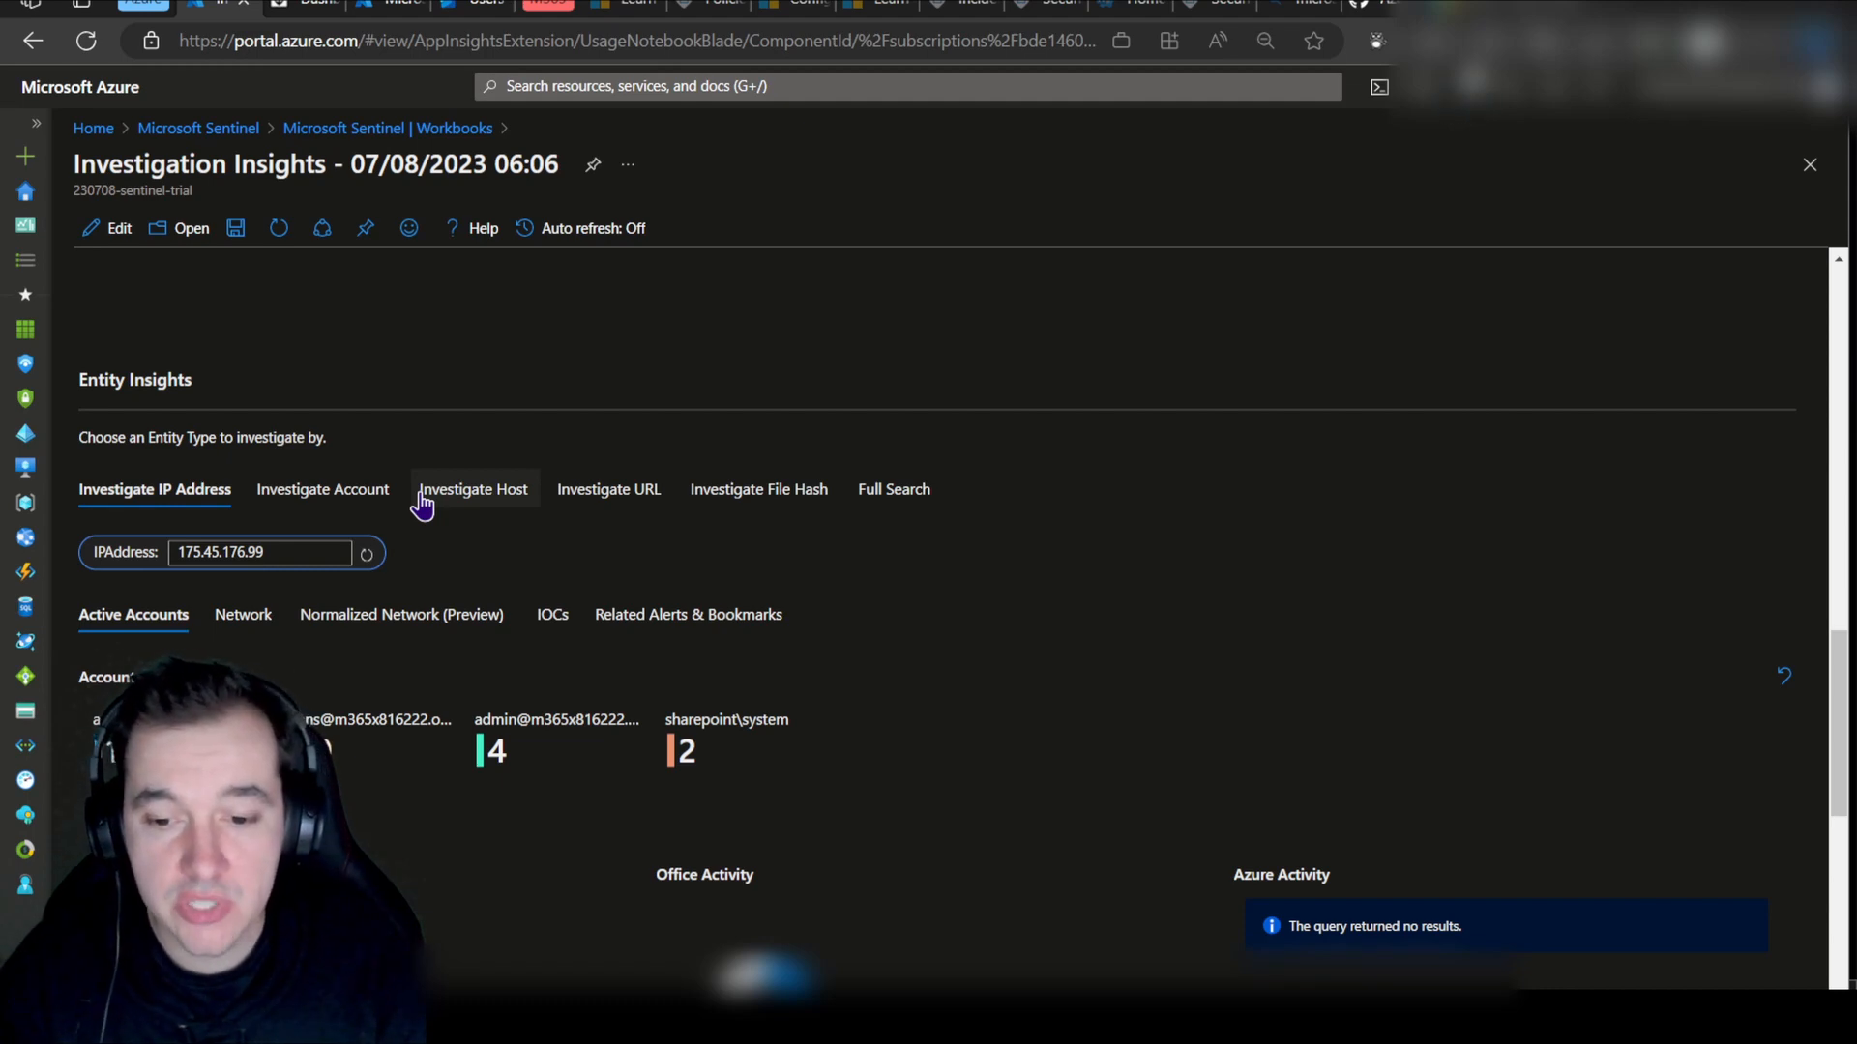
left_click(257, 552)
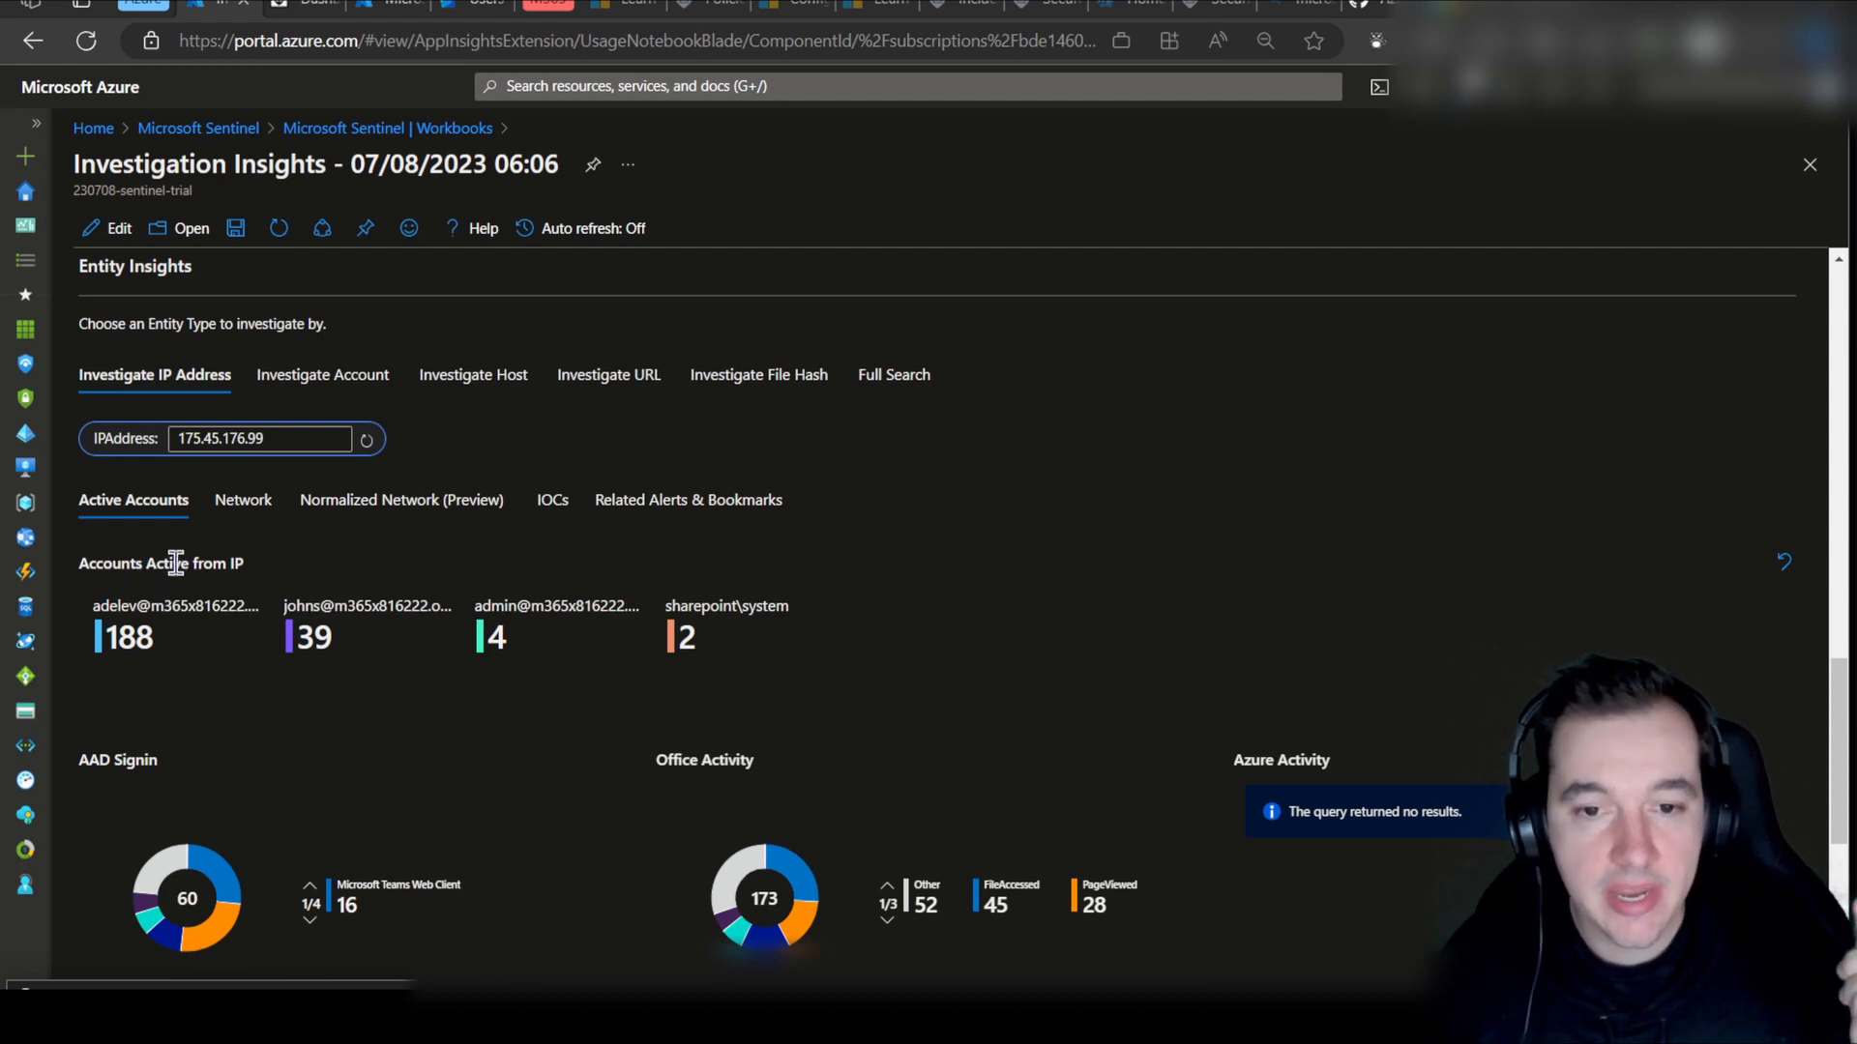
mouse_move(99, 781)
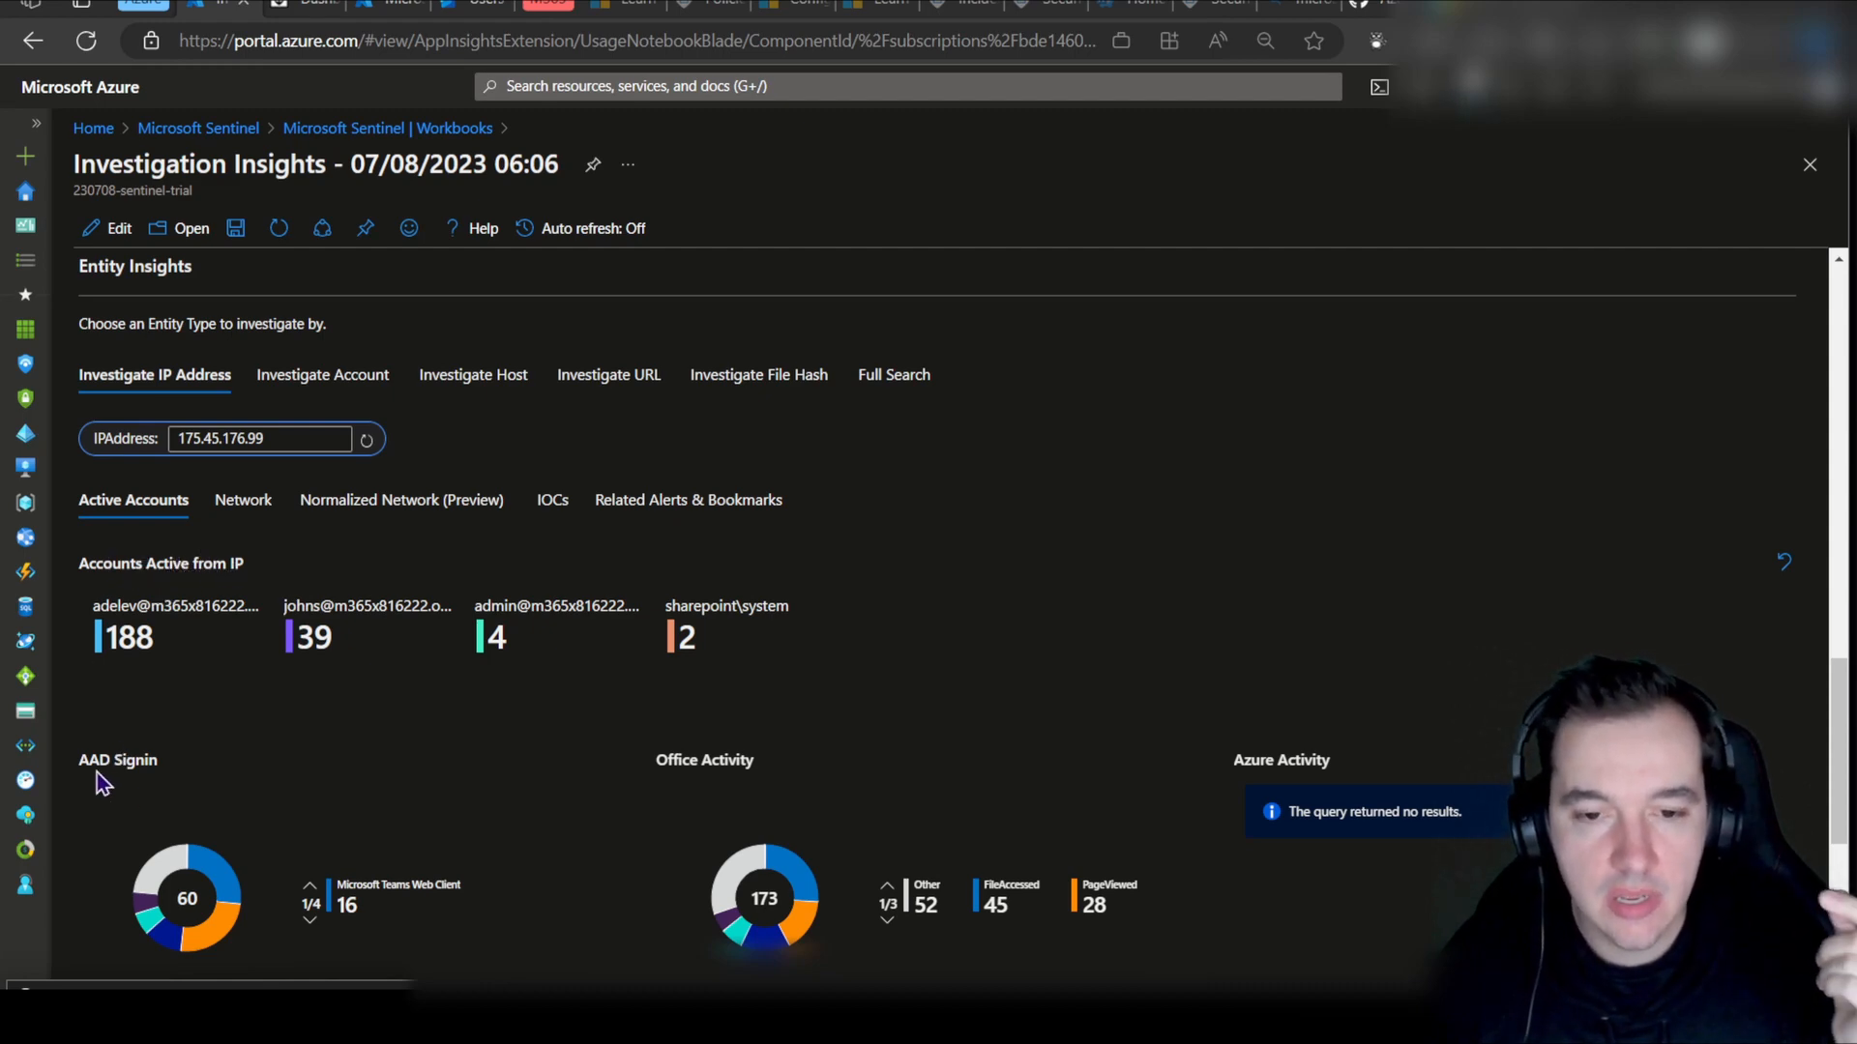
mouse_move(207, 764)
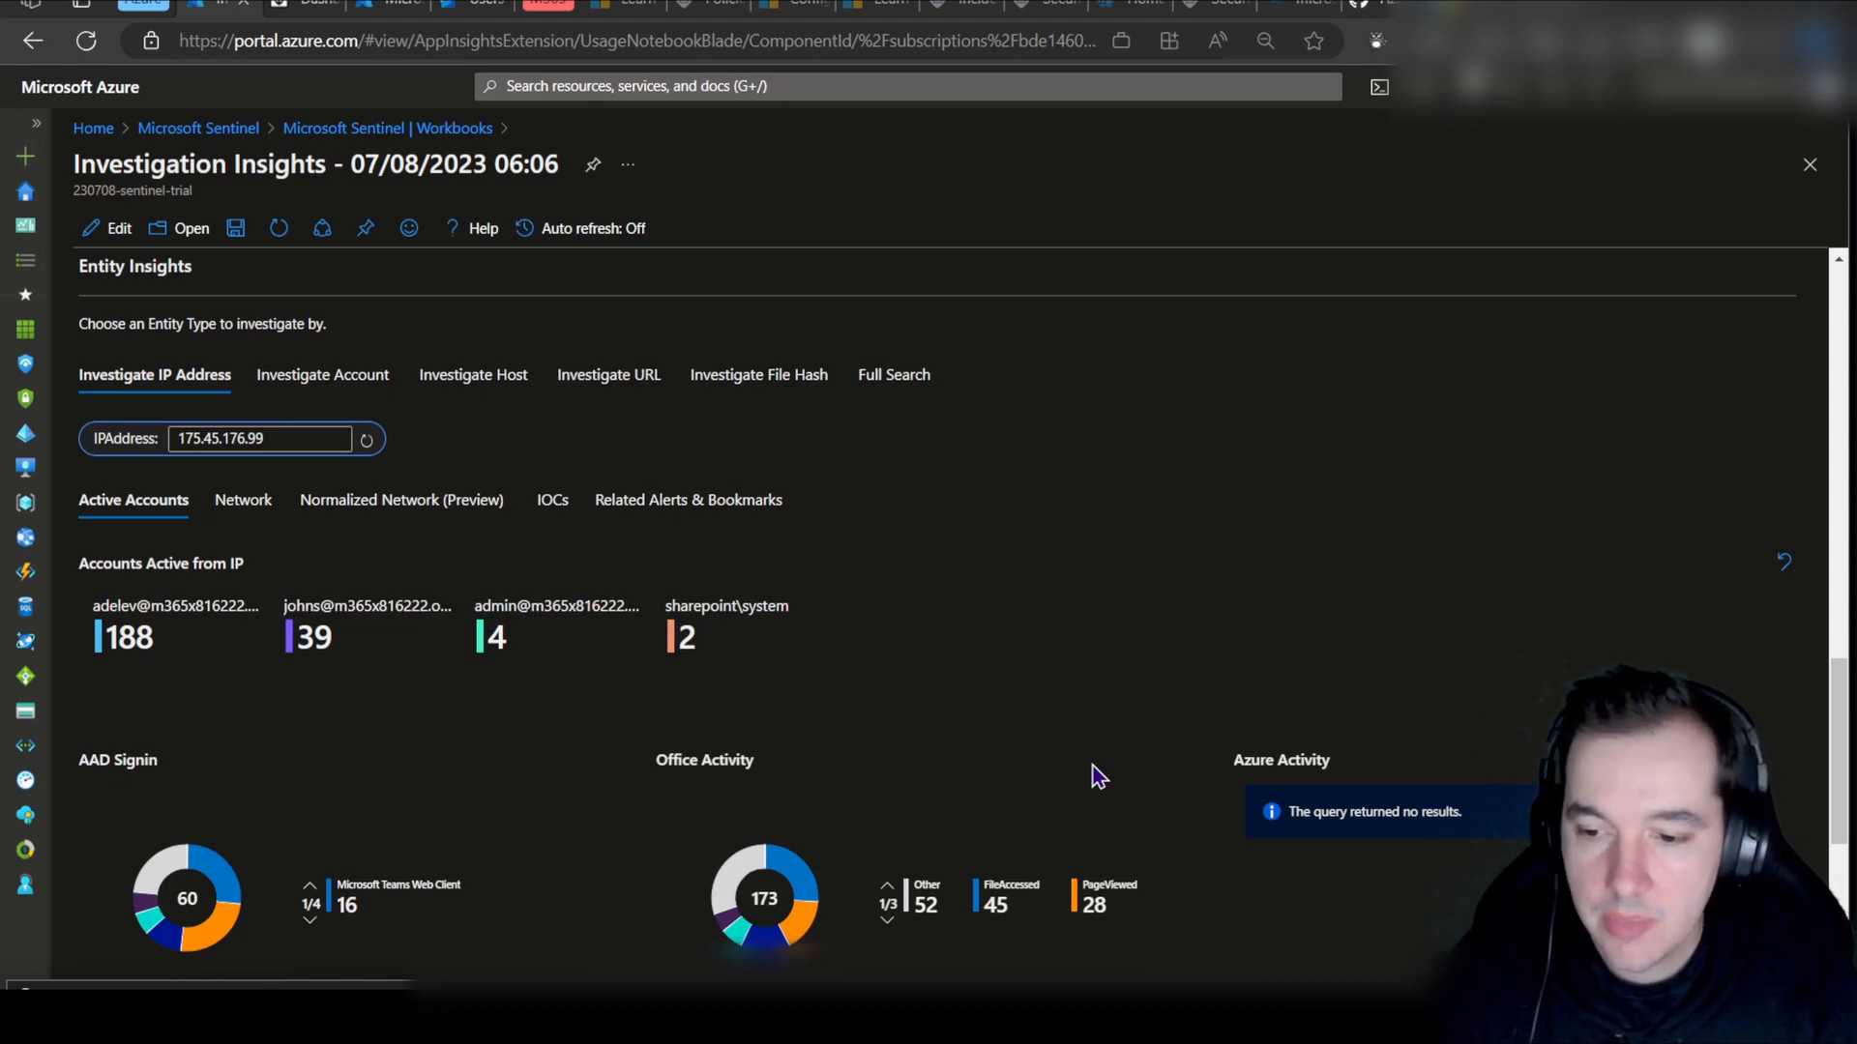
mouse_move(236, 539)
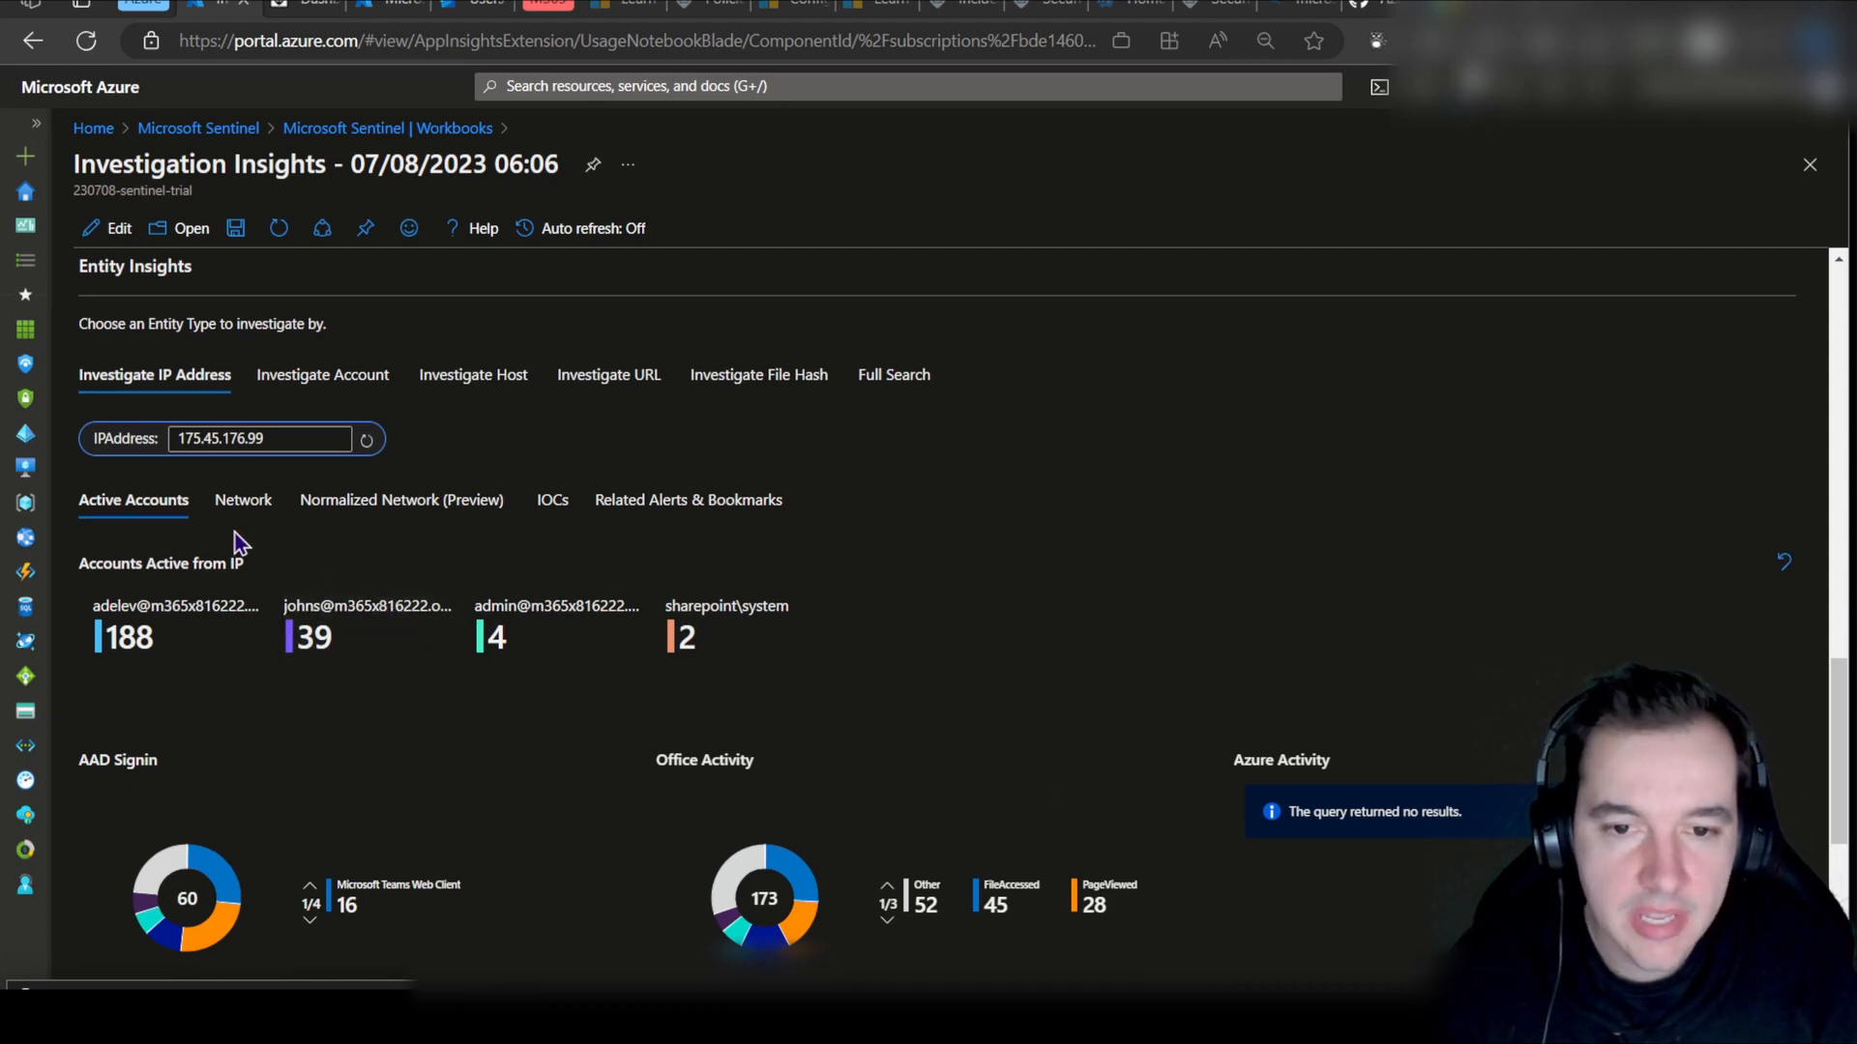
mouse_move(557, 621)
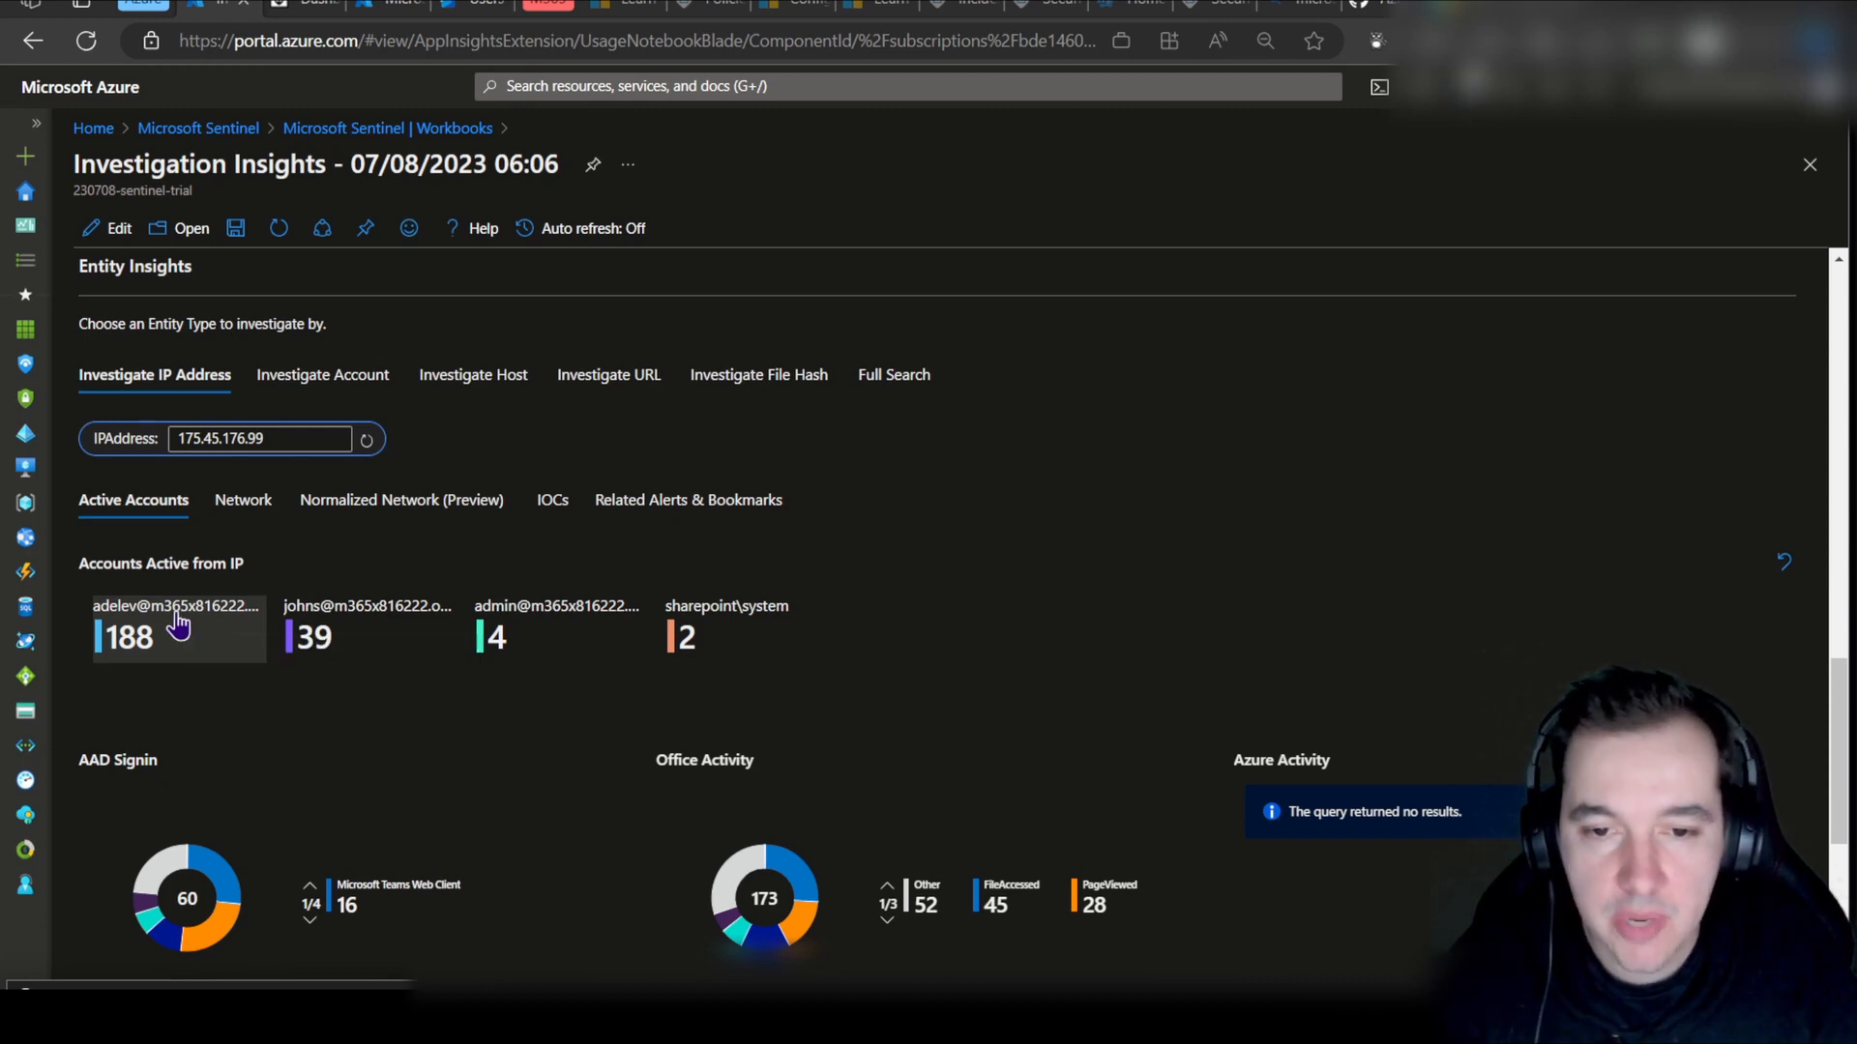
mouse_move(178, 636)
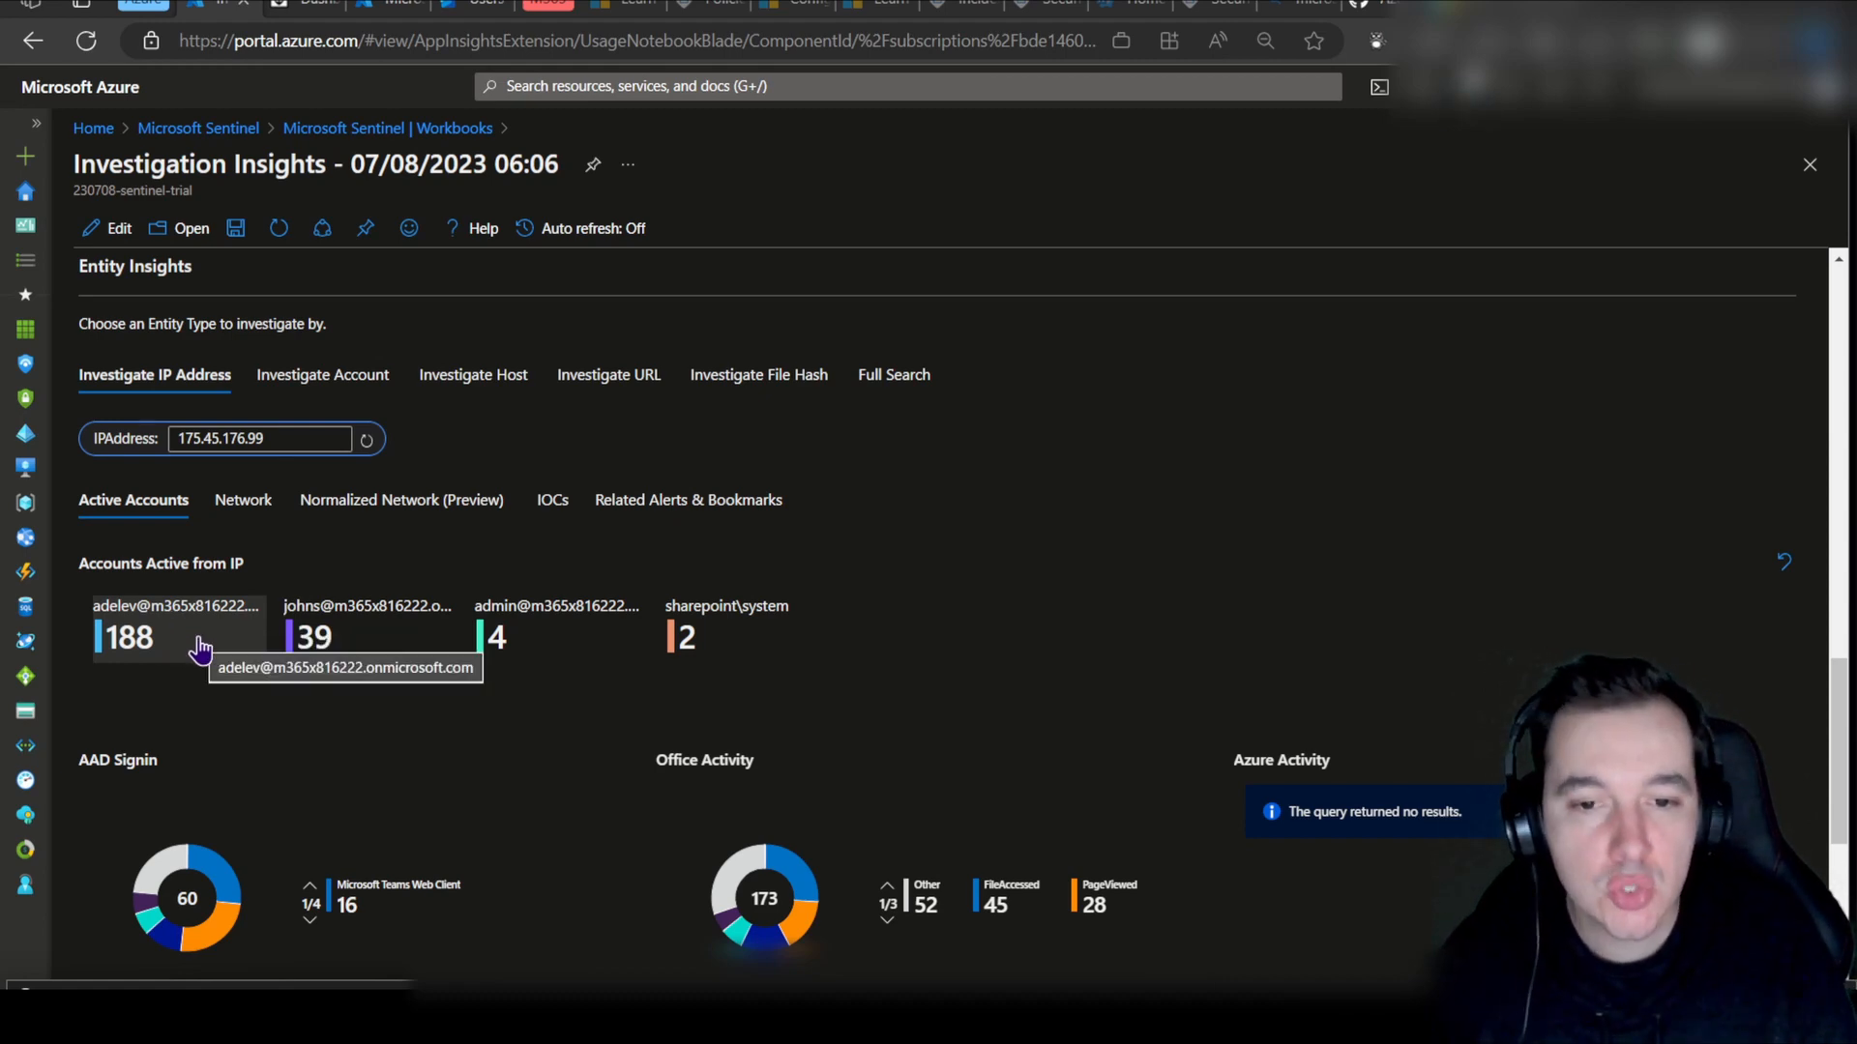
mouse_move(176, 646)
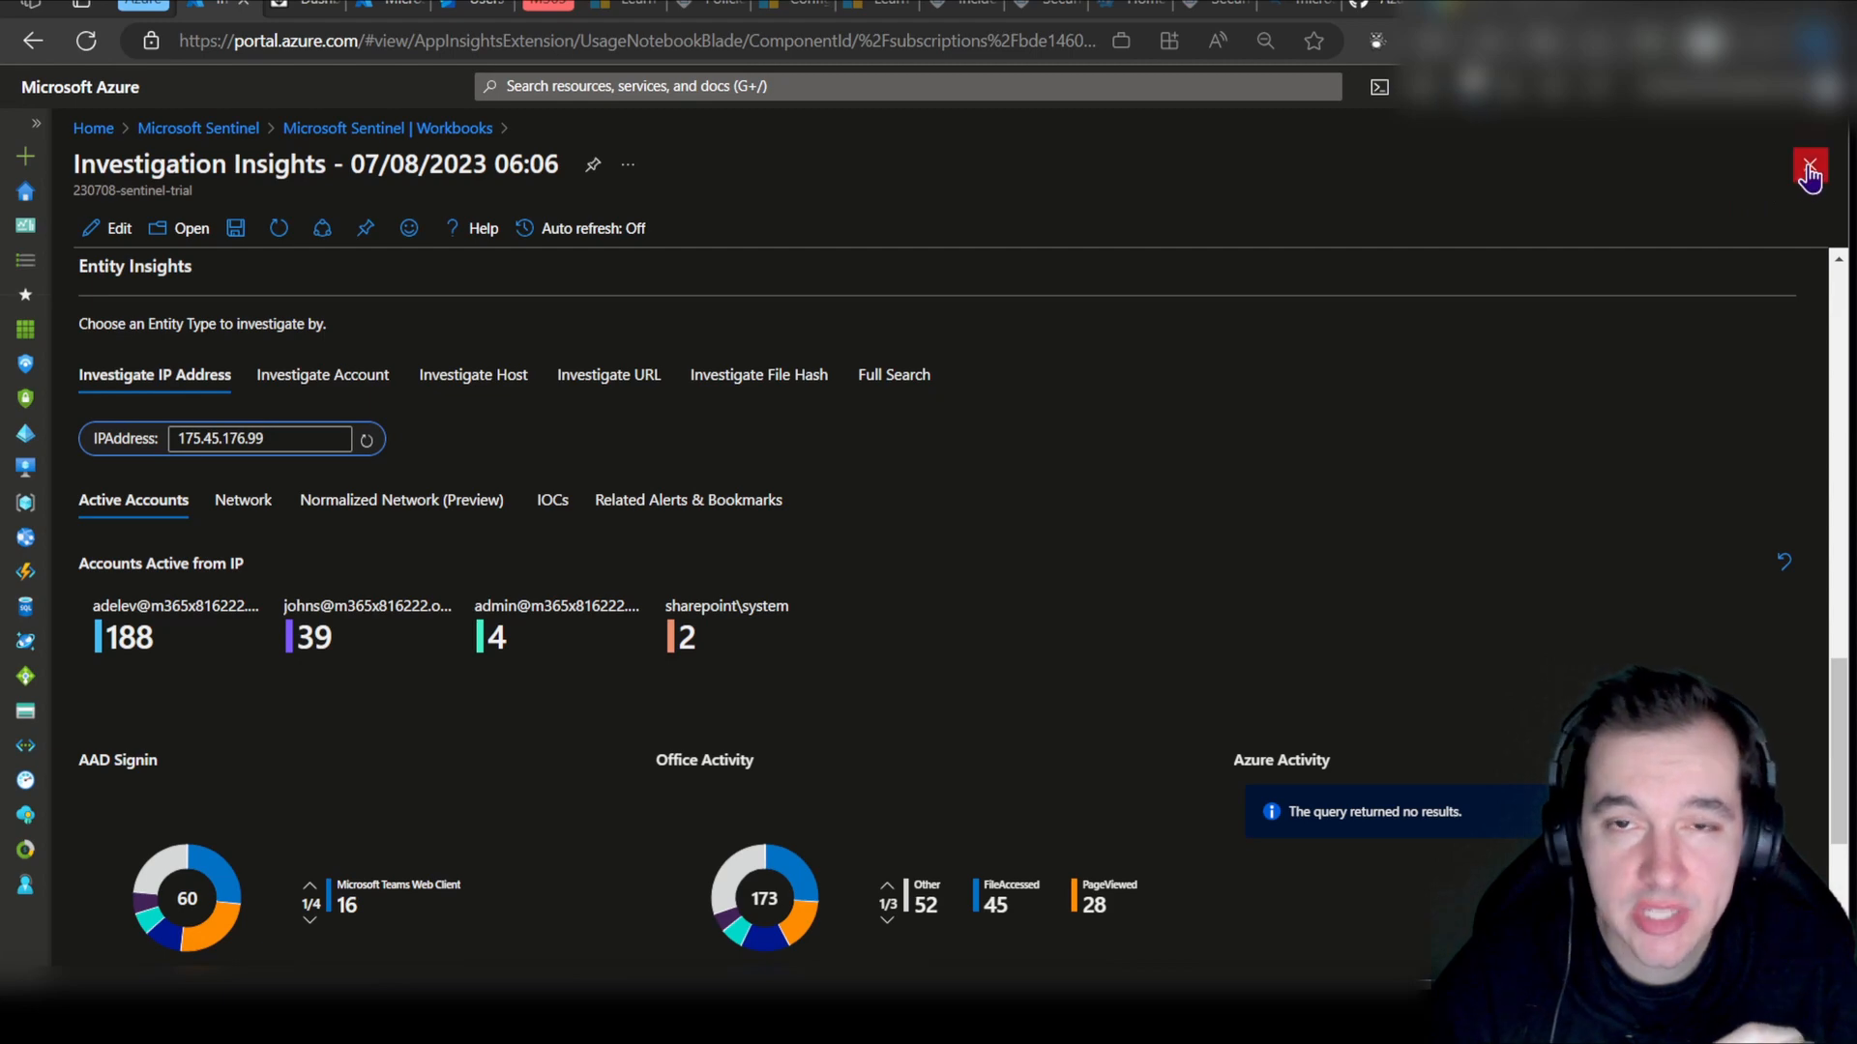
Step: Close the workbook and reopen incident 2's full details from the Incidents list
left_click(1809, 165)
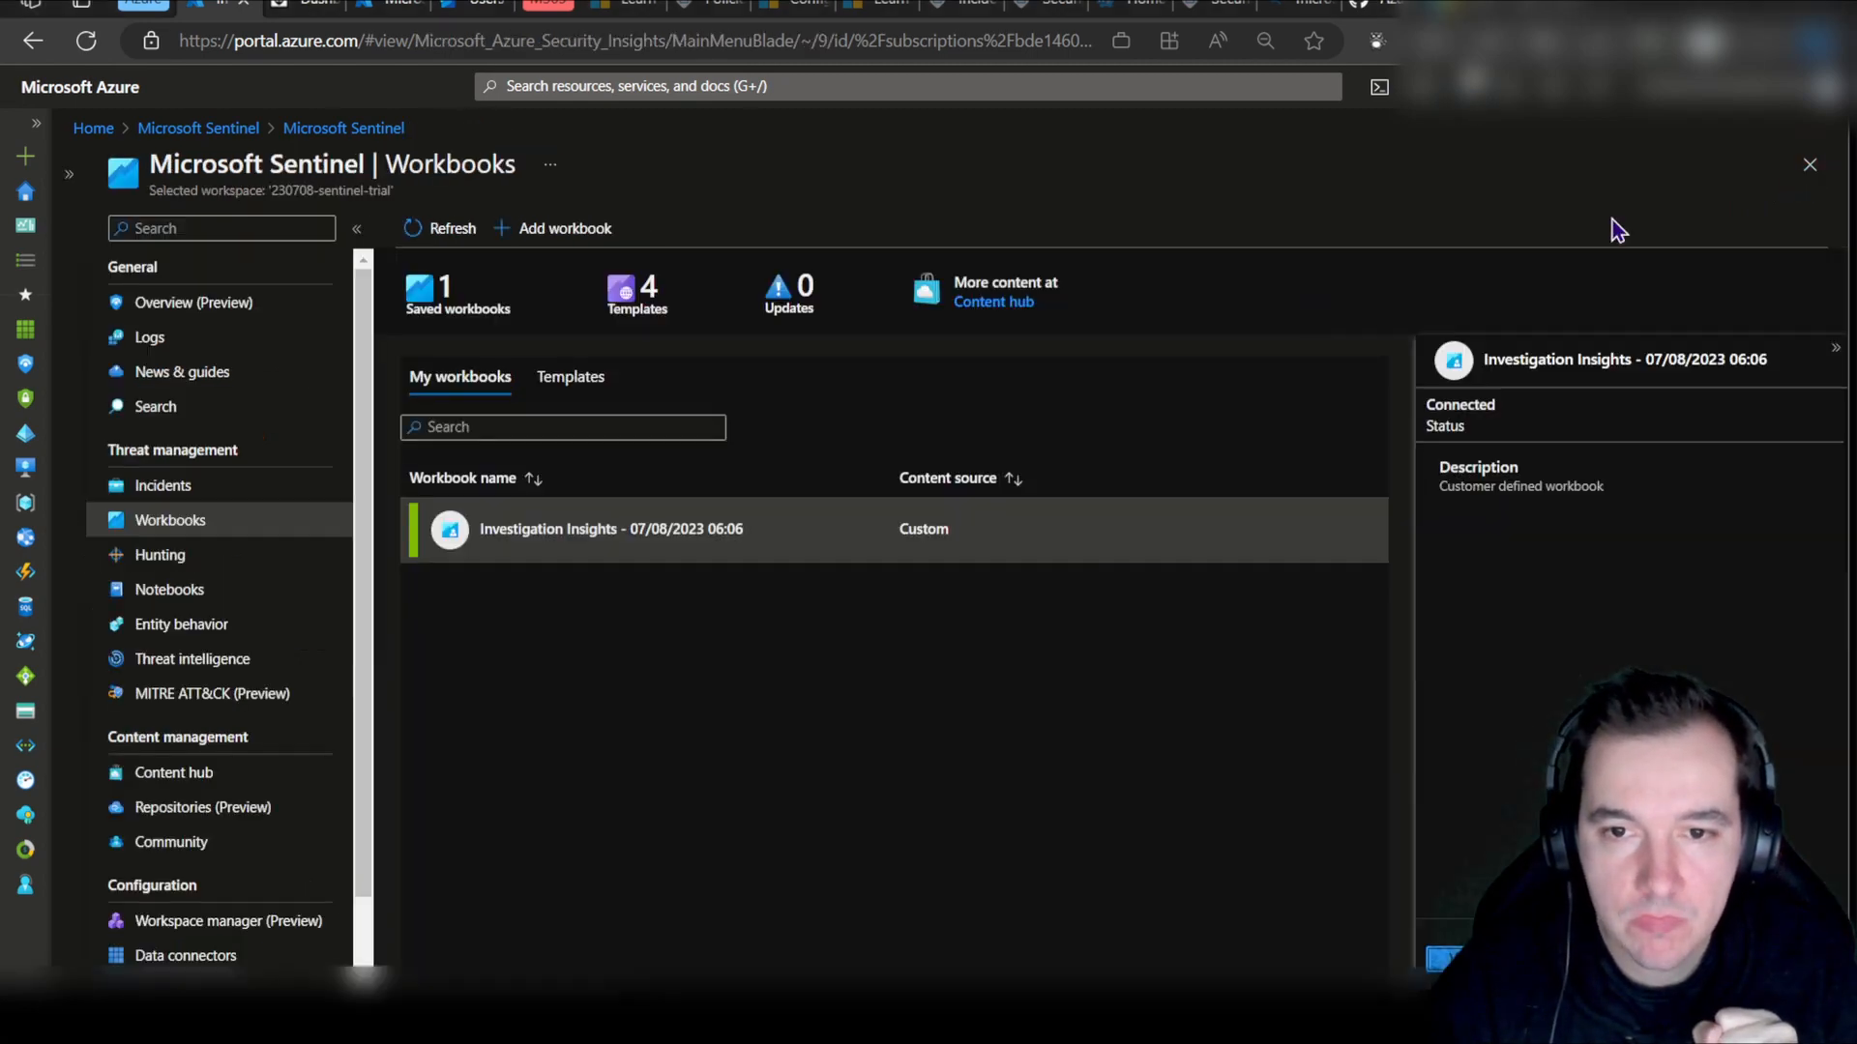
left_click(163, 486)
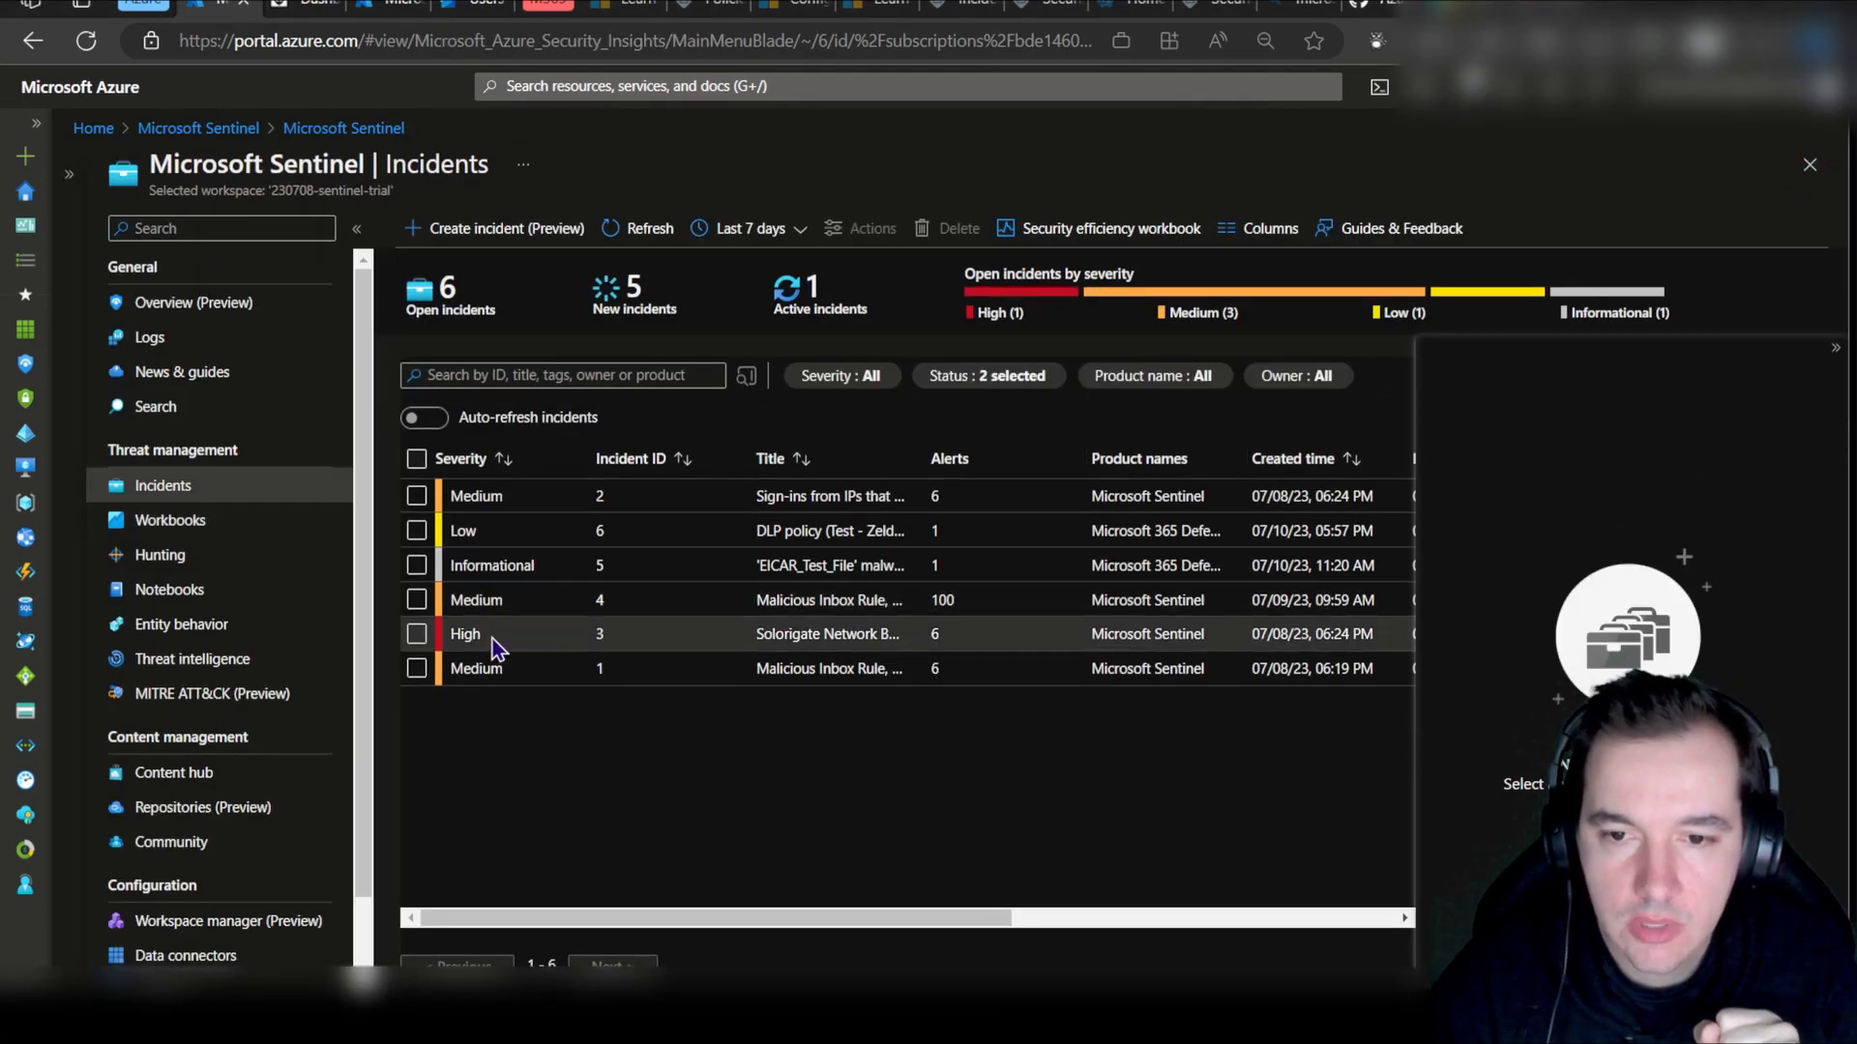
left_click(829, 495)
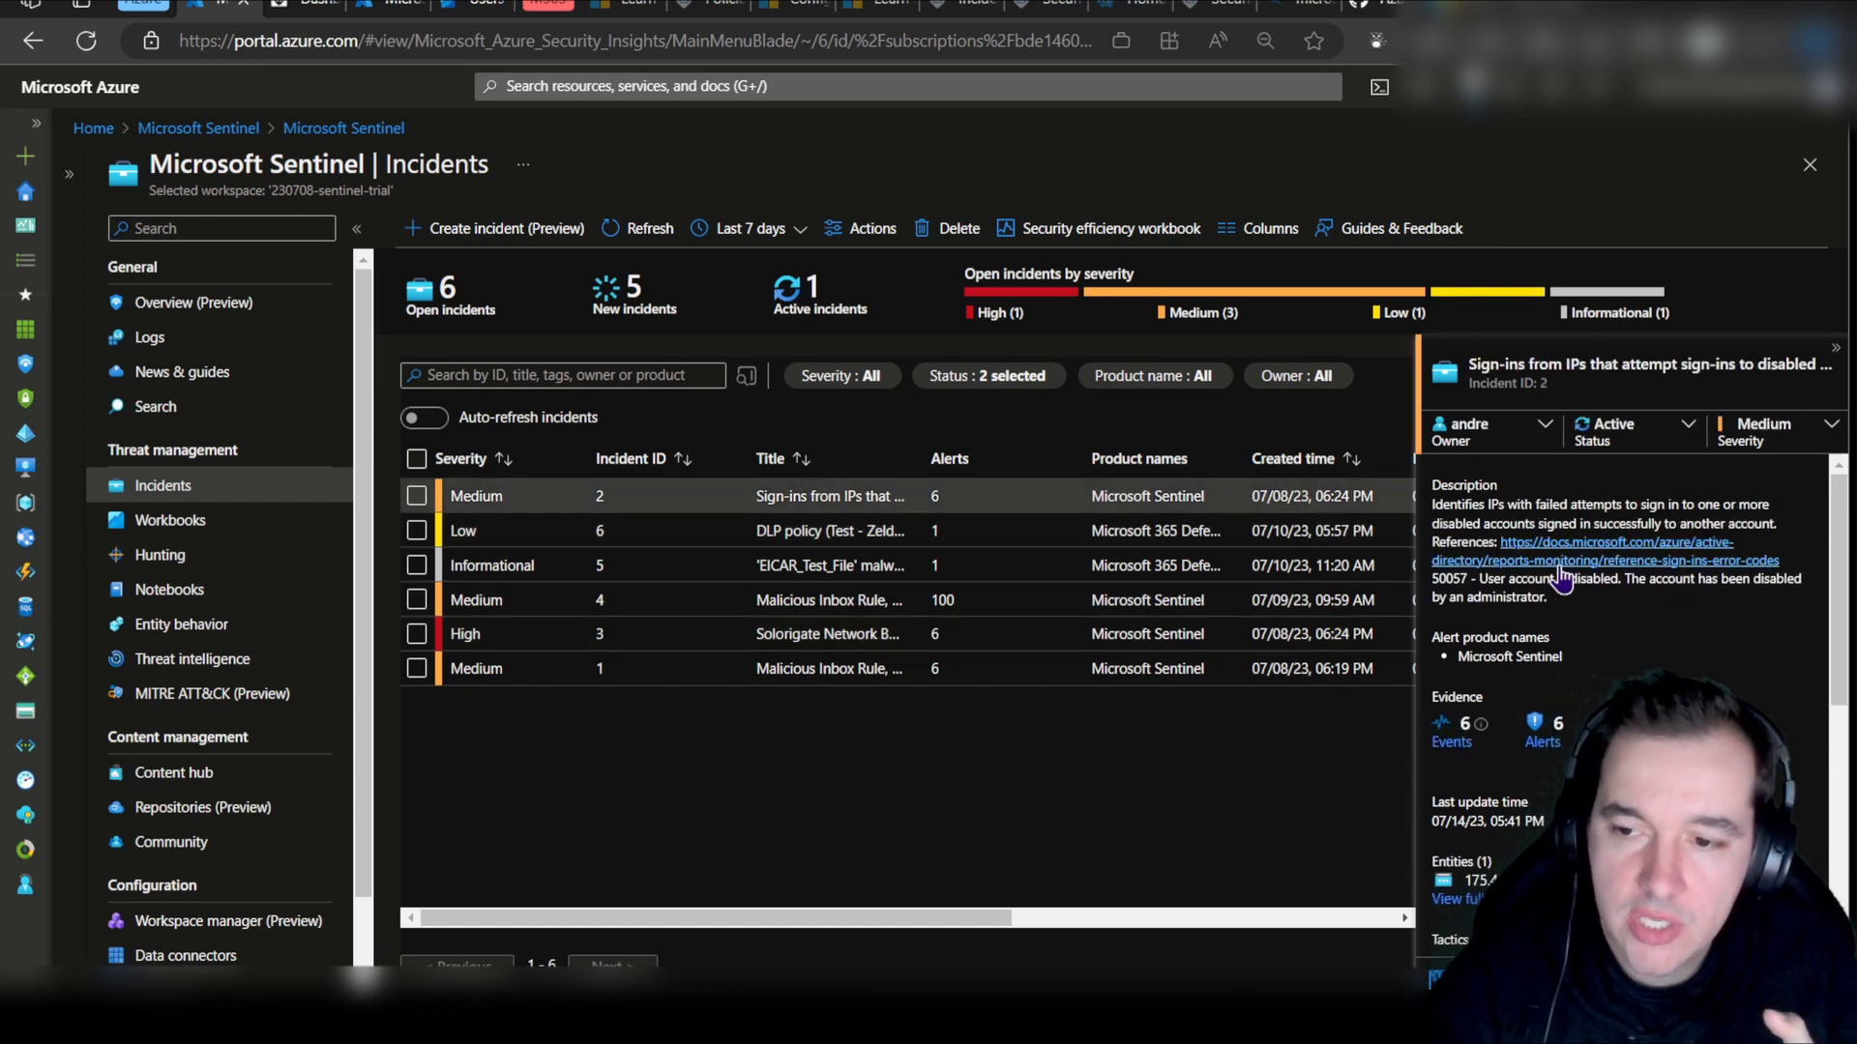
scroll("down", 3)
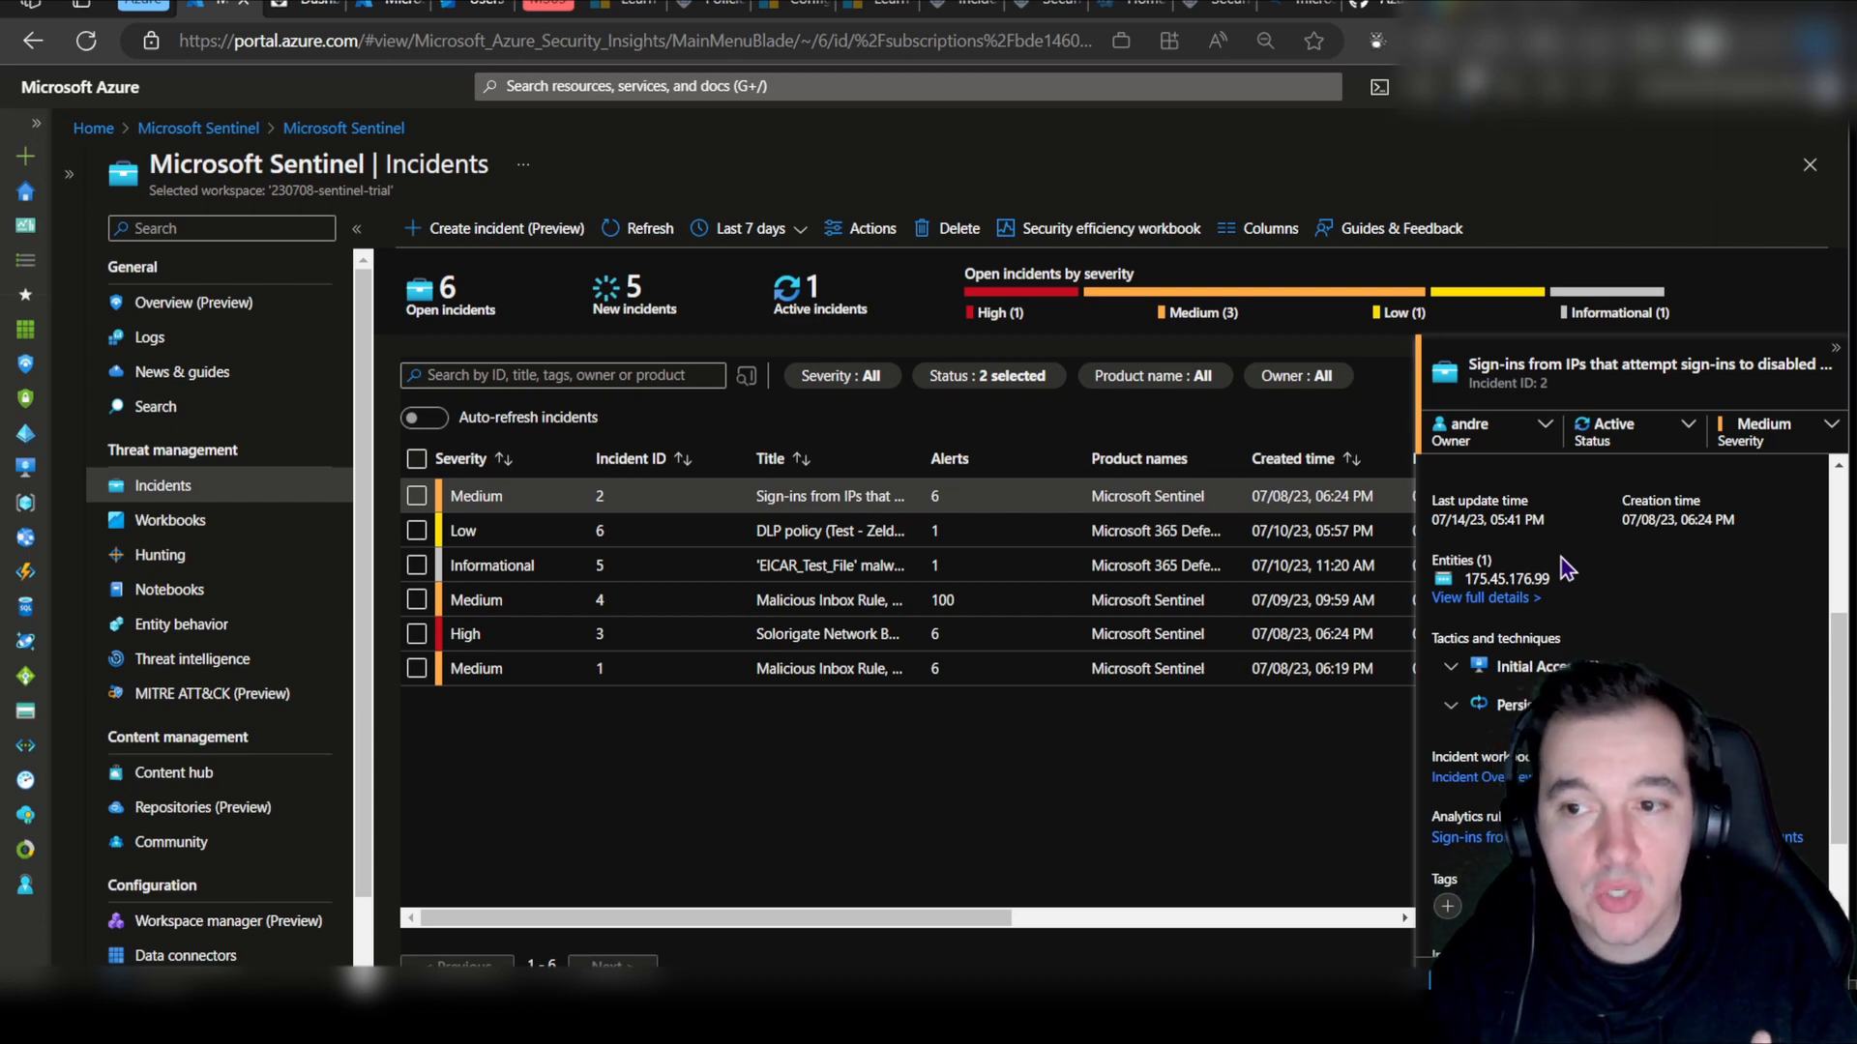
scroll("down", 3)
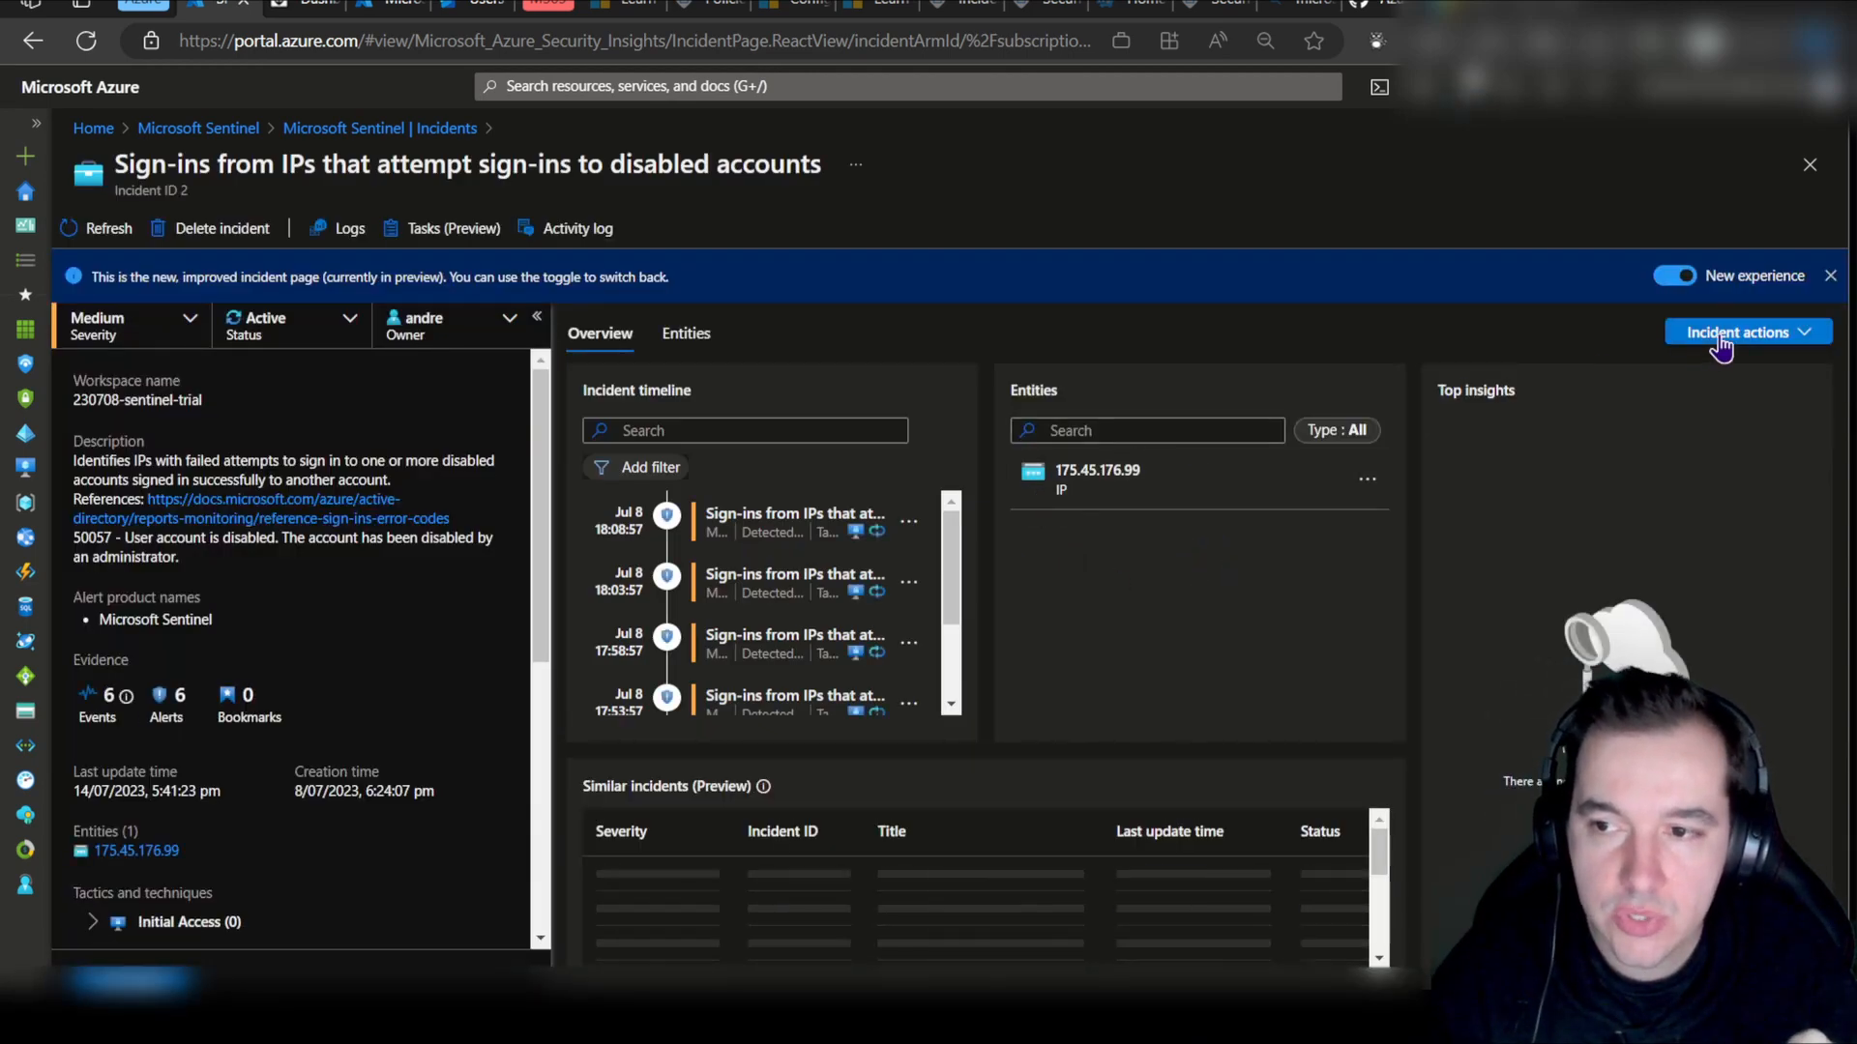
Step: Draft the rule with comment 'This is known Red Team exercise - happening for the next 48 hrs'
left_click(1741, 331)
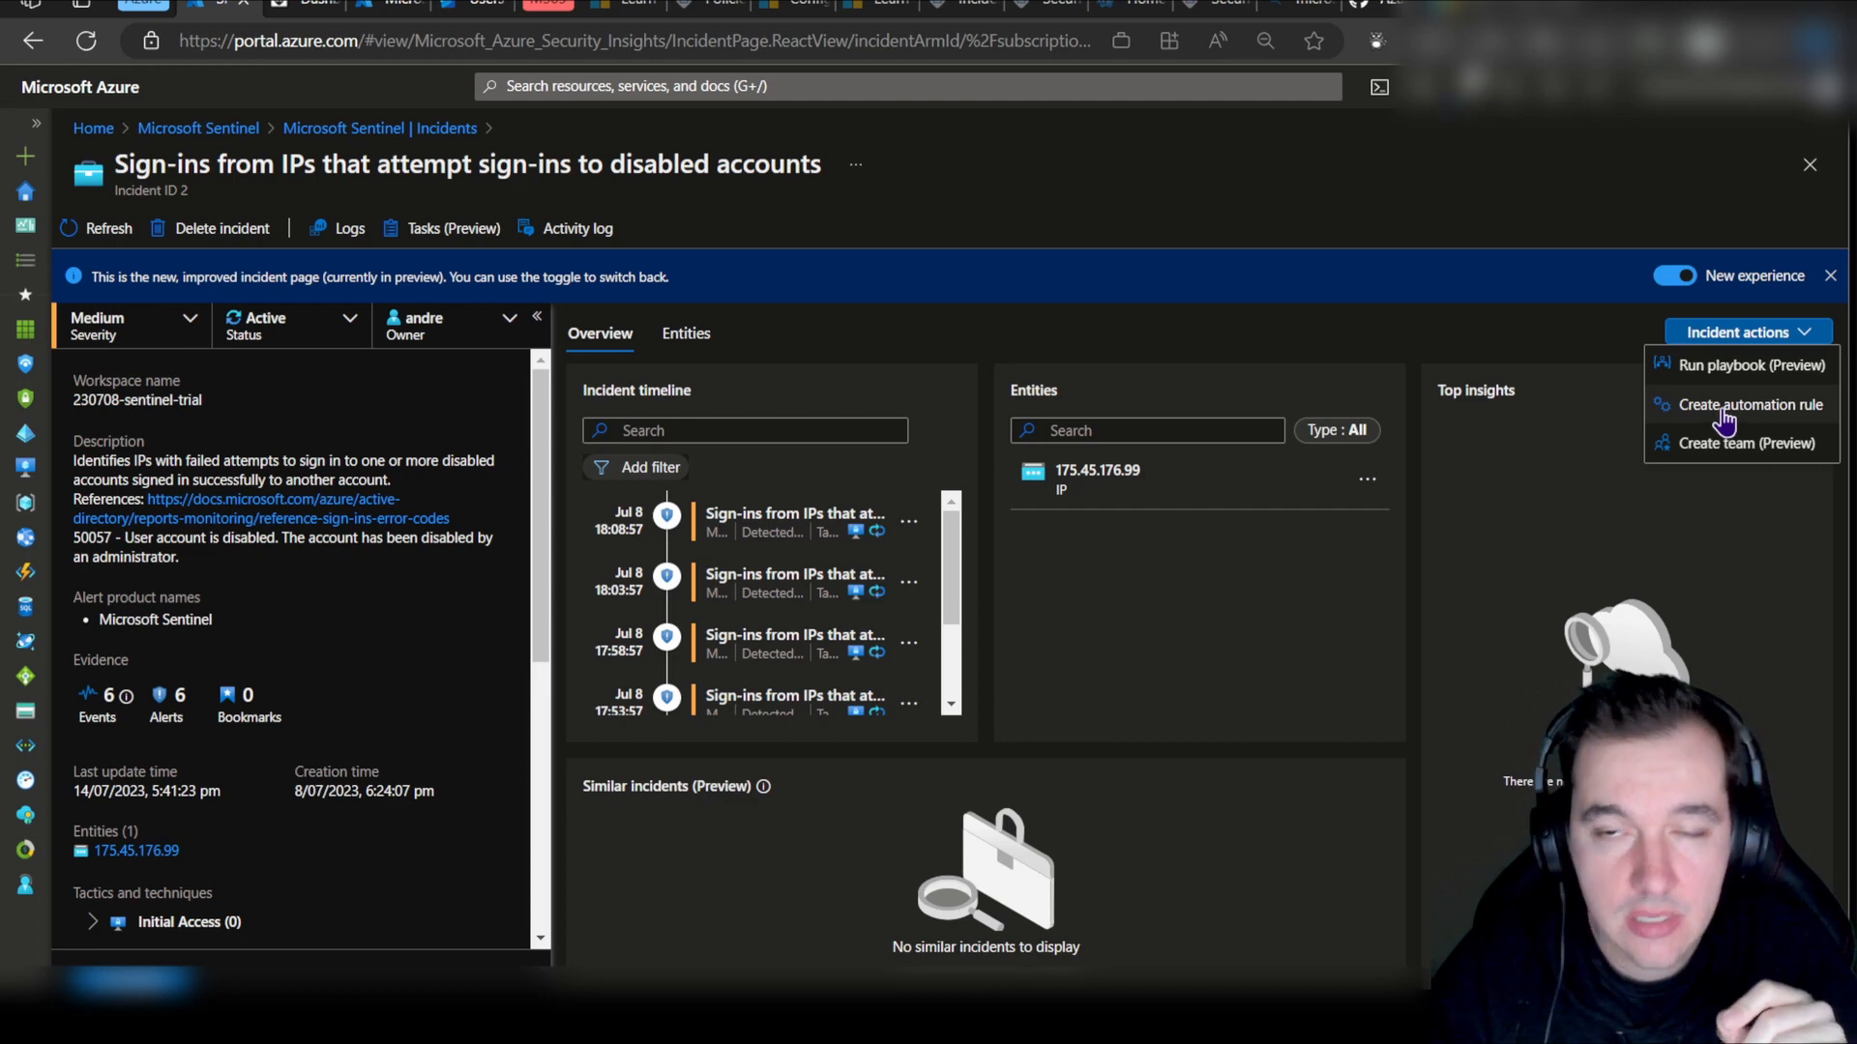
left_click(1753, 404)
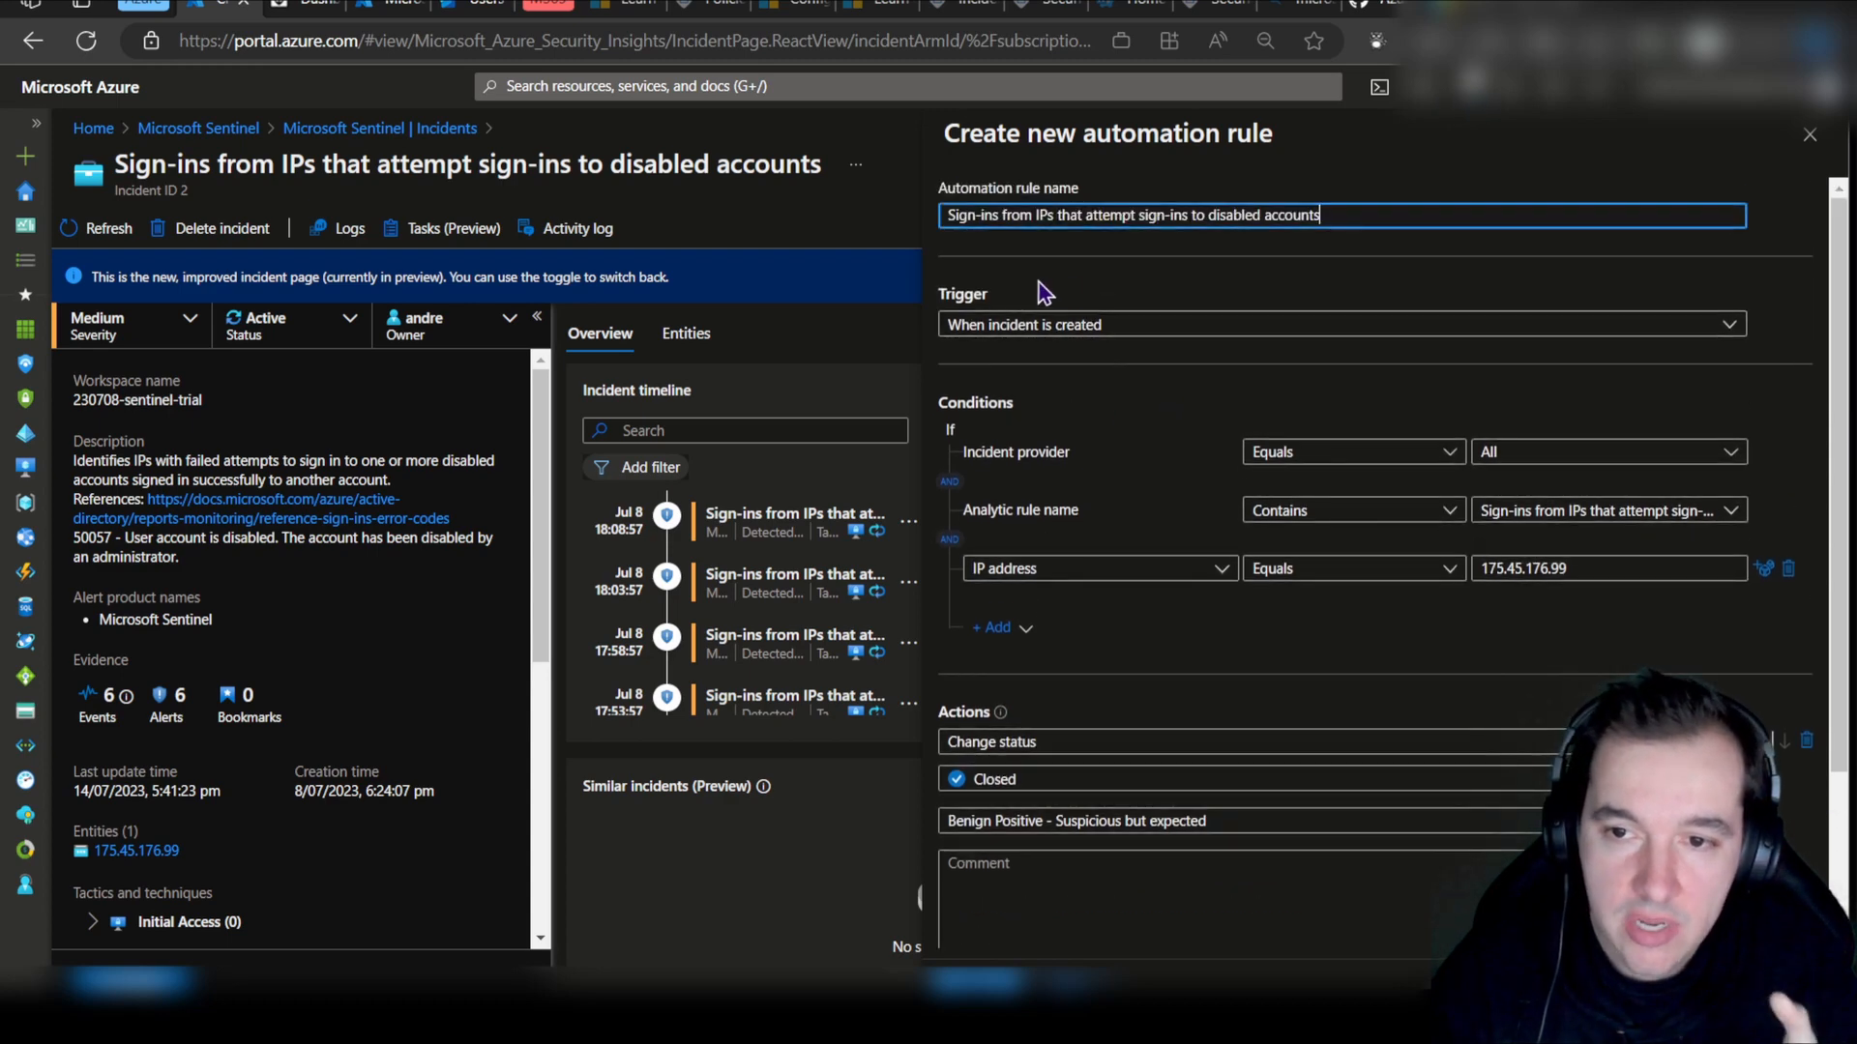
mouse_move(1114, 347)
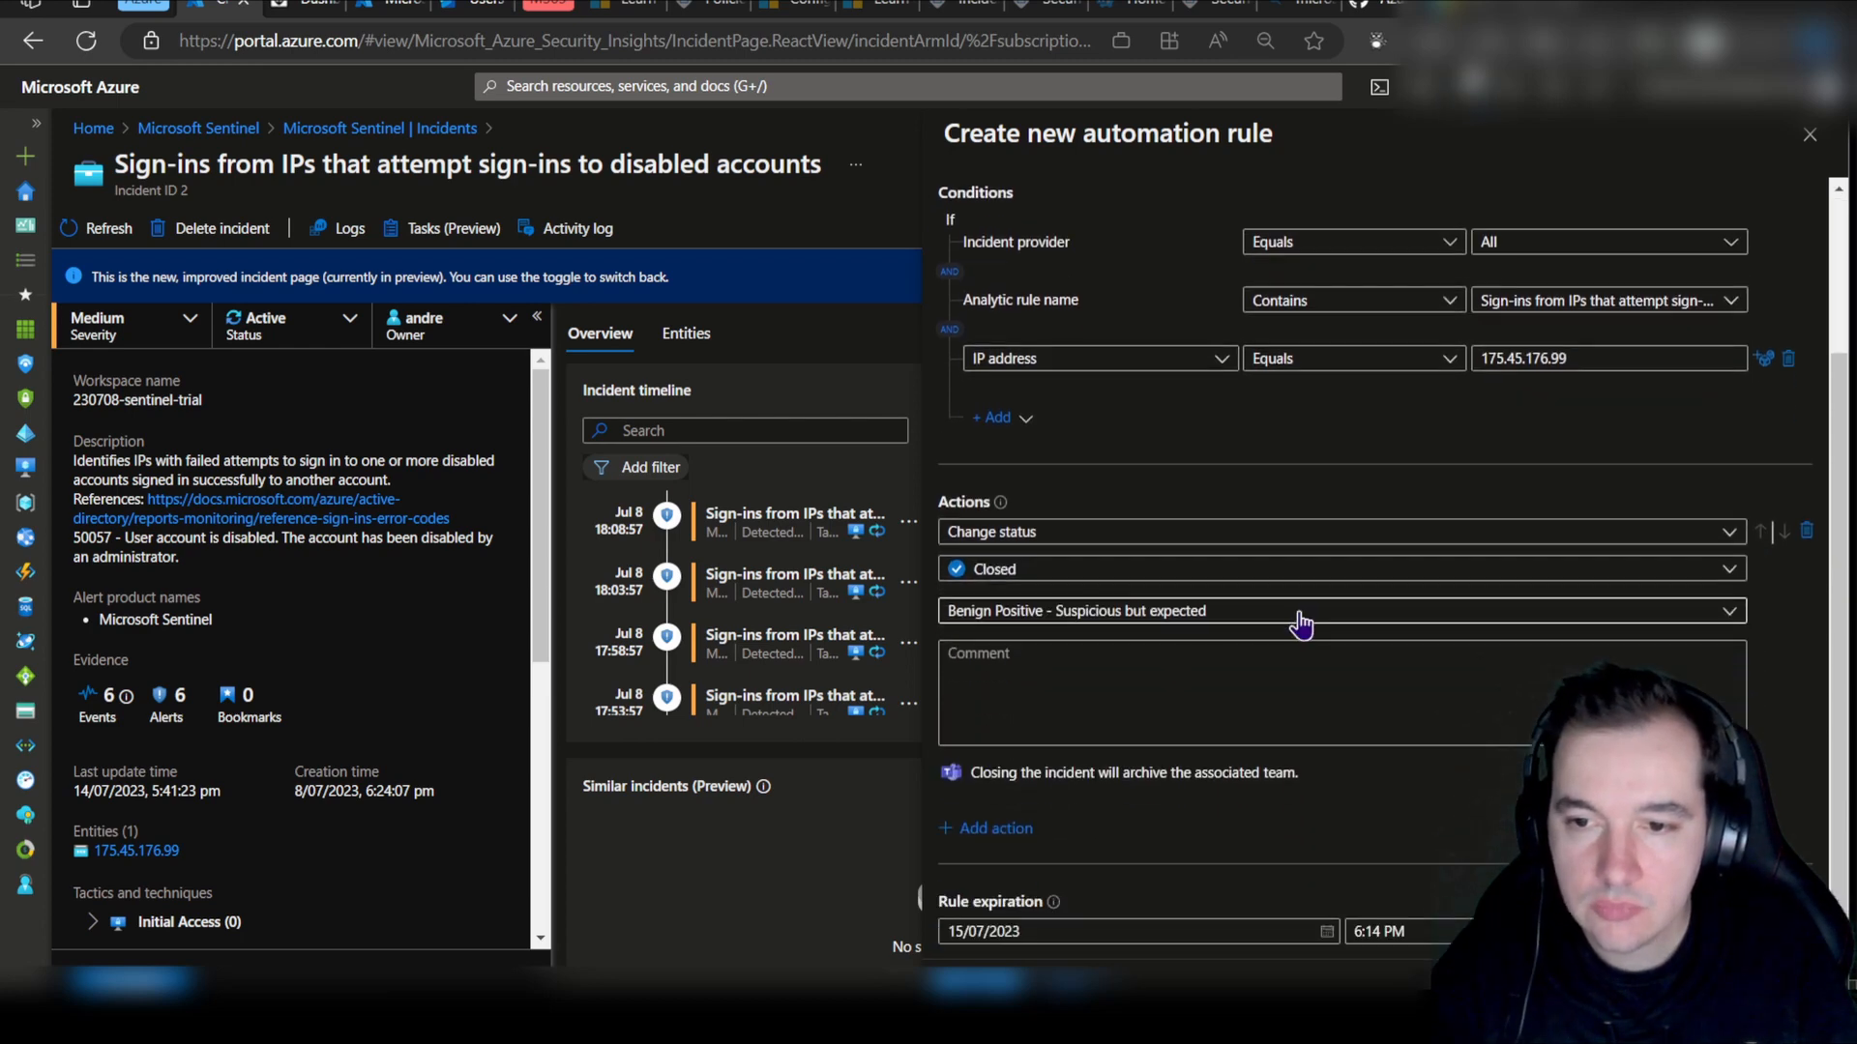
mouse_move(1195, 531)
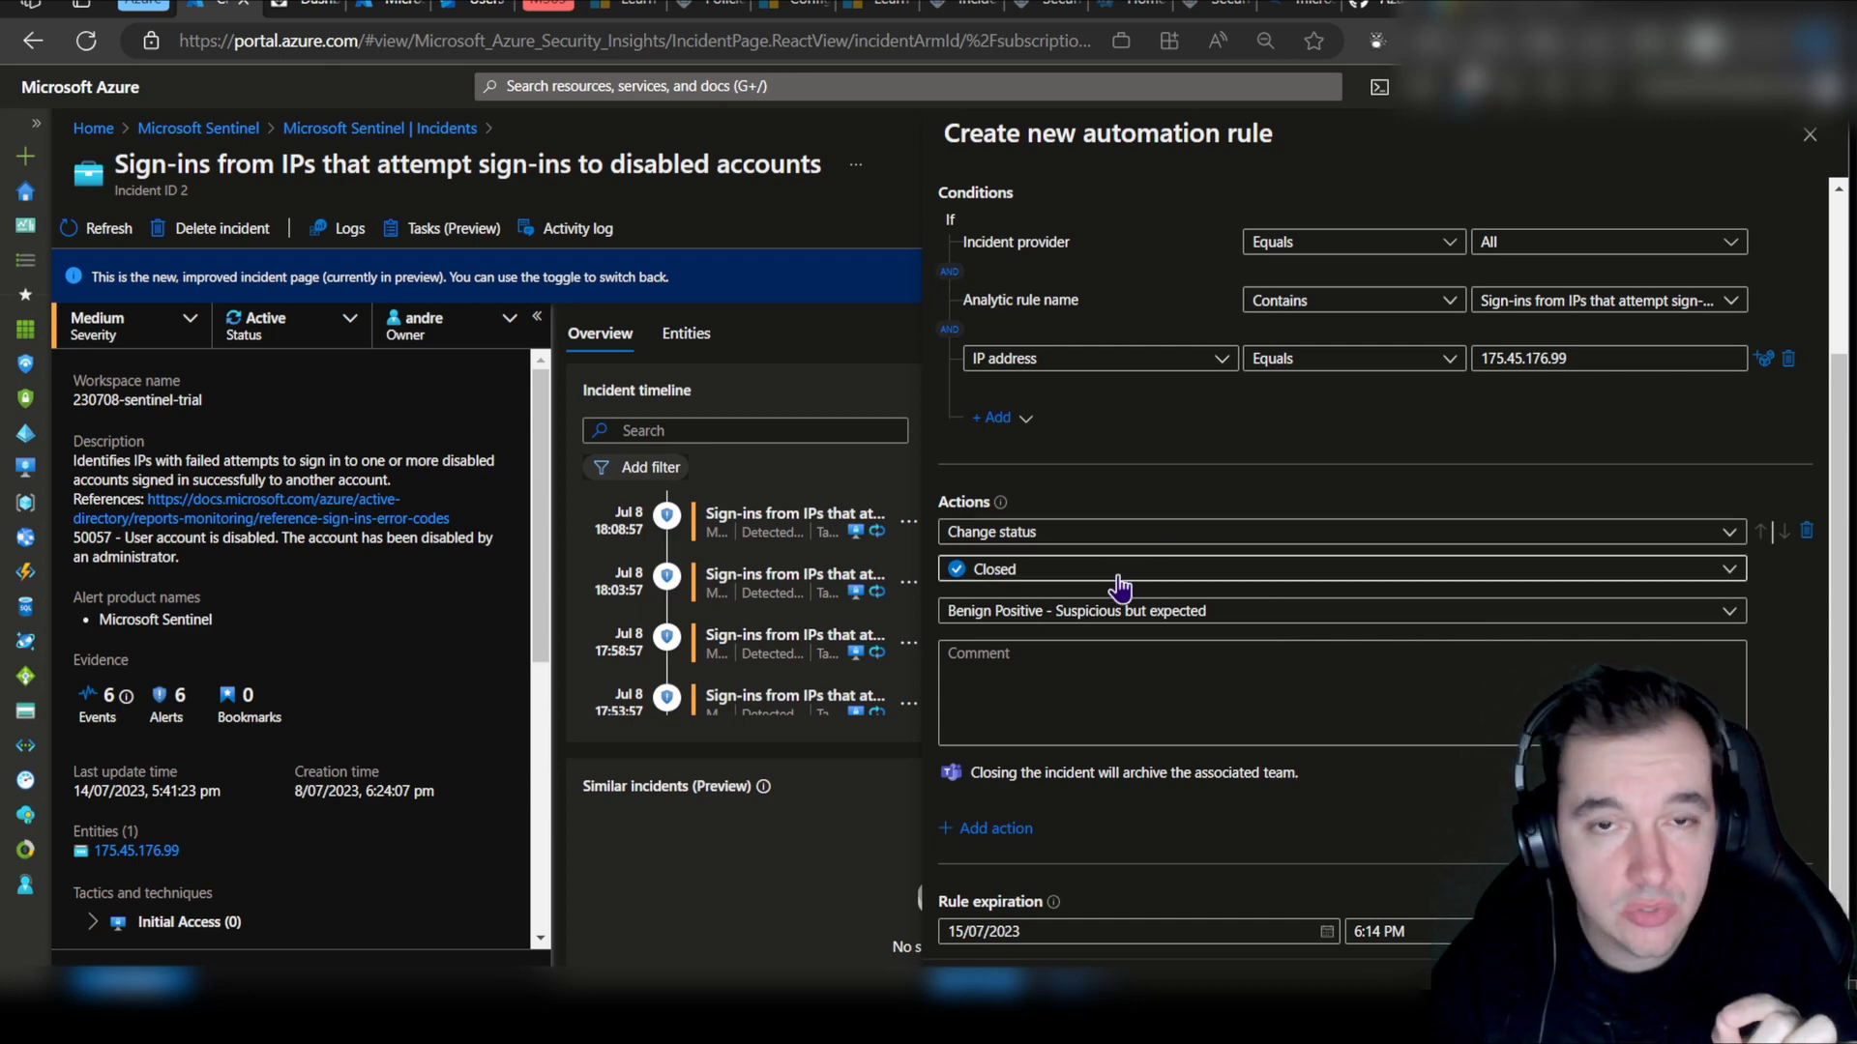
mouse_move(1236, 621)
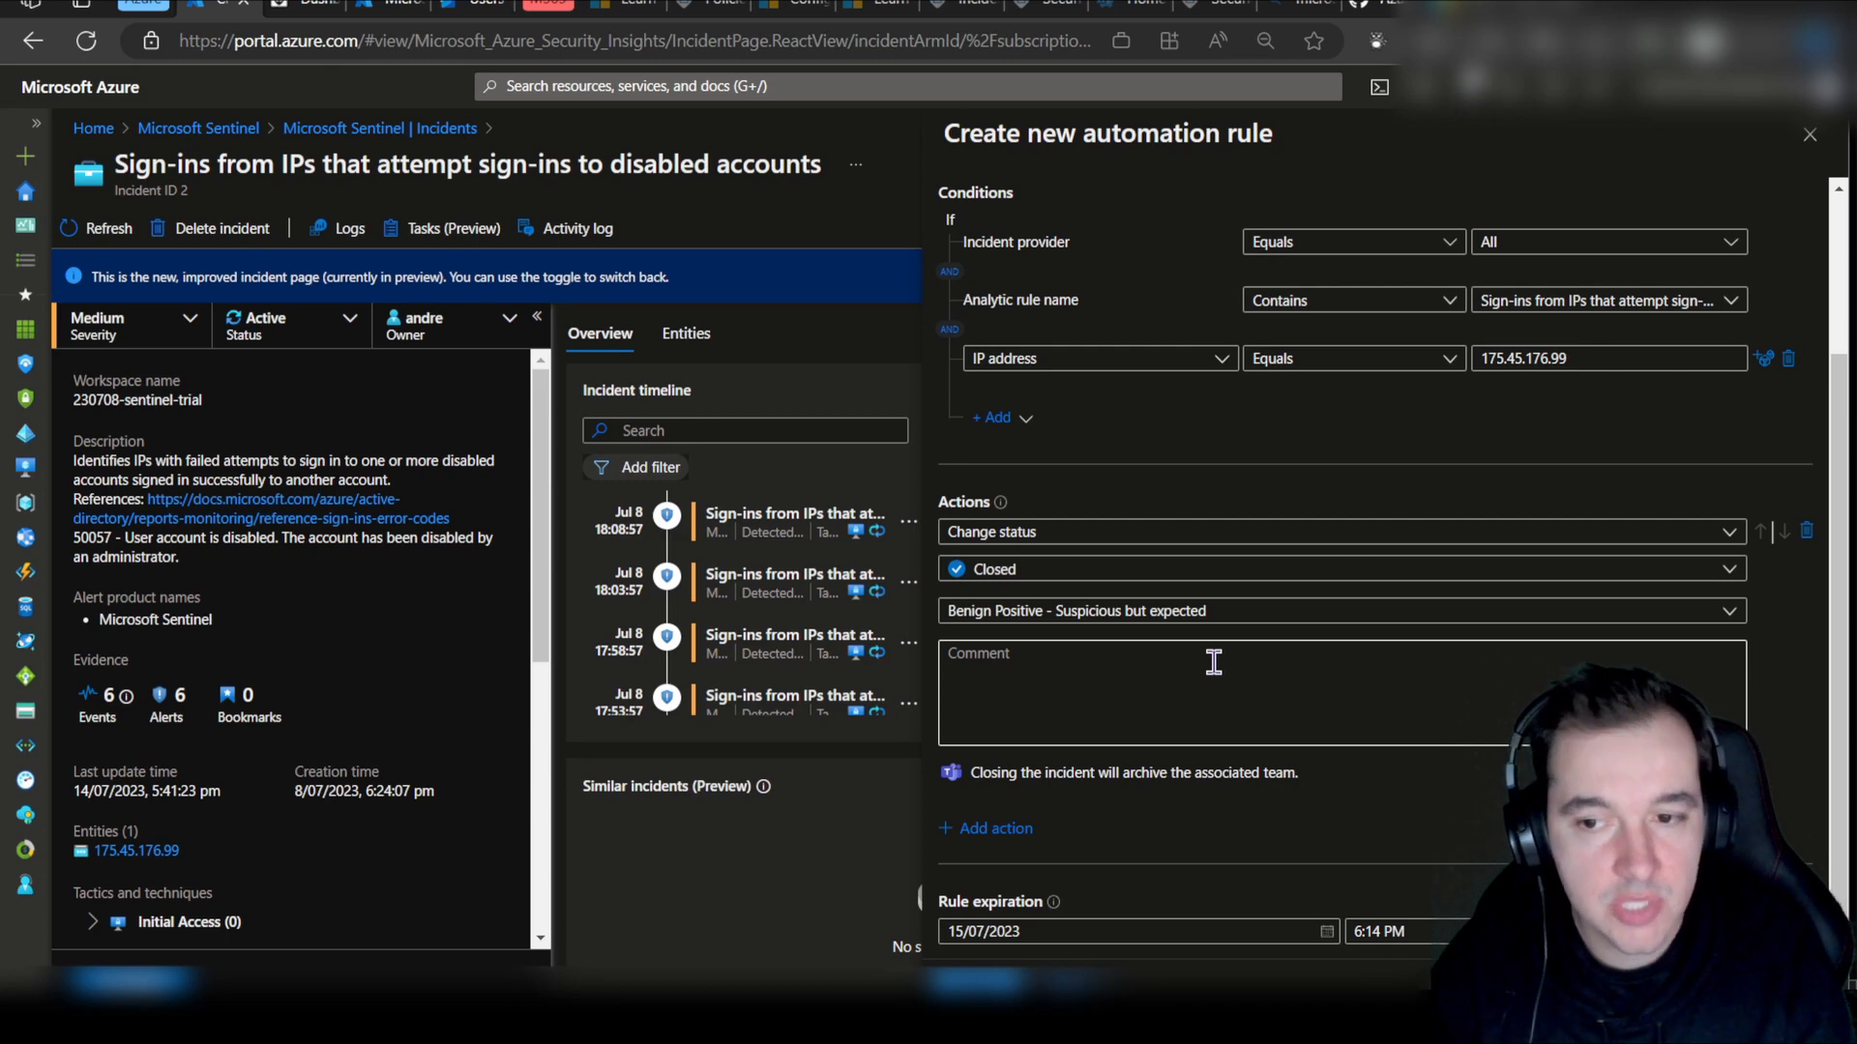
type("This is known Red Team exercise - happening for the next 48 hrs")
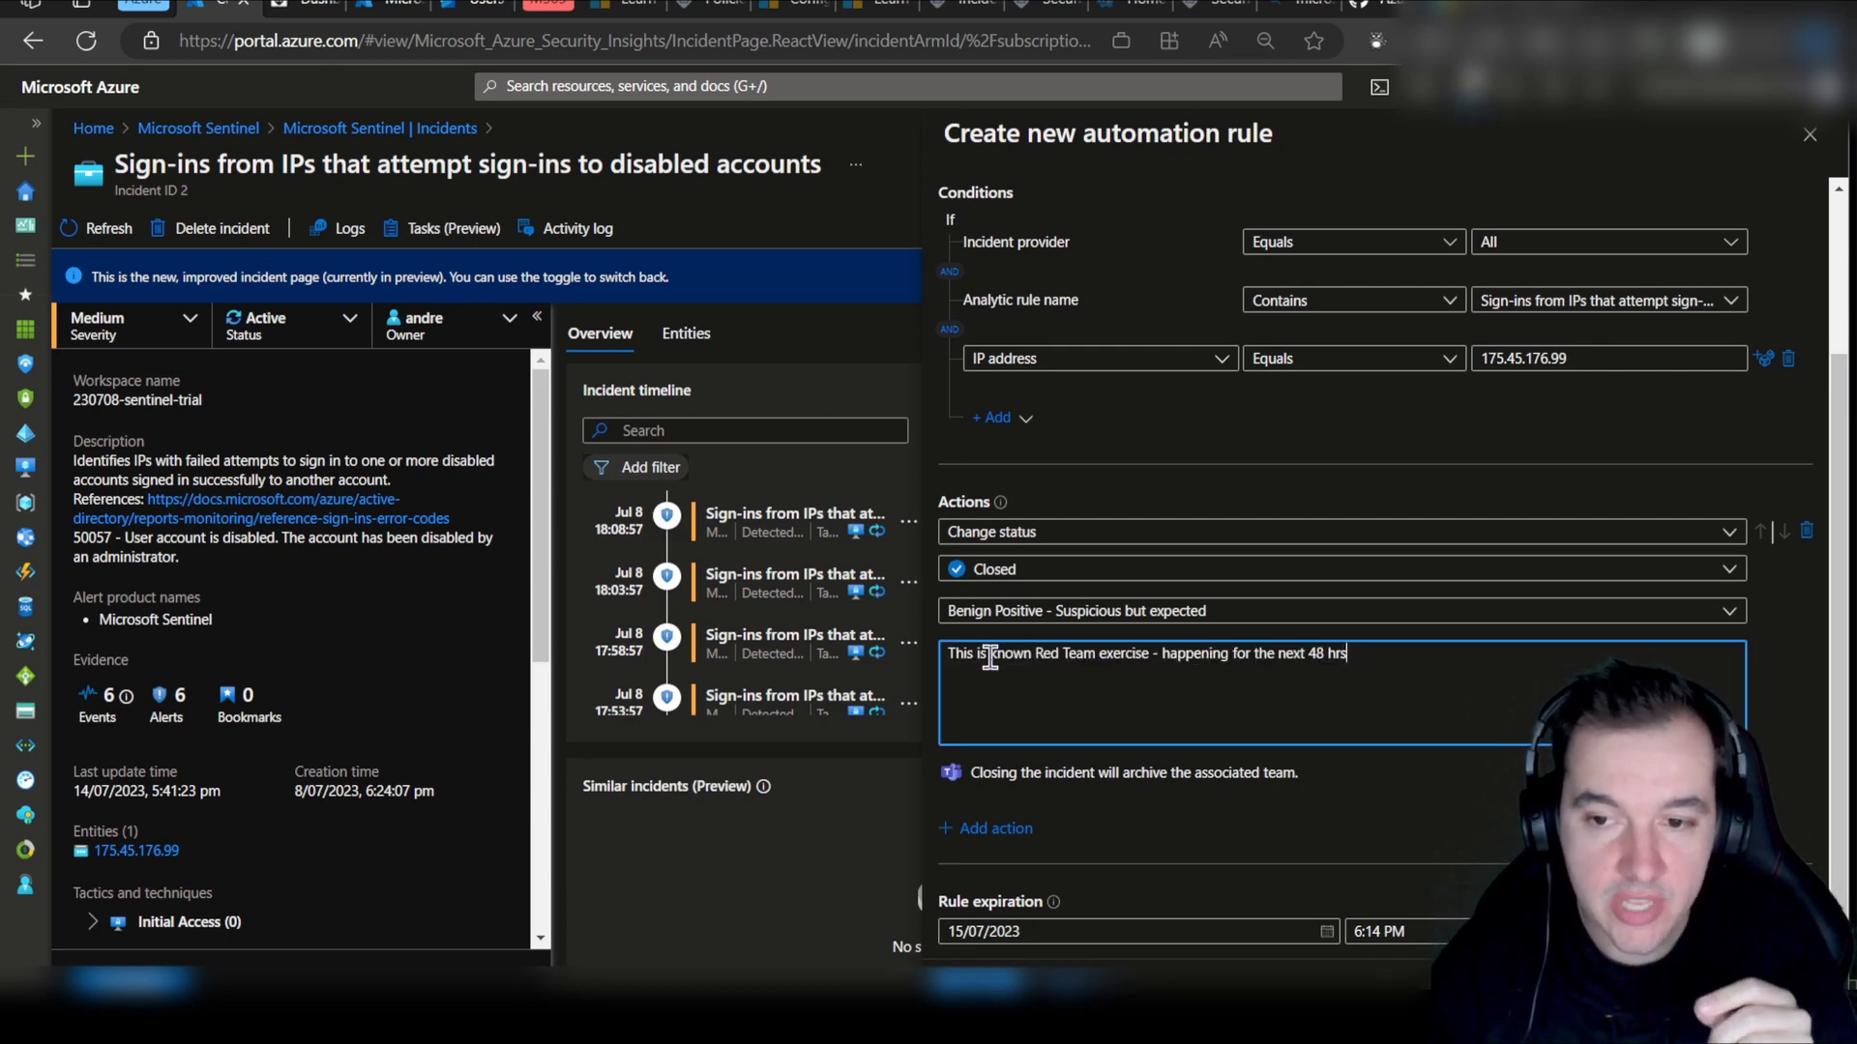
left_click_drag(1158, 652, 1346, 652)
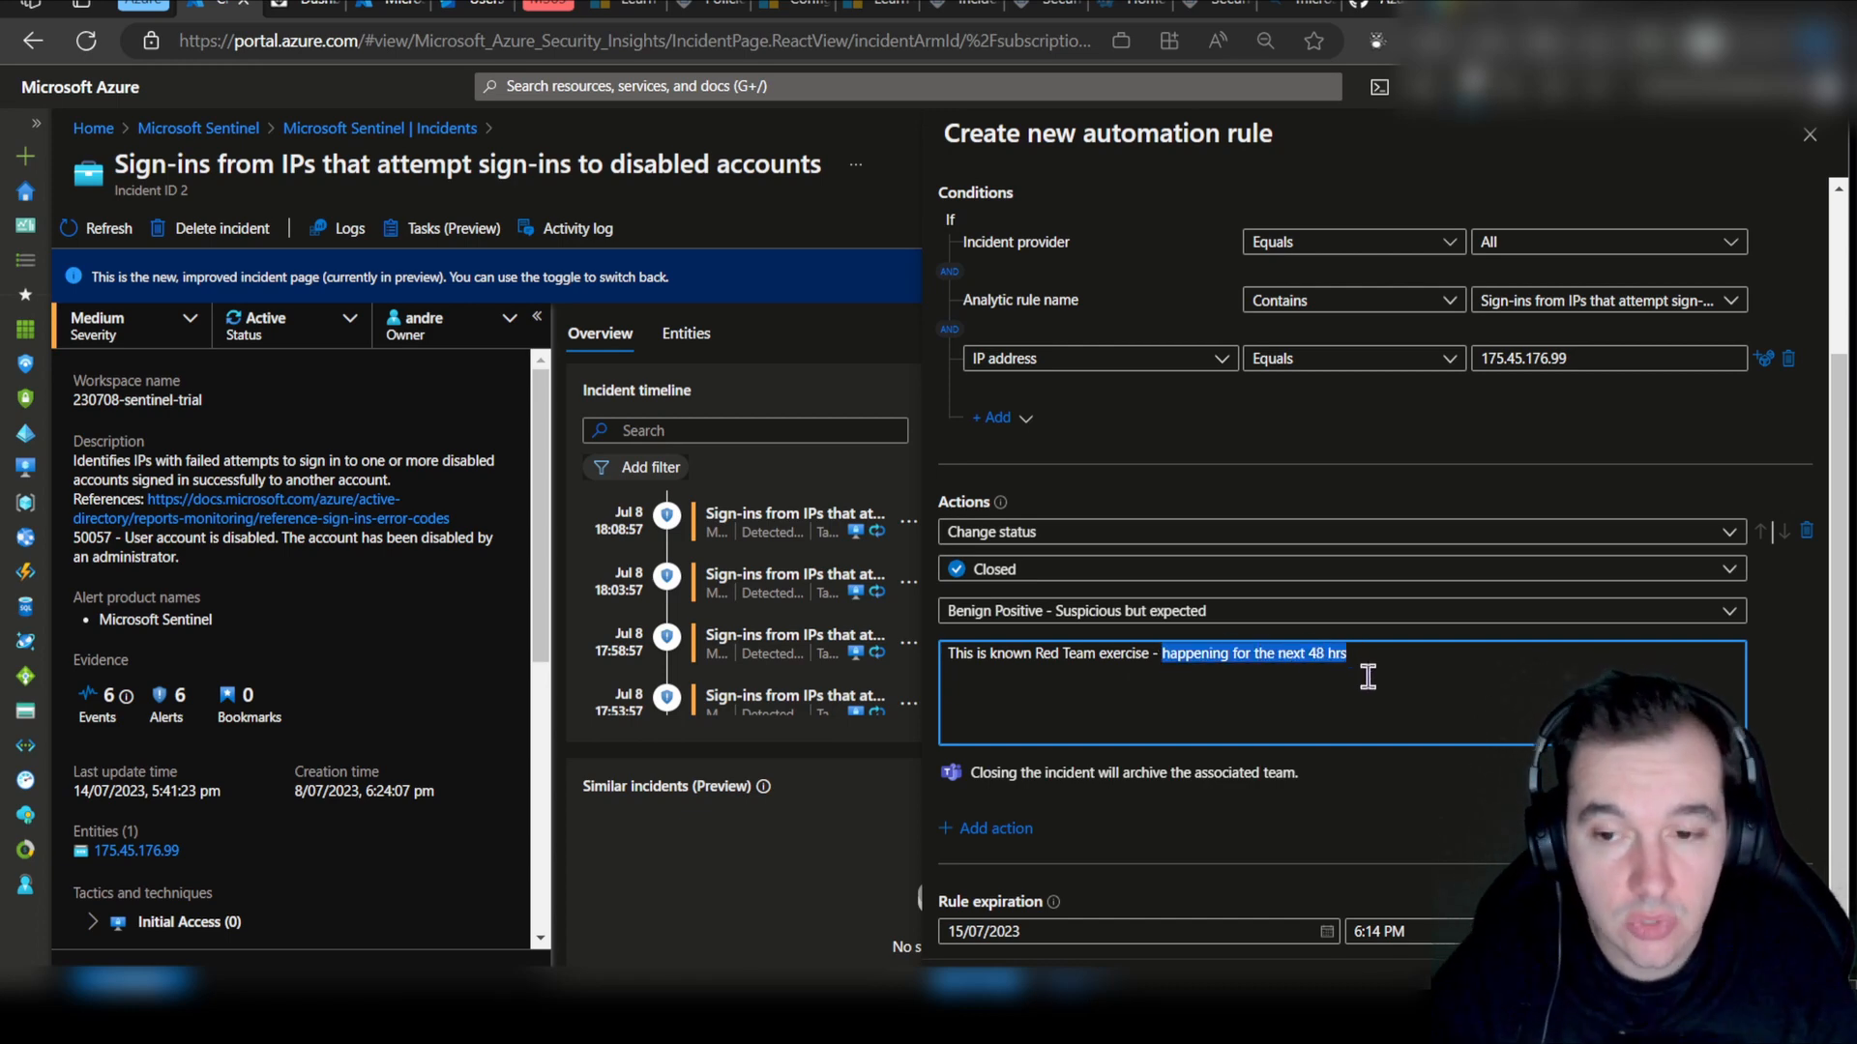
mouse_move(1114, 909)
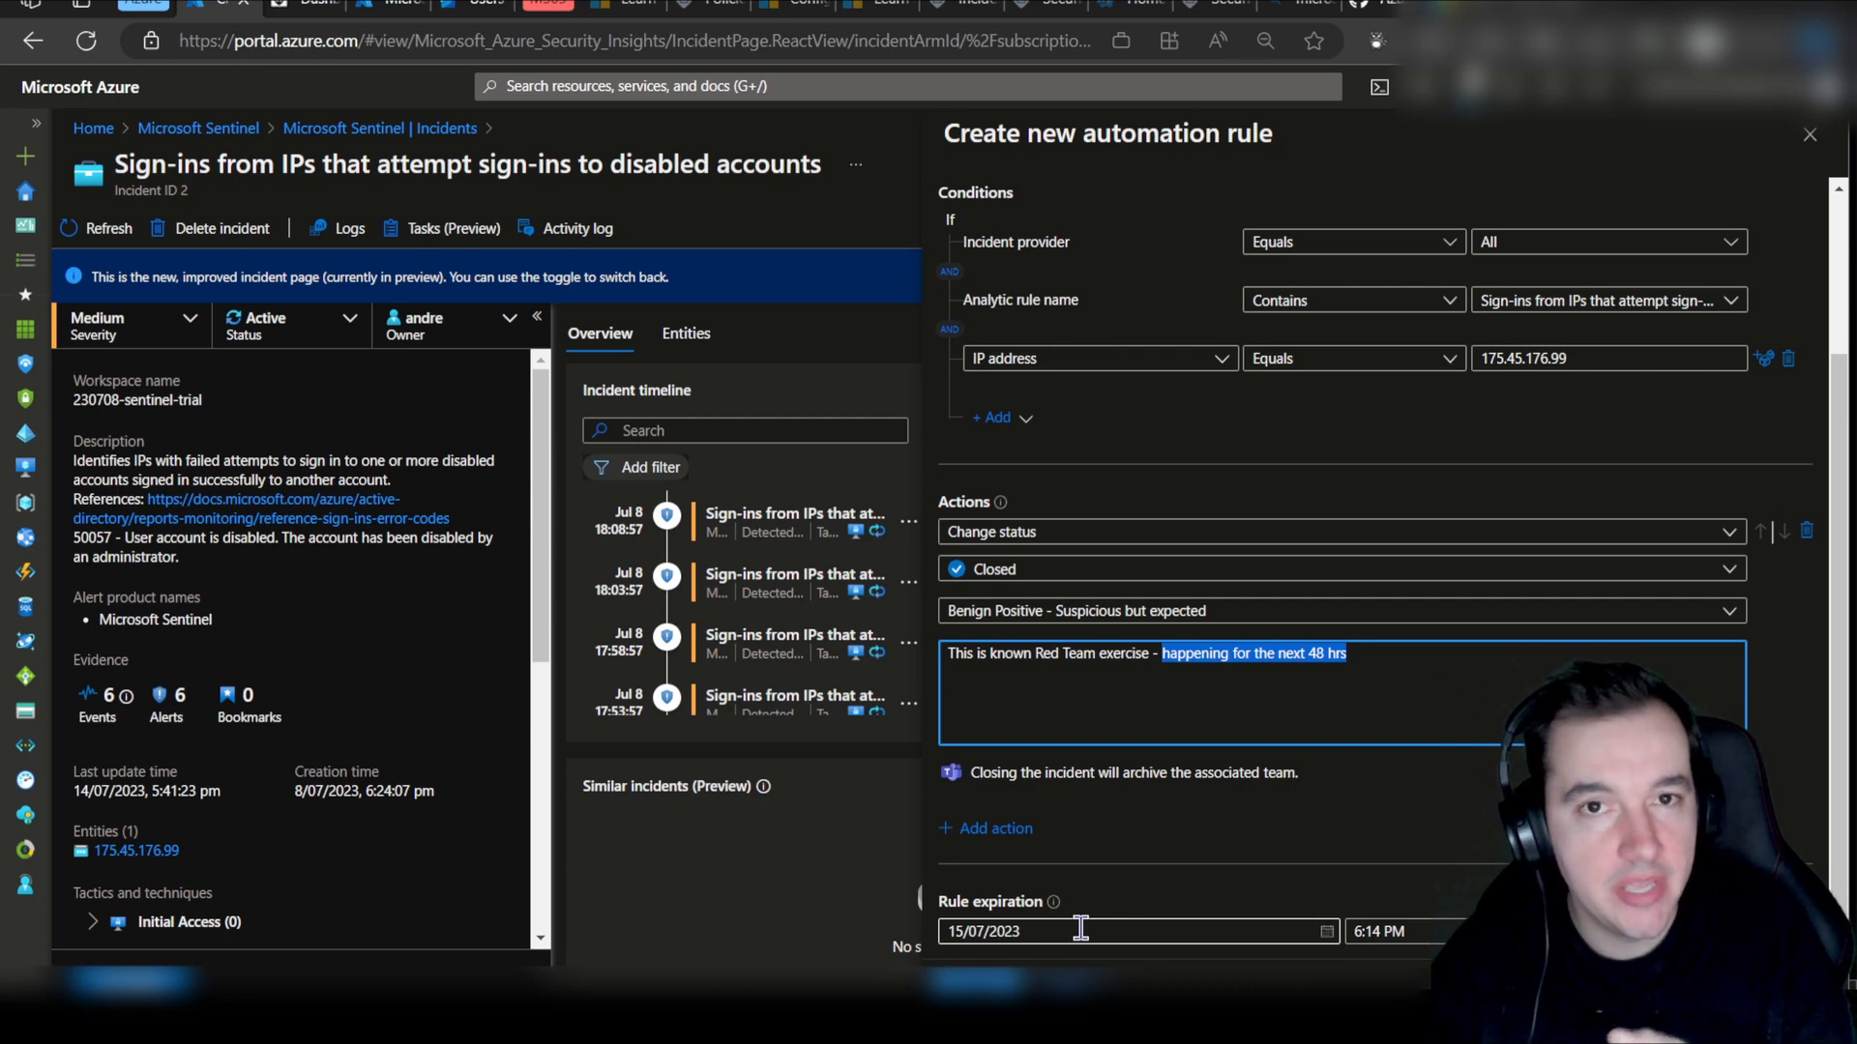
mouse_move(1122, 882)
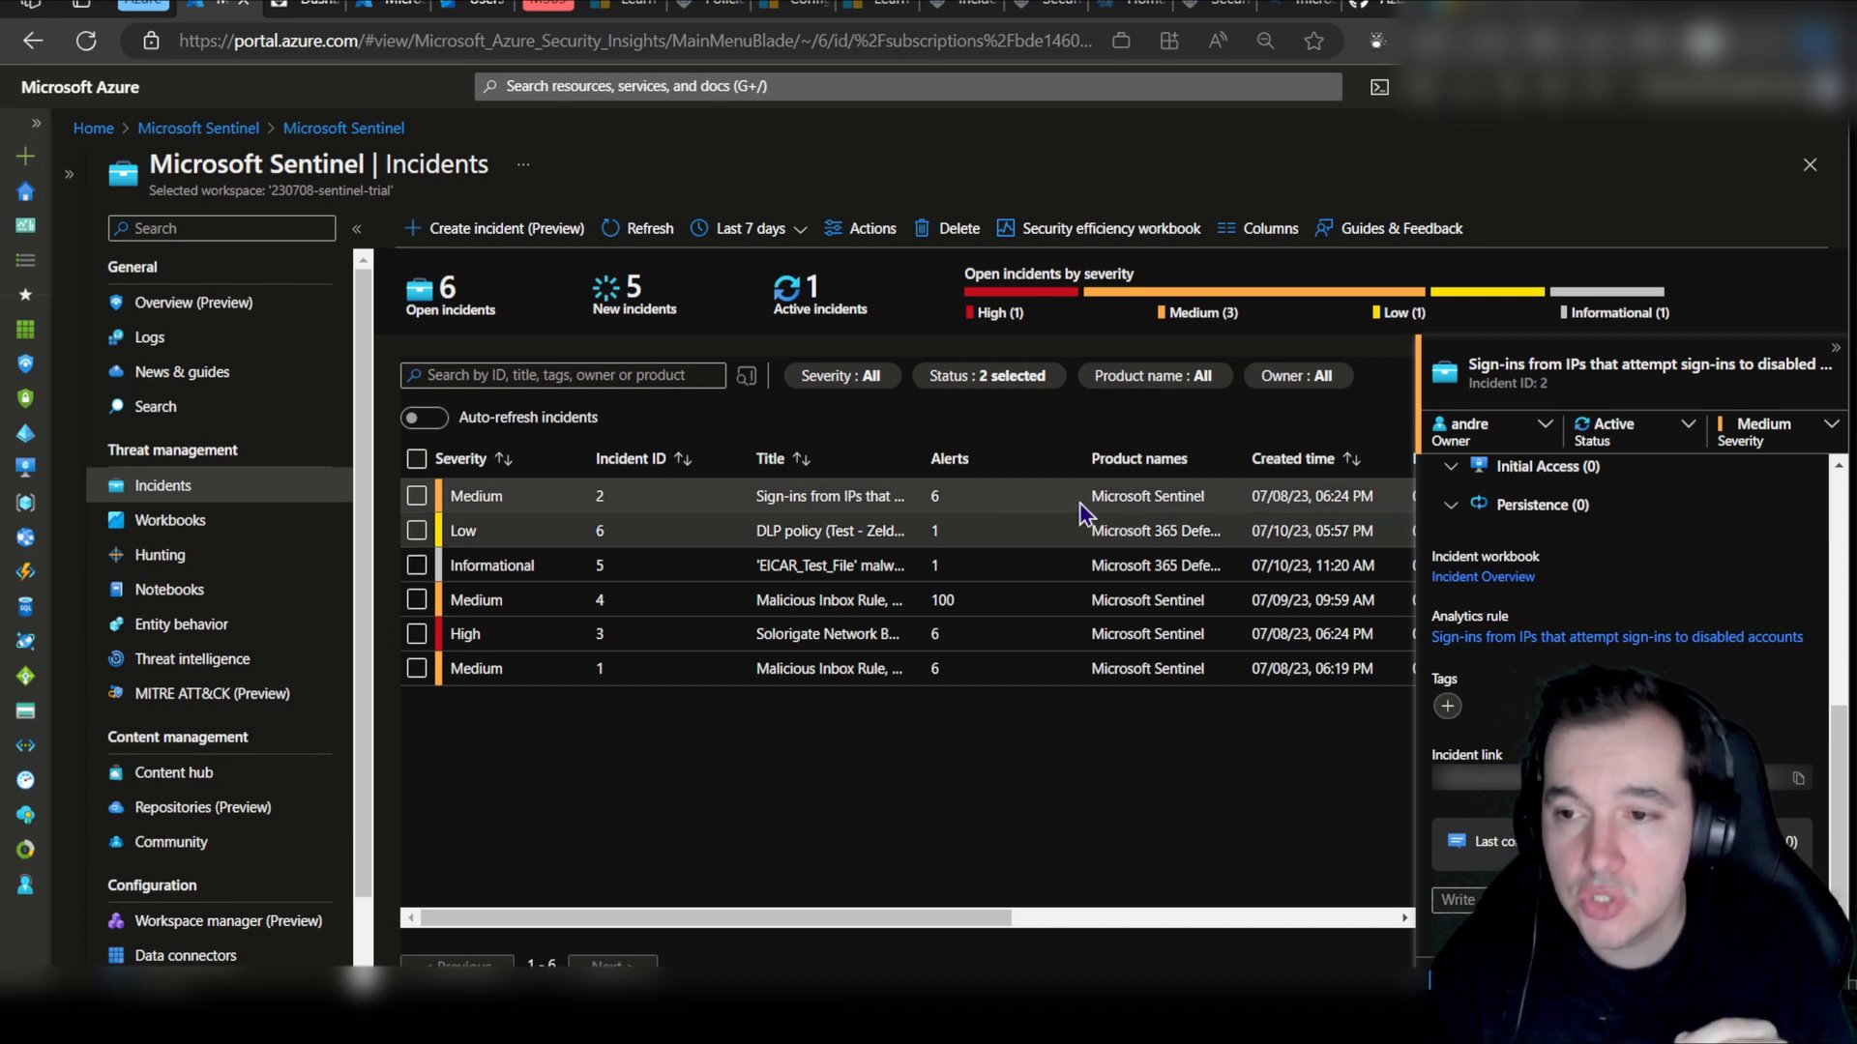
Step: Set the incident status to Closed, Benign Positive - Suspicious but expected, and apply
scroll("down", 3)
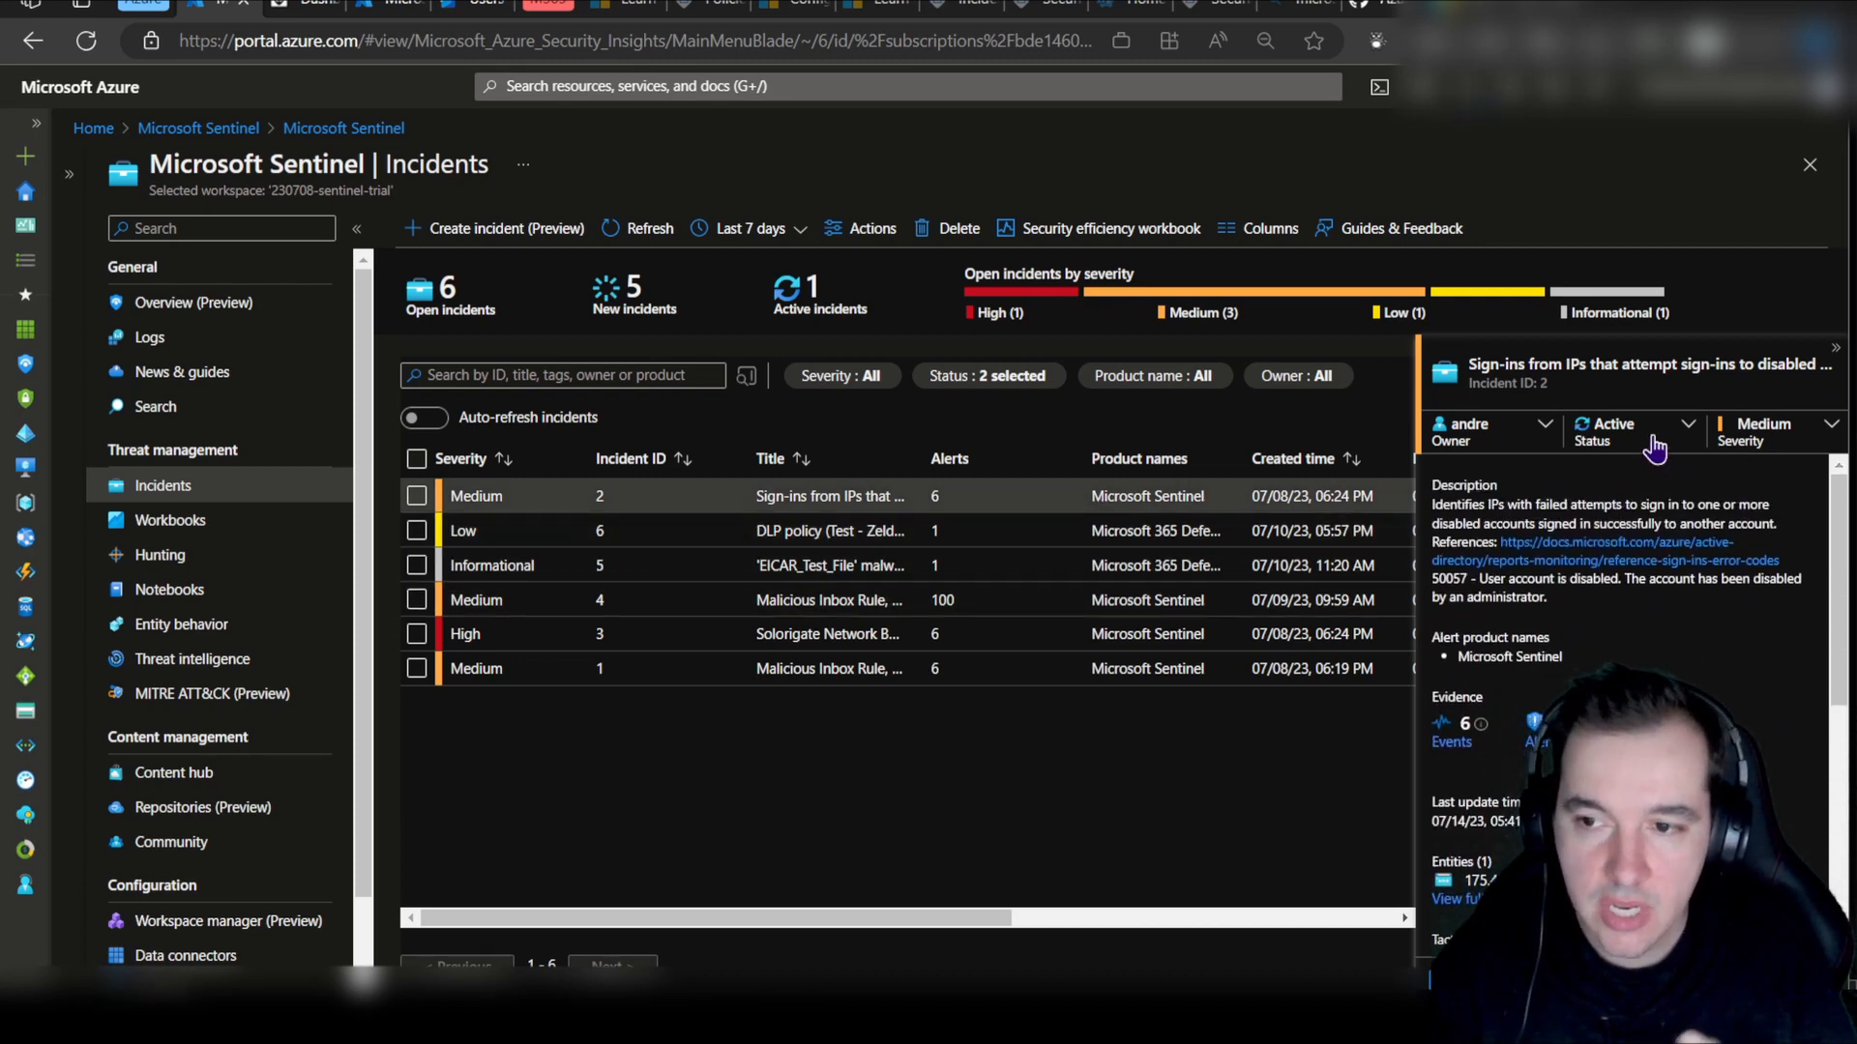
left_click(1635, 431)
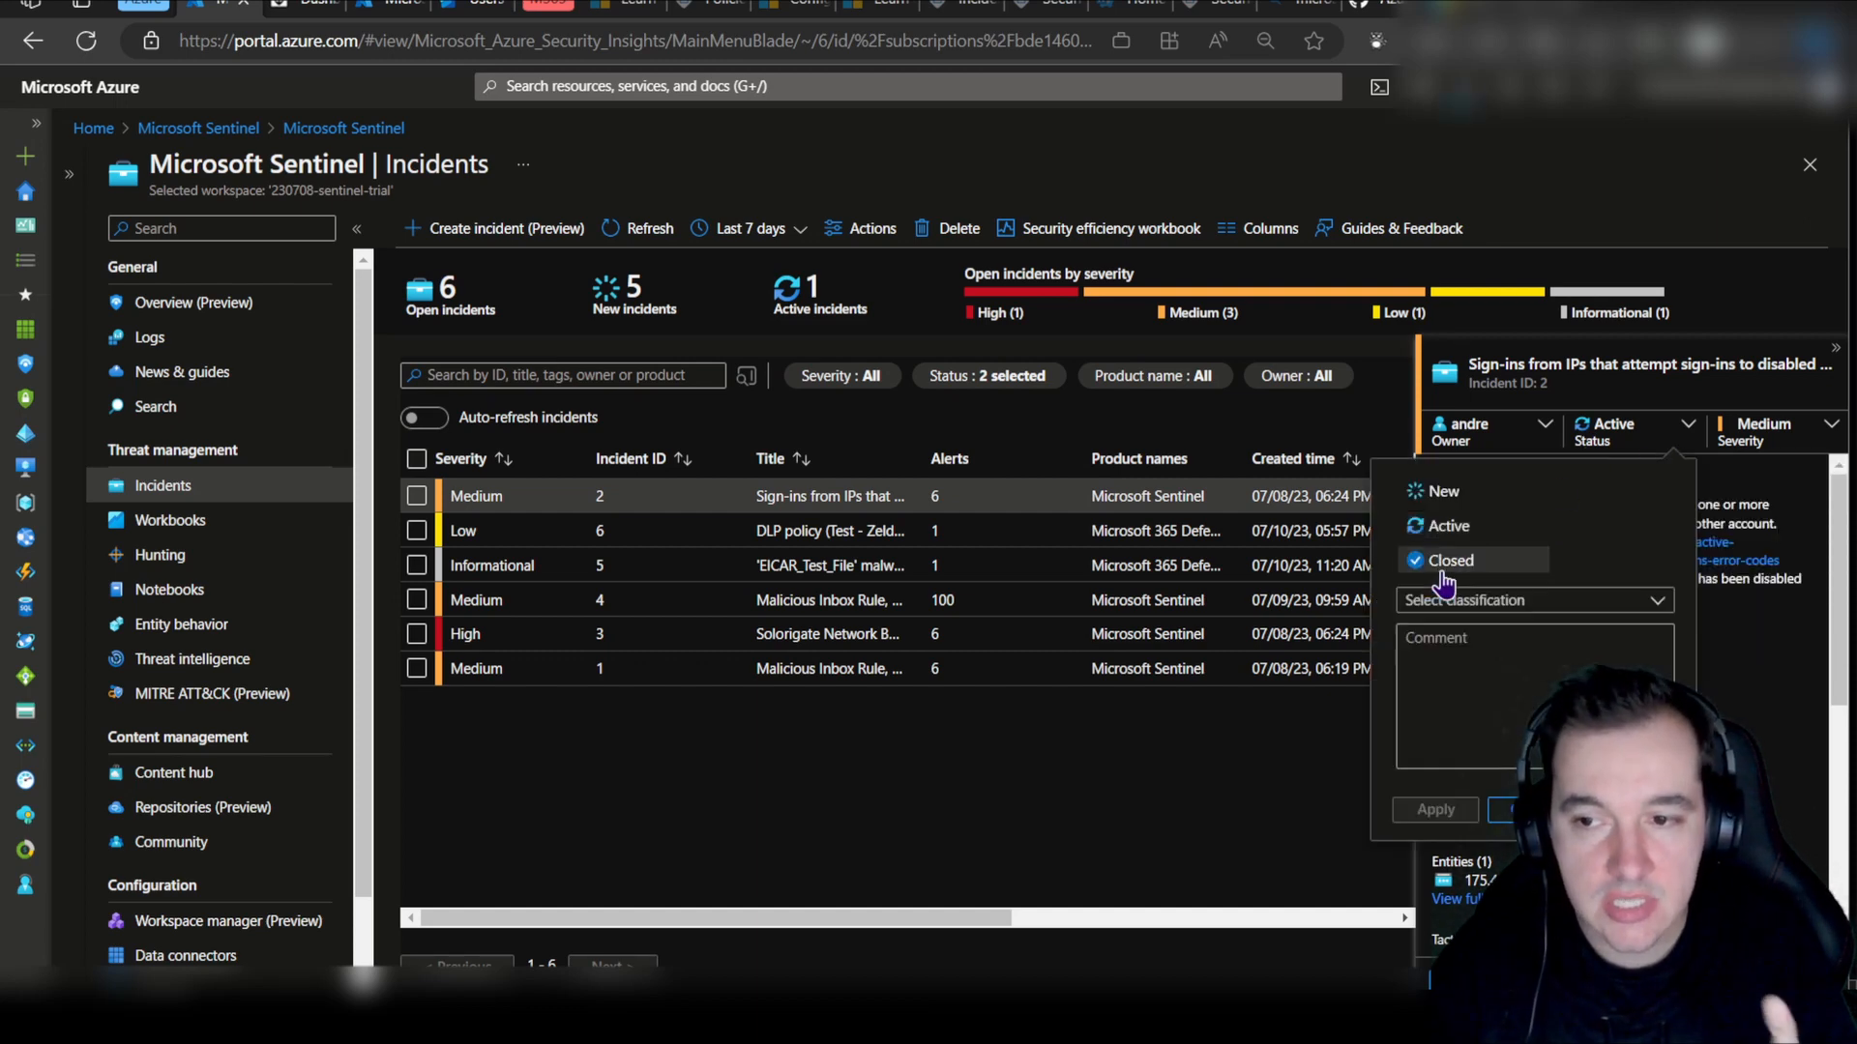
left_click(1534, 600)
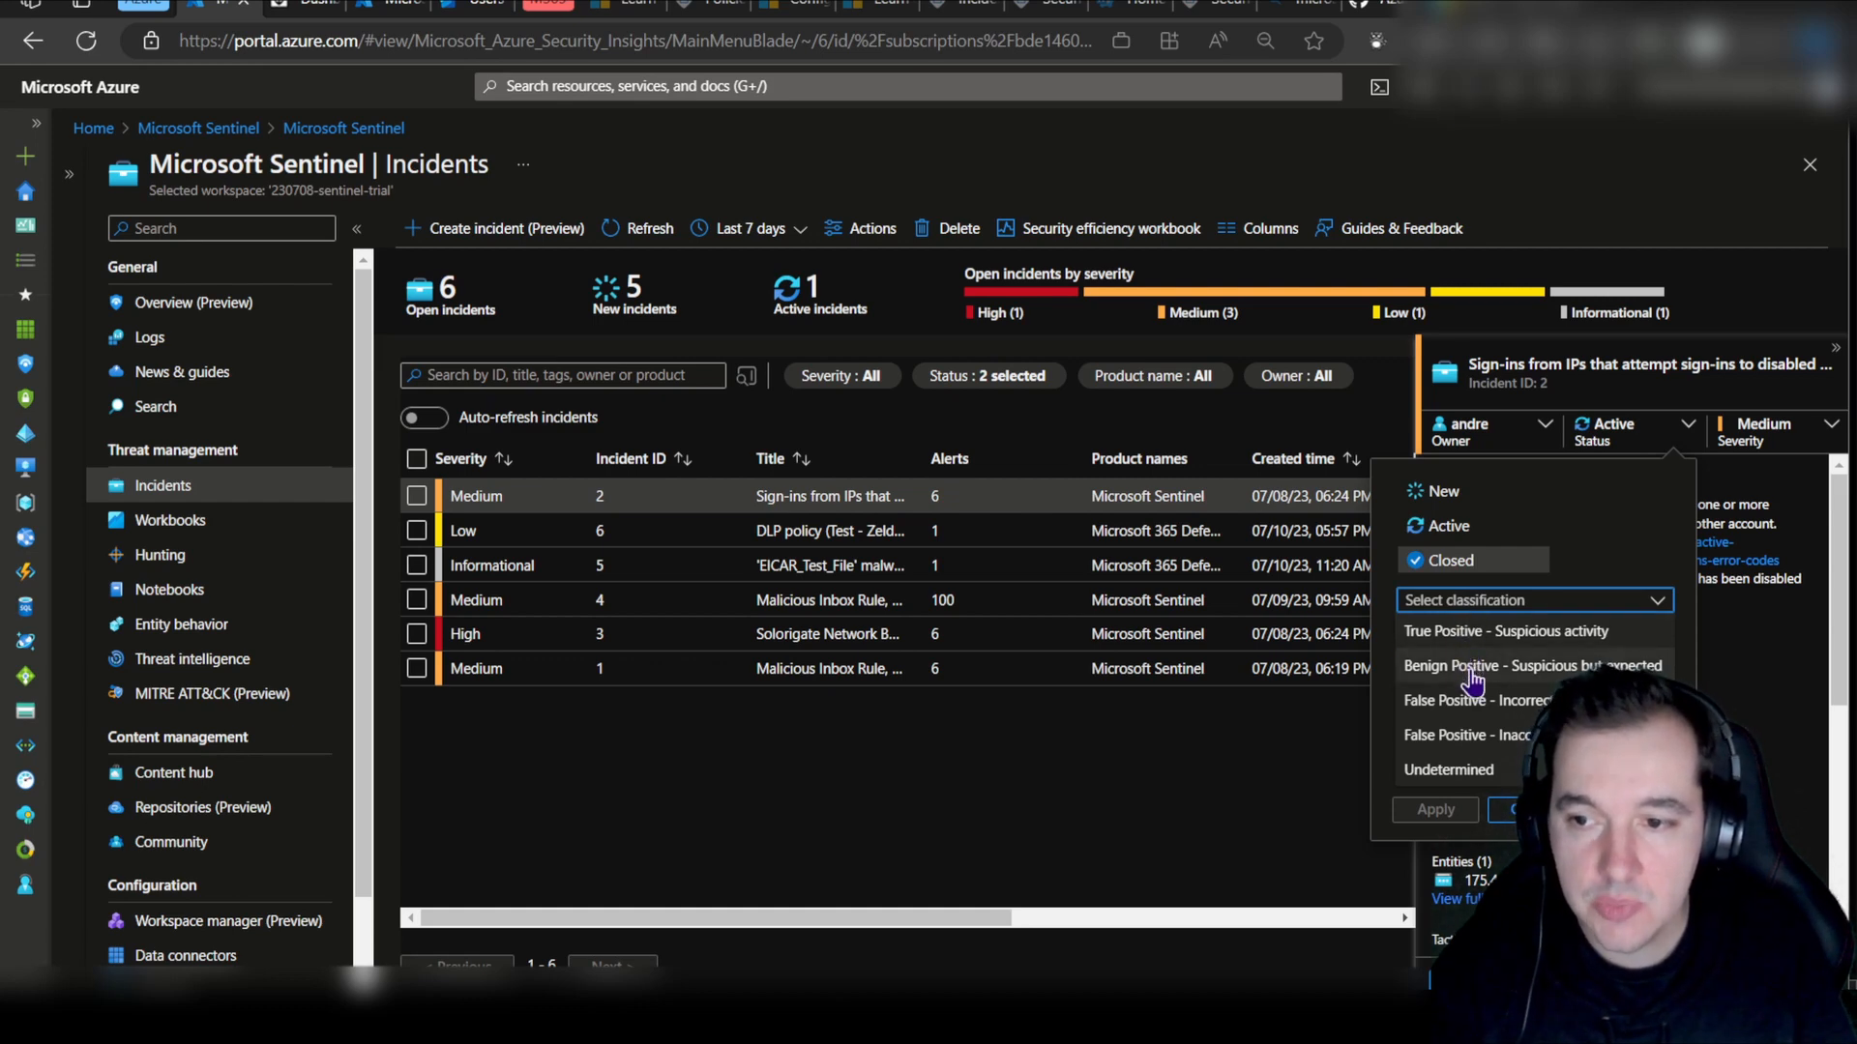
left_click(1528, 663)
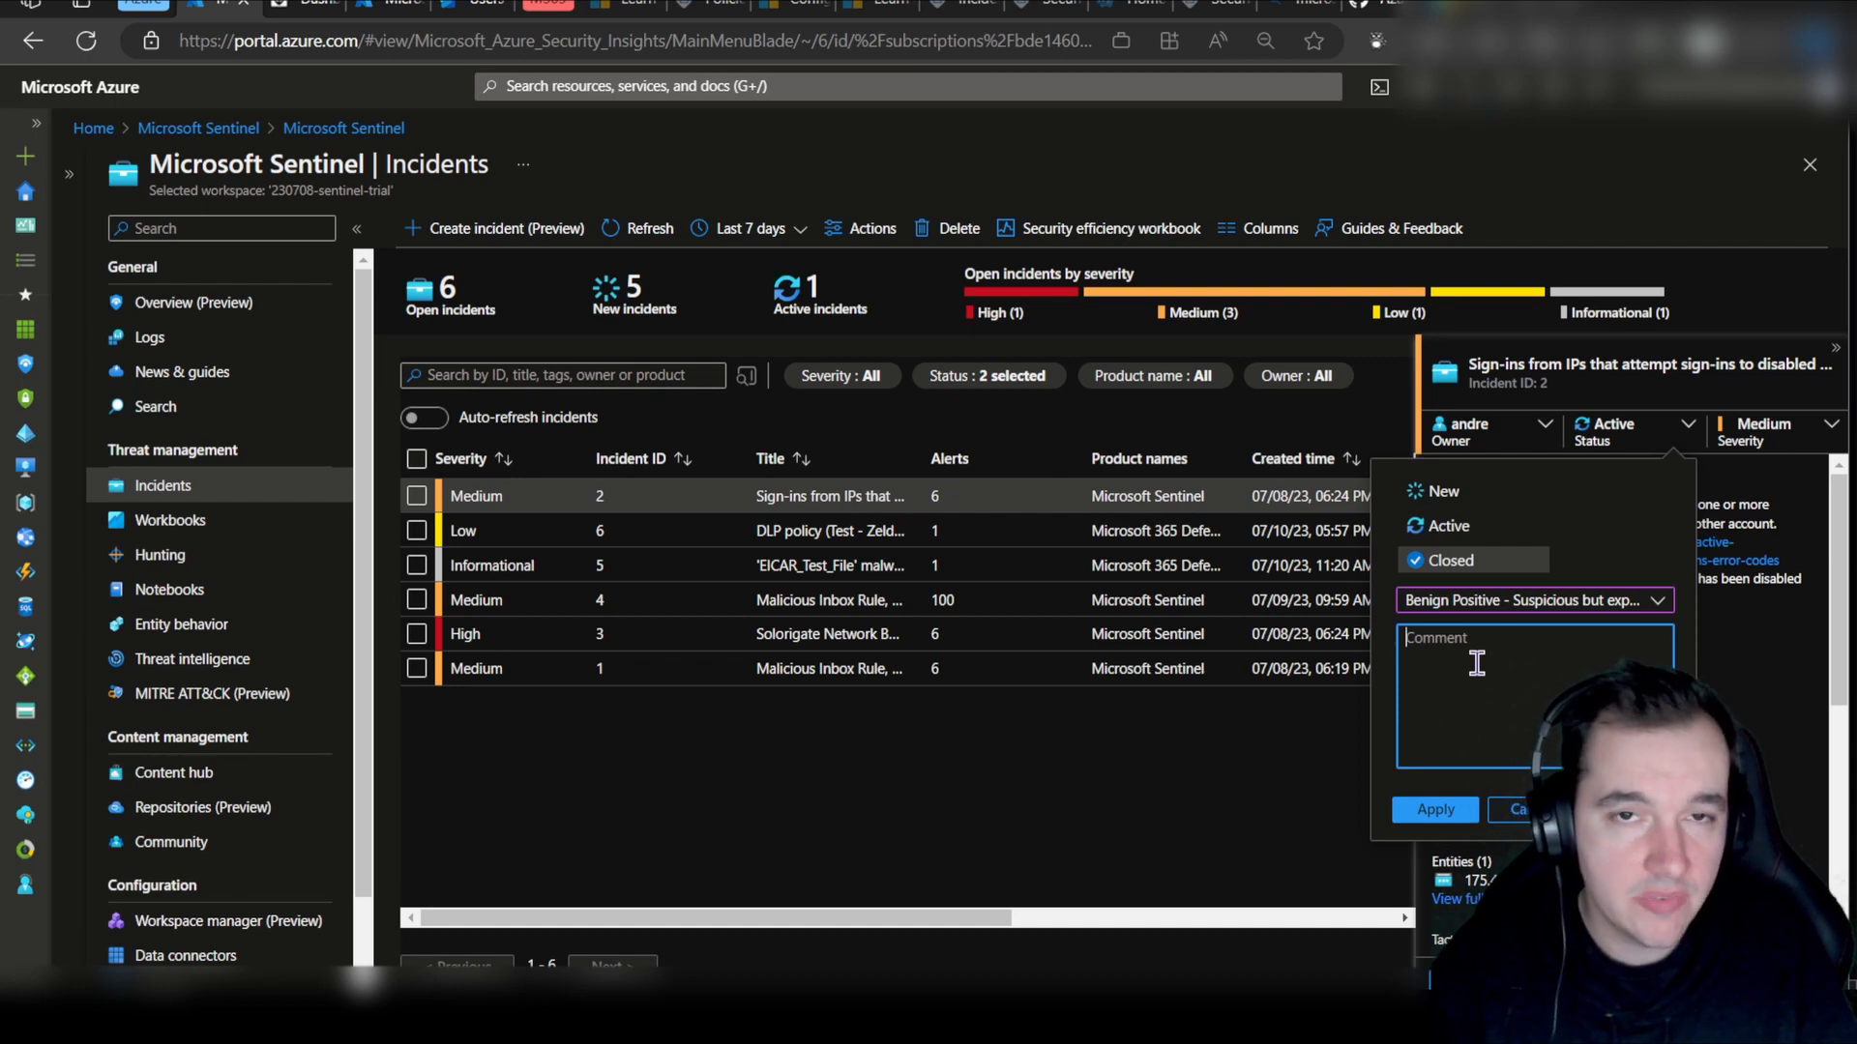
left_click(1434, 808)
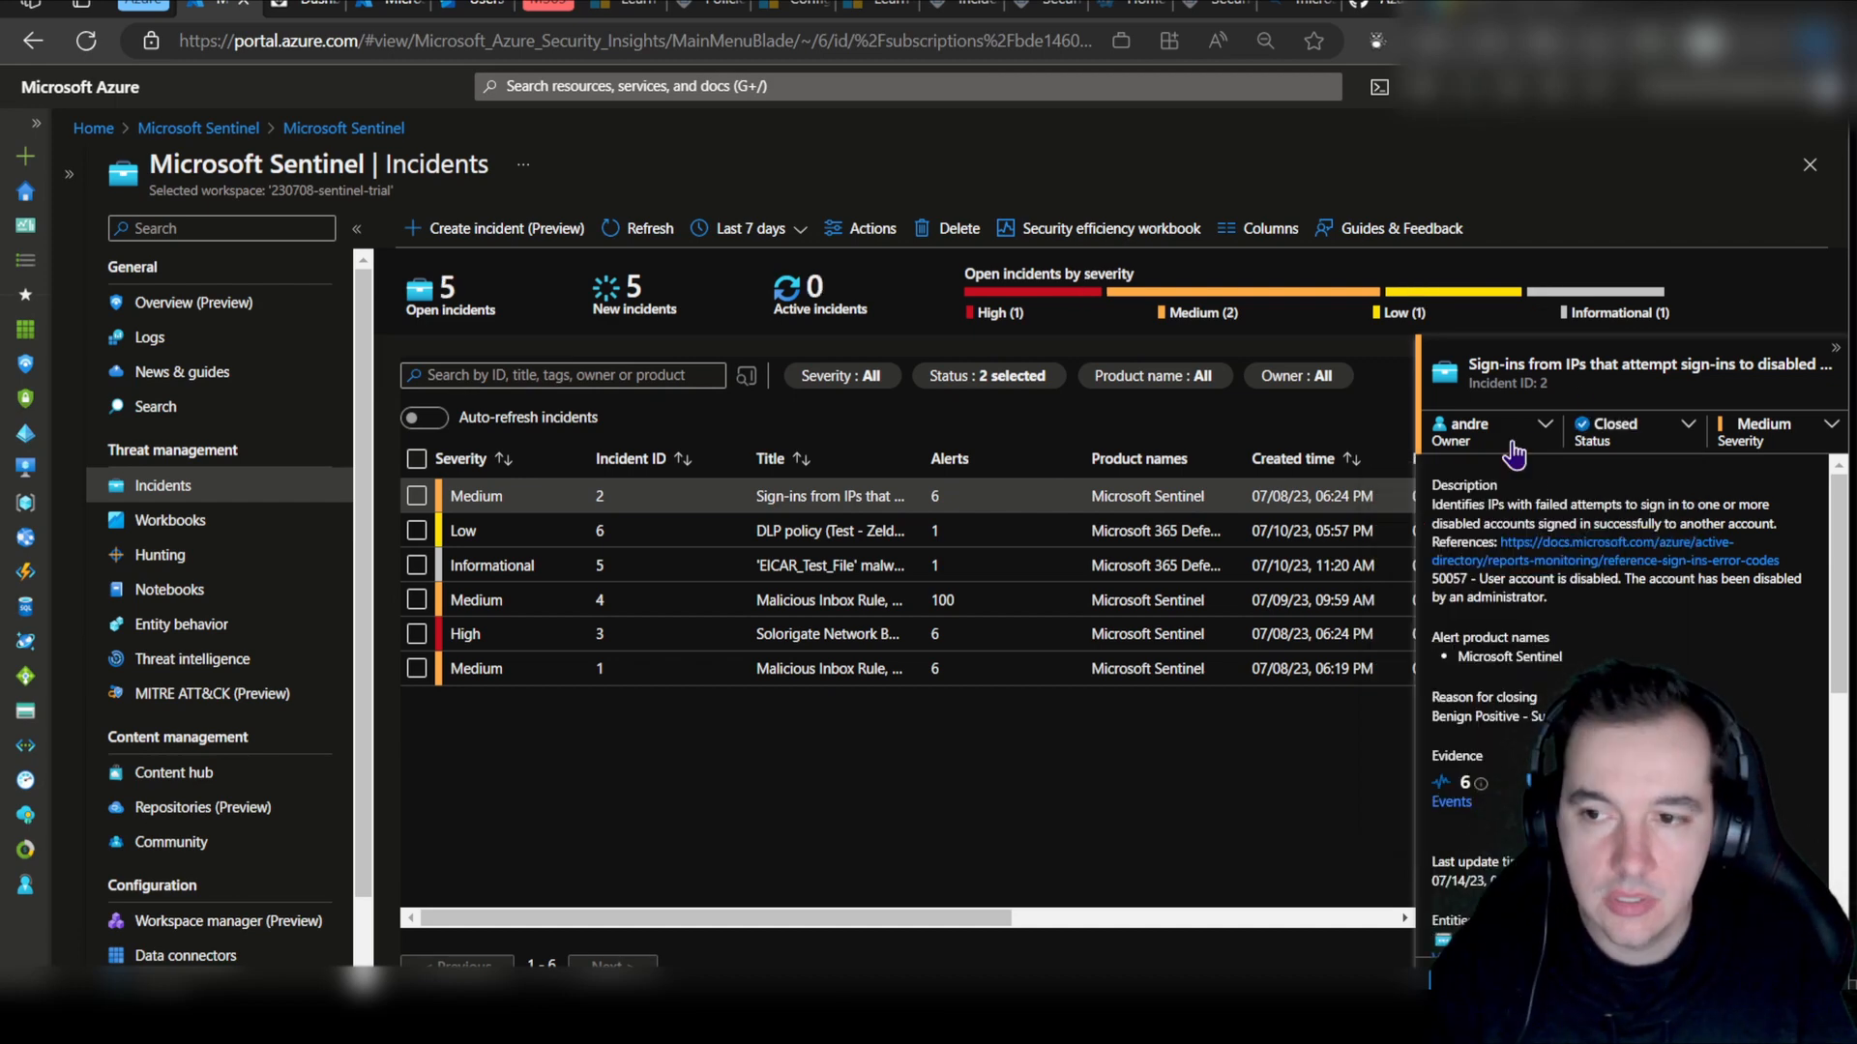